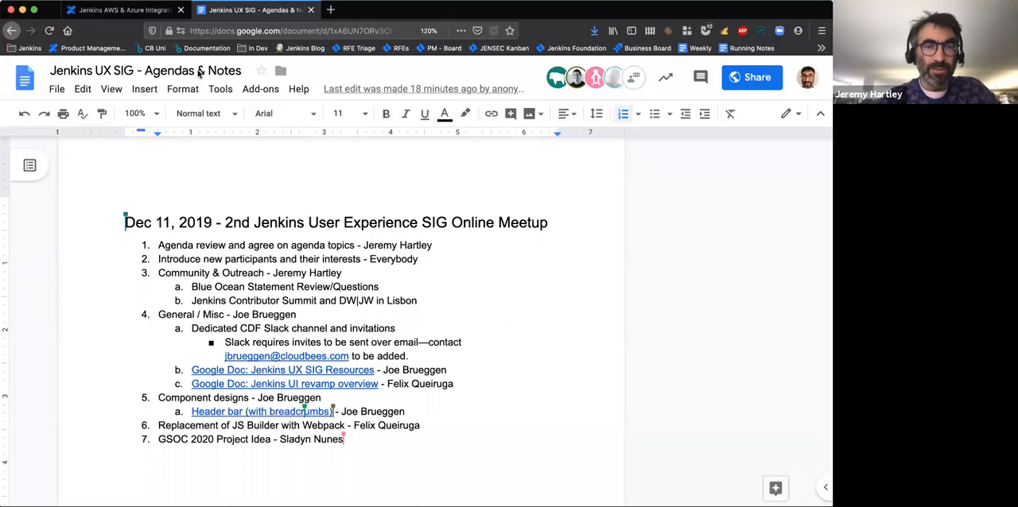
pyautogui.moveTo(614, 78)
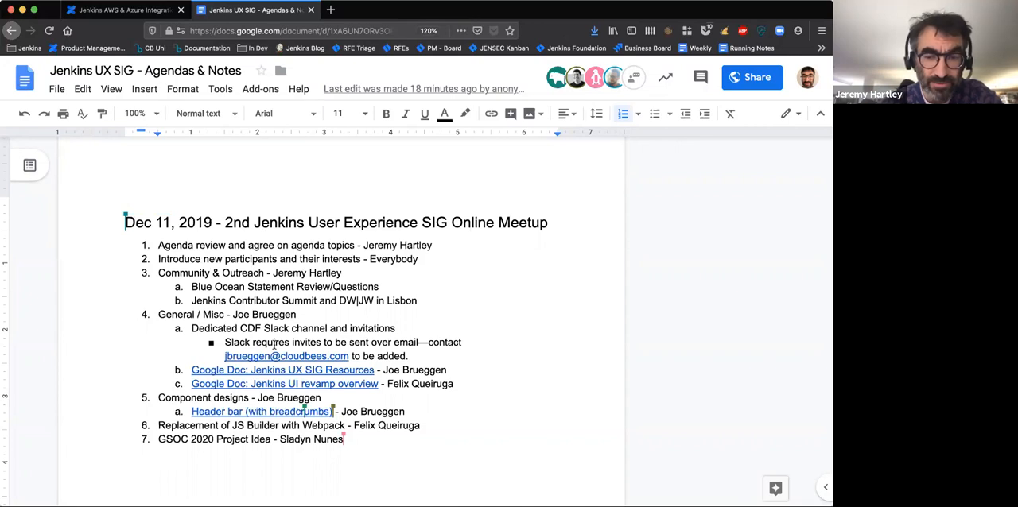
pyautogui.moveTo(718, 471)
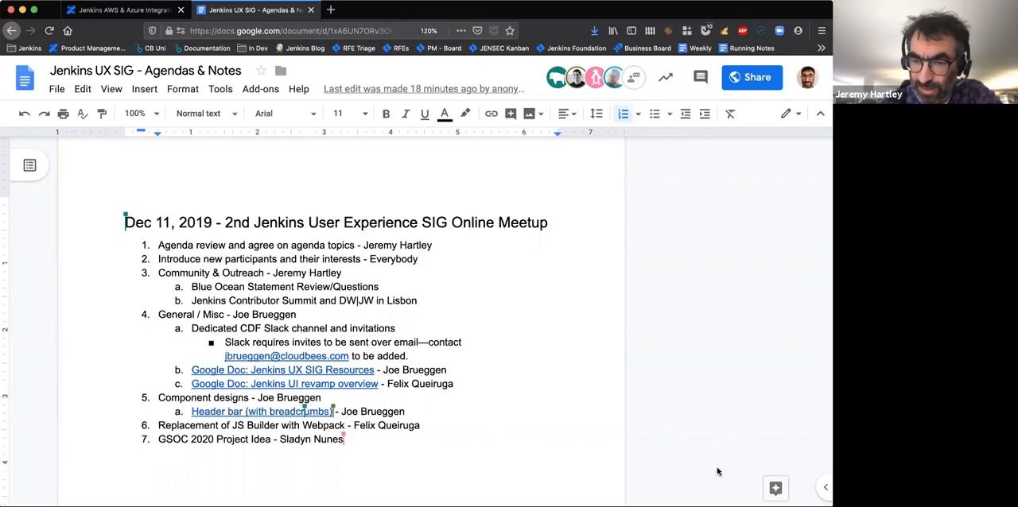
pyautogui.moveTo(490, 331)
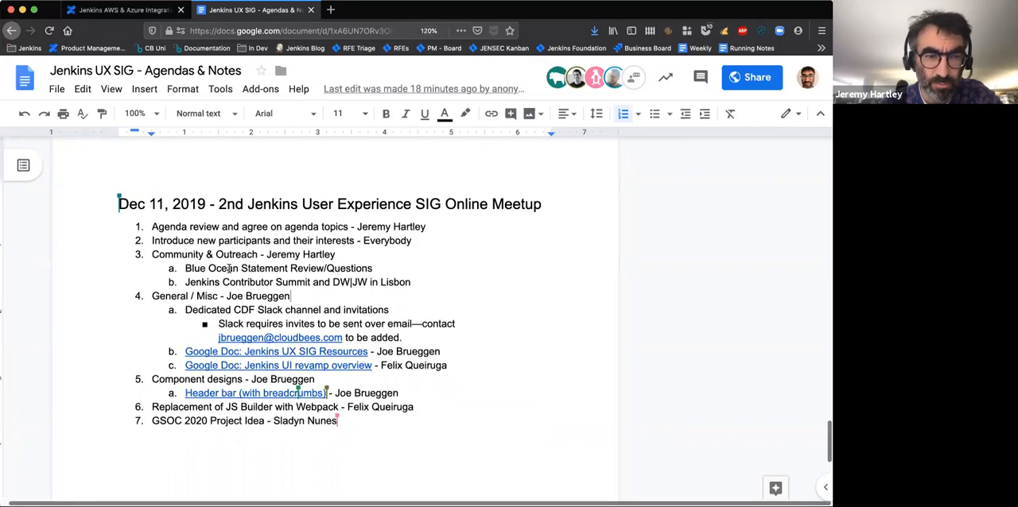
pyautogui.scroll(-3)
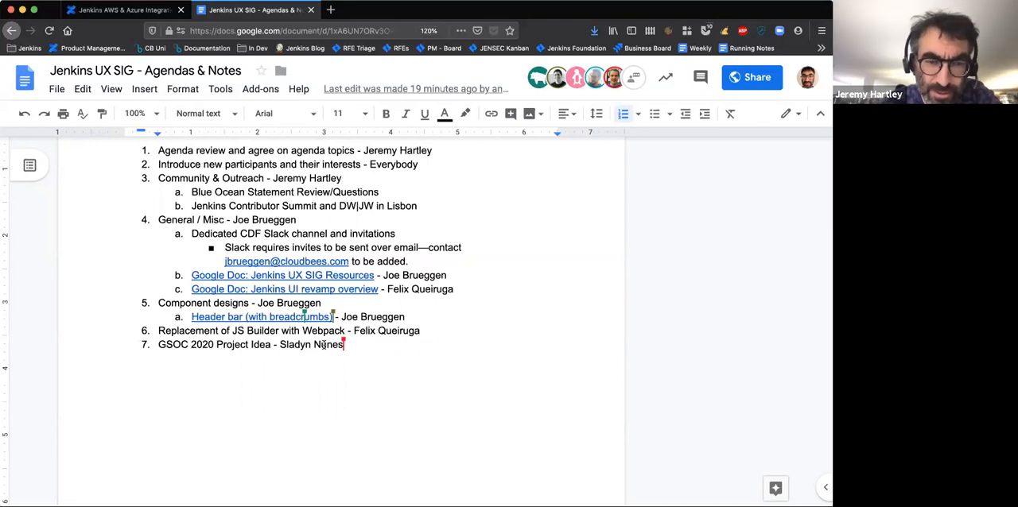
pyautogui.scroll(-3)
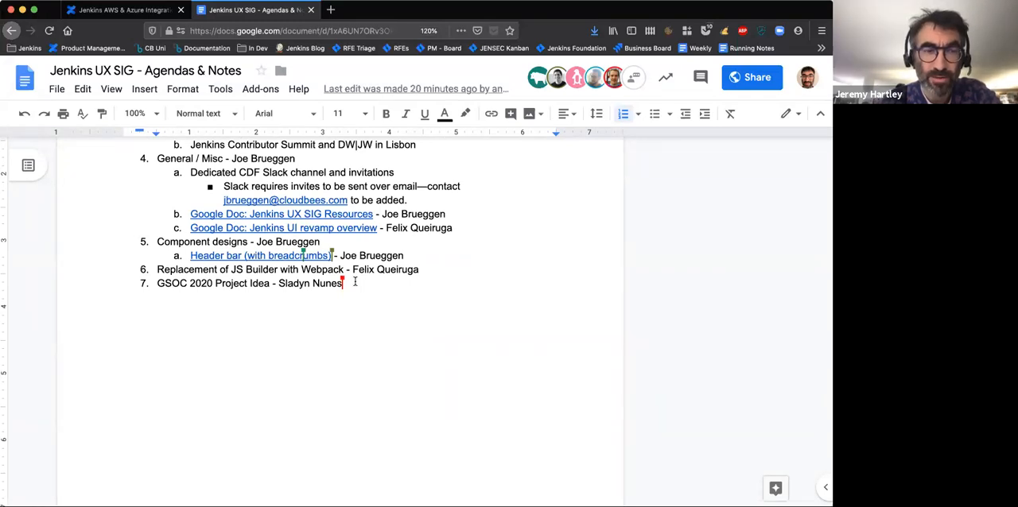
pyautogui.scroll(3)
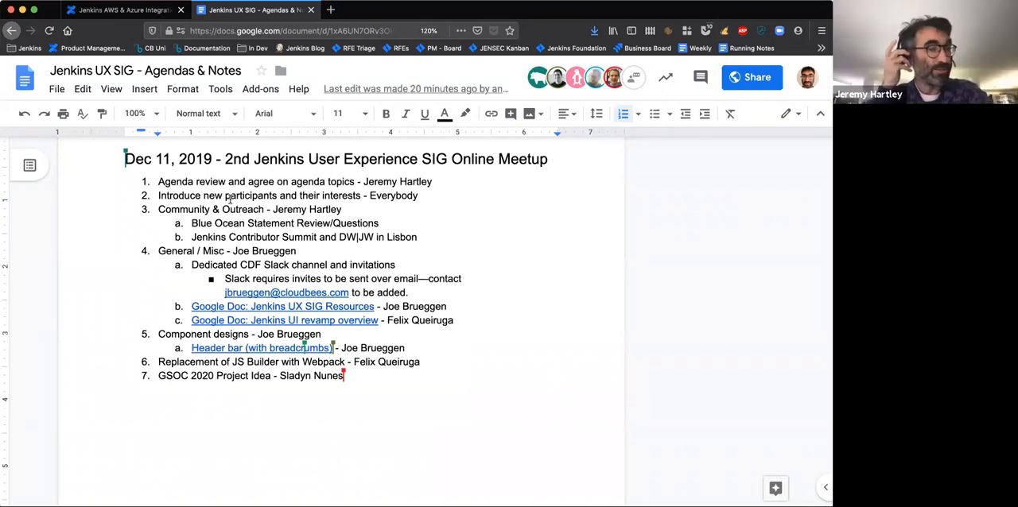
pyautogui.moveTo(497, 297)
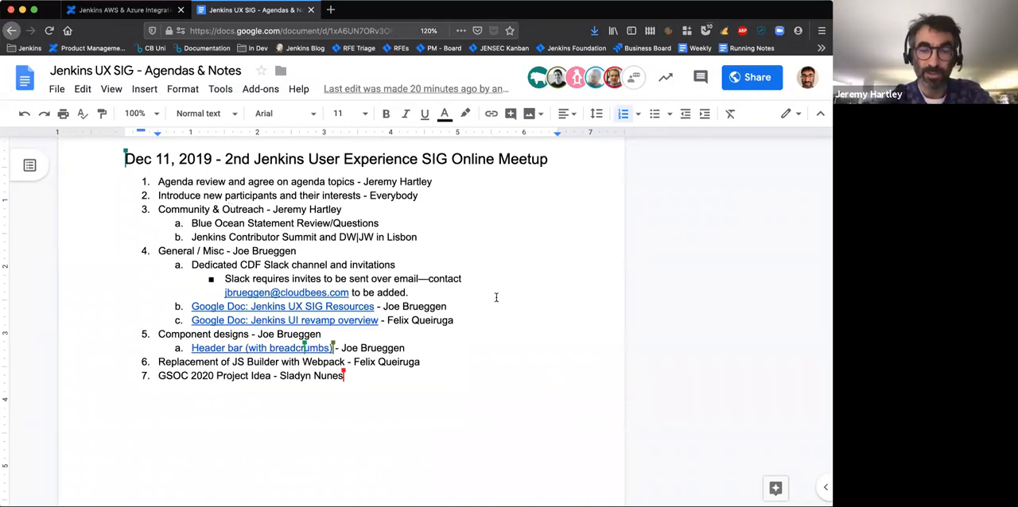
pyautogui.moveTo(796, 470)
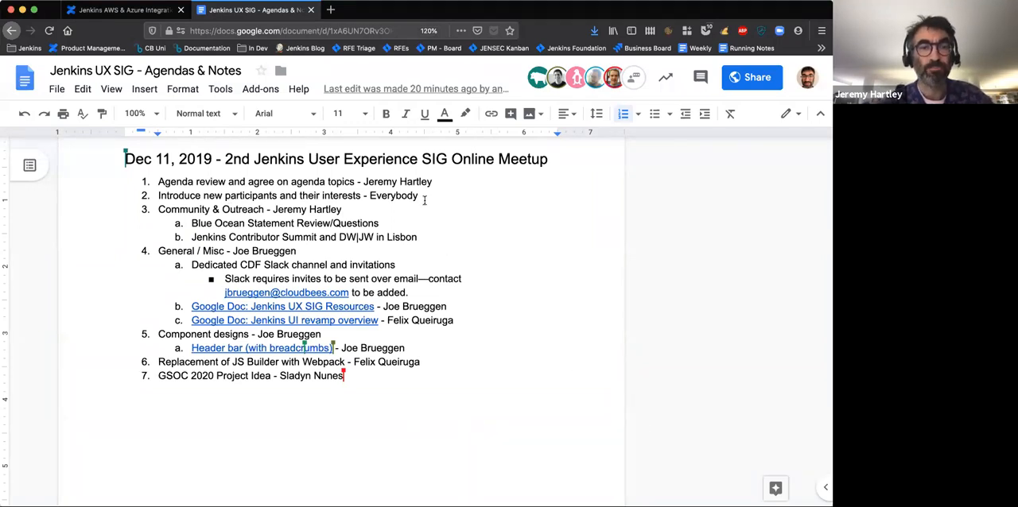
pyautogui.moveTo(437, 222)
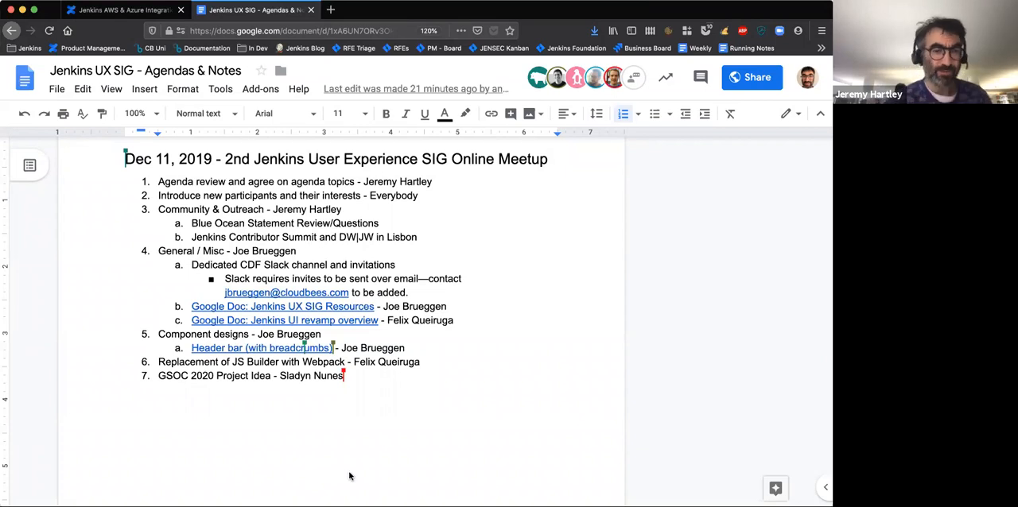
pyautogui.moveTo(261, 397)
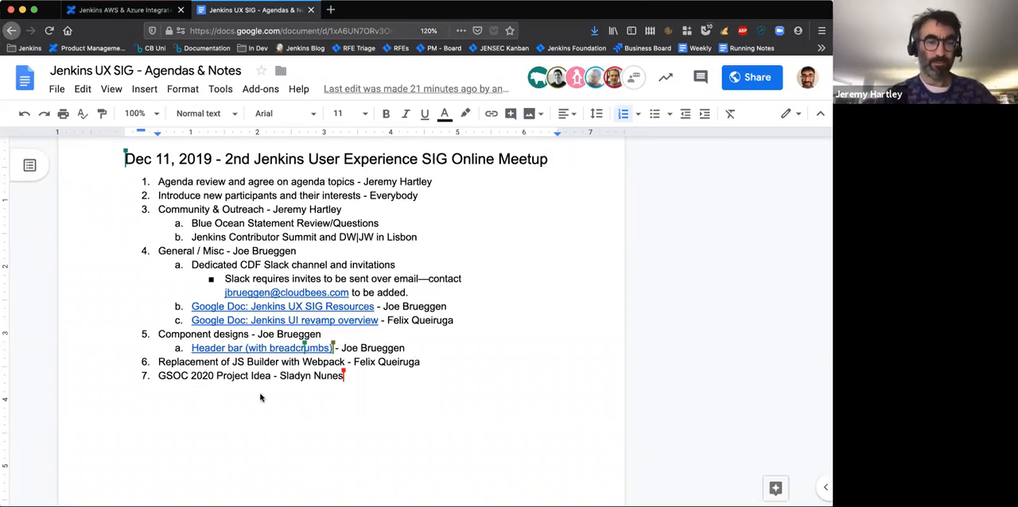
pyautogui.press('Return')
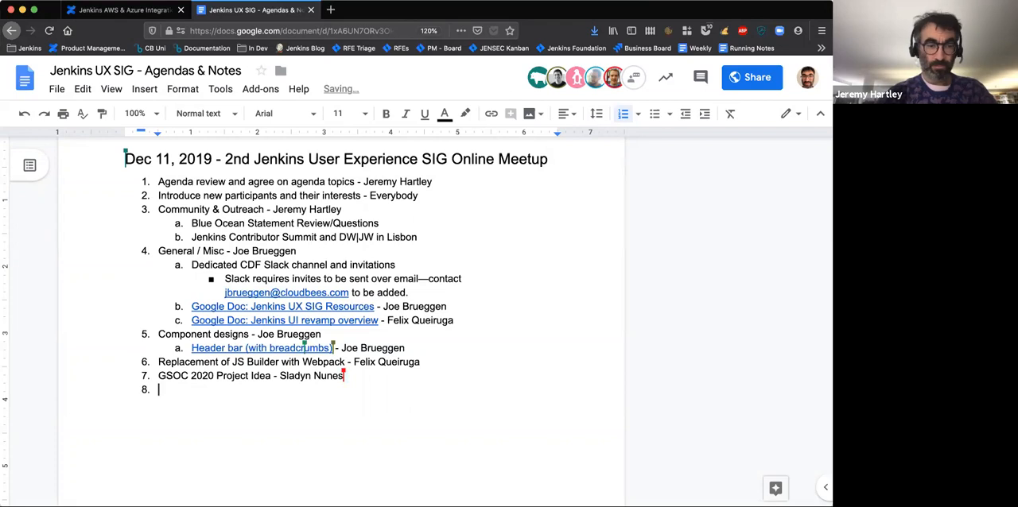
pyautogui.write('Prews')
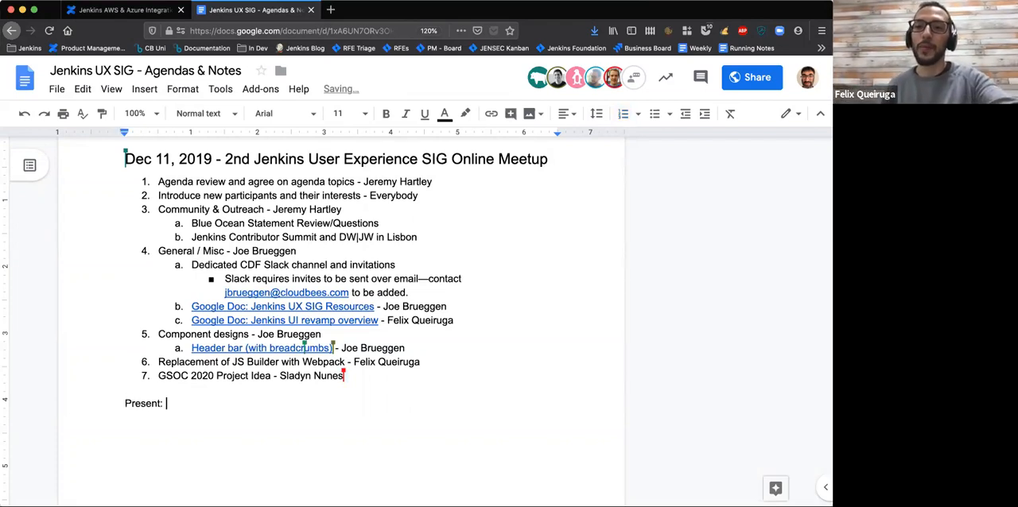
pyautogui.write('Jeremy Hartleym, Felix')
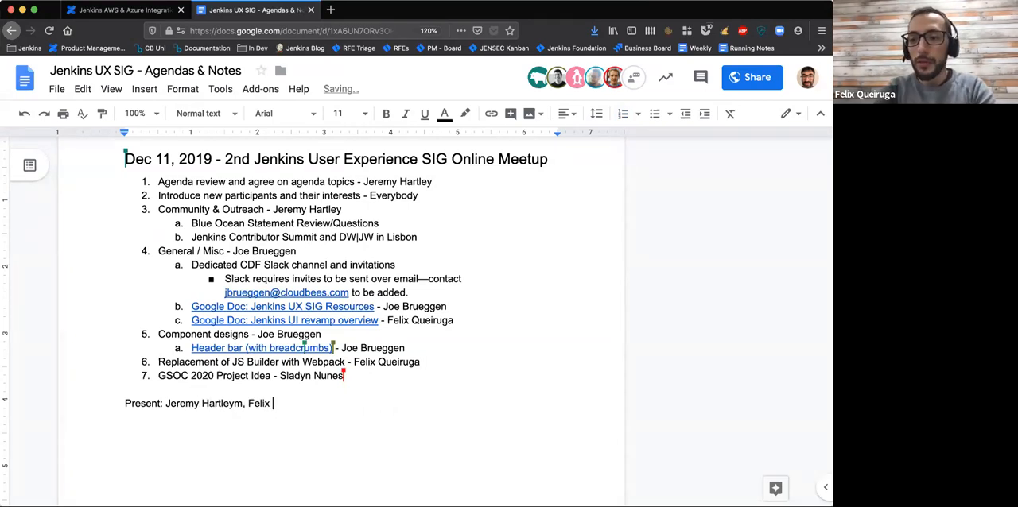
pyautogui.write('Queiruga,')
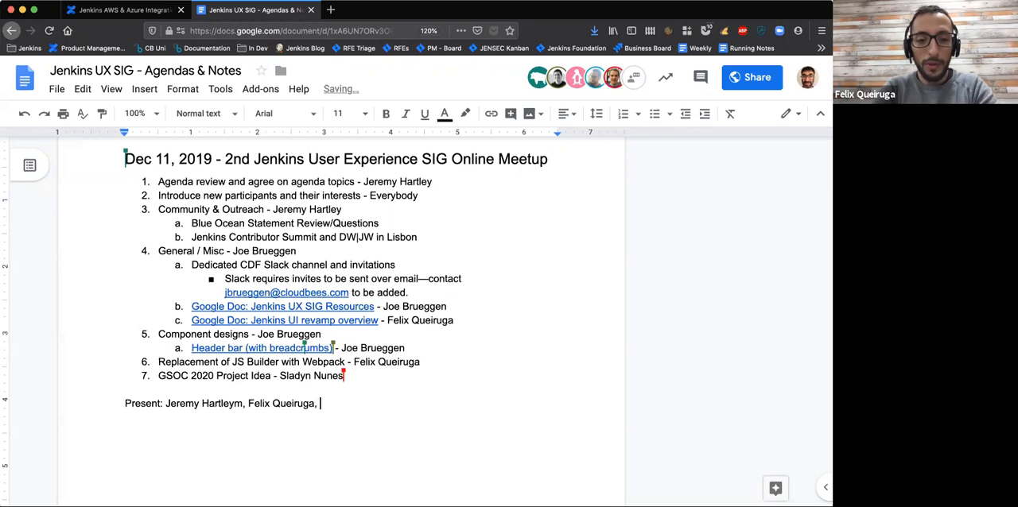
pyautogui.write('Joseph')
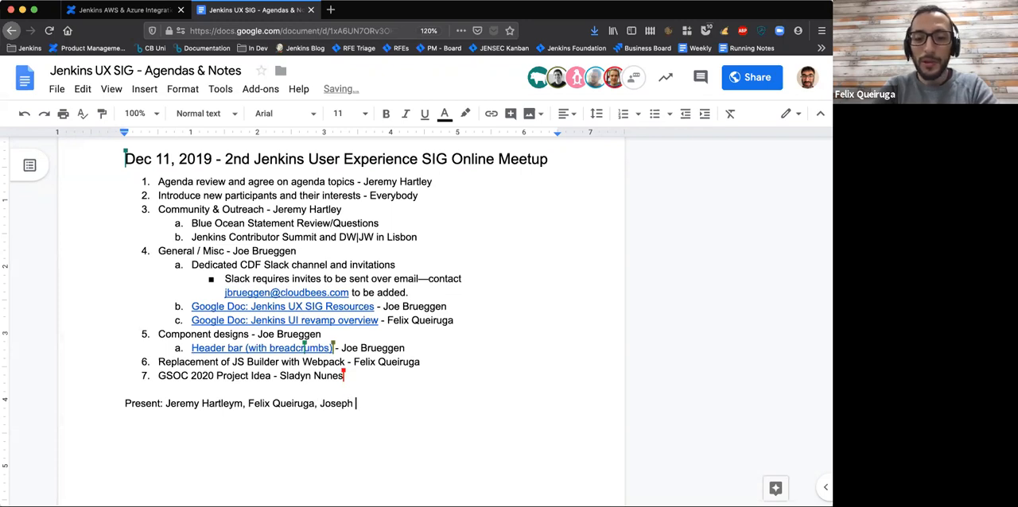
pyautogui.write('Brueggen,')
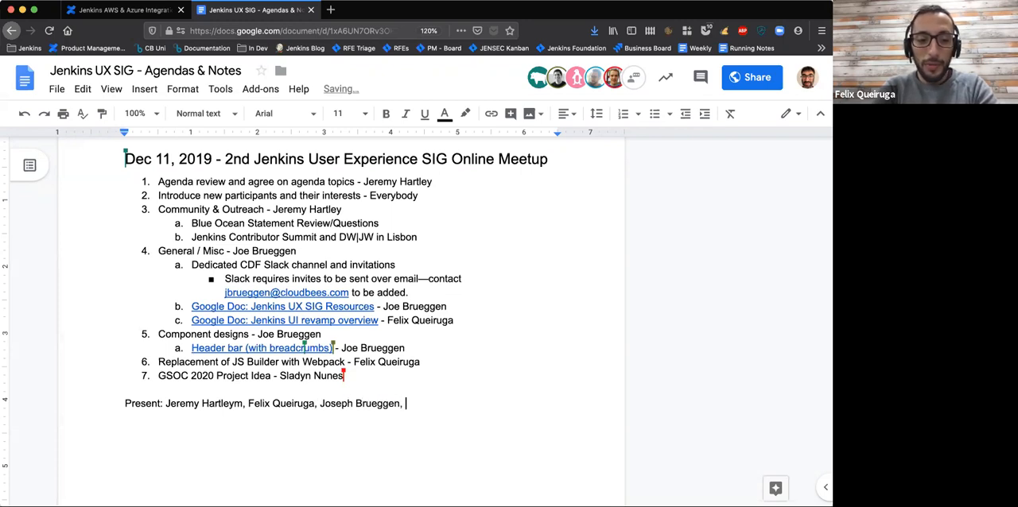
pyautogui.write('Oleg Nenashev, Evaristo Guti')
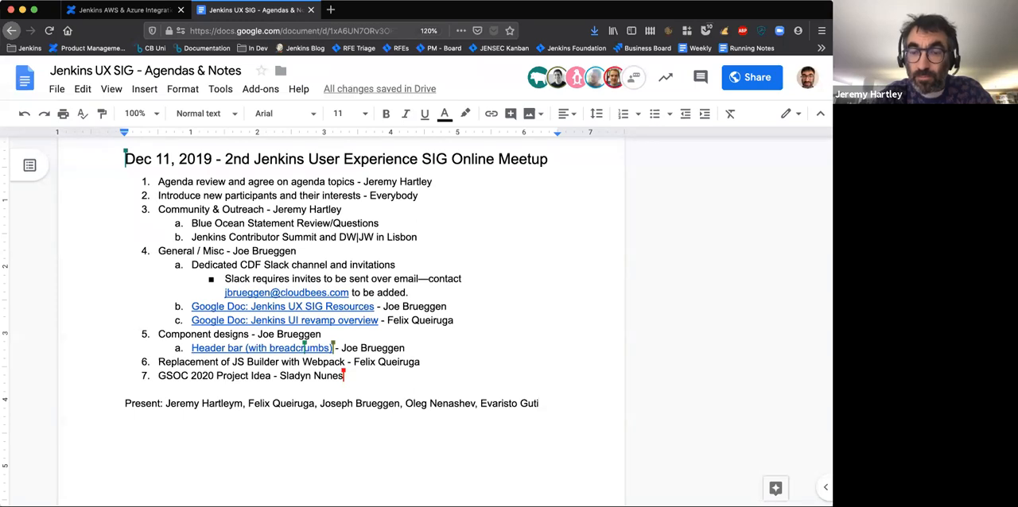
pyautogui.write('e')
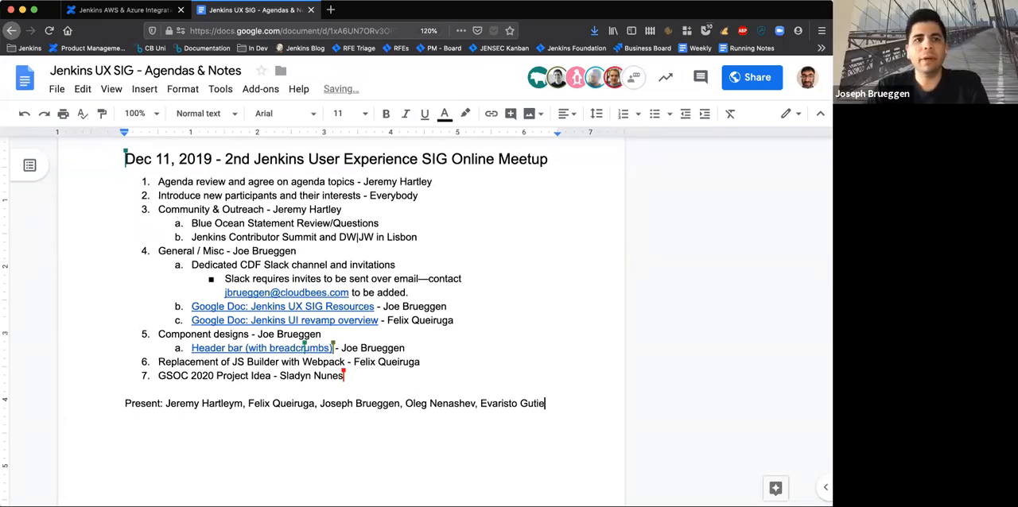
pyautogui.write('rrez,')
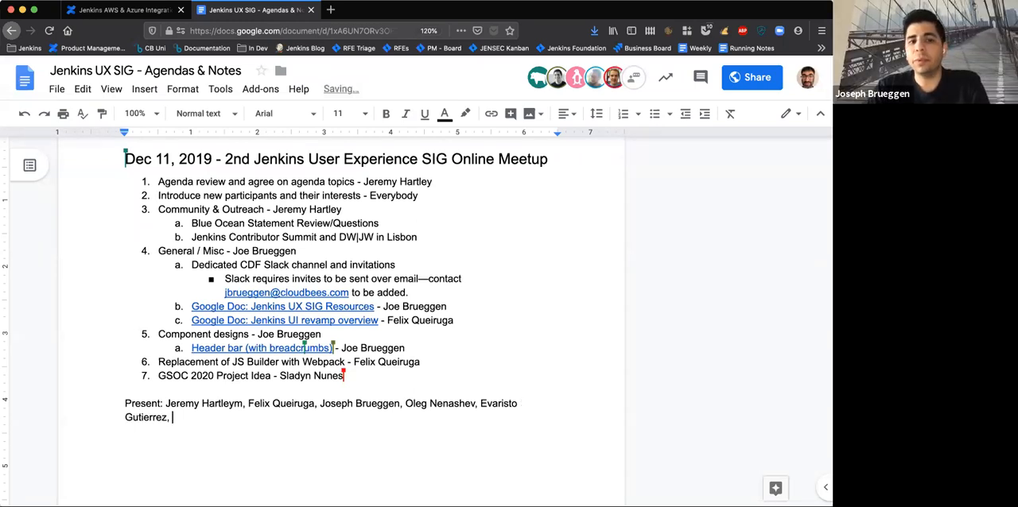
pyautogui.moveTo(796, 466)
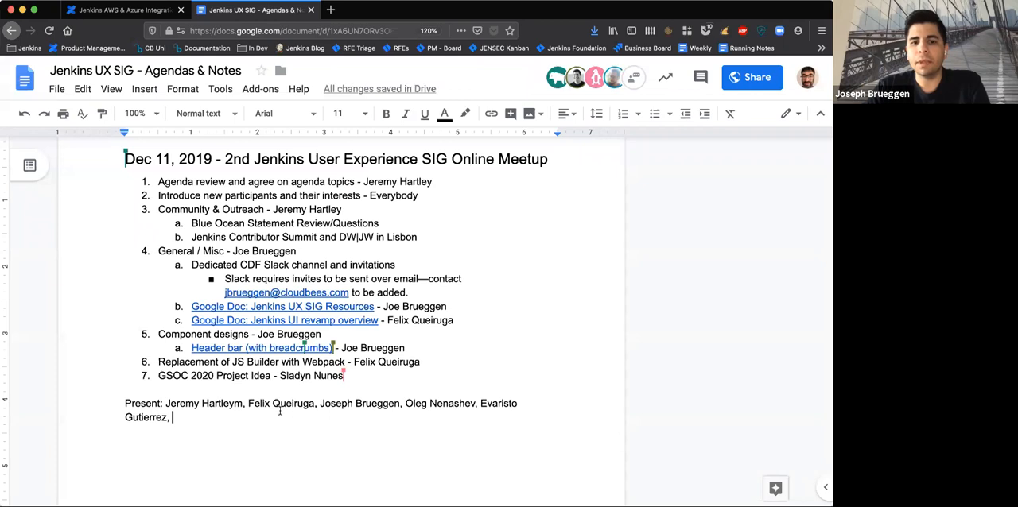
pyautogui.write('A')
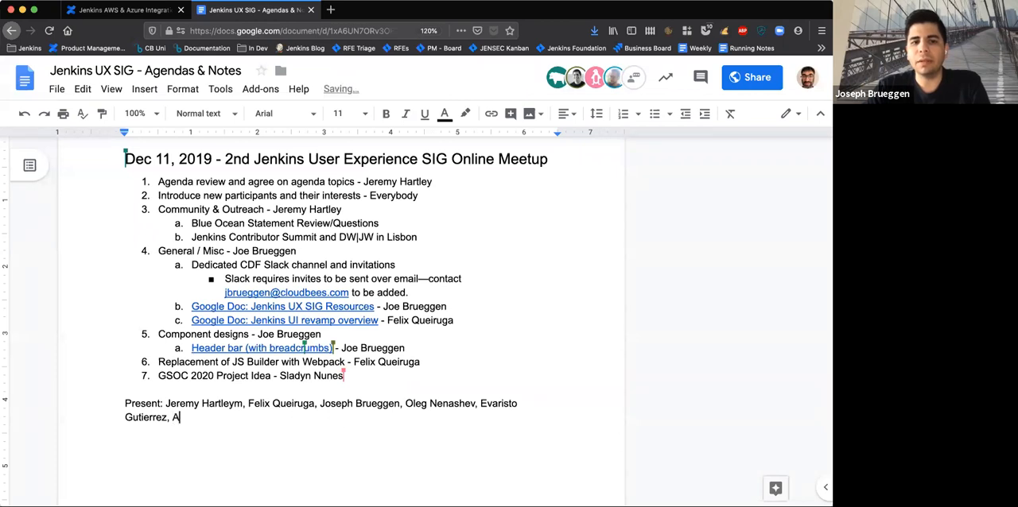
pyautogui.write('drien A')
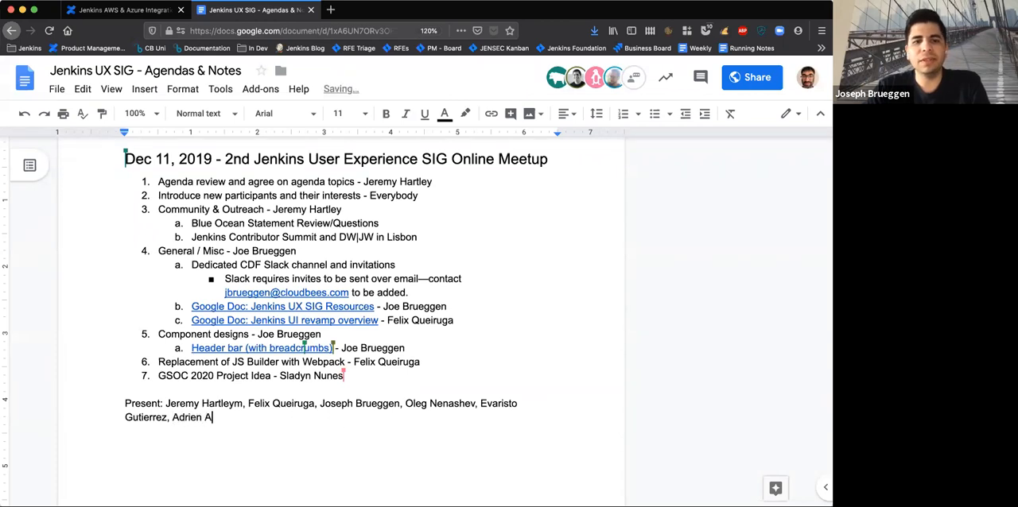
pyautogui.write('ech')
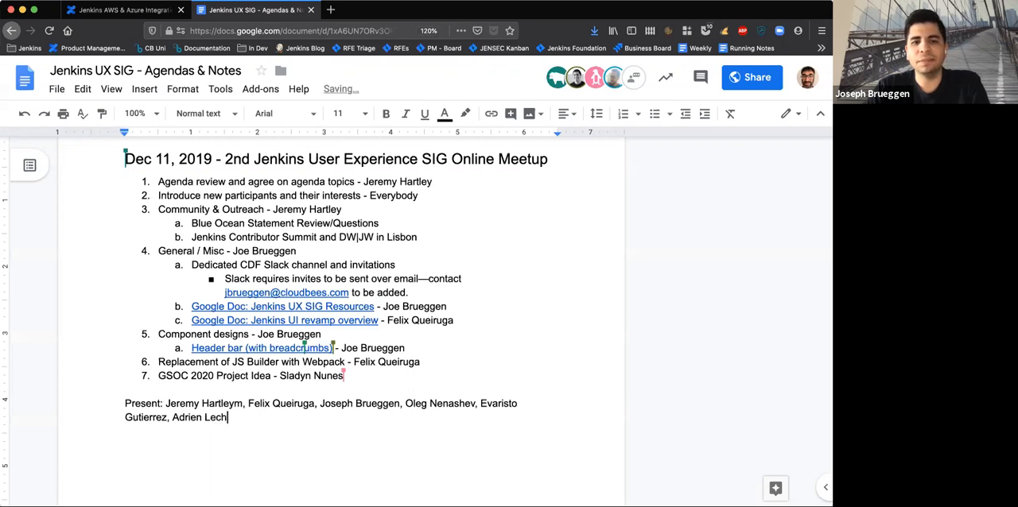
pyautogui.write('arpe')
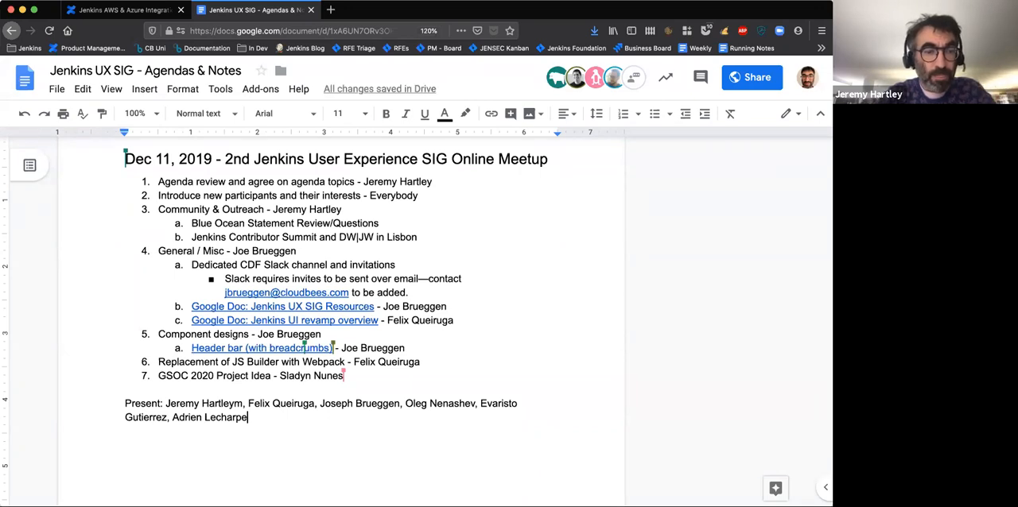
pyautogui.write('ntier, Parker Ennis, Slay')
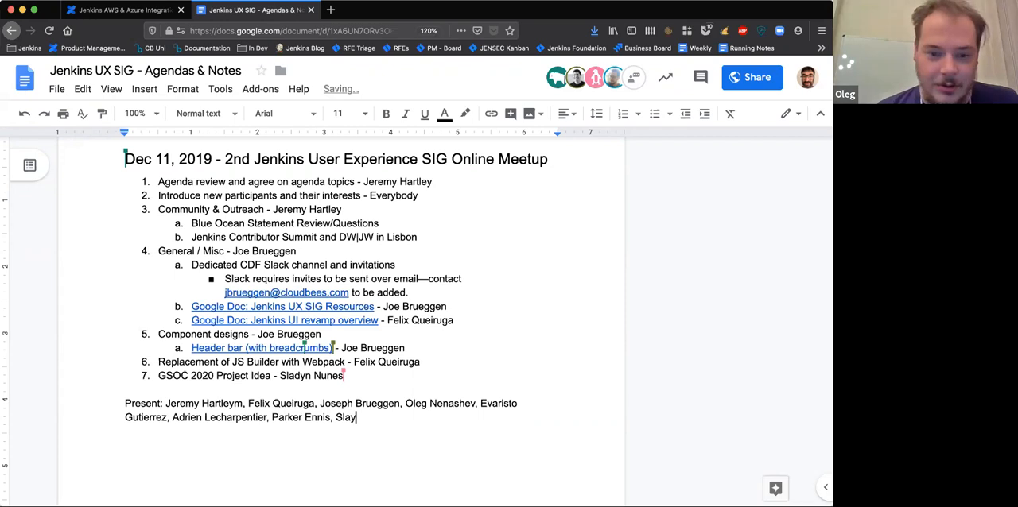
pyautogui.write('dyn Nunes, Ale')
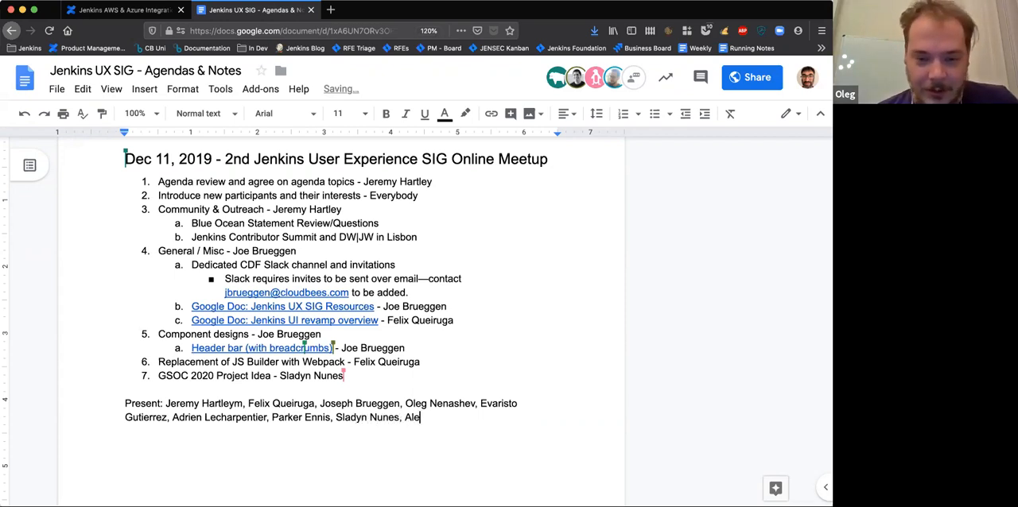
pyautogui.write('x Earl, Ka')
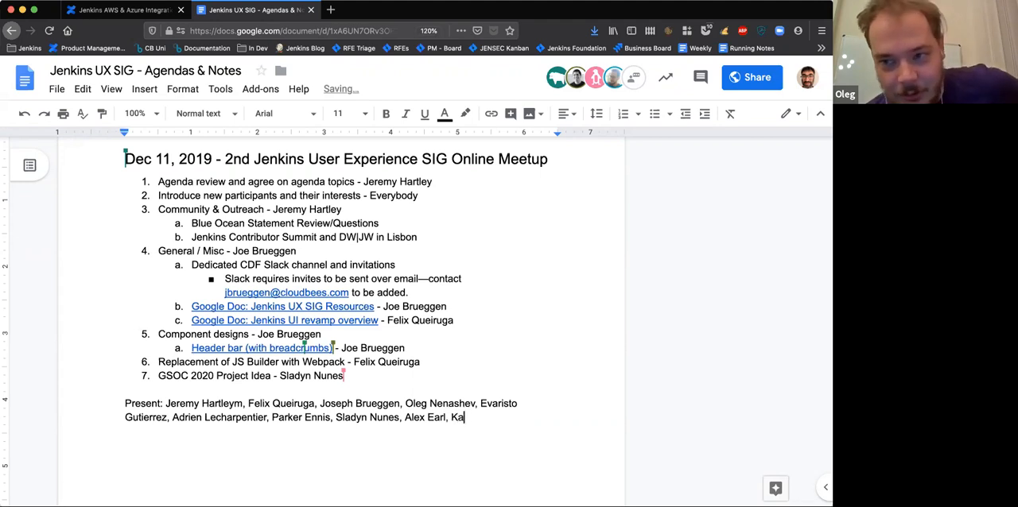
pyautogui.write('rl Shul')
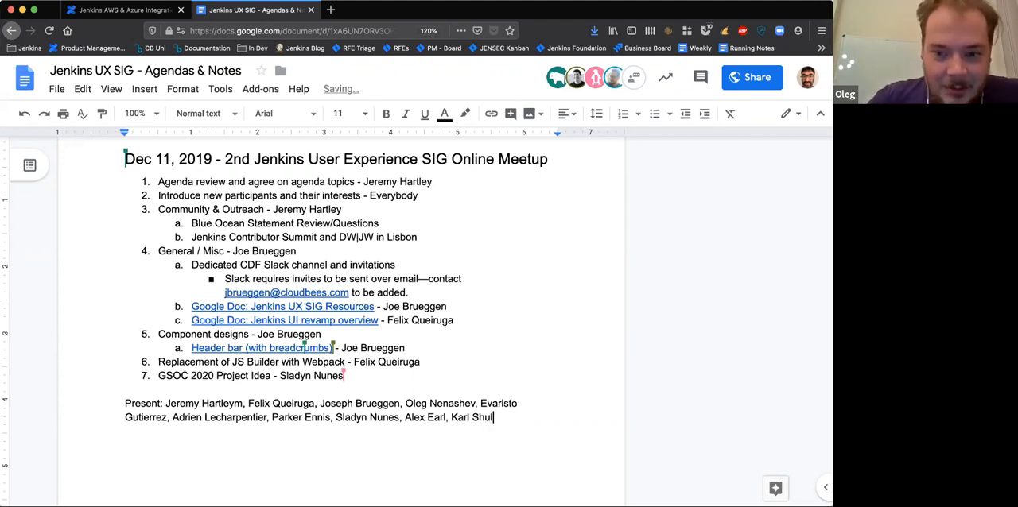
pyautogui.write('tz')
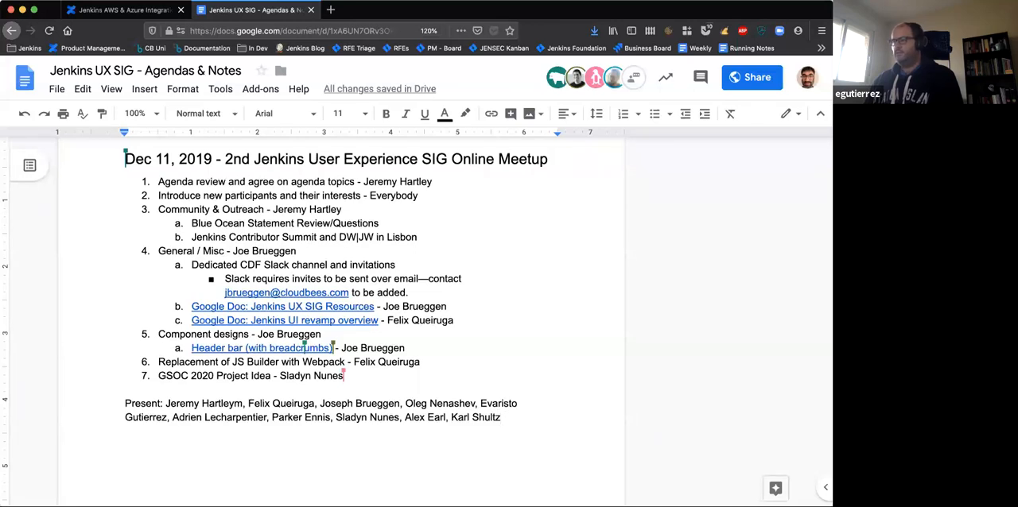
pyautogui.moveTo(557, 427)
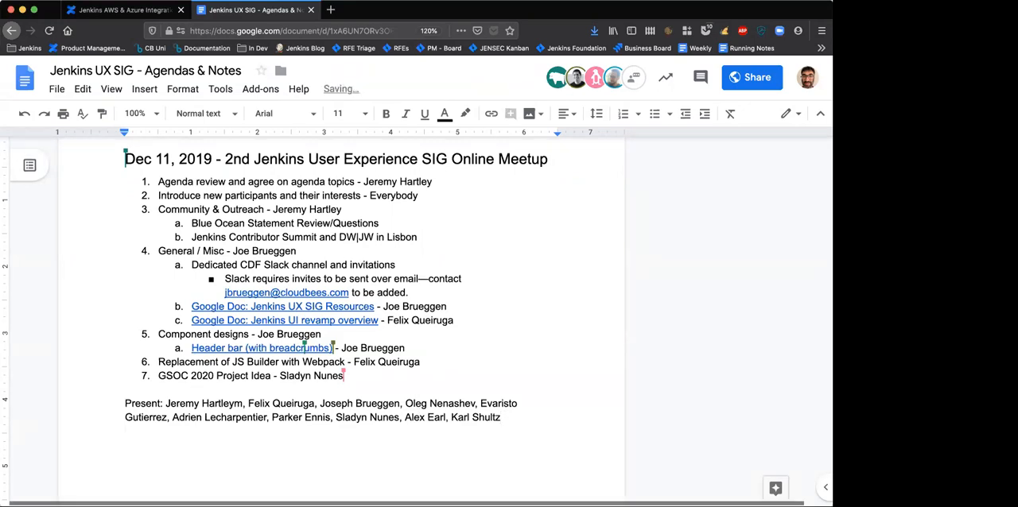
pyautogui.scroll(-3)
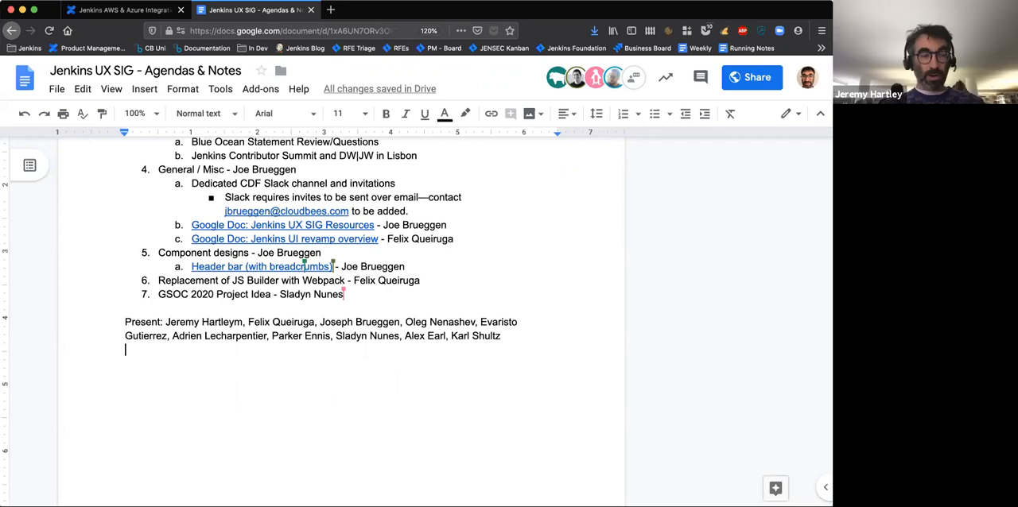
pyautogui.moveTo(454, 435)
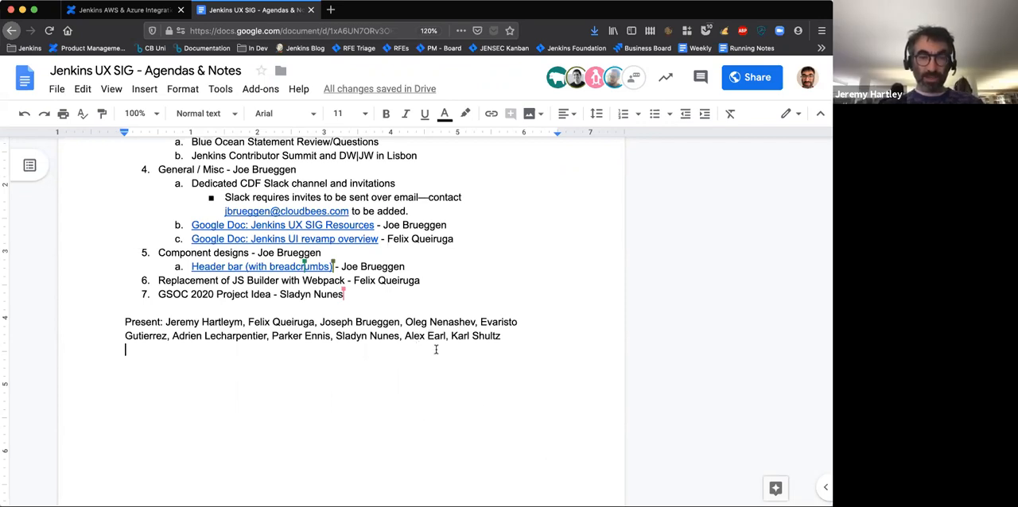
pyautogui.moveTo(487, 412)
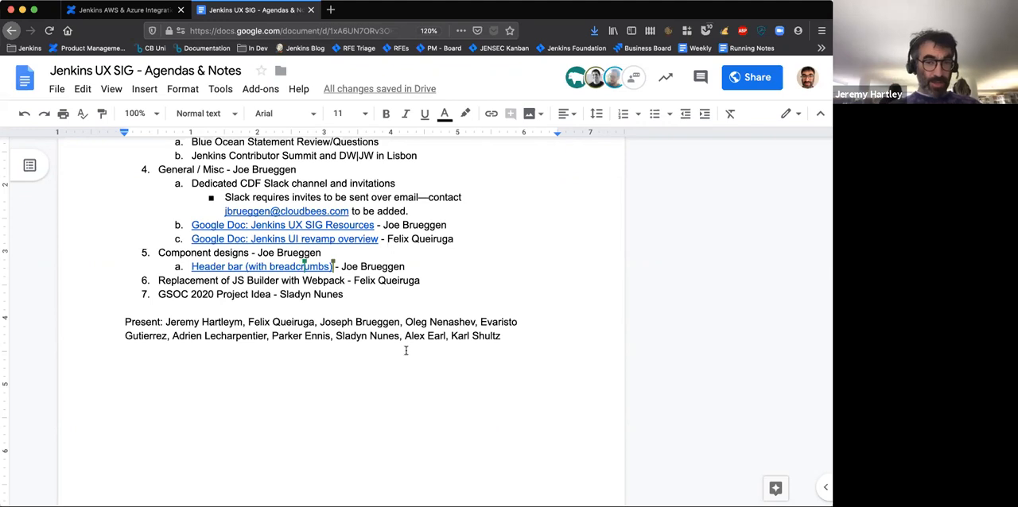
pyautogui.moveTo(552, 358)
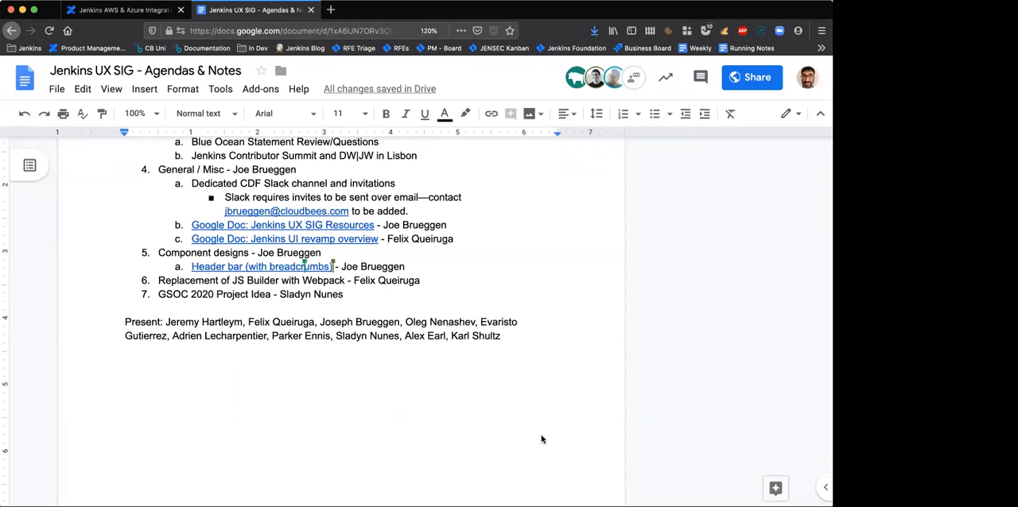
pyautogui.moveTo(113, 468)
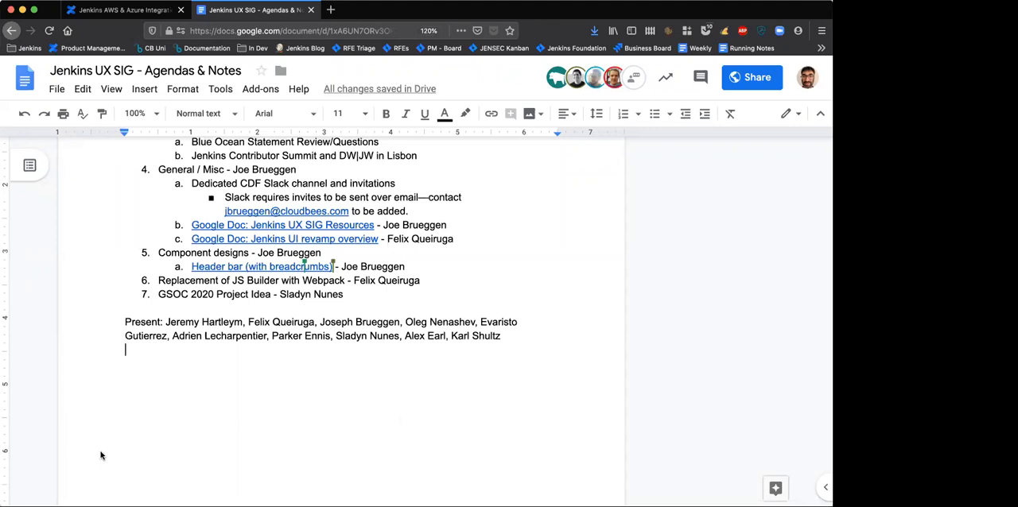
pyautogui.moveTo(217, 428)
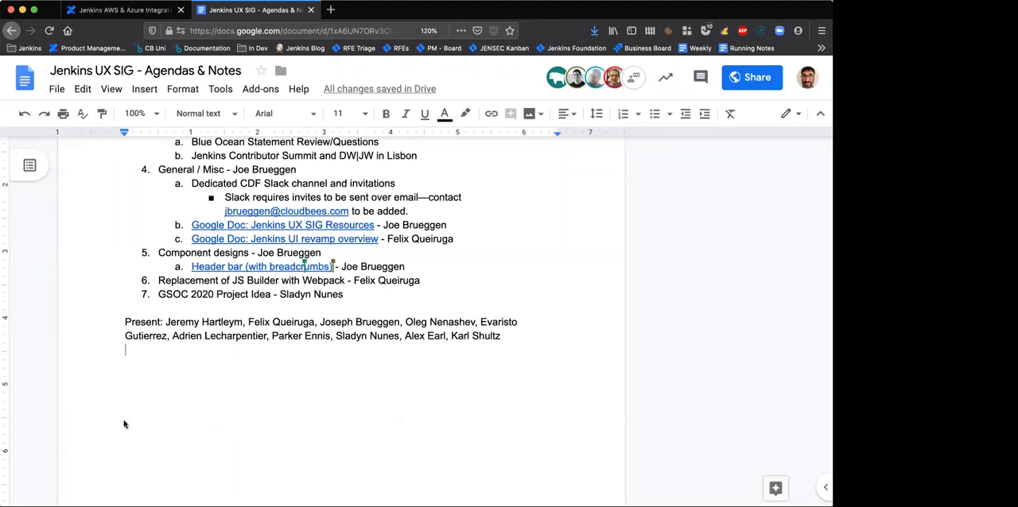
pyautogui.moveTo(164, 71)
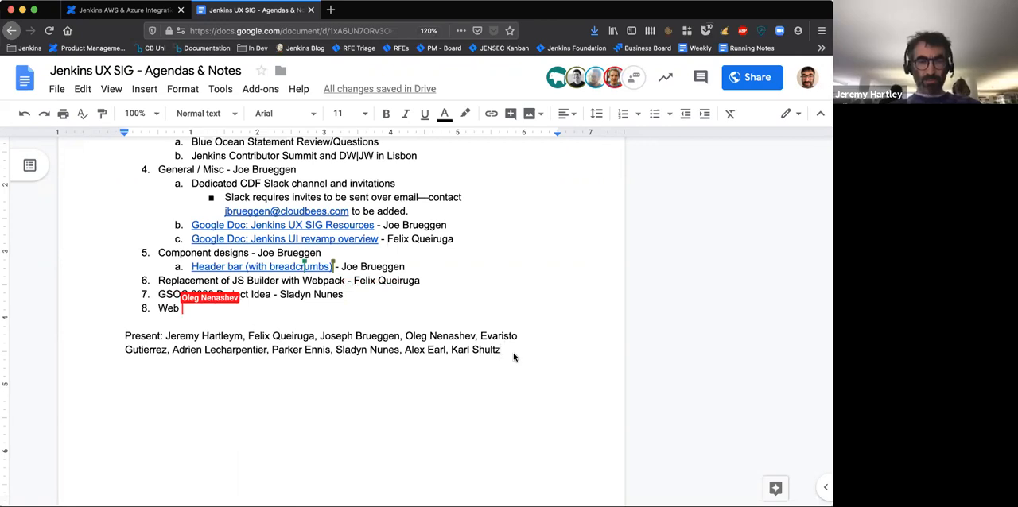
# Type 'browser updates' into the agenda item 8 title
pyautogui.write('browser support policy')
pyautogui.write('.')
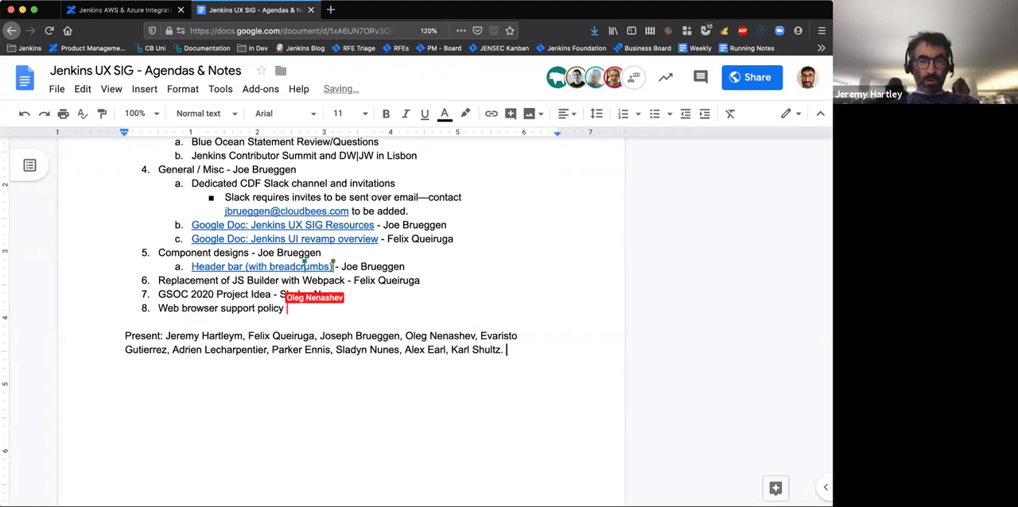
pyautogui.write('updates - Oleg Nenashev')
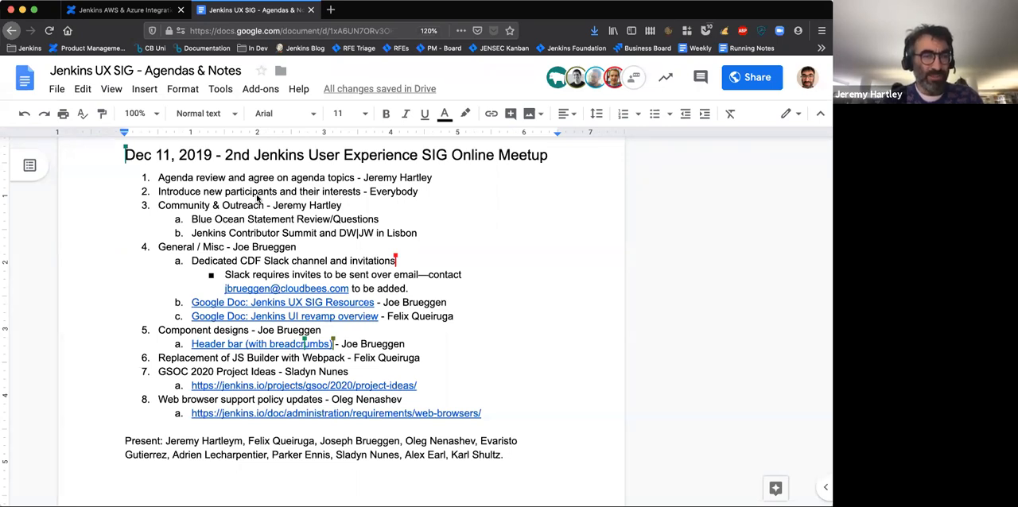
pyautogui.click(504, 454)
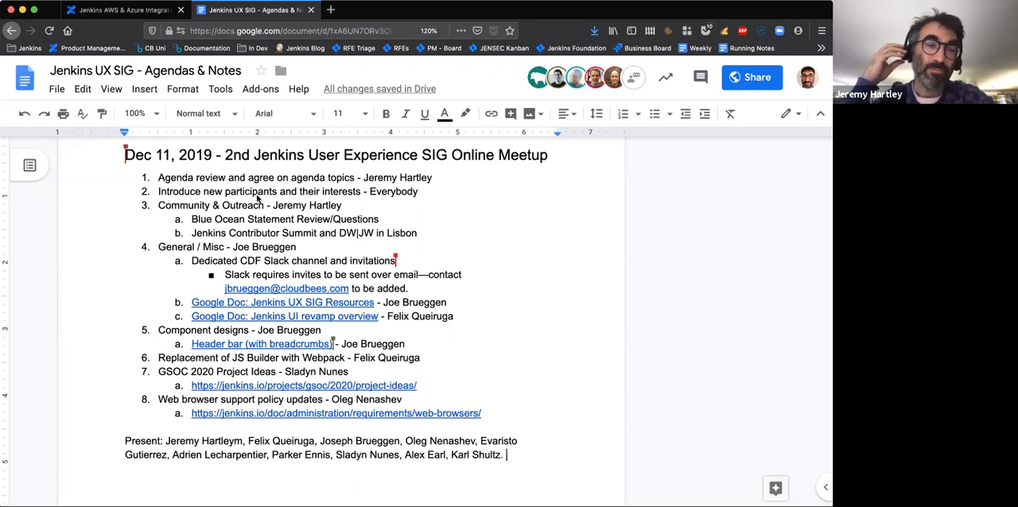
pyautogui.moveTo(292, 235)
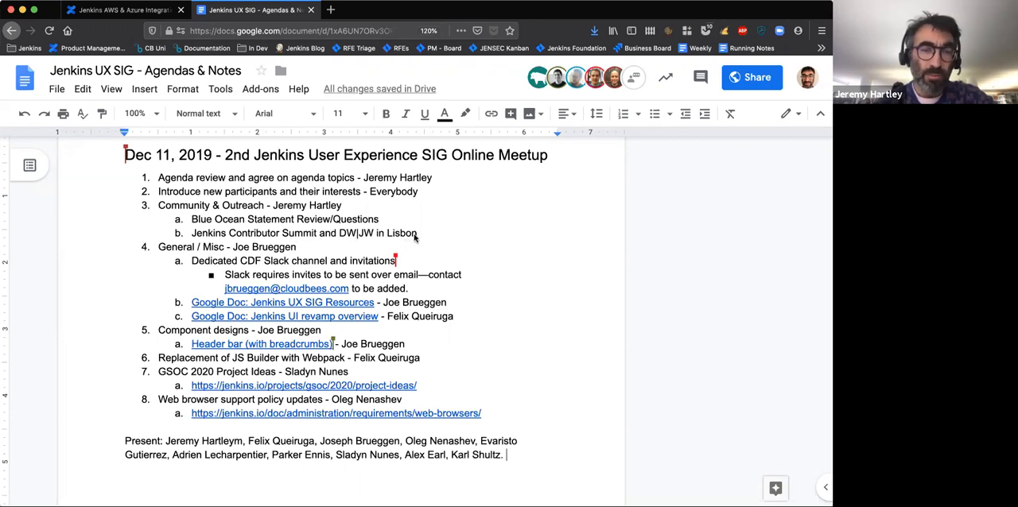
pyautogui.moveTo(353, 233)
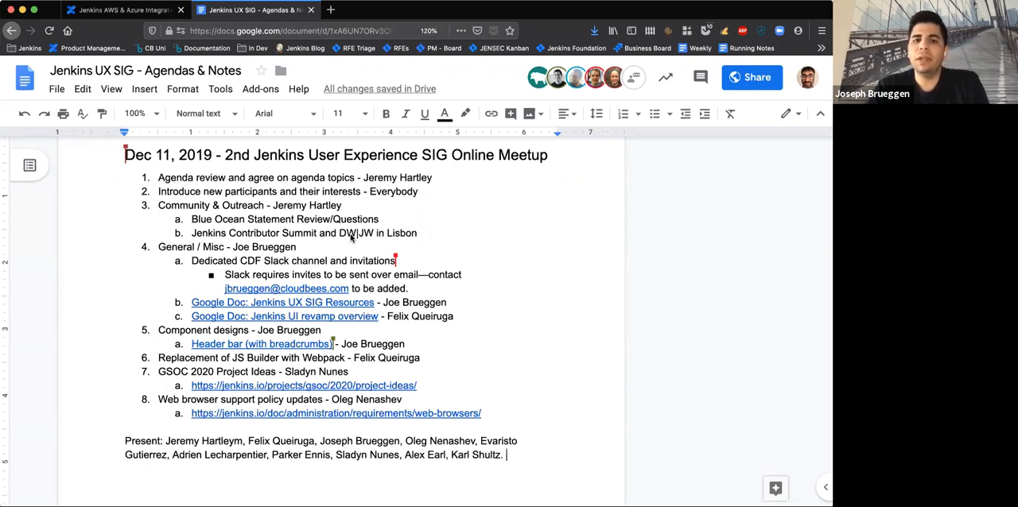
# Scroll the agenda down and back up to reach the Jenkins UX SIG Resources link
pyautogui.scroll(-3)
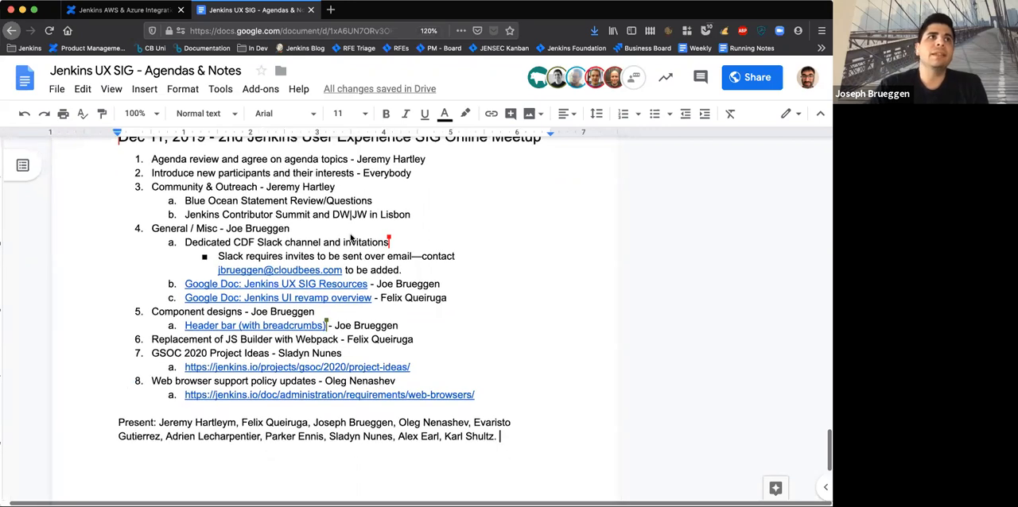
pyautogui.scroll(3)
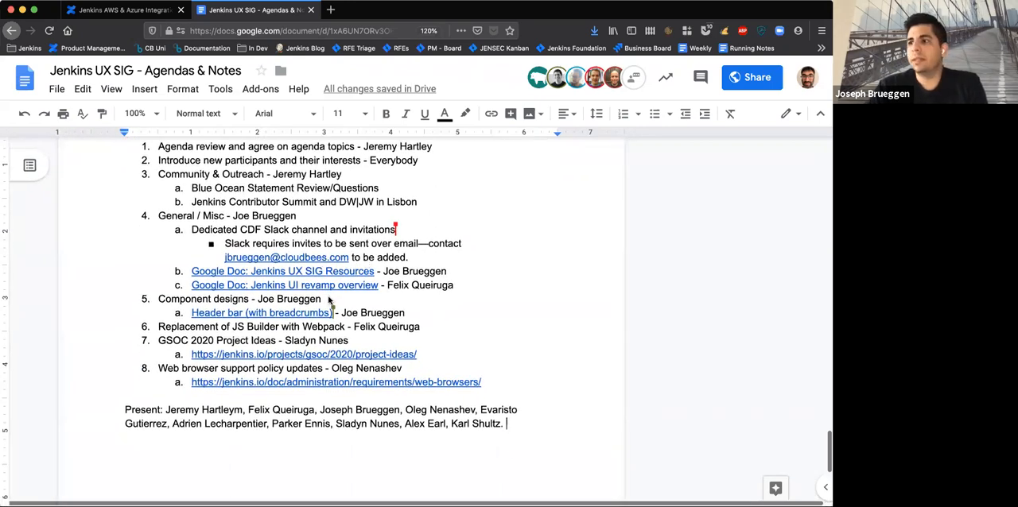
pyautogui.scroll(3)
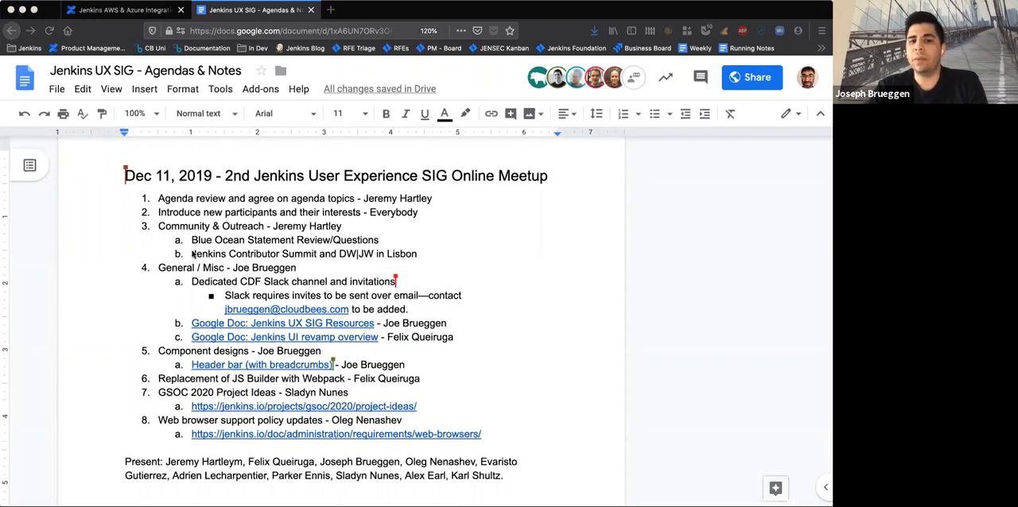
pyautogui.moveTo(410, 441)
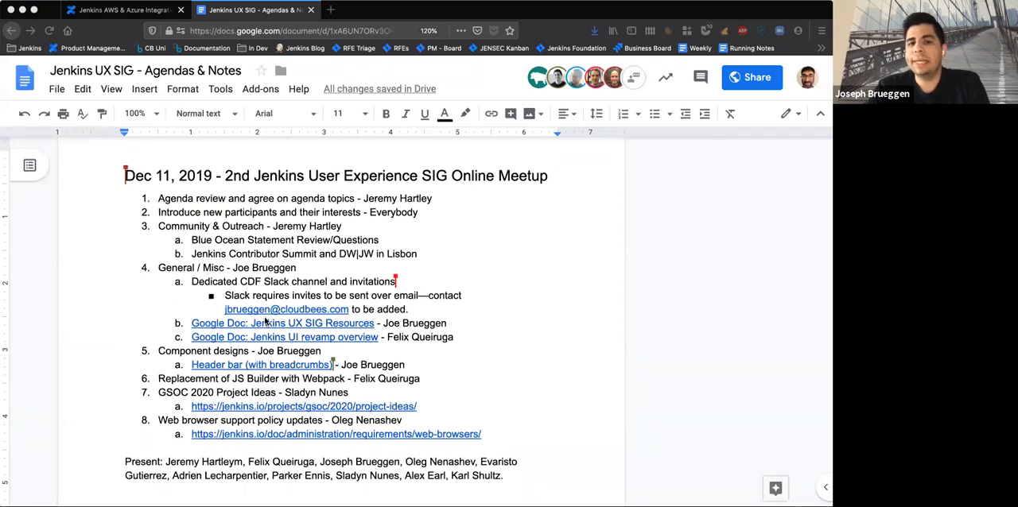
pyautogui.moveTo(457, 201)
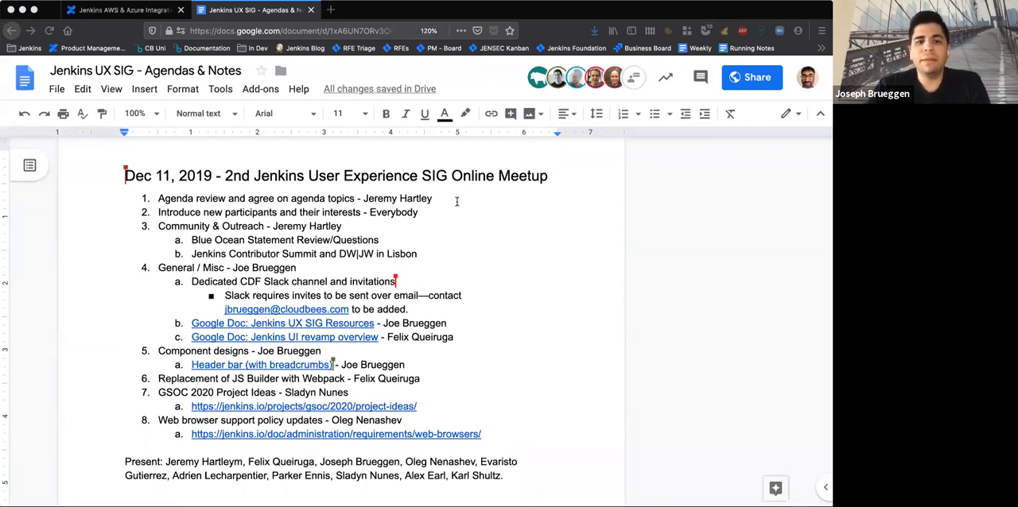
pyautogui.moveTo(265, 189)
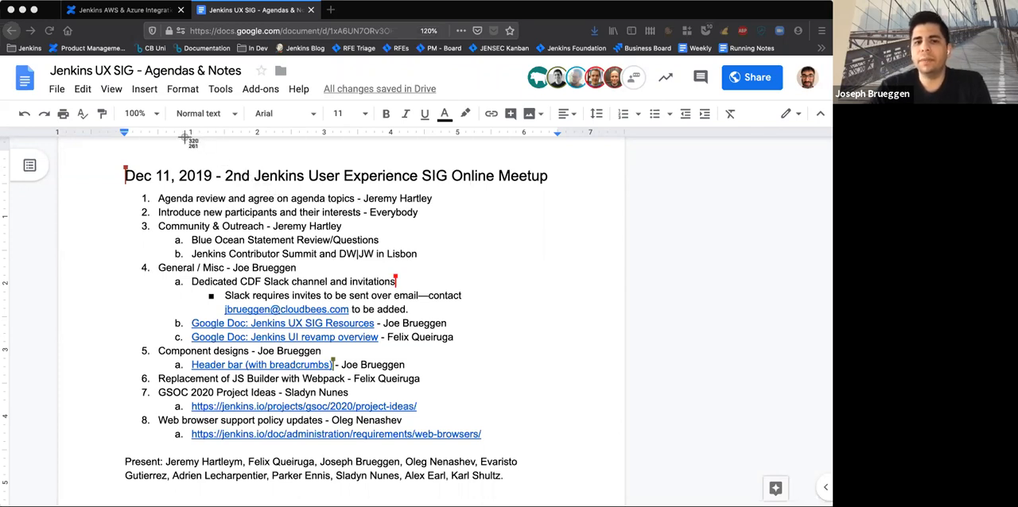
pyautogui.moveTo(505, 424)
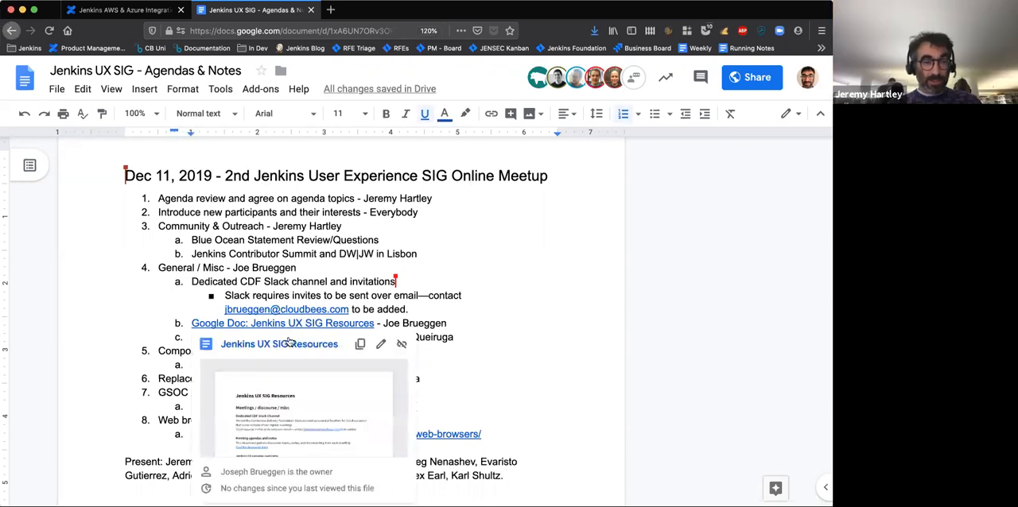
pyautogui.moveTo(279, 343)
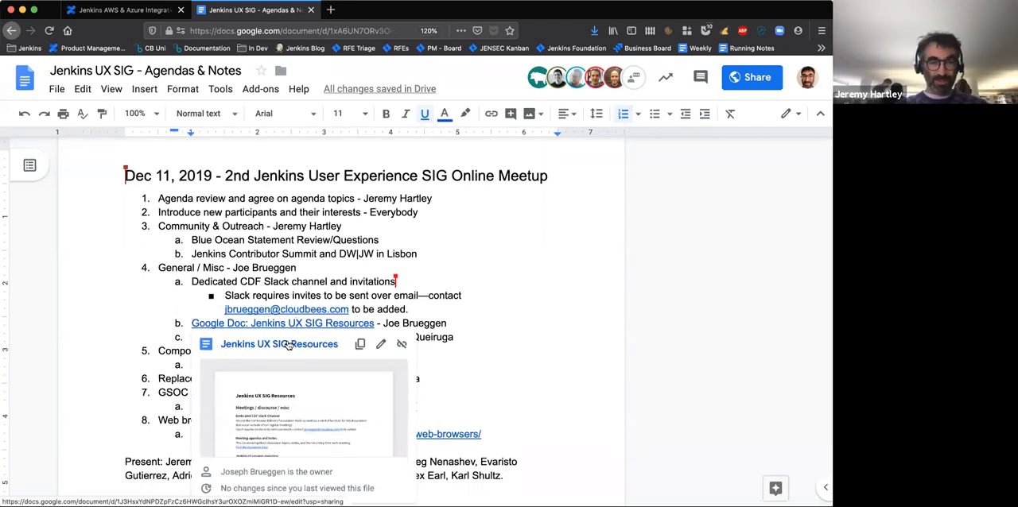
pyautogui.click(280, 344)
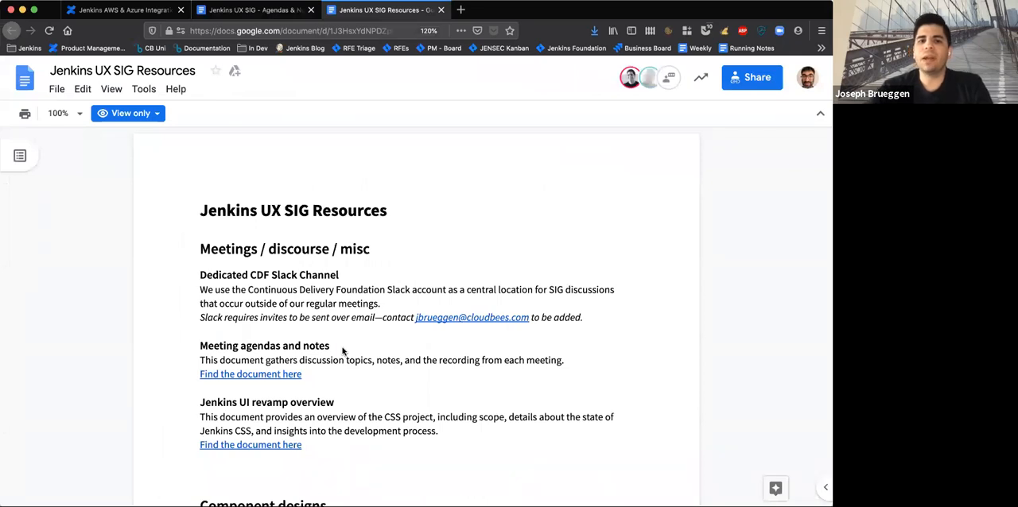
pyautogui.moveTo(435, 378)
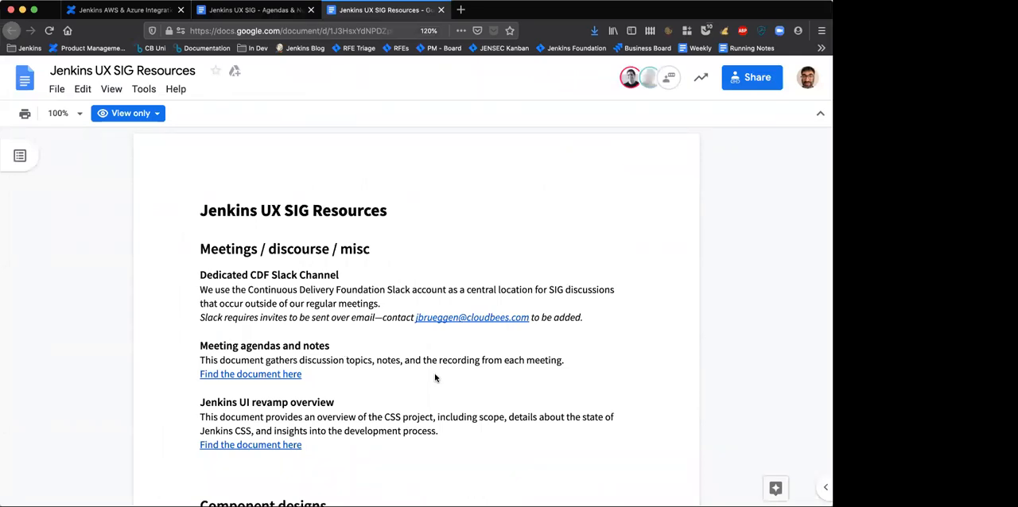
pyautogui.moveTo(300, 113)
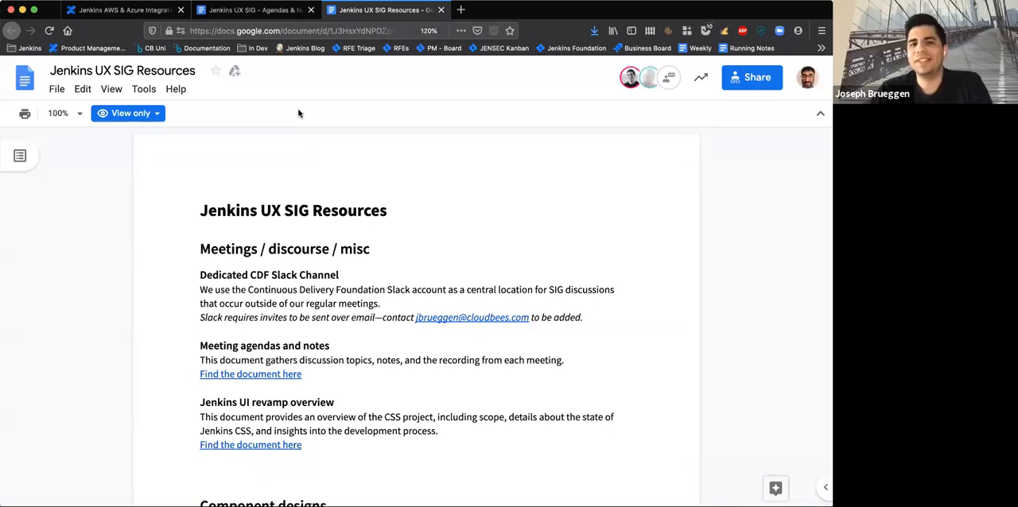
pyautogui.moveTo(311, 141)
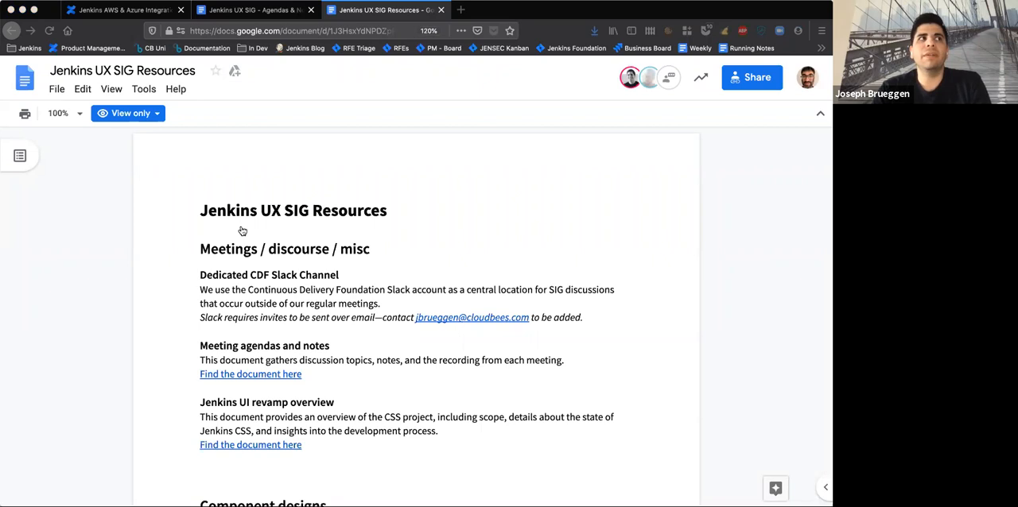
pyautogui.moveTo(363, 255)
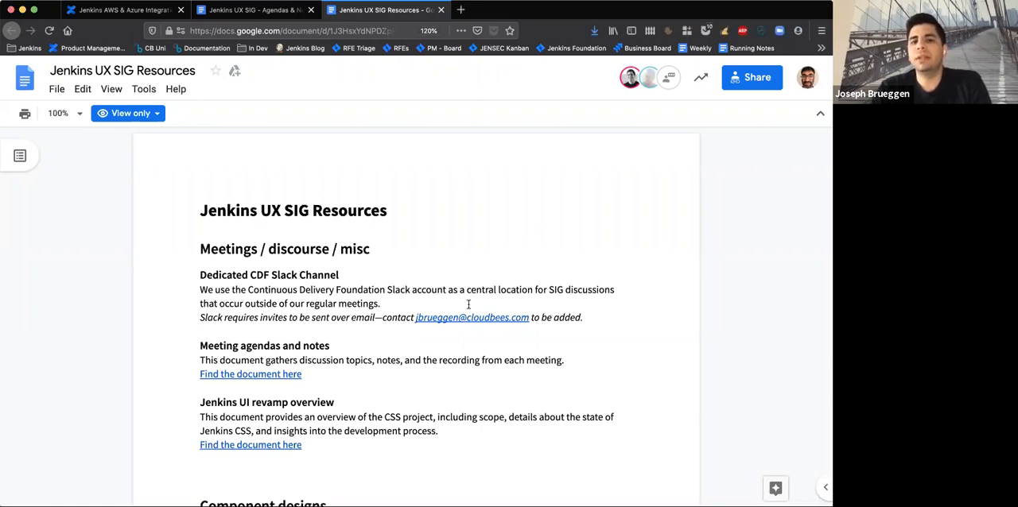
pyautogui.moveTo(388, 325)
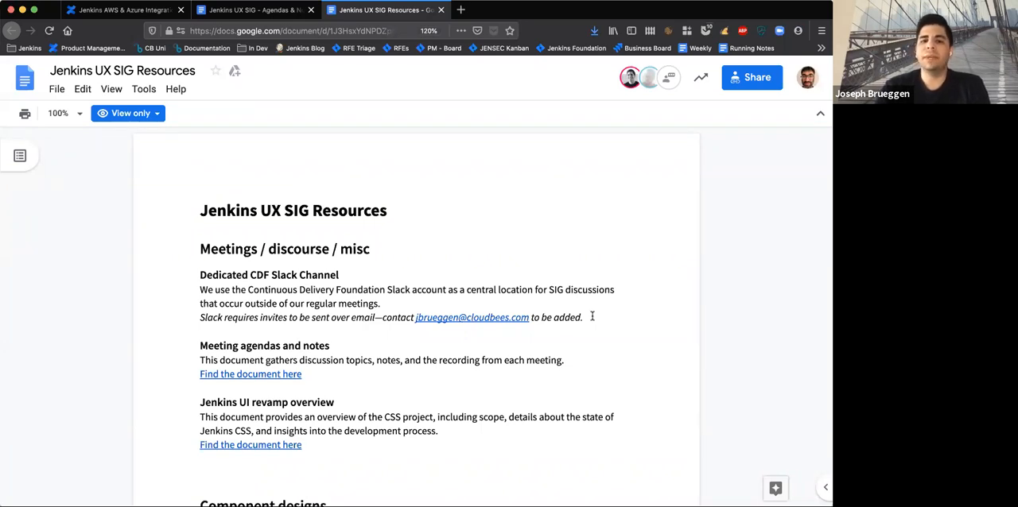
pyautogui.moveTo(593, 317)
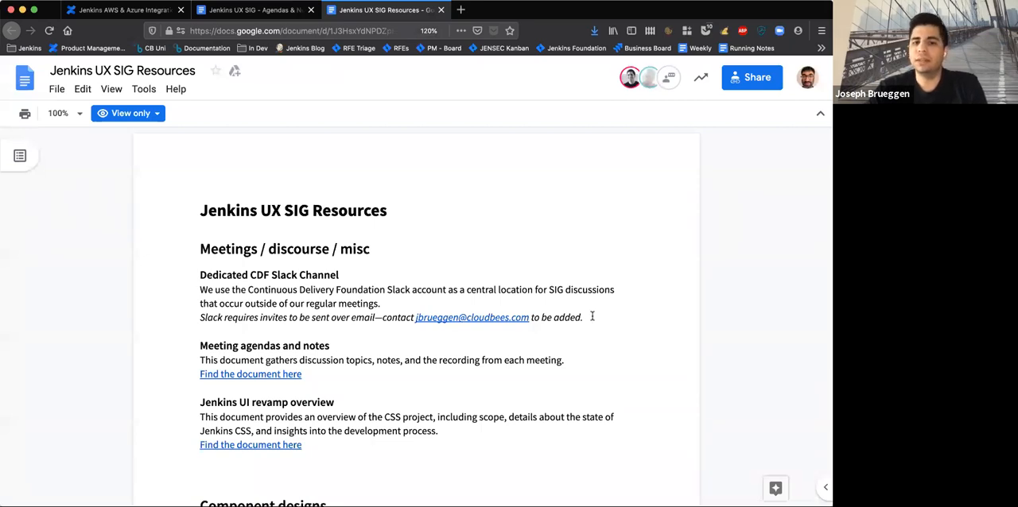
pyautogui.scroll(-3)
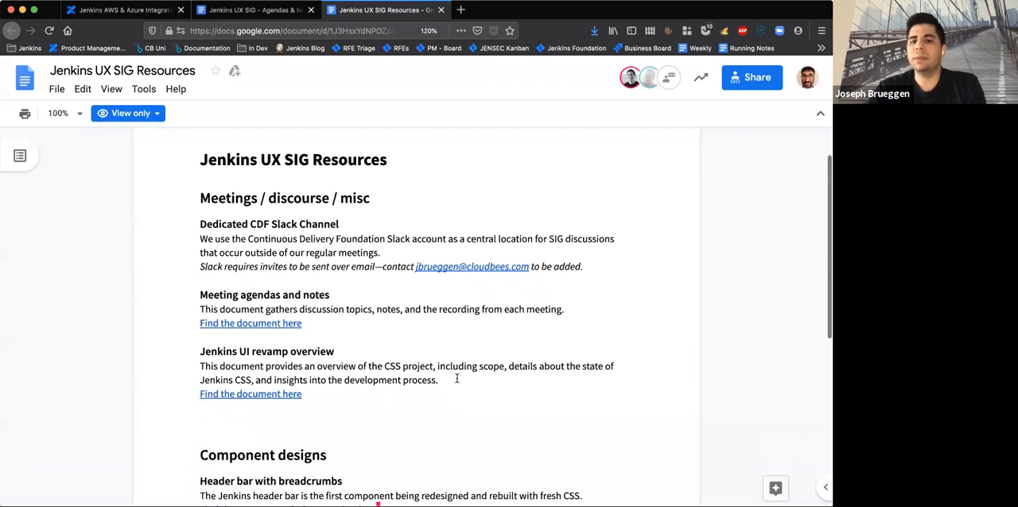
pyautogui.scroll(-3)
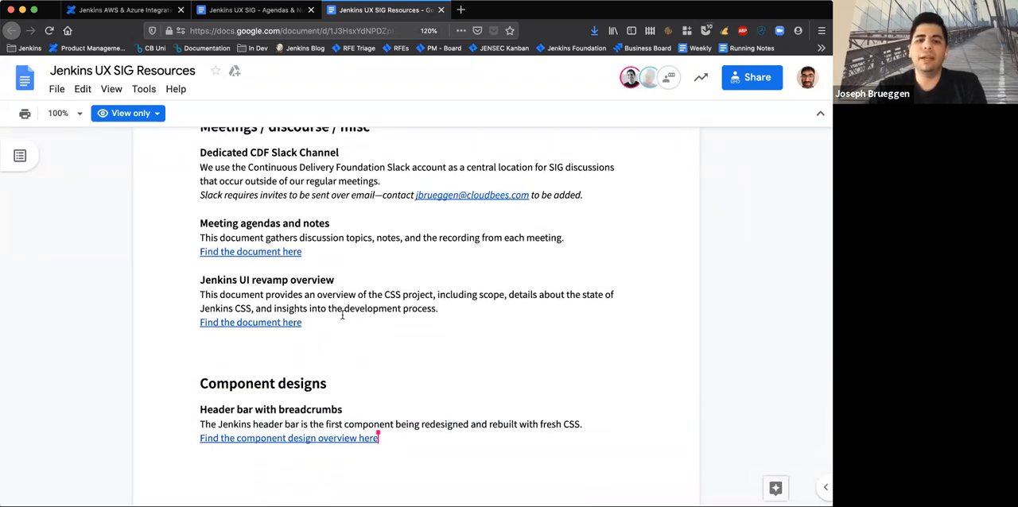
pyautogui.scroll(-3)
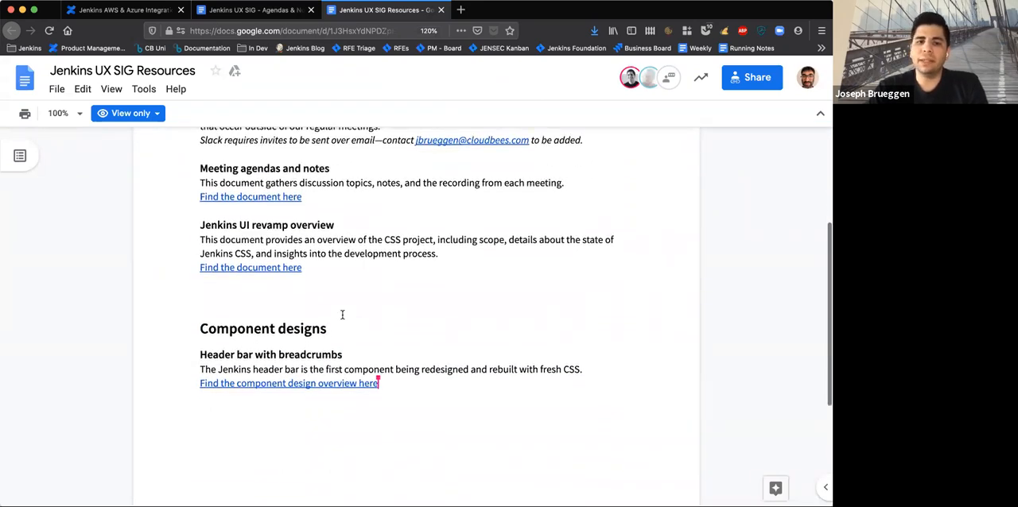
pyautogui.scroll(-3)
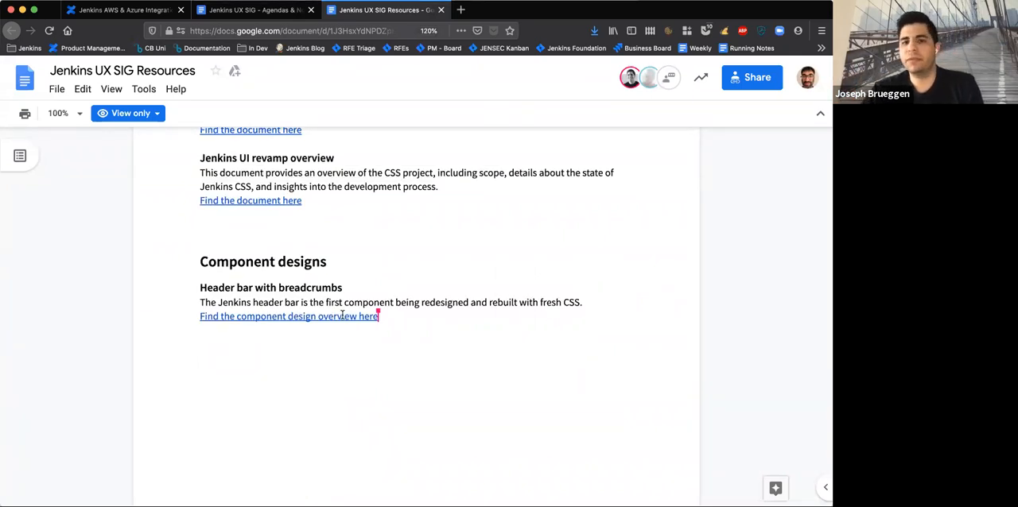
pyautogui.scroll(3)
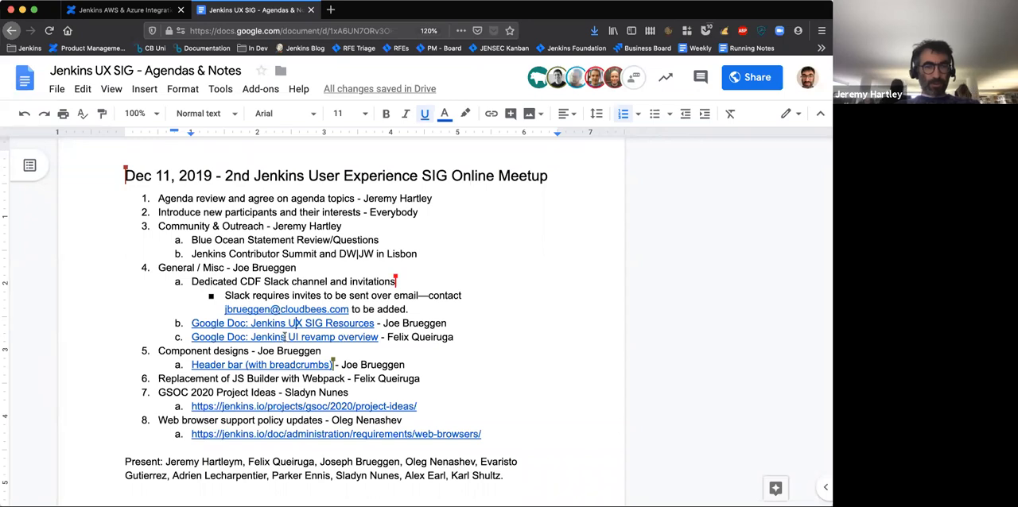
pyautogui.moveTo(284, 336)
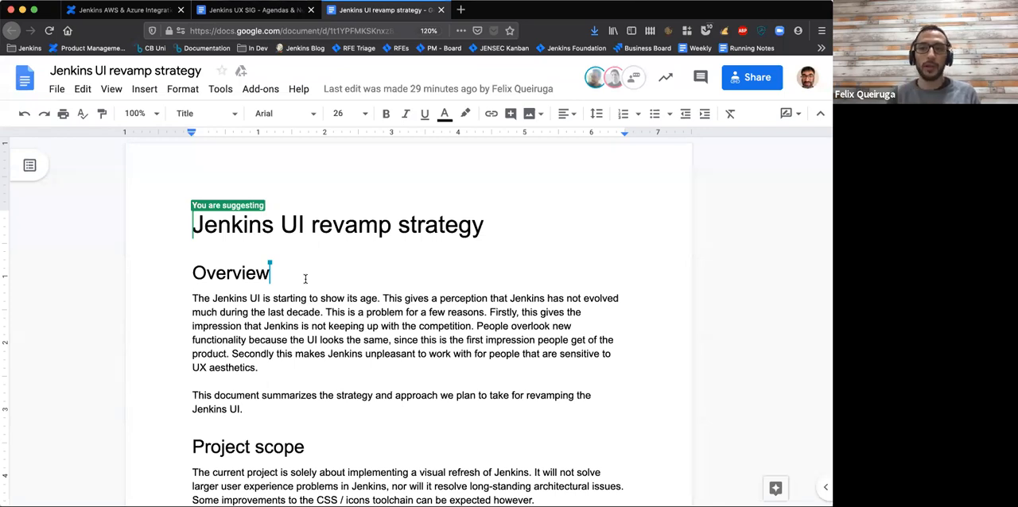
pyautogui.scroll(-3)
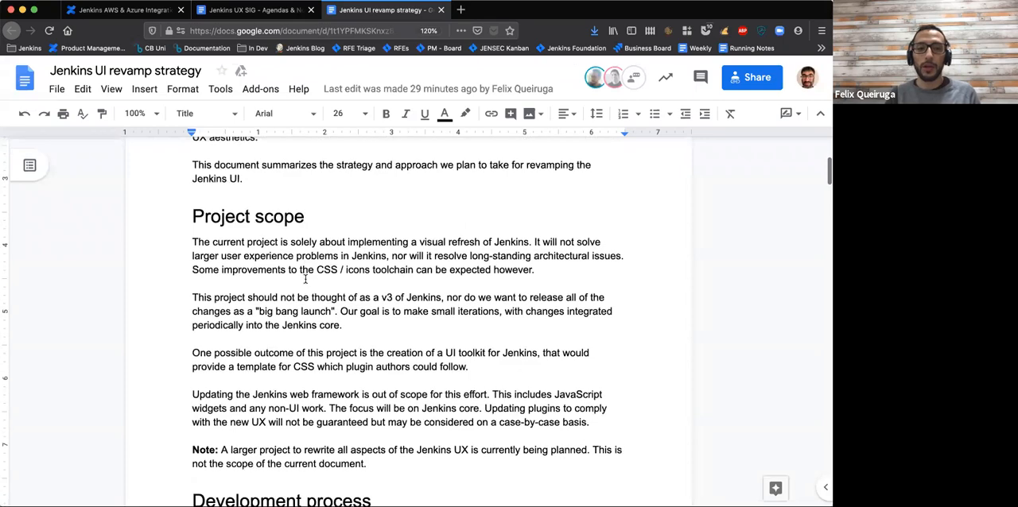
pyautogui.scroll(-3)
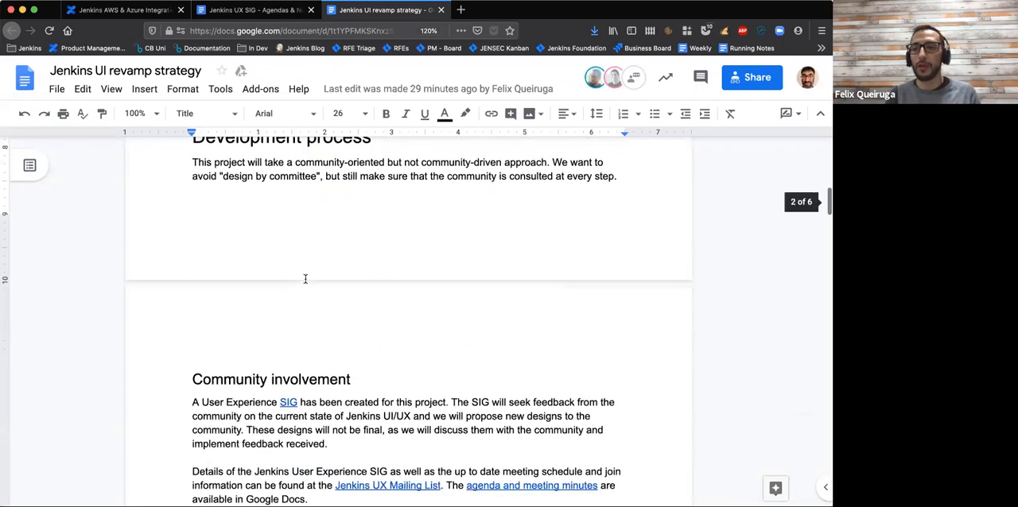
pyautogui.scroll(-3)
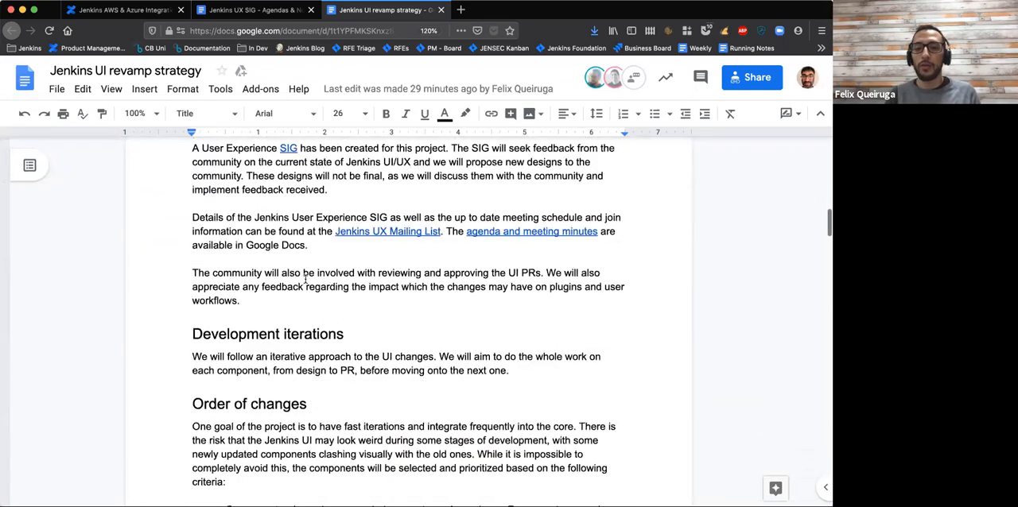
pyautogui.scroll(-3)
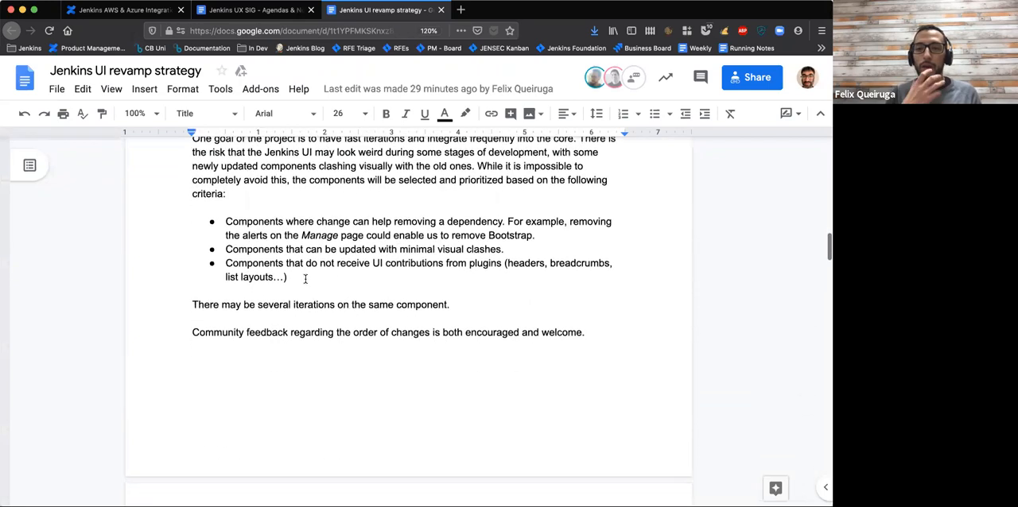
pyautogui.scroll(3)
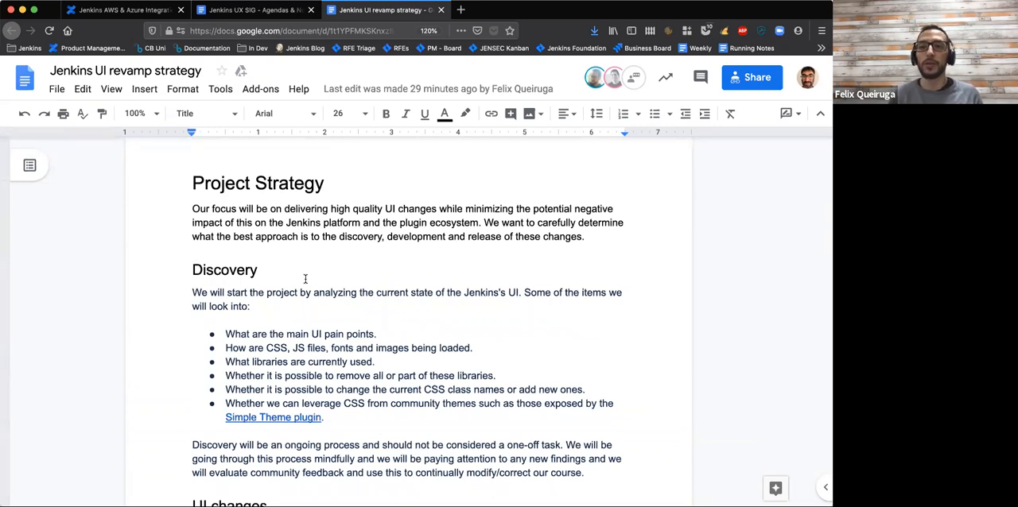
pyautogui.scroll(-3)
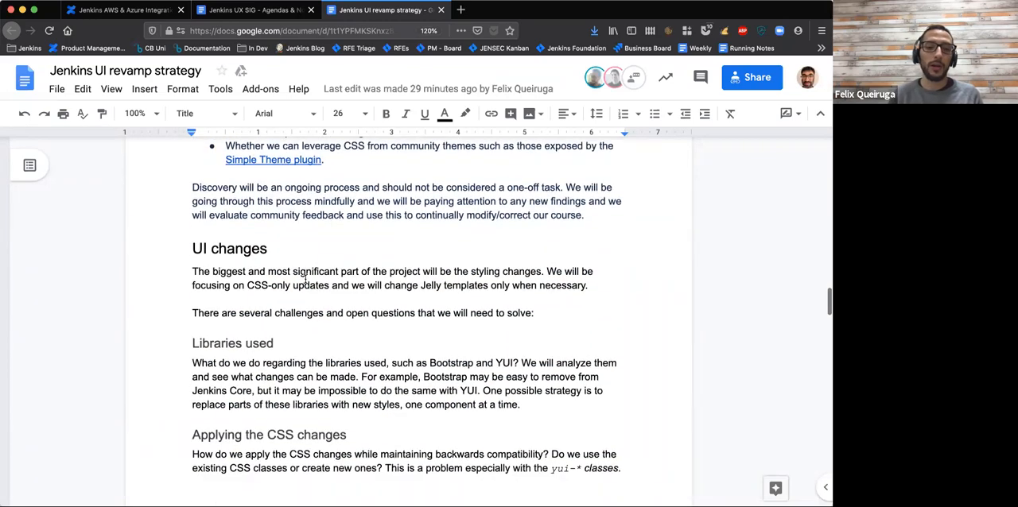
pyautogui.scroll(-3)
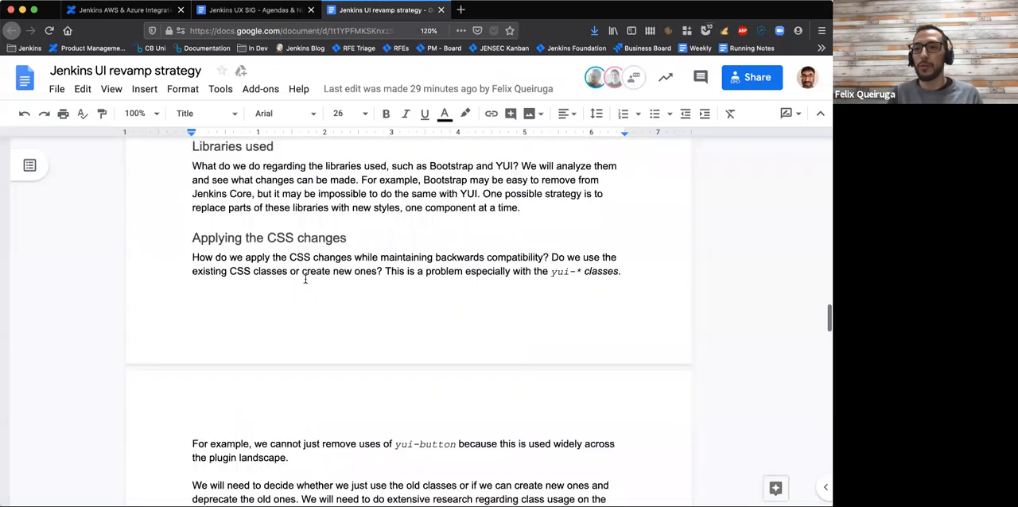
pyautogui.scroll(-3)
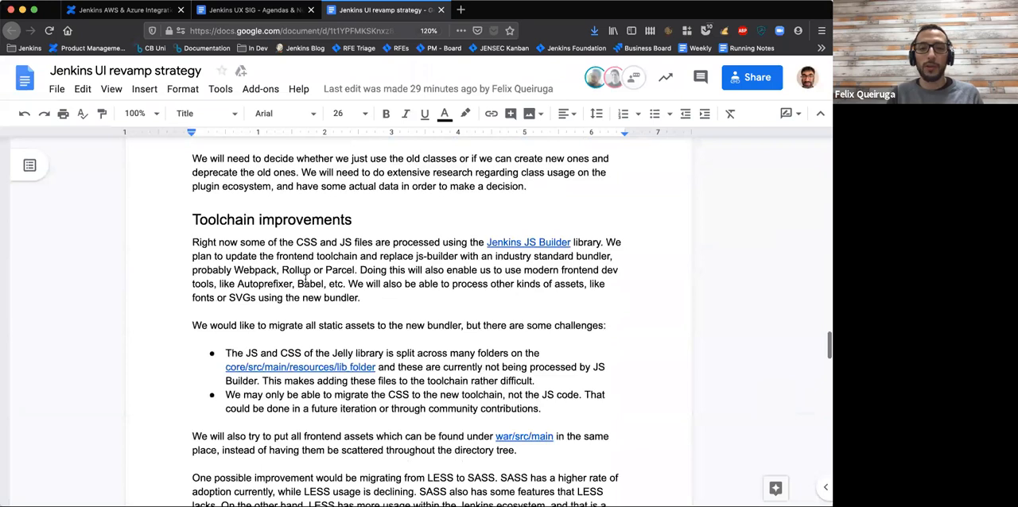
pyautogui.scroll(-3)
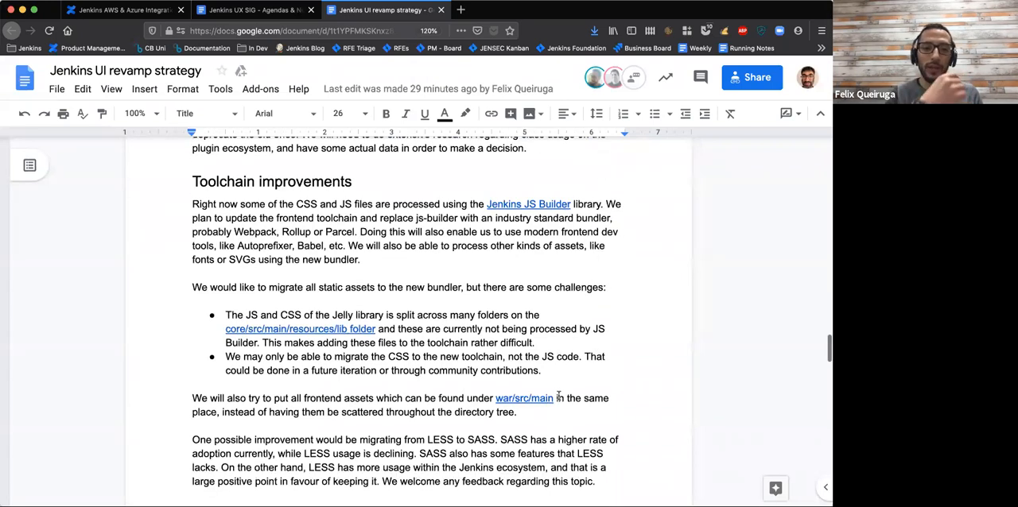
pyautogui.scroll(-3)
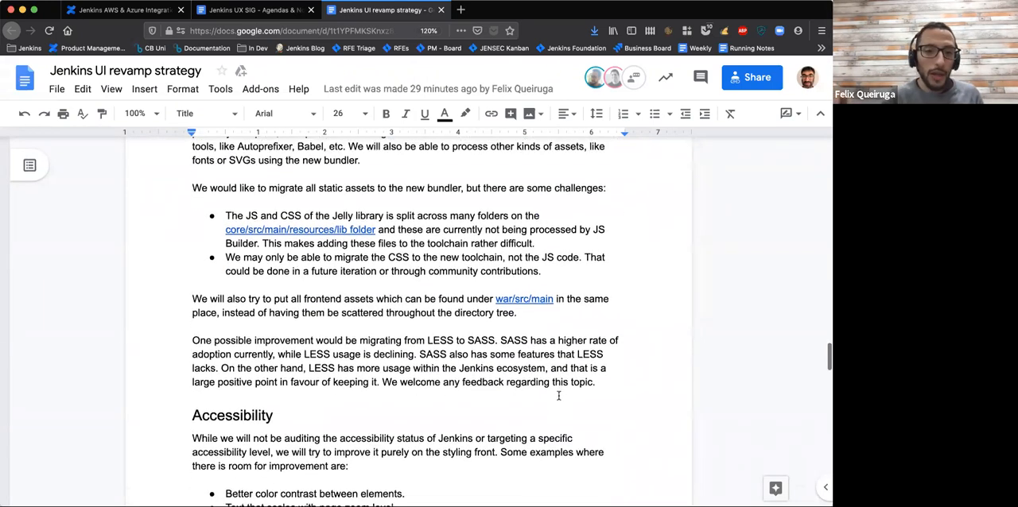
pyautogui.scroll(-3)
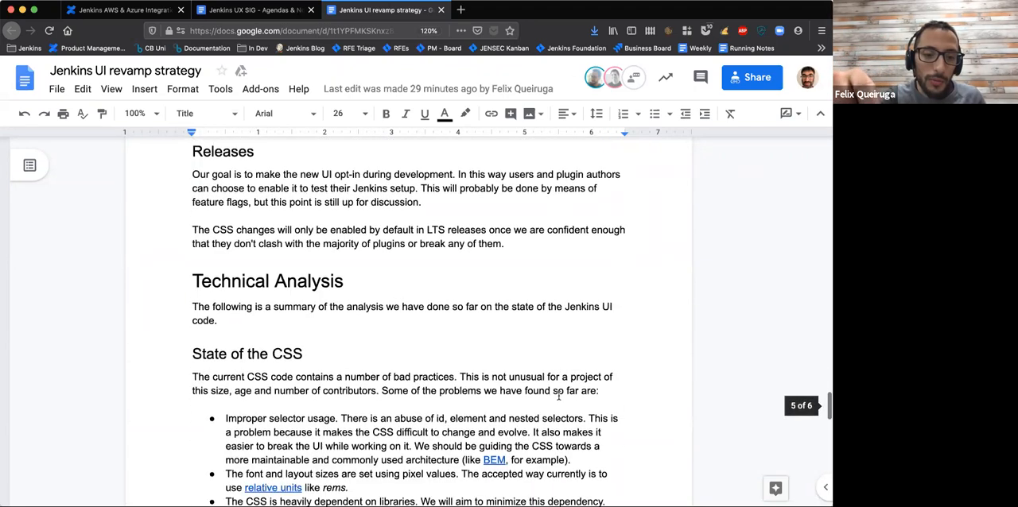
pyautogui.scroll(-3)
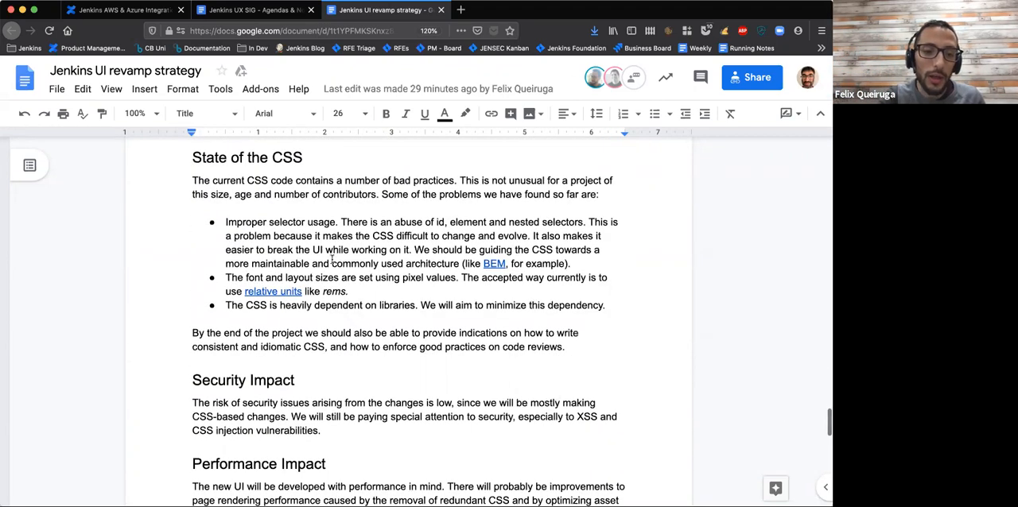
pyautogui.scroll(-3)
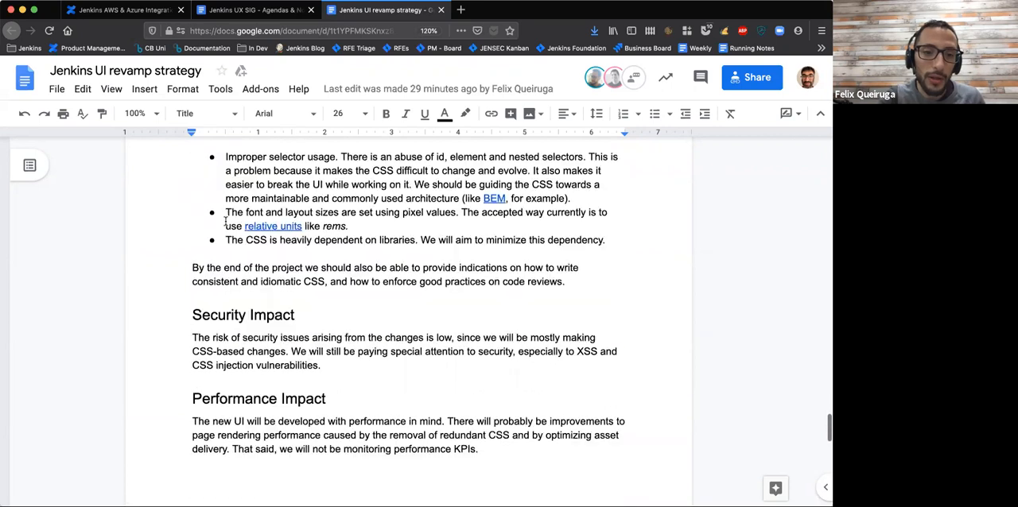
pyautogui.scroll(-3)
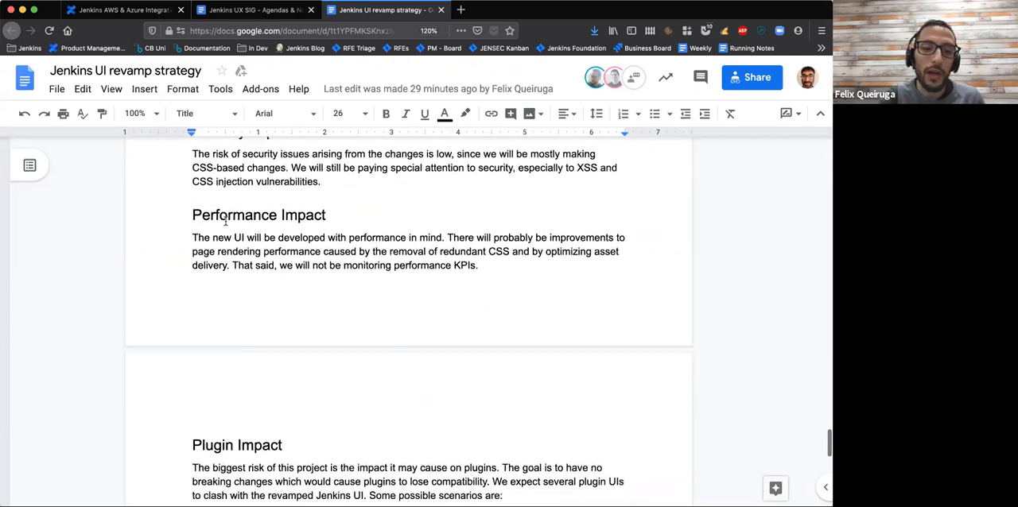
pyautogui.scroll(-3)
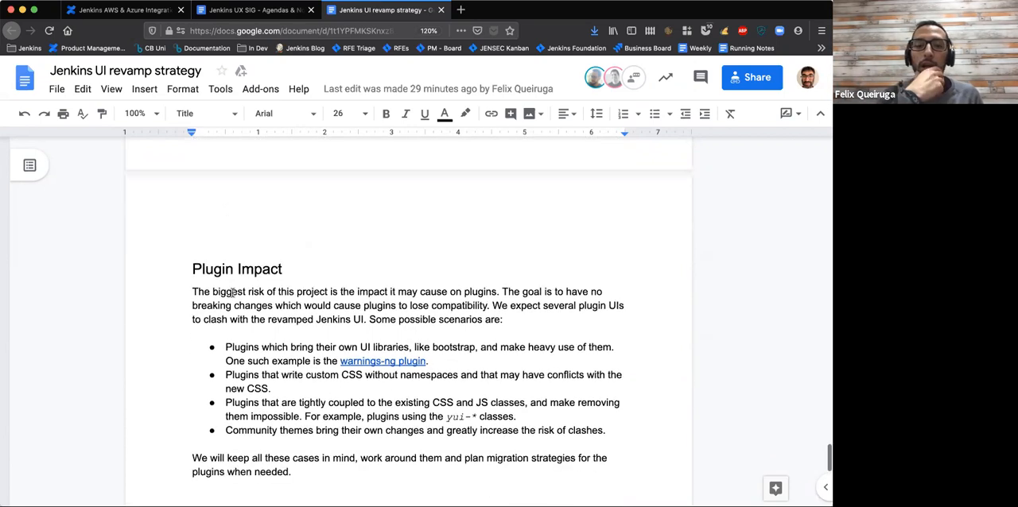
pyautogui.scroll(-3)
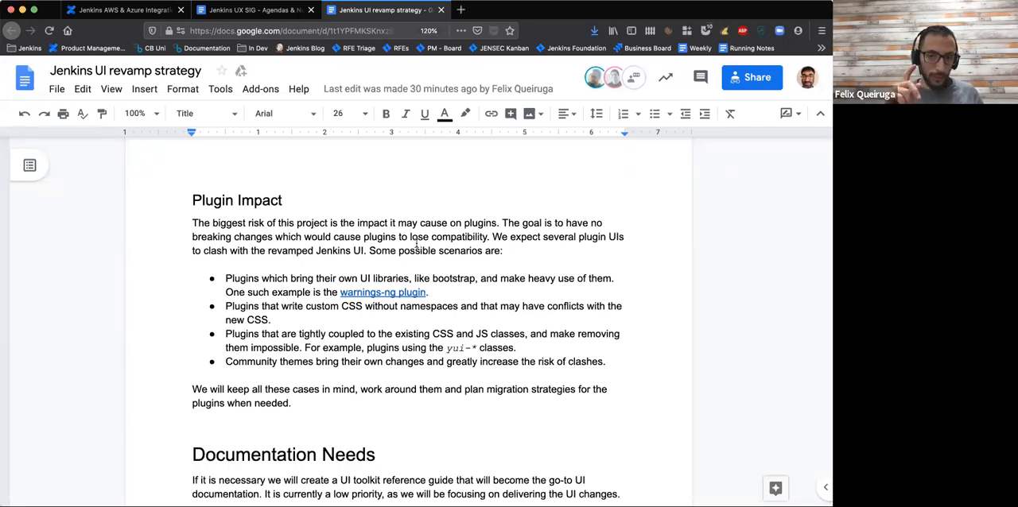
pyautogui.scroll(-3)
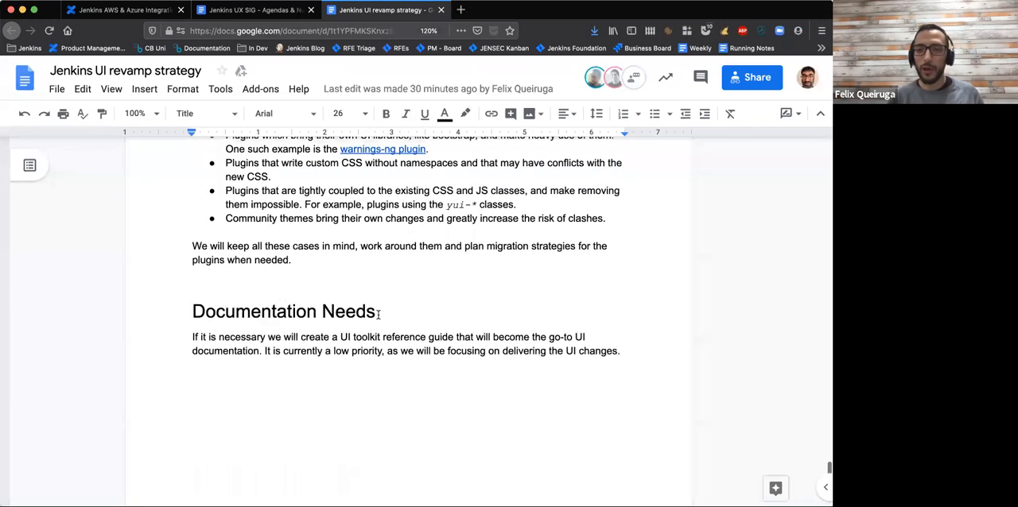
pyautogui.scroll(3)
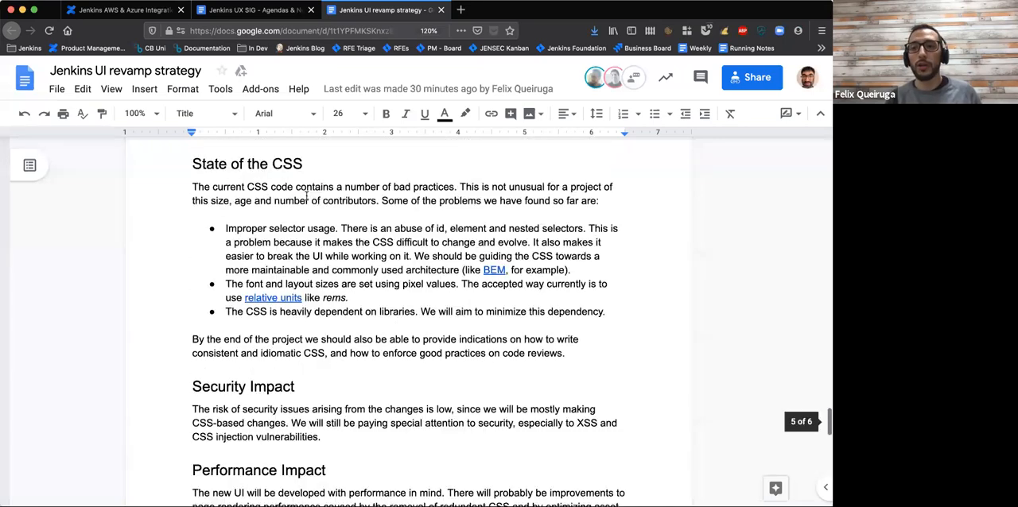
pyautogui.scroll(3)
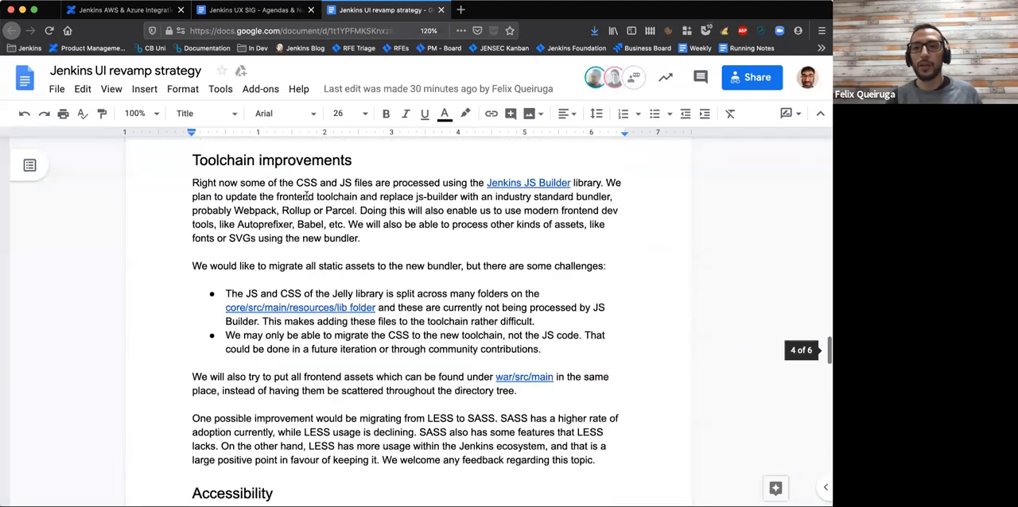
pyautogui.scroll(3)
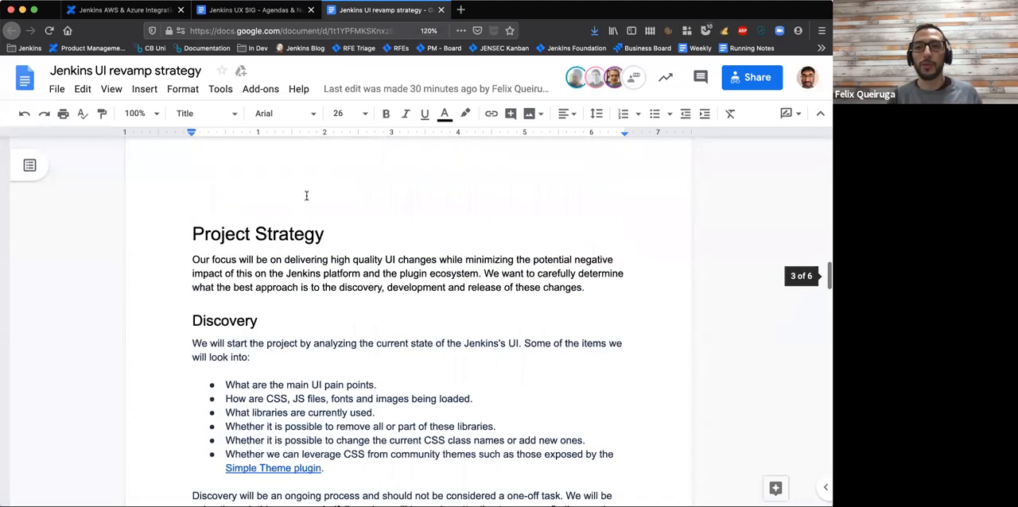
pyautogui.scroll(3)
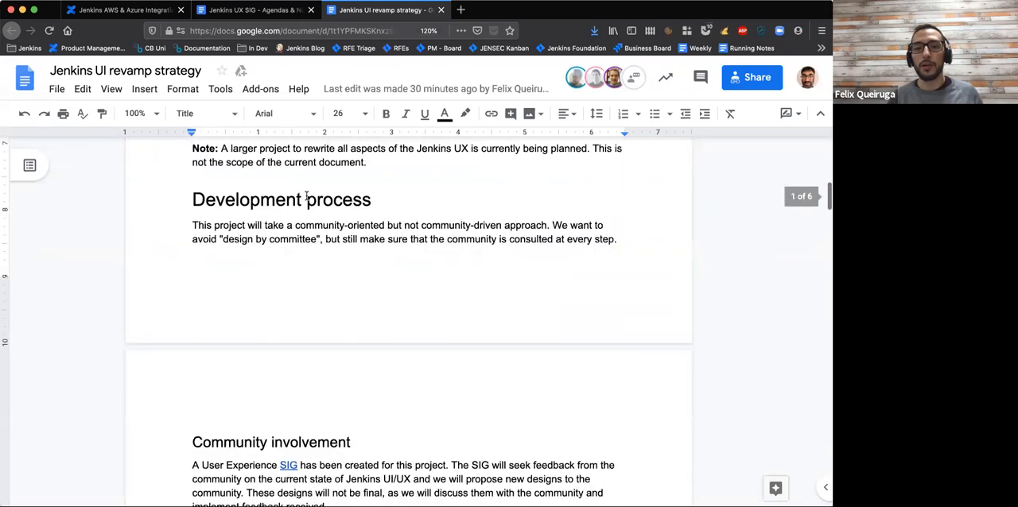
pyautogui.scroll(3)
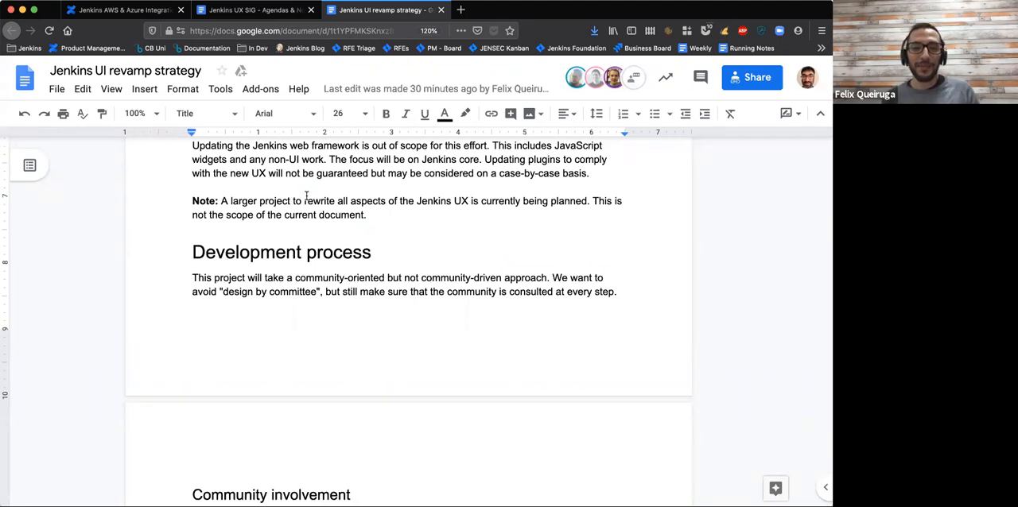
pyautogui.scroll(3)
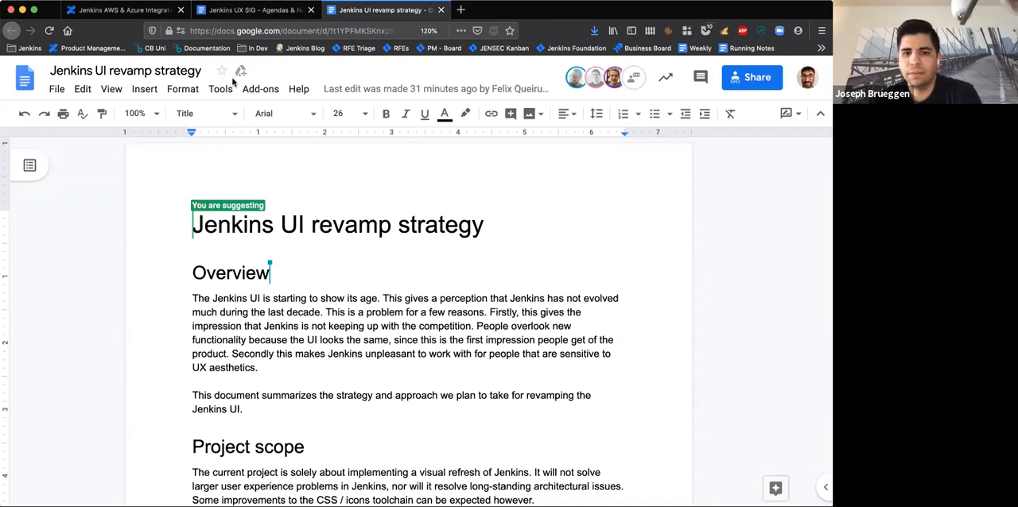
# Go to the Agendas & Notes document and follow the 'Header bar (with breadcrumbs)' link
pyautogui.click(253, 9)
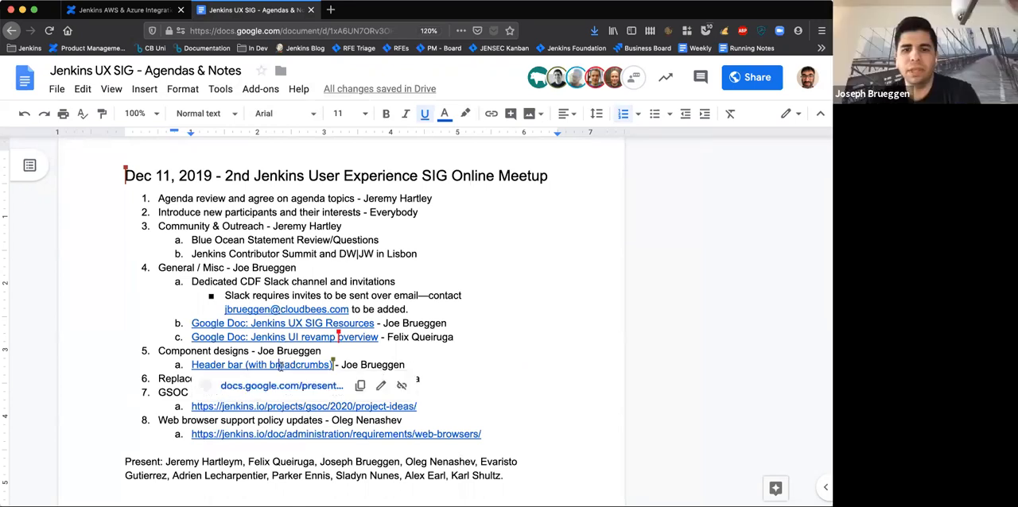
pyautogui.click(280, 386)
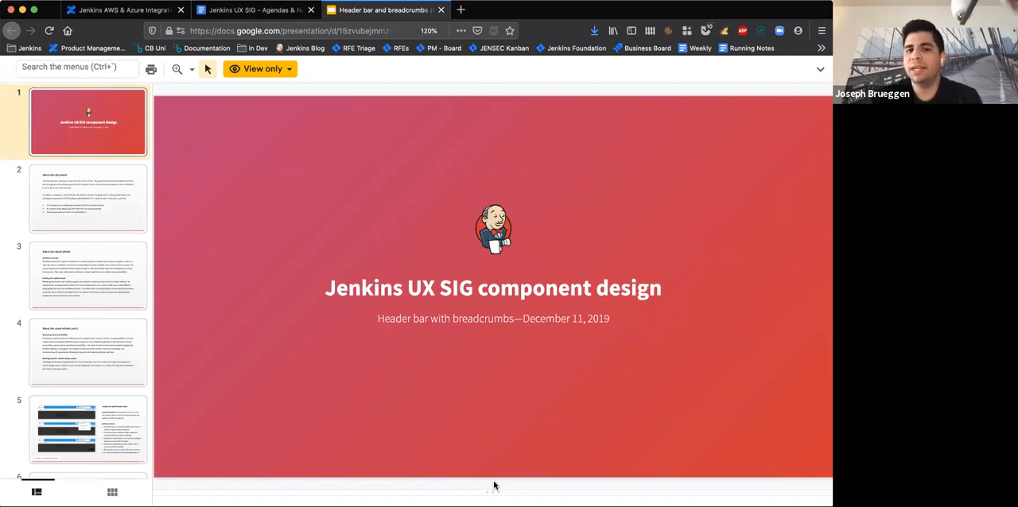
# View slides 2 and 3, then return to slide 2, About this document
pyautogui.click(87, 199)
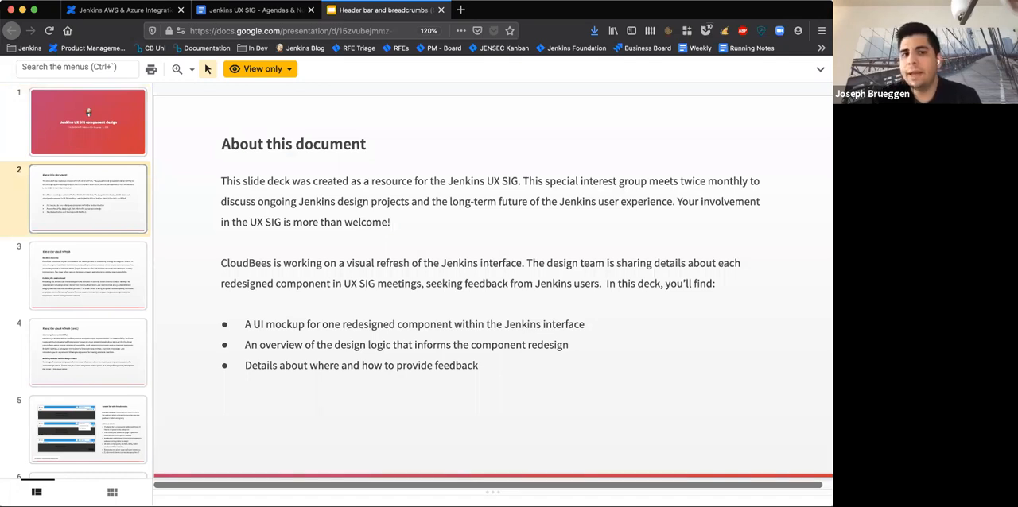
pyautogui.click(87, 275)
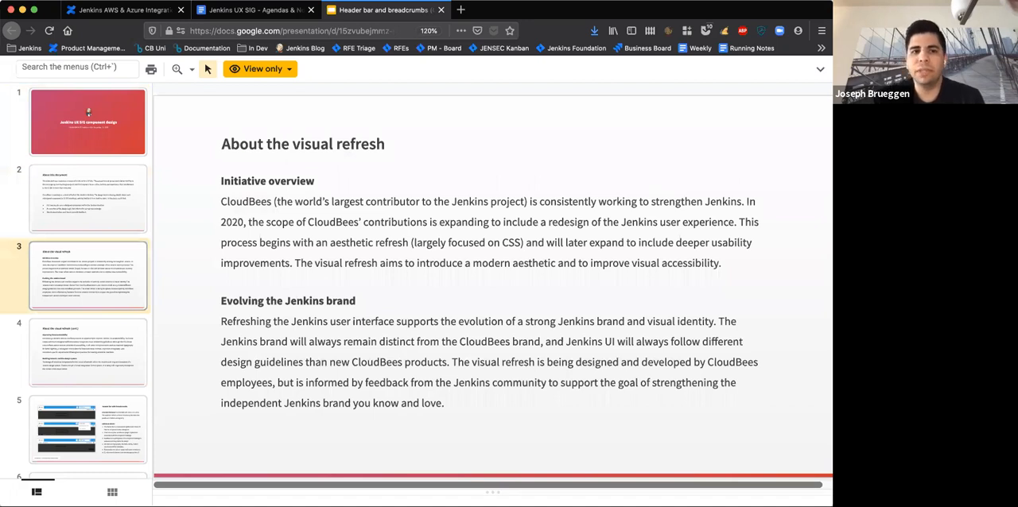
pyautogui.click(87, 198)
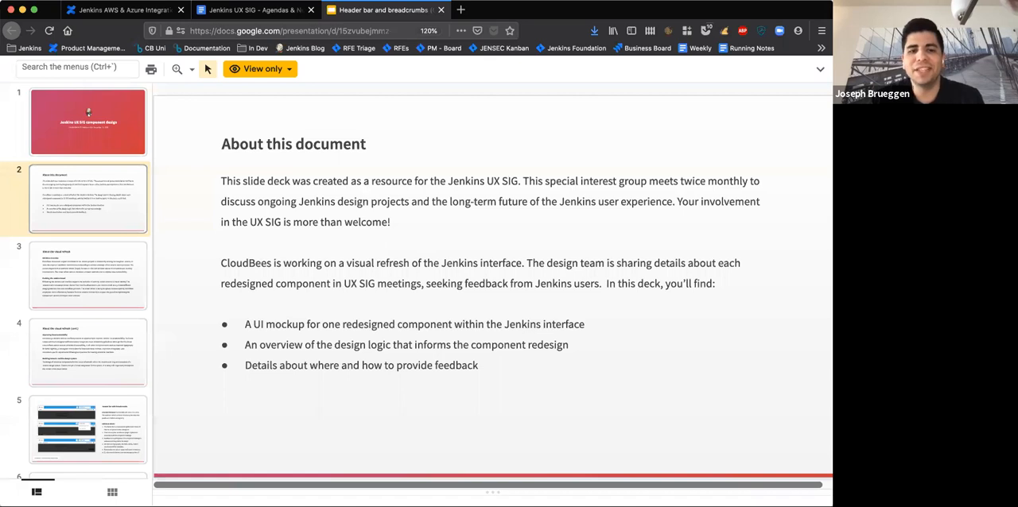
# Go to slide 4, About the visual refresh (cont.)
pyautogui.click(87, 274)
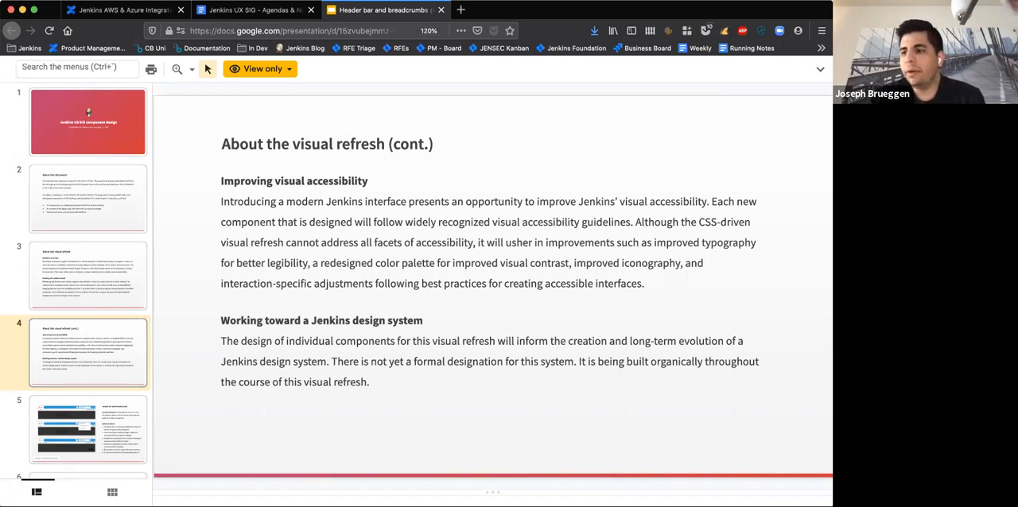
pyautogui.moveTo(395, 488)
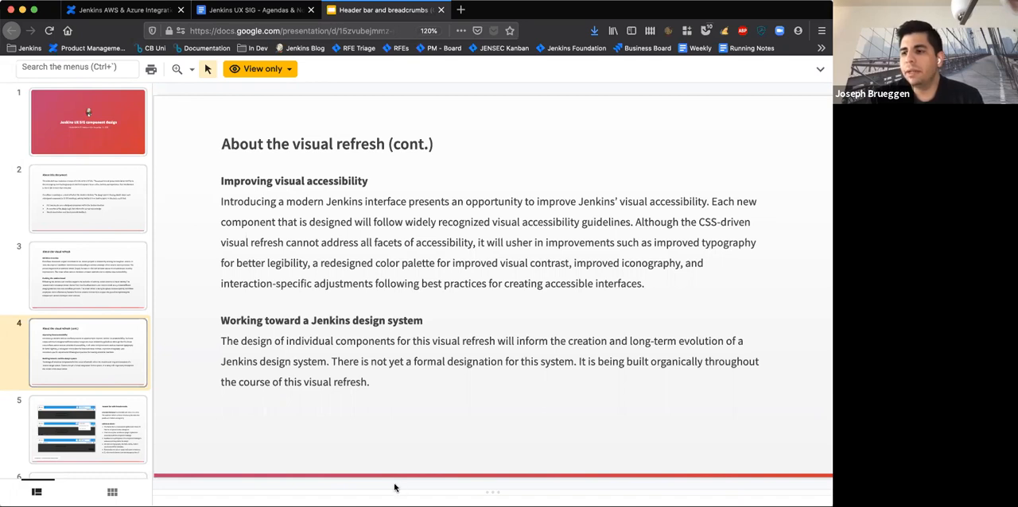
pyautogui.moveTo(163, 95)
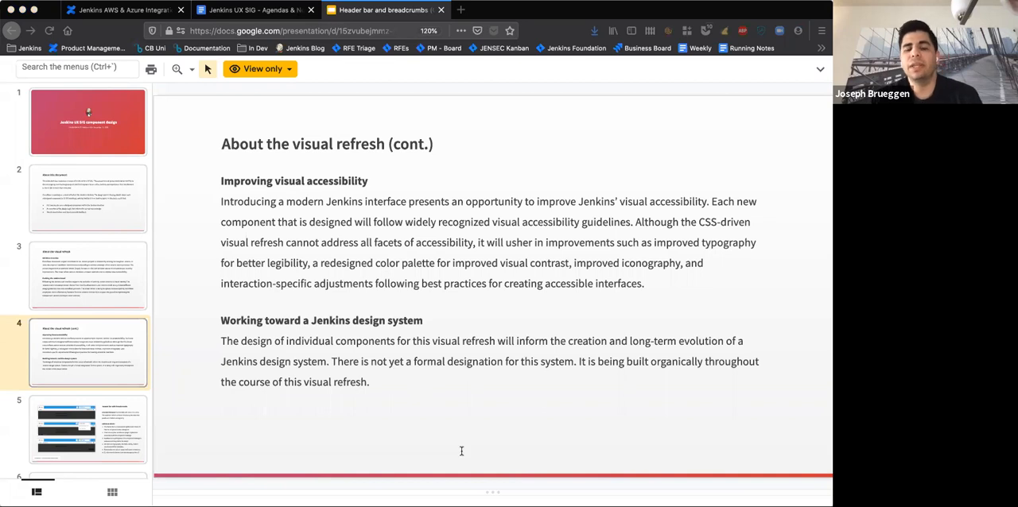
pyautogui.moveTo(460, 336)
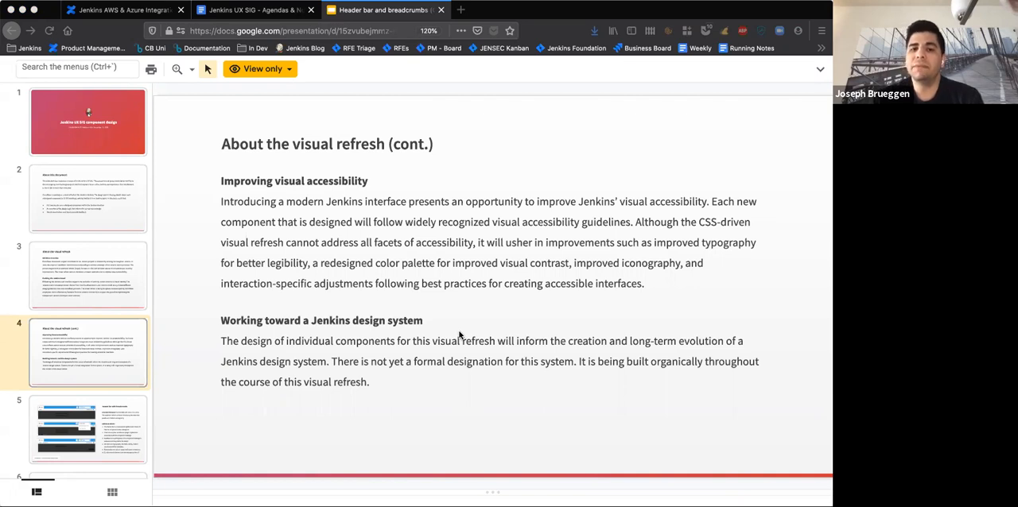
pyautogui.moveTo(459, 336)
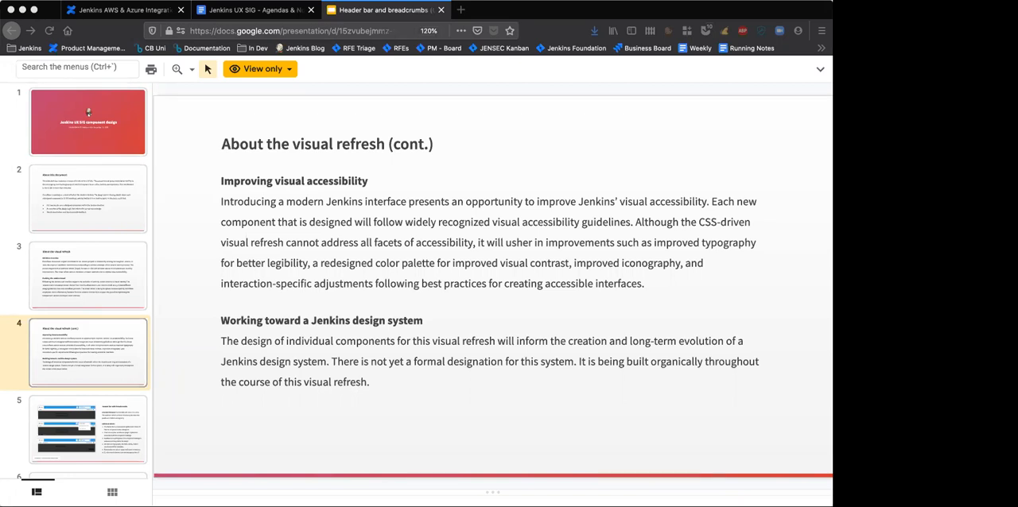
pyautogui.moveTo(460, 335)
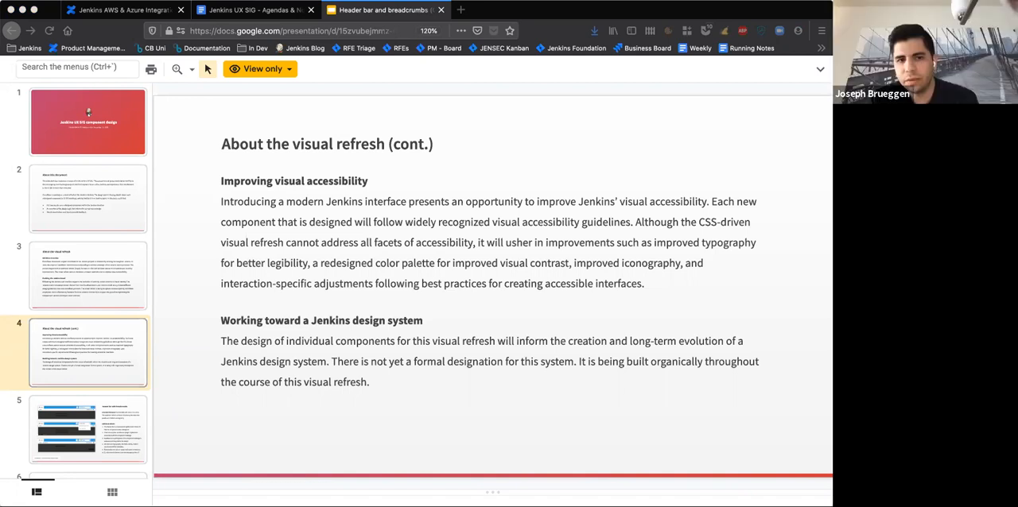
pyautogui.moveTo(460, 334)
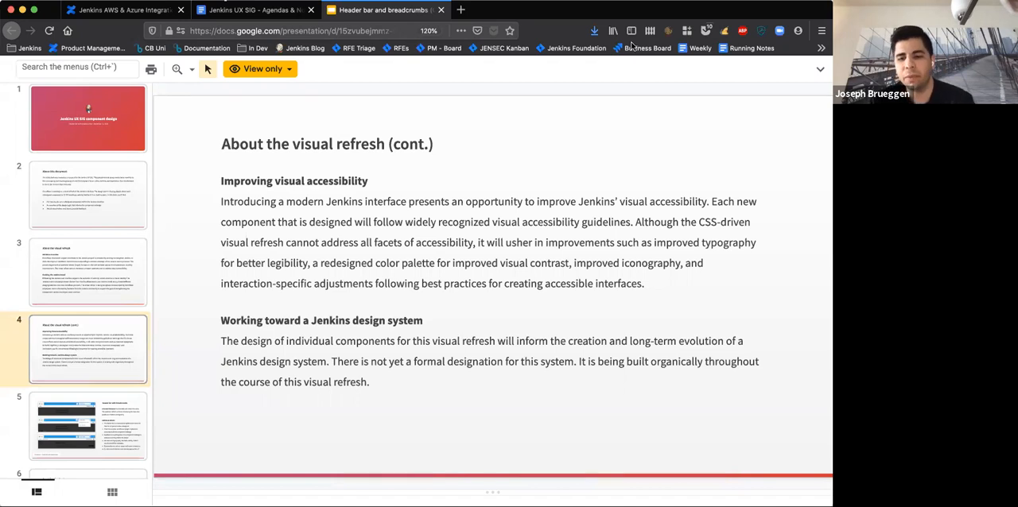
pyautogui.moveTo(399, 70)
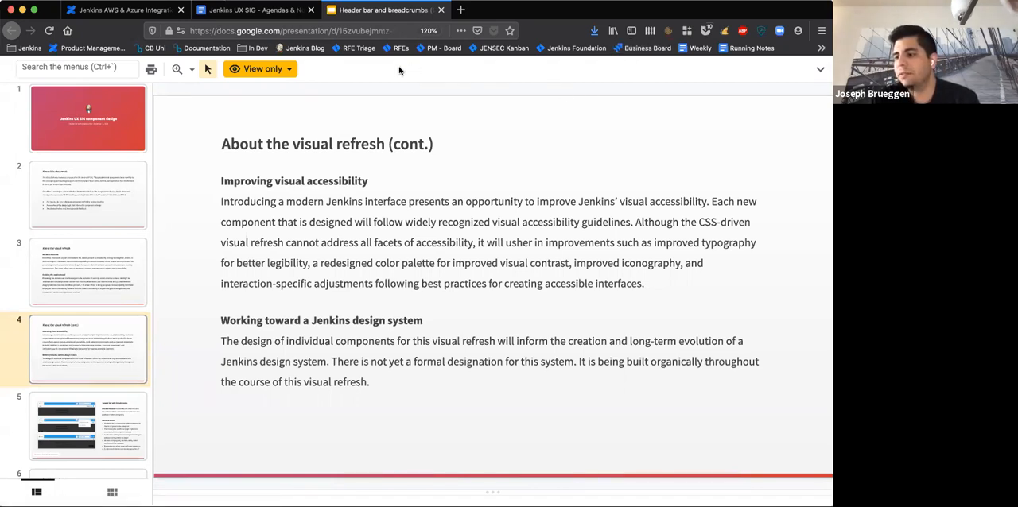
pyautogui.moveTo(655, 128)
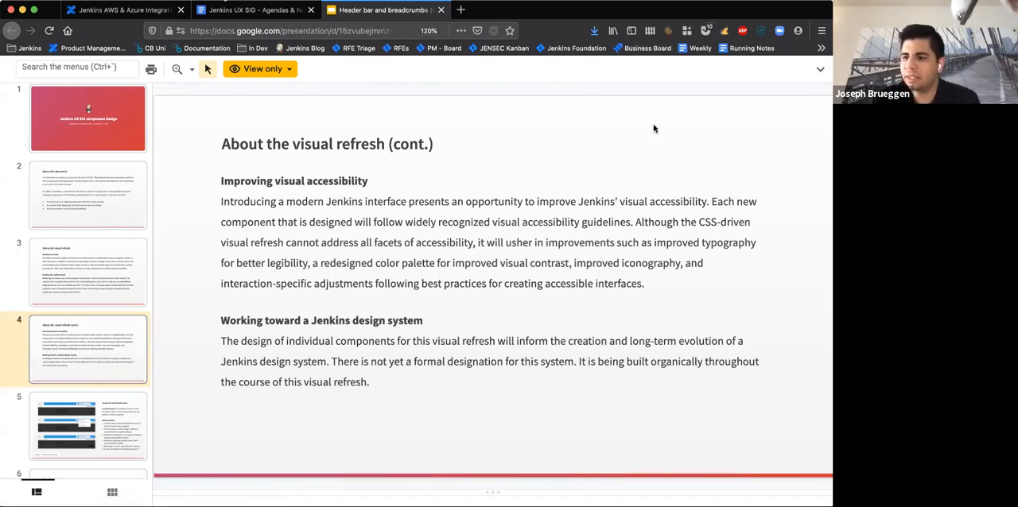
pyautogui.moveTo(680, 80)
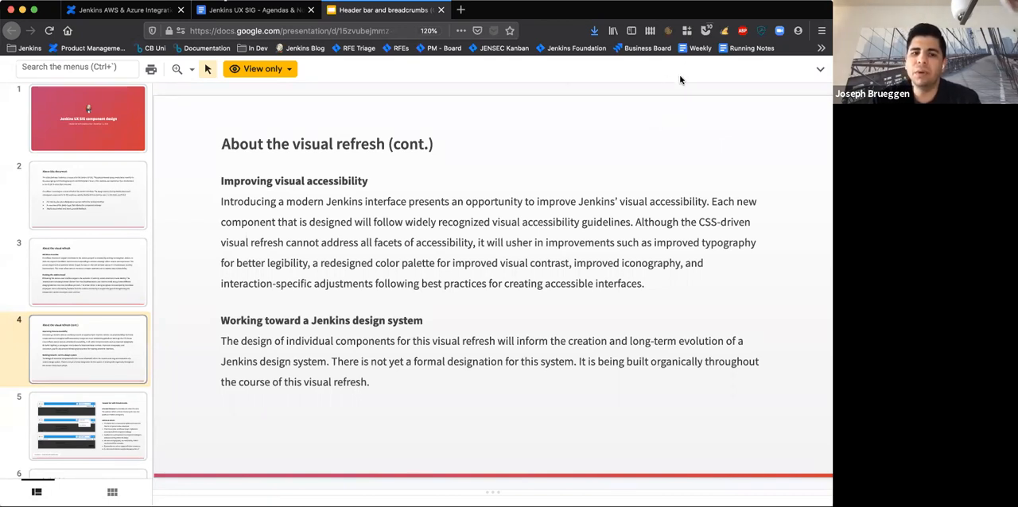
pyautogui.moveTo(605, 151)
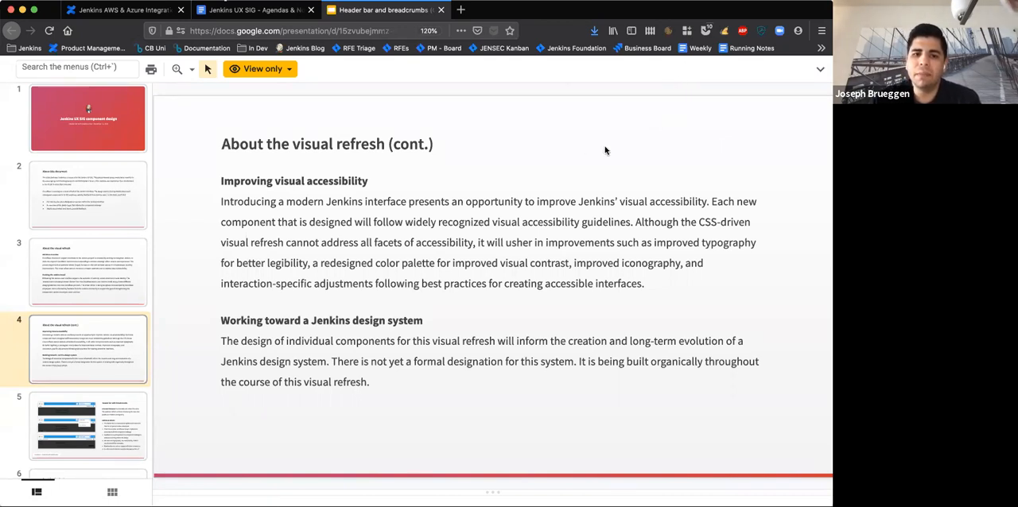
pyautogui.moveTo(672, 194)
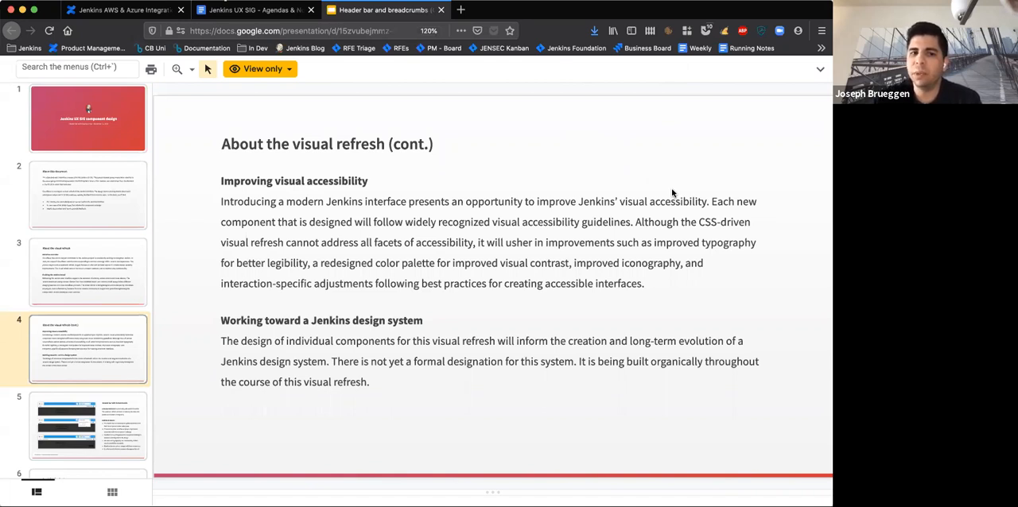
pyautogui.moveTo(826, 311)
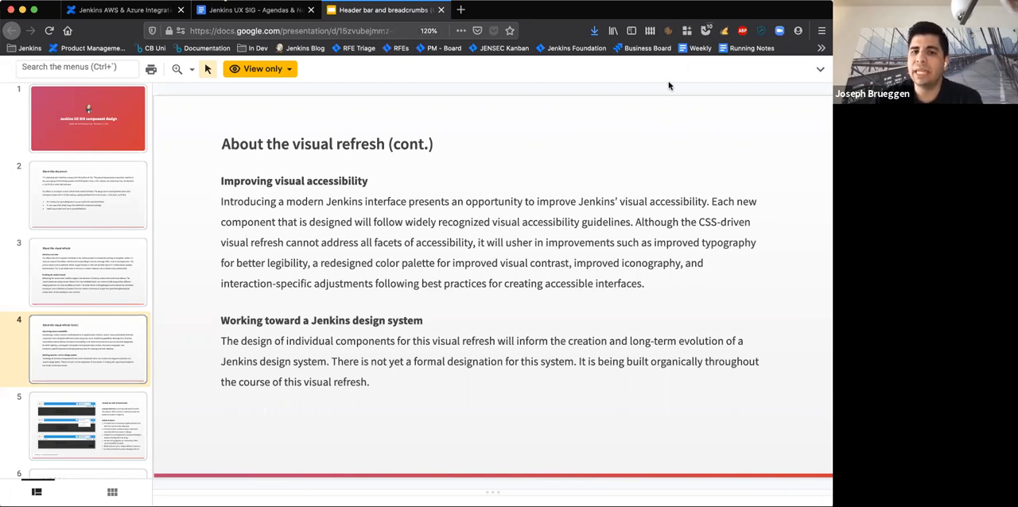
pyautogui.moveTo(612, 120)
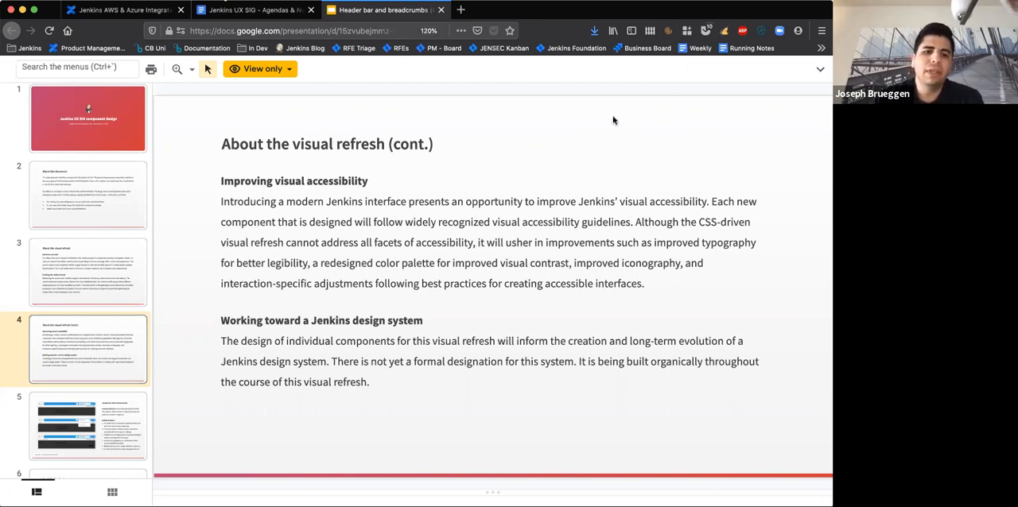
pyautogui.moveTo(616, 322)
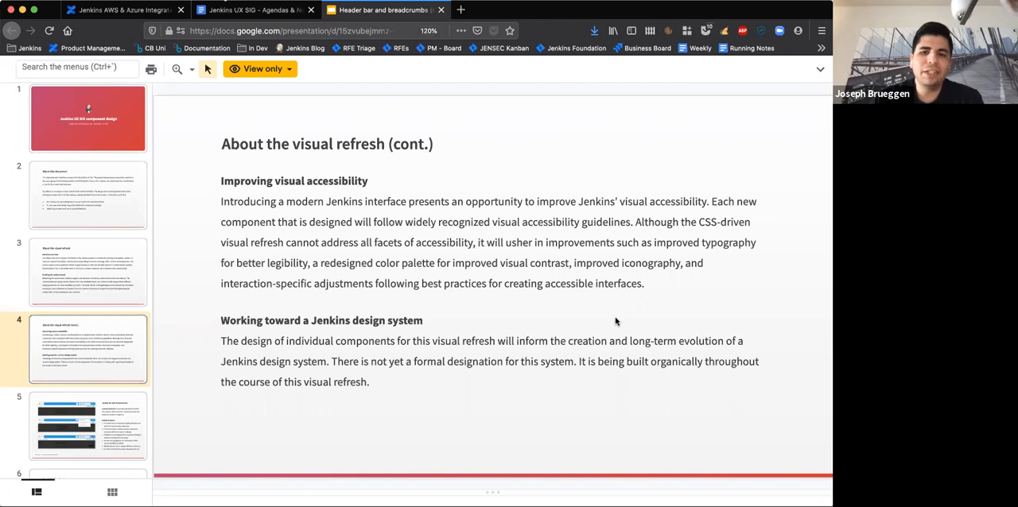
pyautogui.moveTo(715, 283)
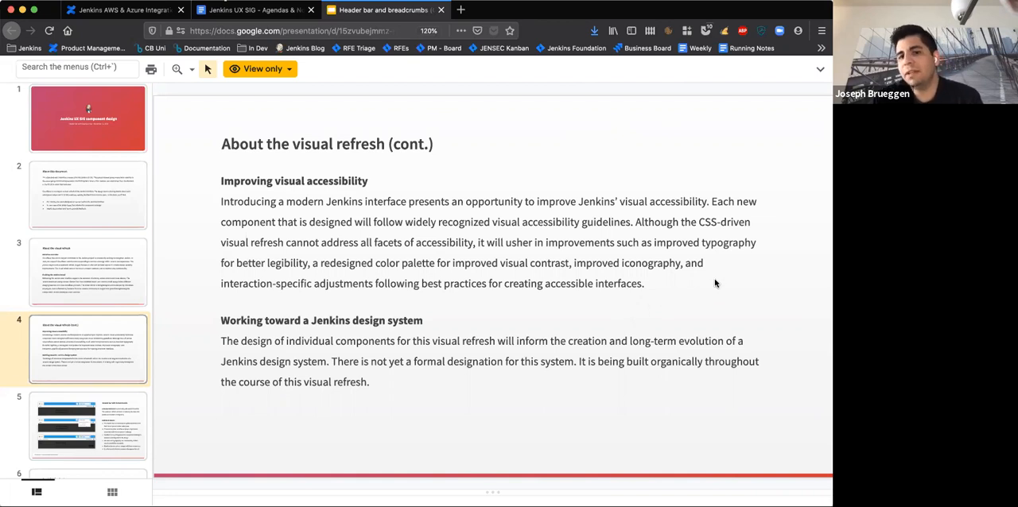
pyautogui.moveTo(698, 123)
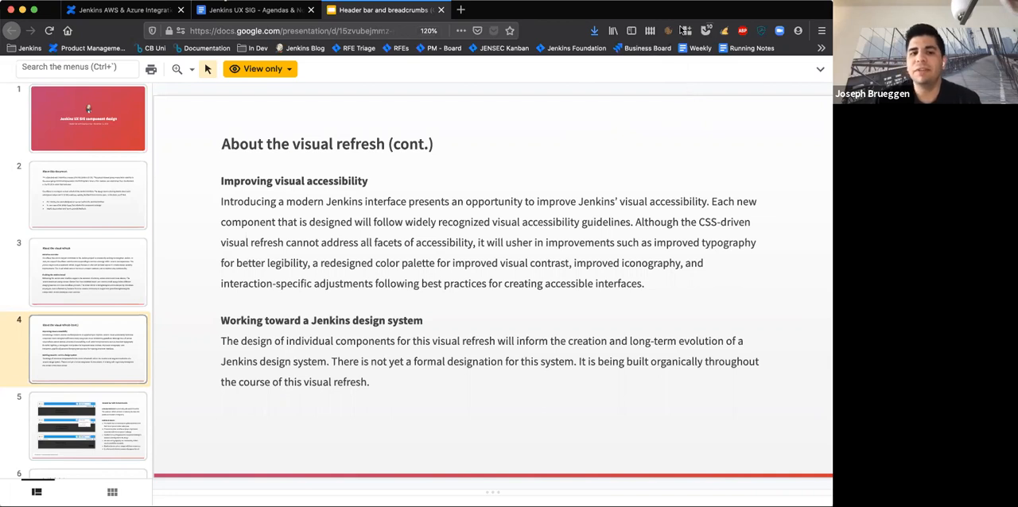
pyautogui.moveTo(553, 174)
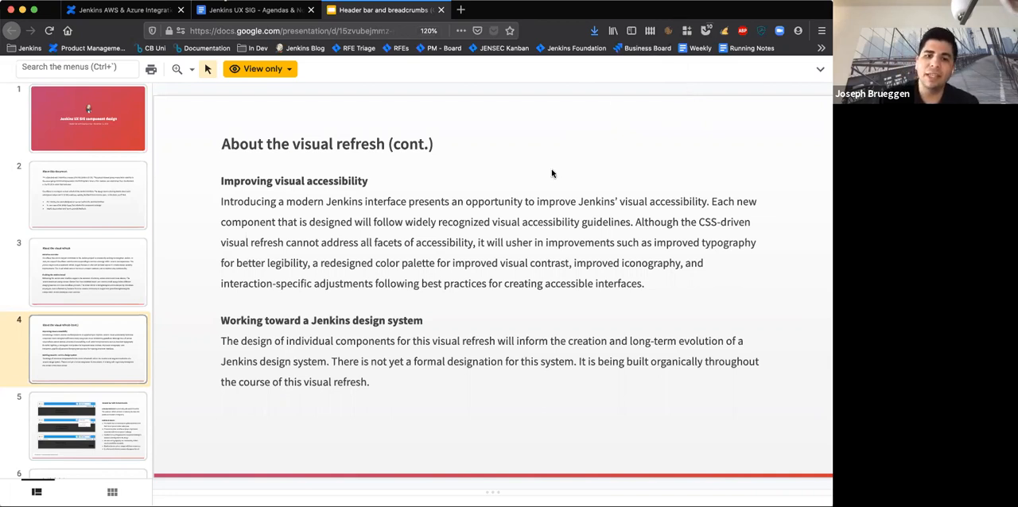
pyautogui.moveTo(631, 213)
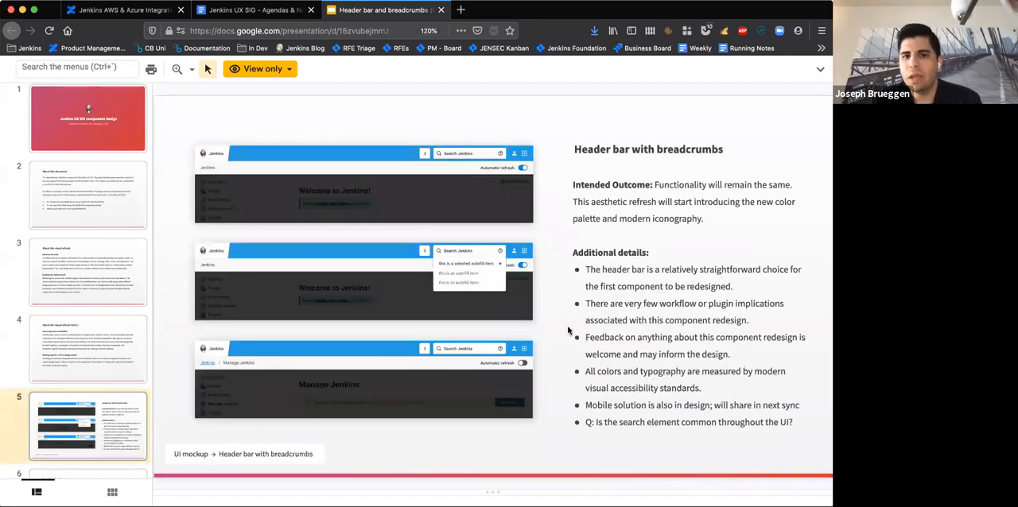
pyautogui.moveTo(625, 103)
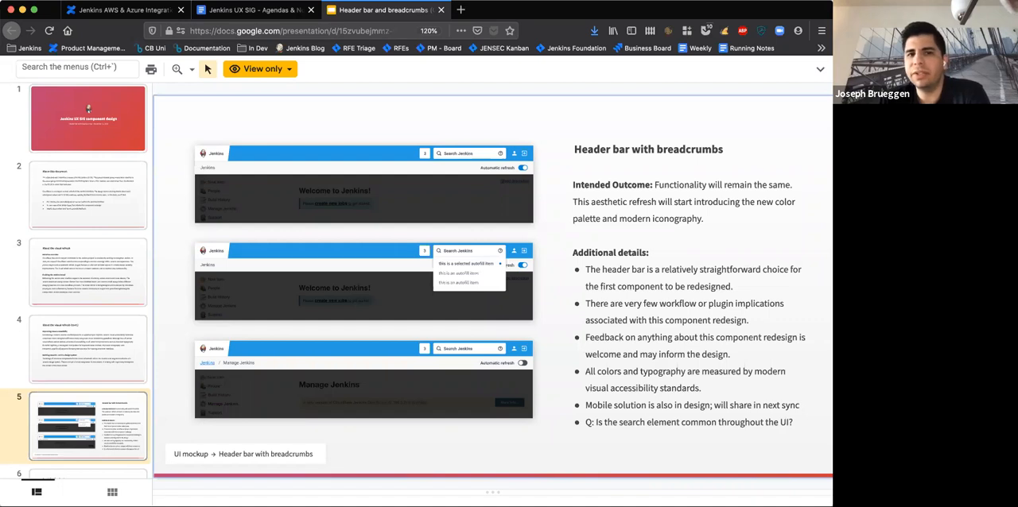
# Scroll the deck down to slide 6, Providing feedback
pyautogui.scroll(-3)
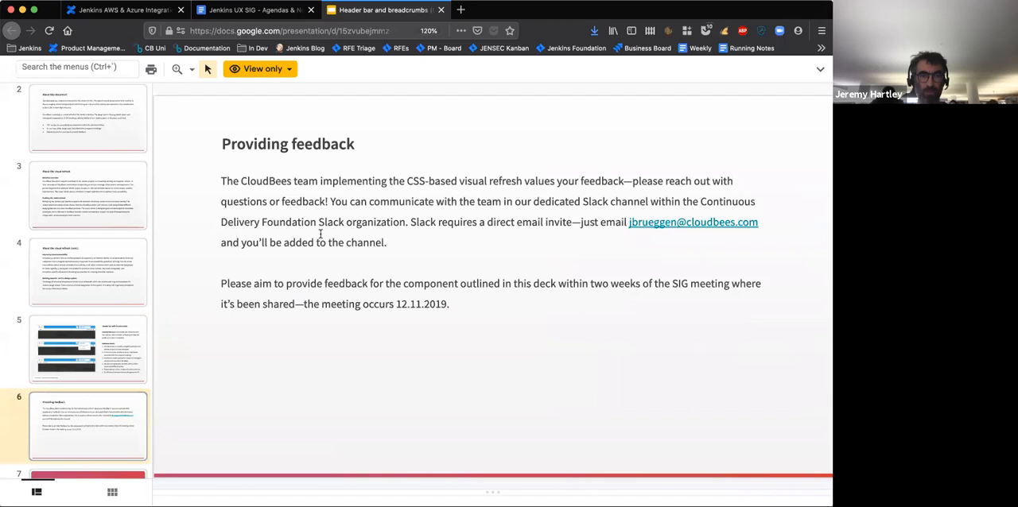
pyautogui.moveTo(592, 269)
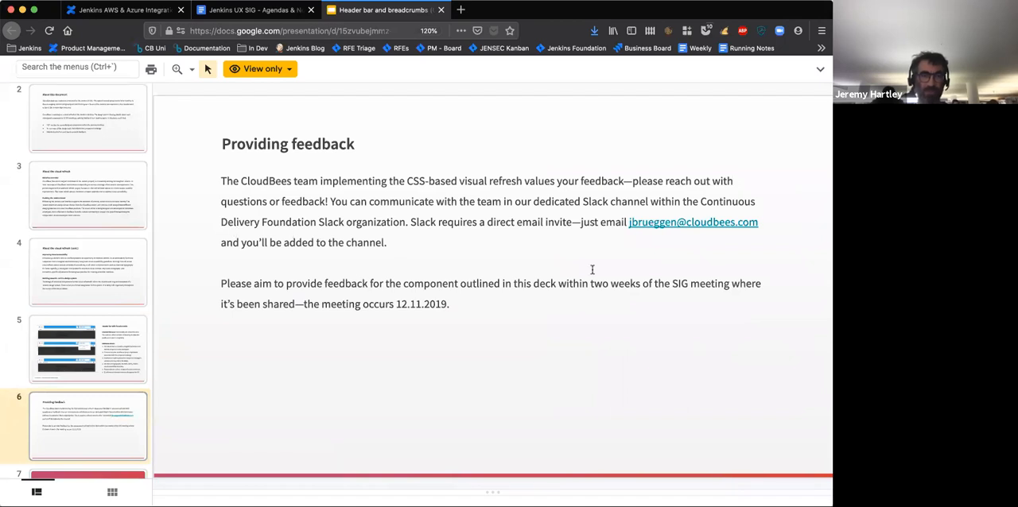
pyautogui.moveTo(404, 249)
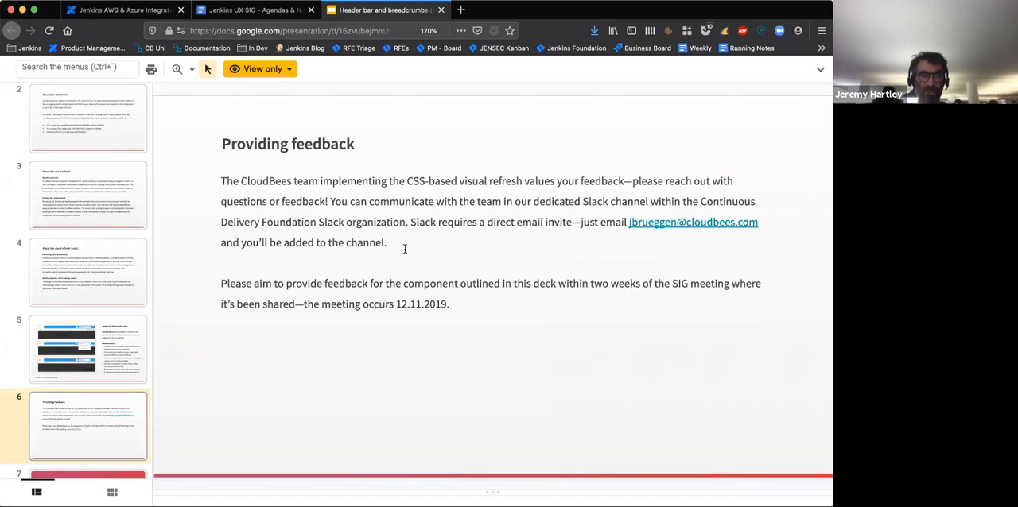
pyautogui.moveTo(660, 238)
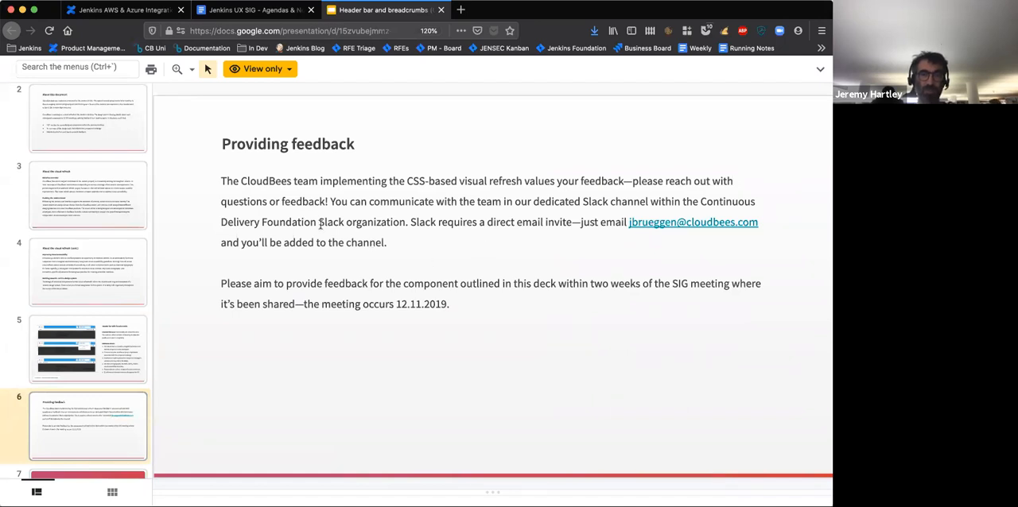
pyautogui.moveTo(487, 381)
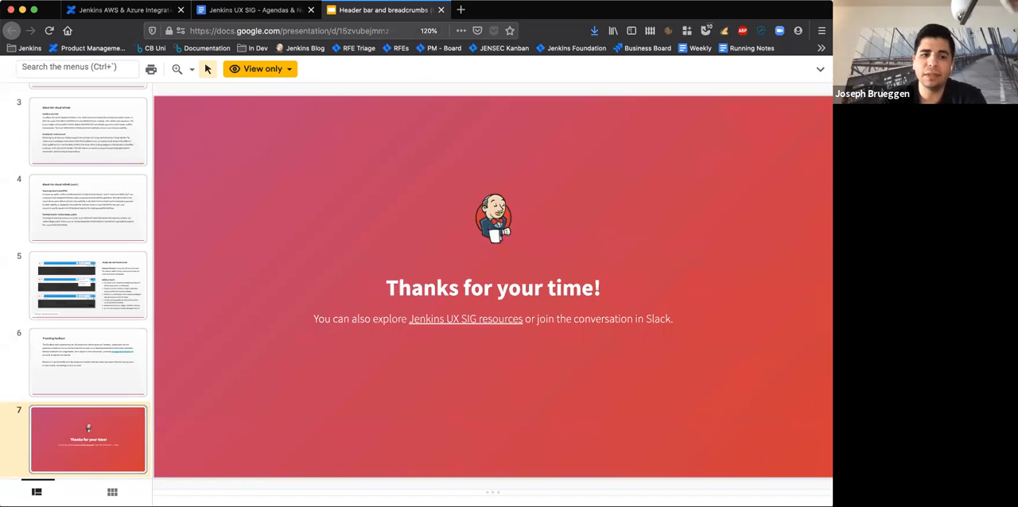
pyautogui.moveTo(482, 125)
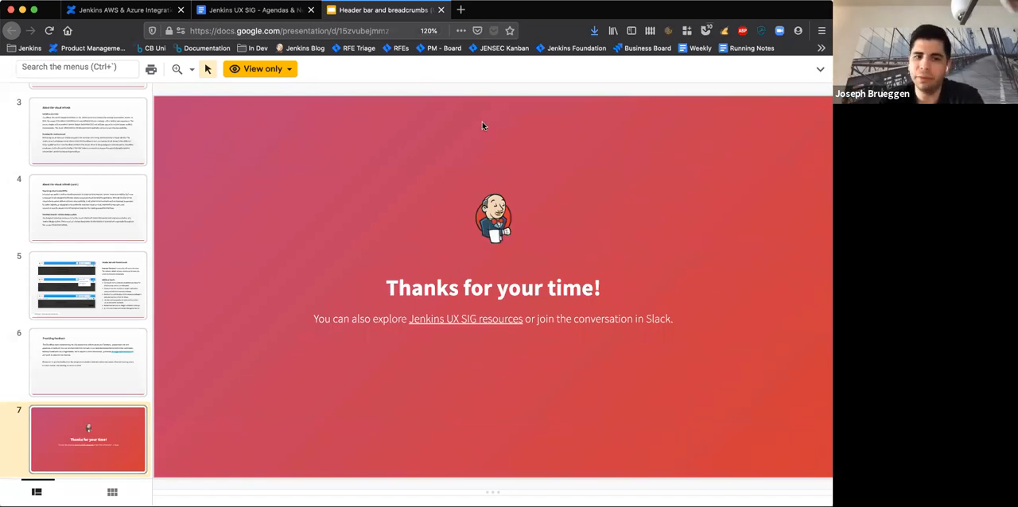
pyautogui.moveTo(311, 249)
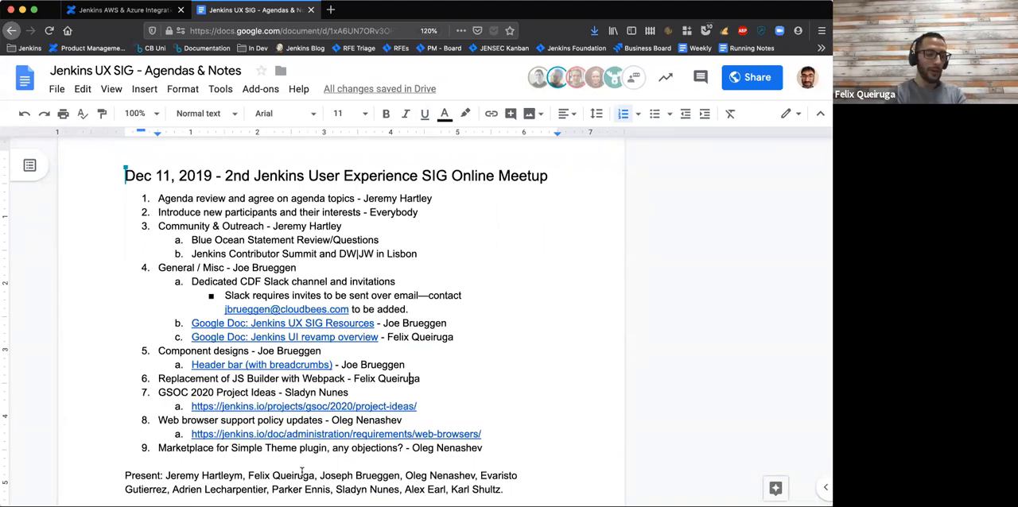
# Begin the discussion note on replacing components with standards or a library, given the current scope
pyautogui.scroll(-3)
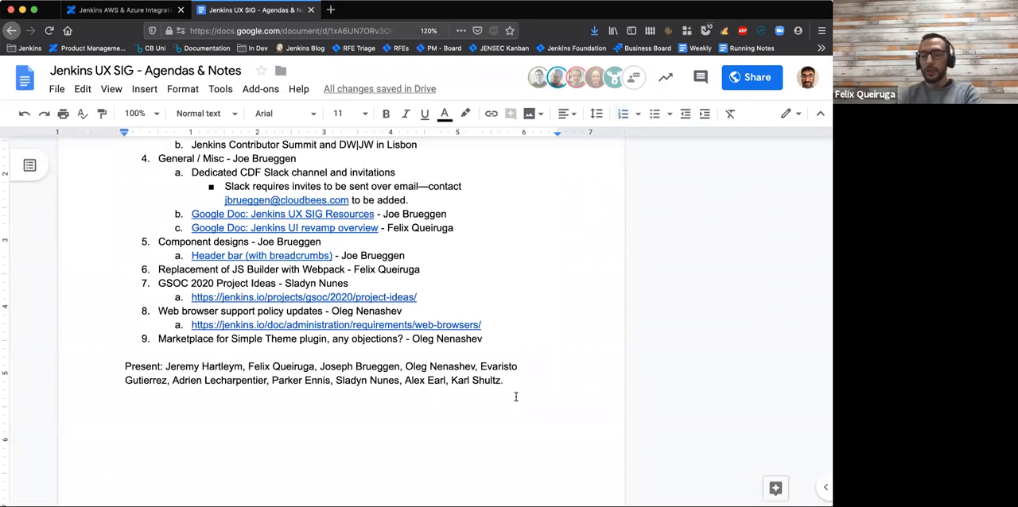
pyautogui.write('Discuss')
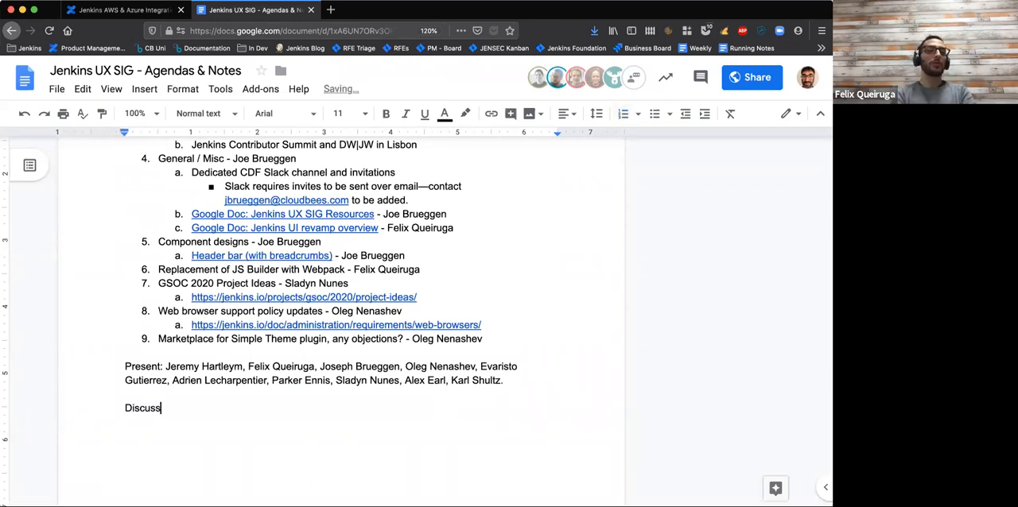
pyautogui.write('ion about')
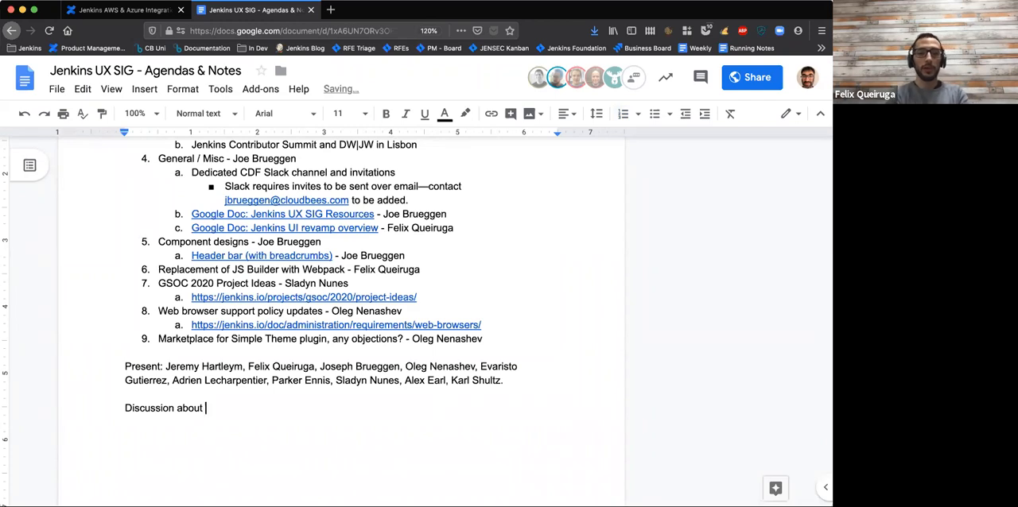
pyautogui.write('we')
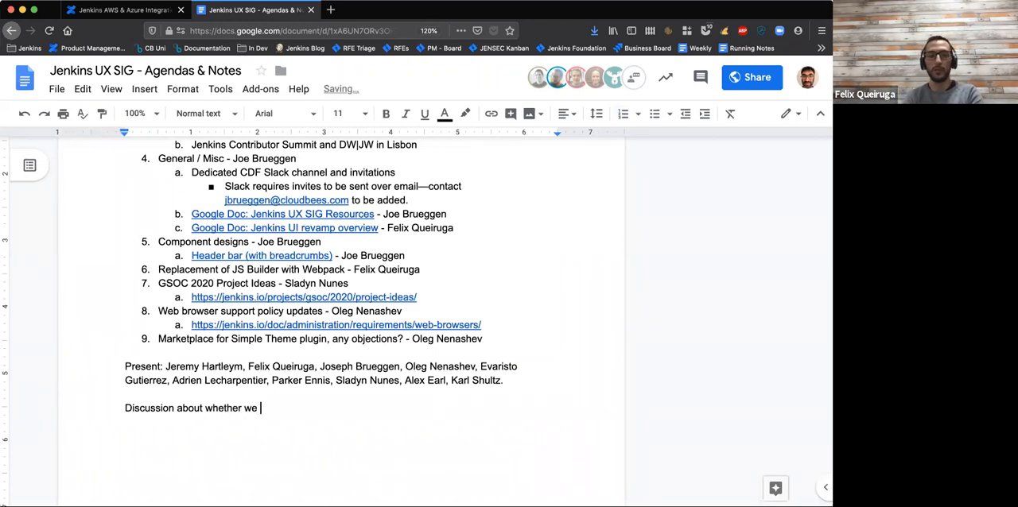
pyautogui.write('would be repla')
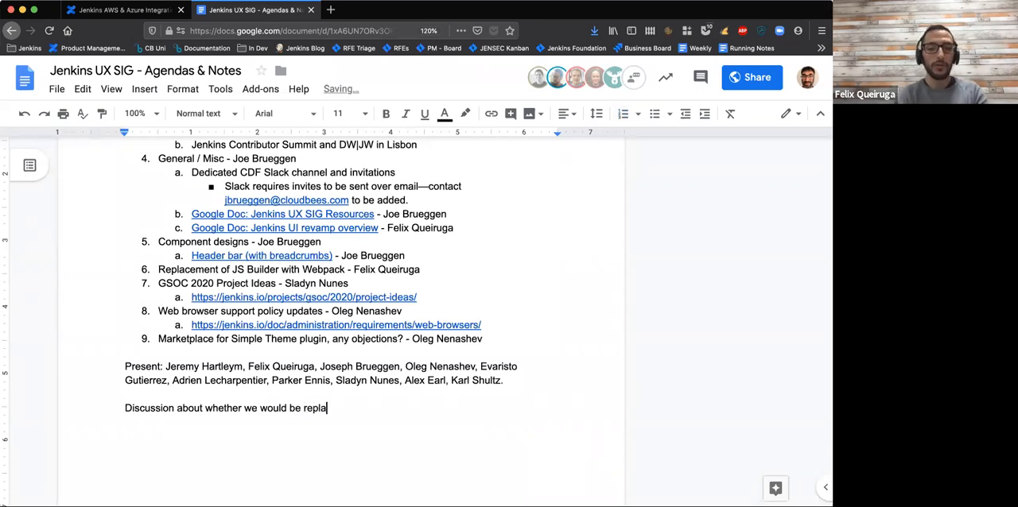
pyautogui.write('cing')
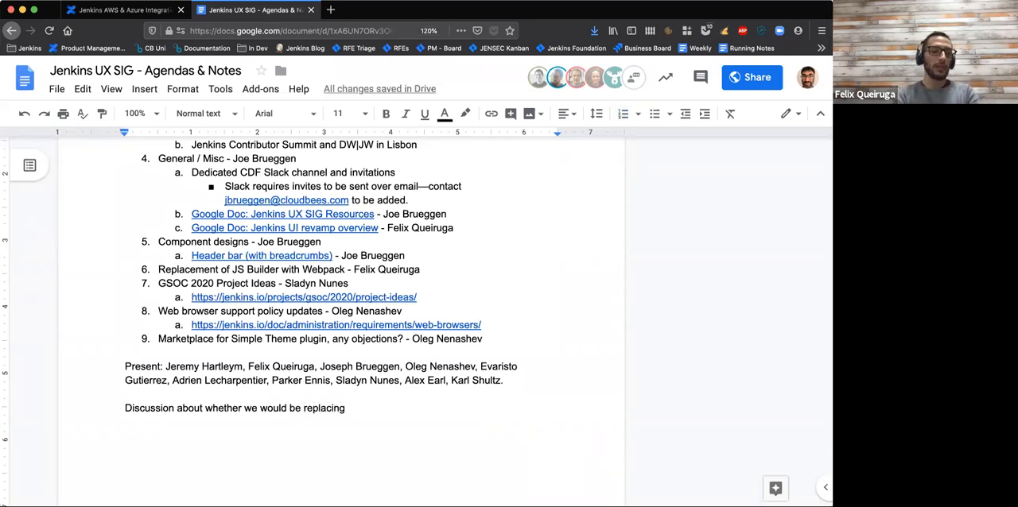
pyautogui.write('compone')
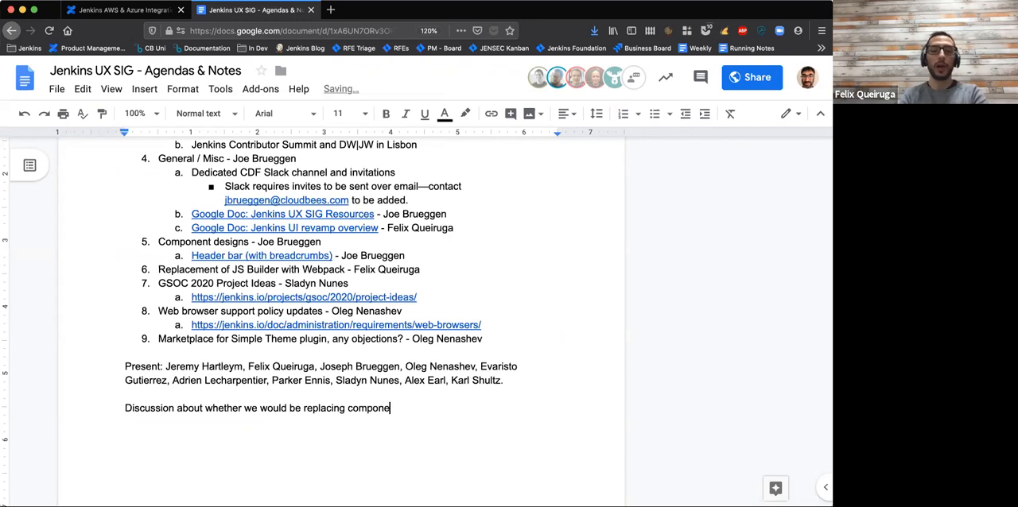
pyautogui.write('nts using s')
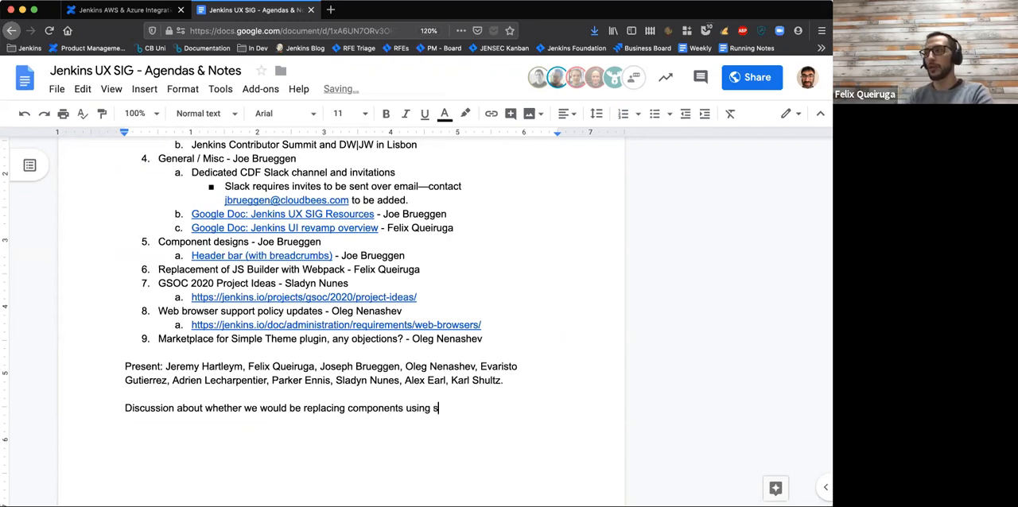
pyautogui.write('tana')
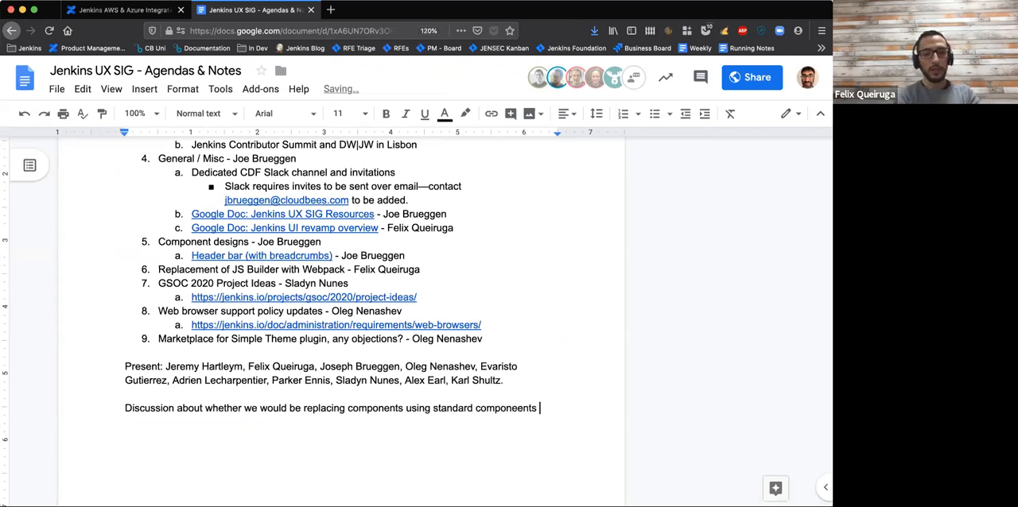
pyautogui.press('Backspace')
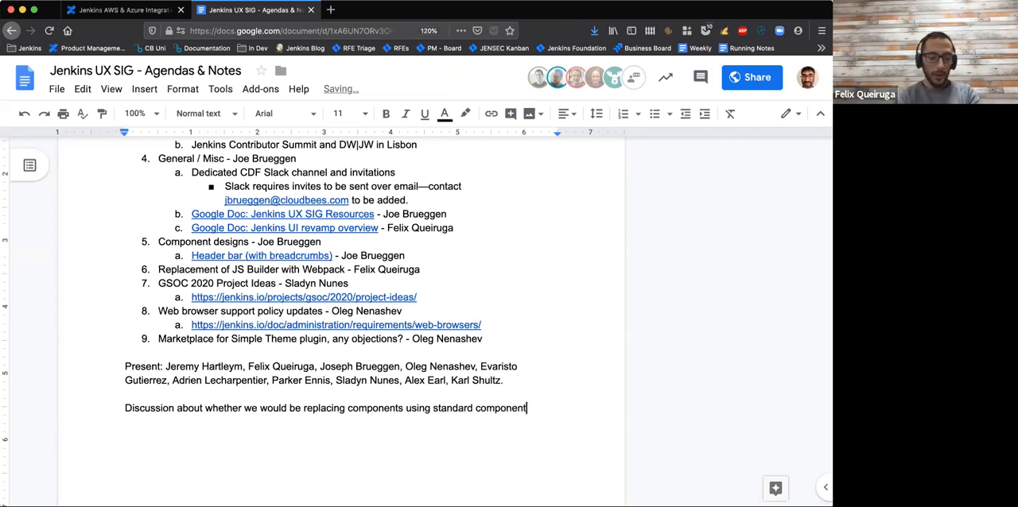
pyautogui.write('s or')
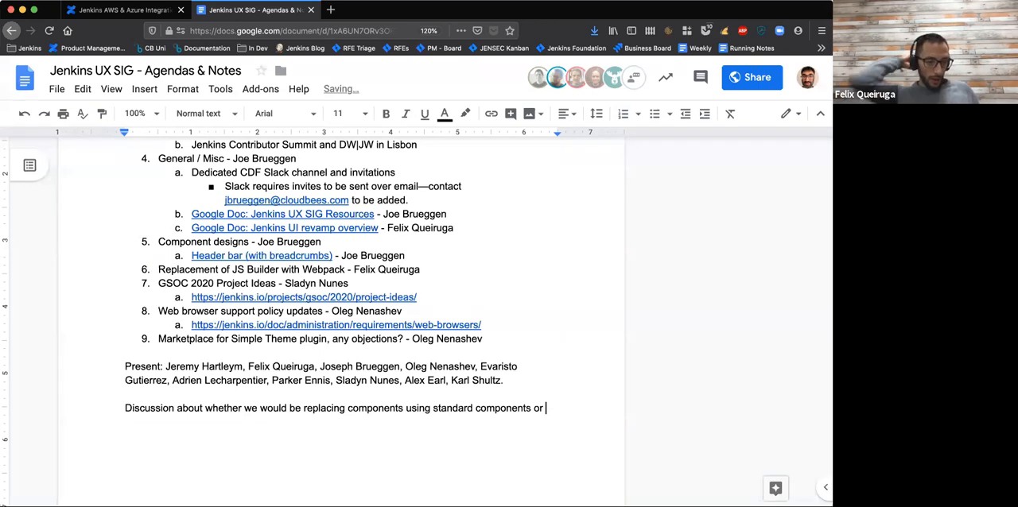
pyautogui.write('com')
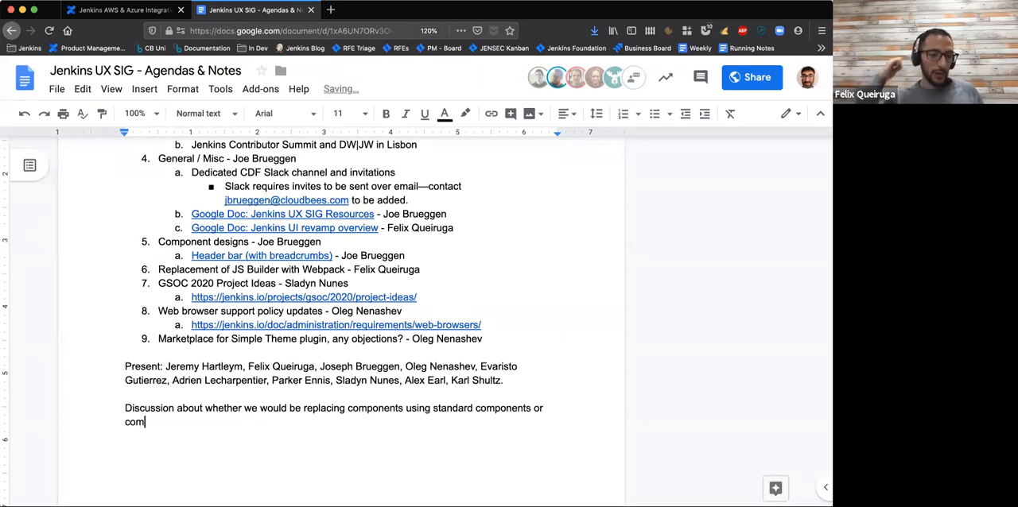
pyautogui.write('ponents based')
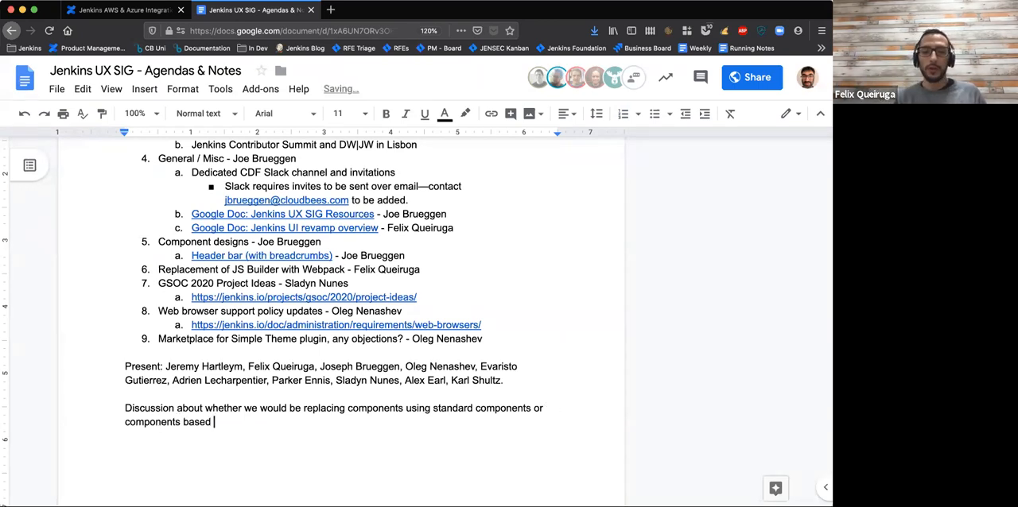
pyautogui.write('on a lib')
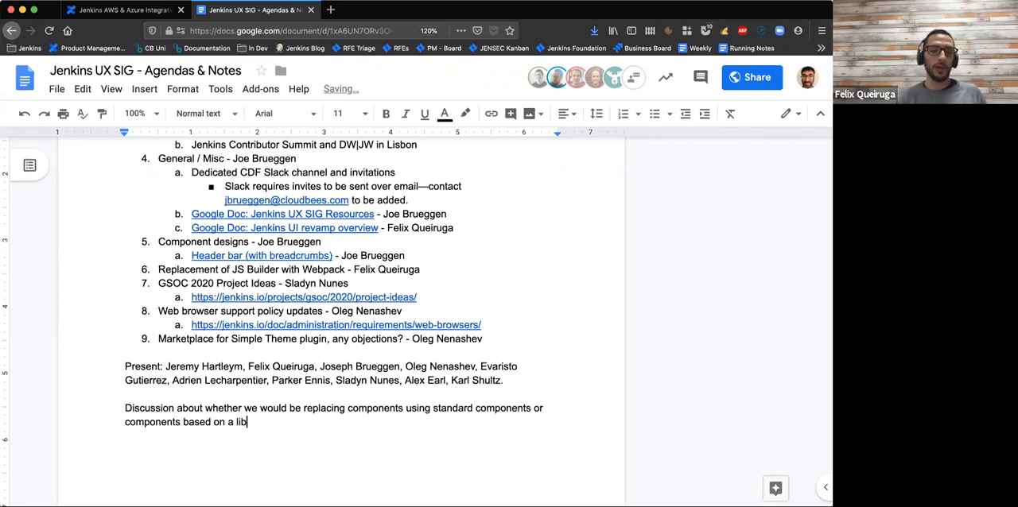
pyautogui.write('rary. C')
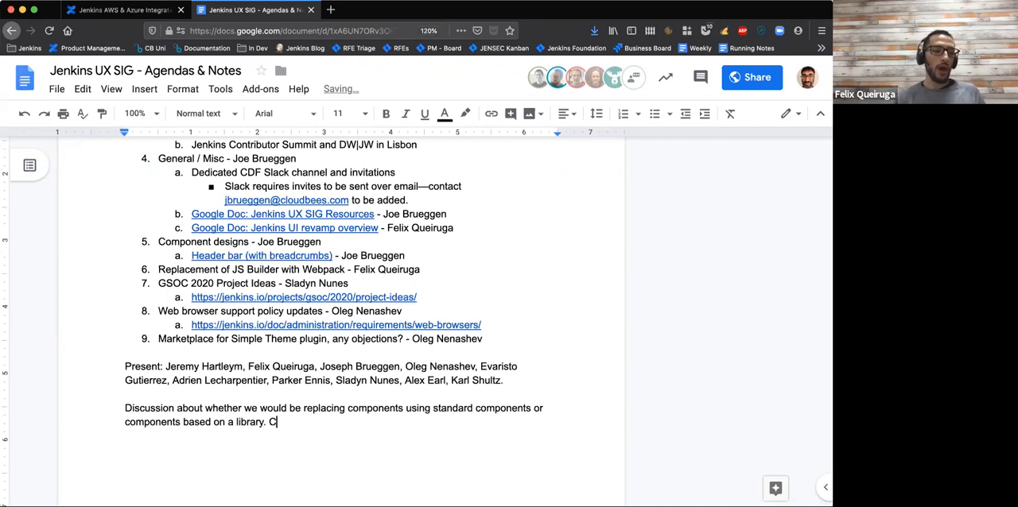
pyautogui.write('Ac')
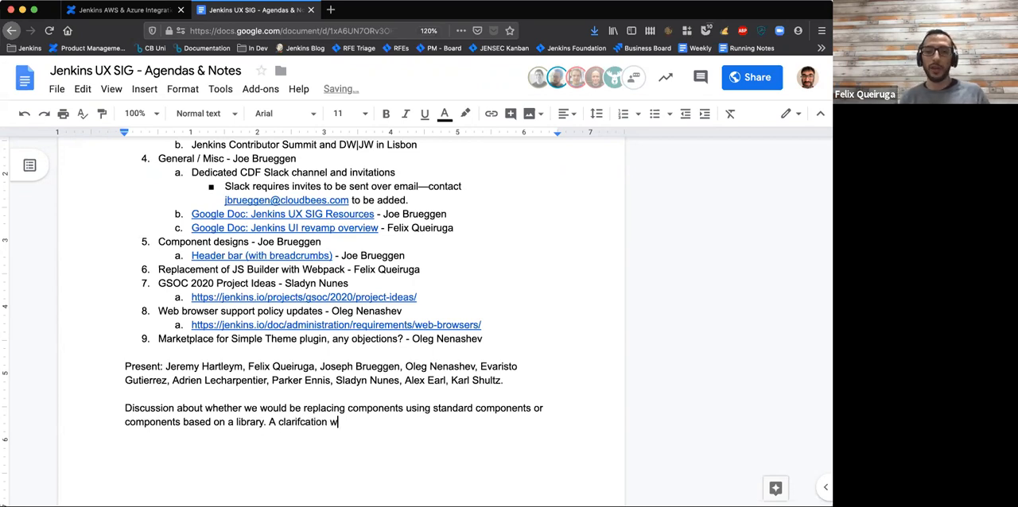
pyautogui.write('as given tha')
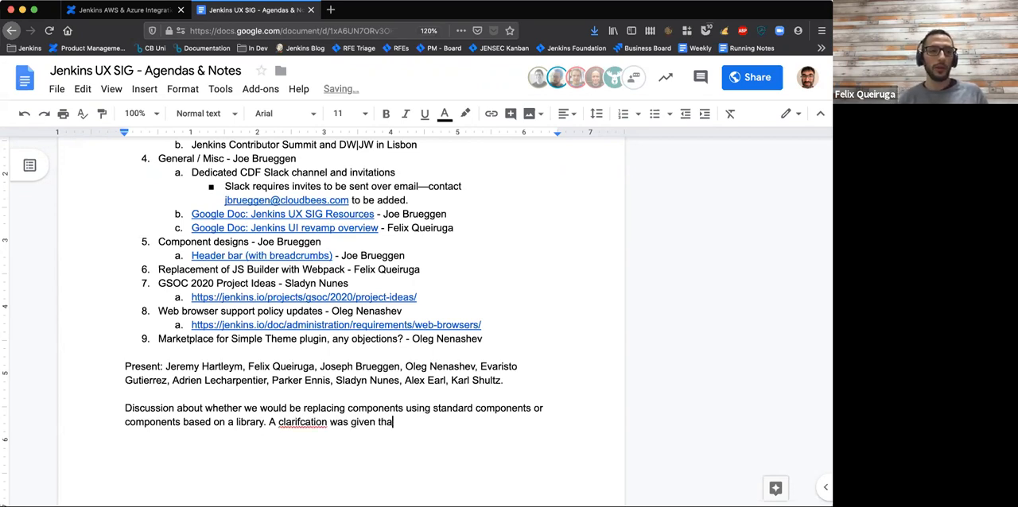
pyautogui.write('t')
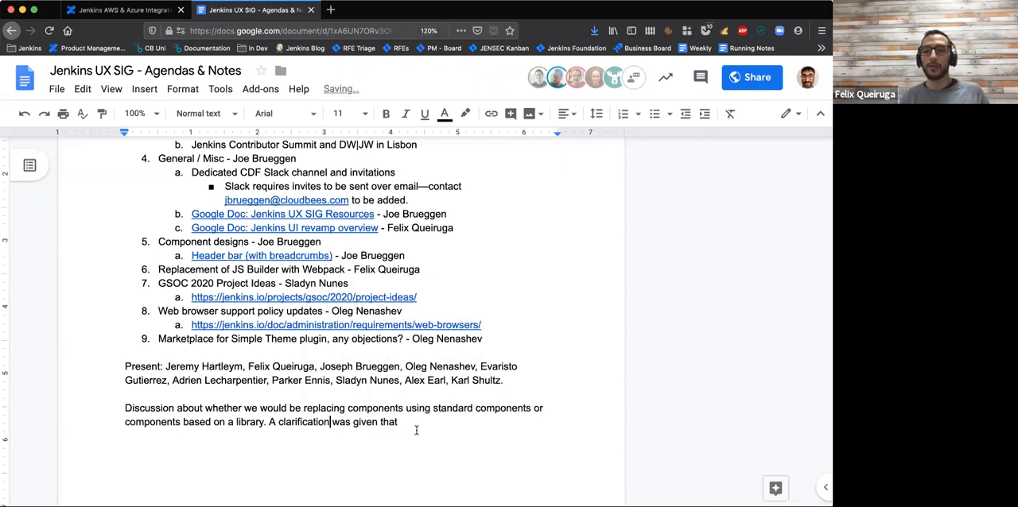
pyautogui.write('the s')
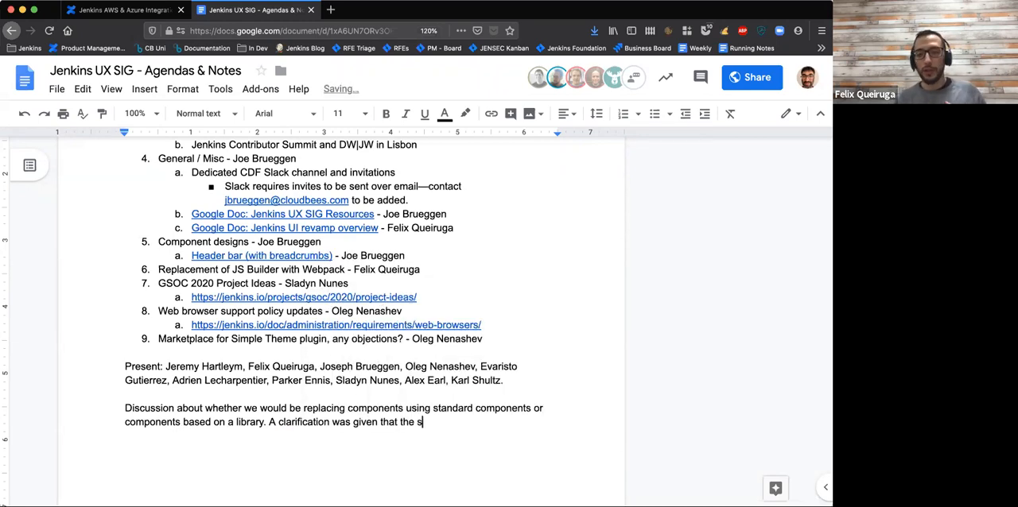
pyautogui.write('cope of the current work is')
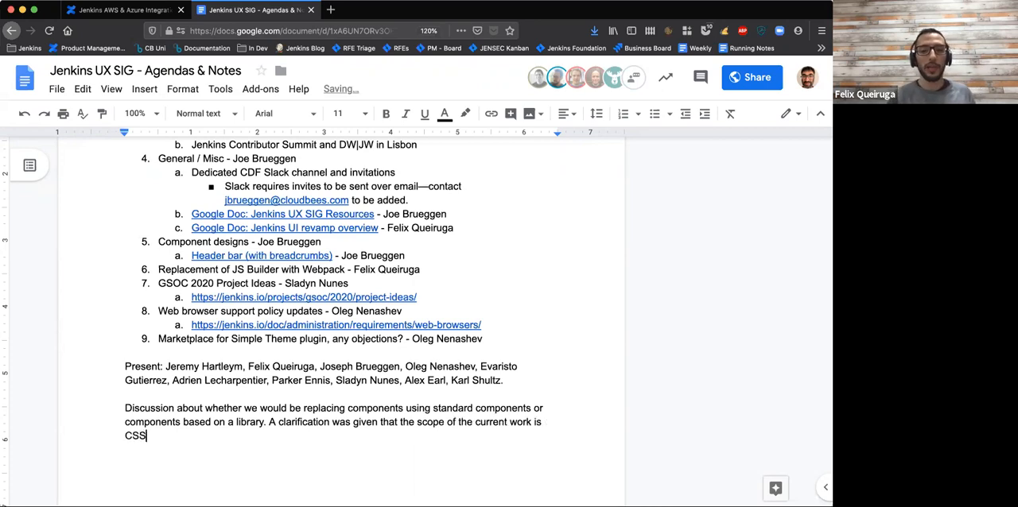
# Finish the note on restyling current components and a later deeper rewrite, and add a Minutes label
pyautogui.write('>')
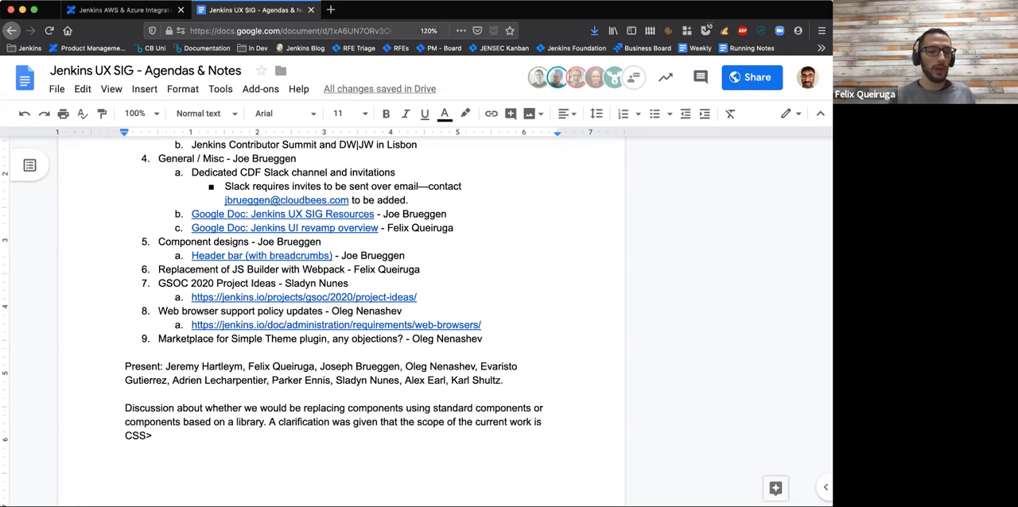
pyautogui.press('Backspace')
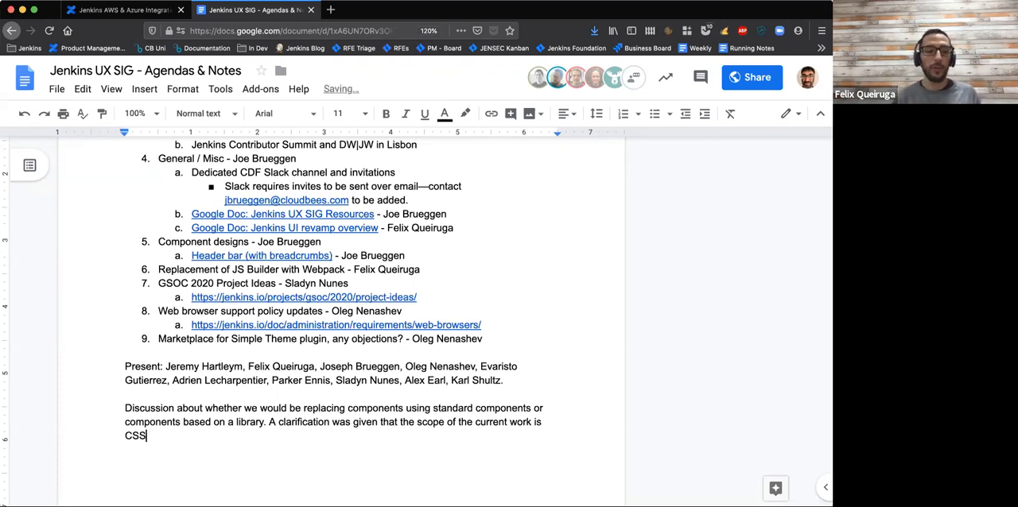
pyautogui.write(', so we woul')
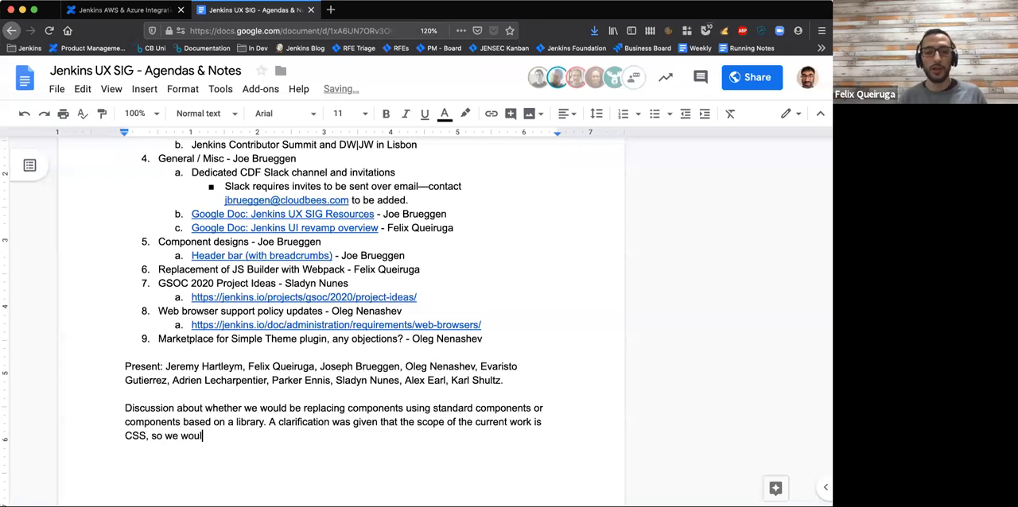
pyautogui.write('d keep the current')
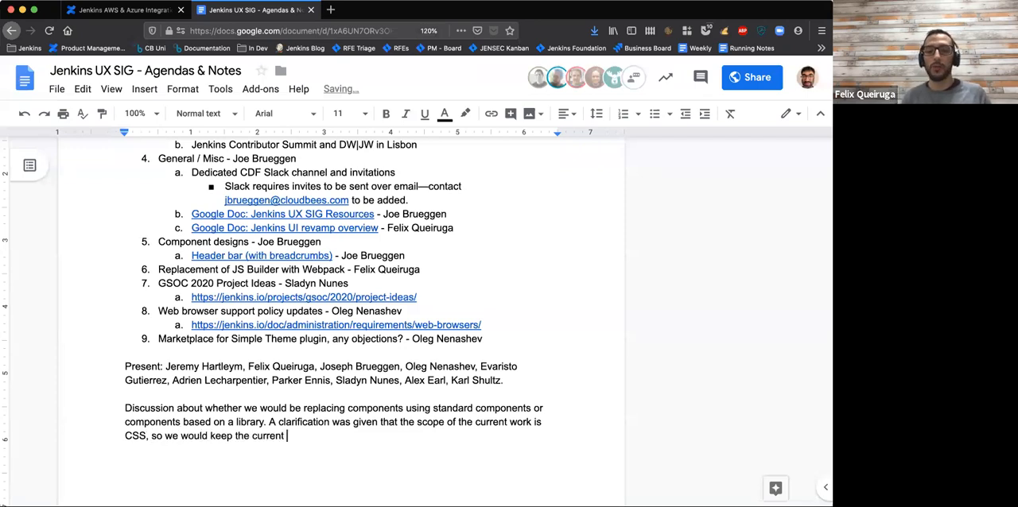
pyautogui.write('compo')
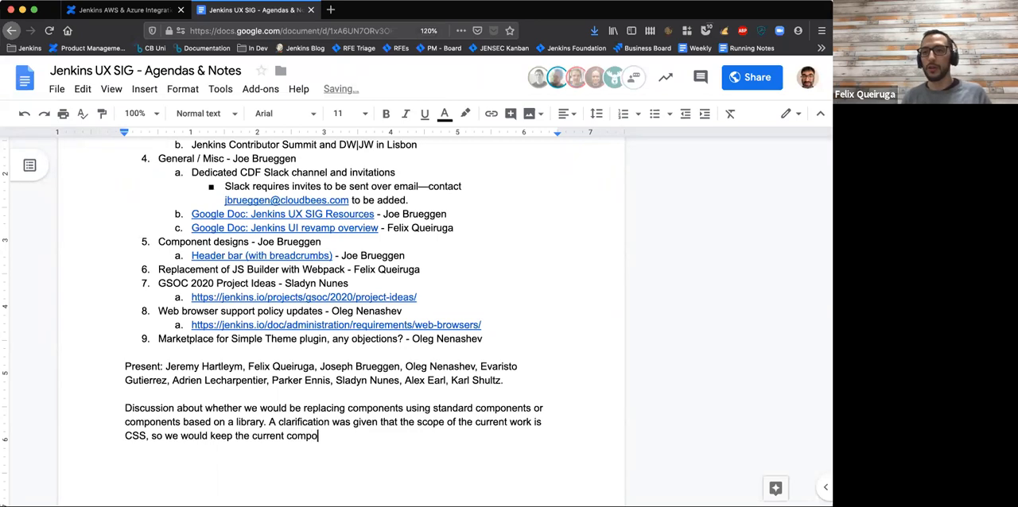
pyautogui.write('nents and r')
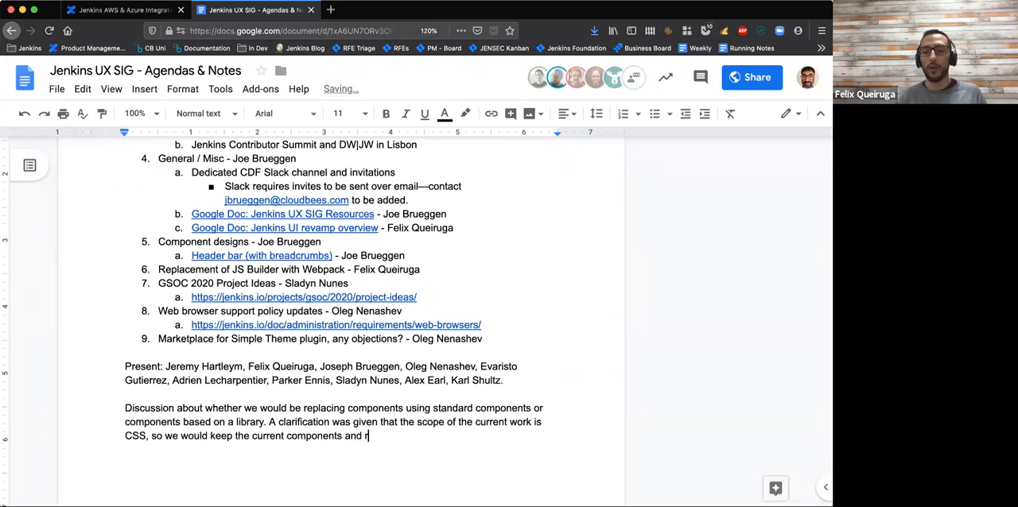
pyautogui.write('estyle the')
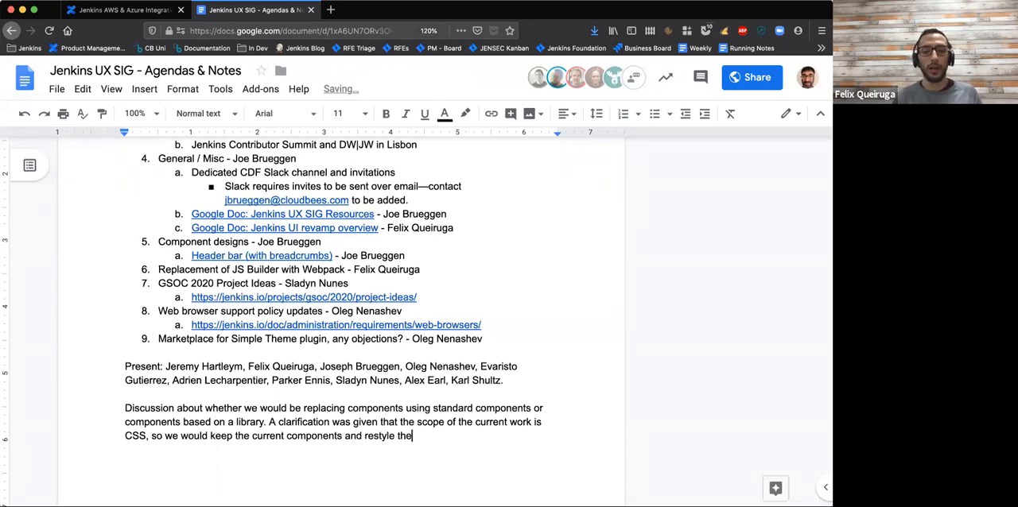
pyautogui.write('m. In')
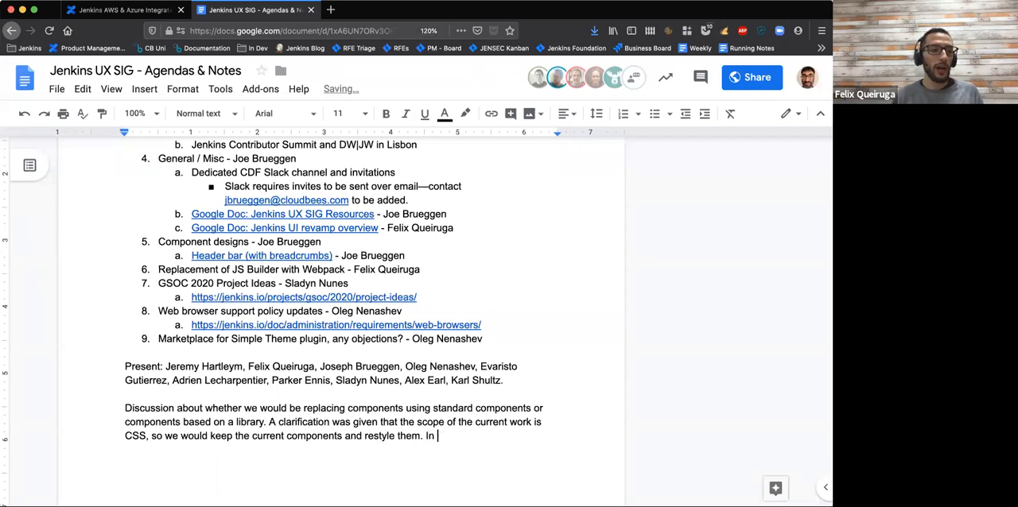
pyautogui.write('a subsequ')
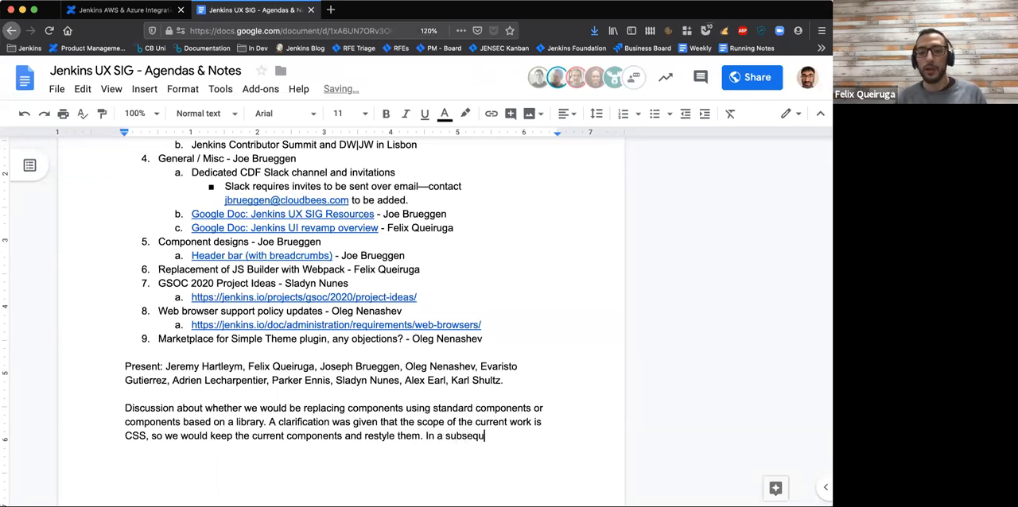
pyautogui.write('ent phase a d')
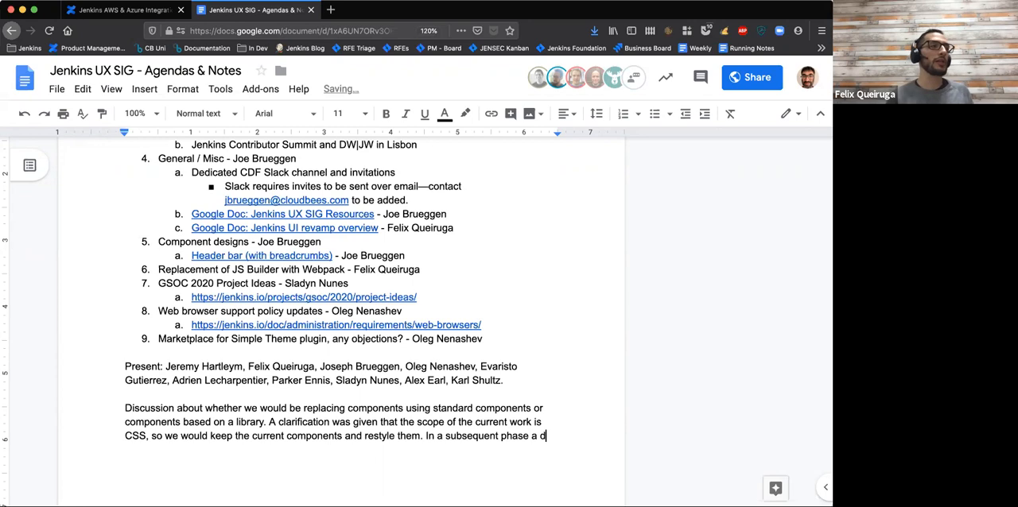
pyautogui.write('eep')
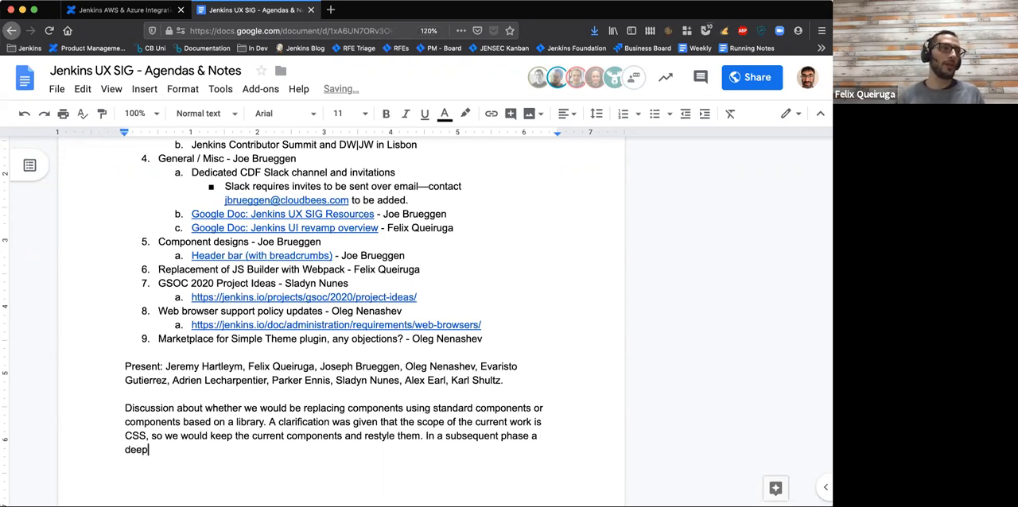
pyautogui.write('er')
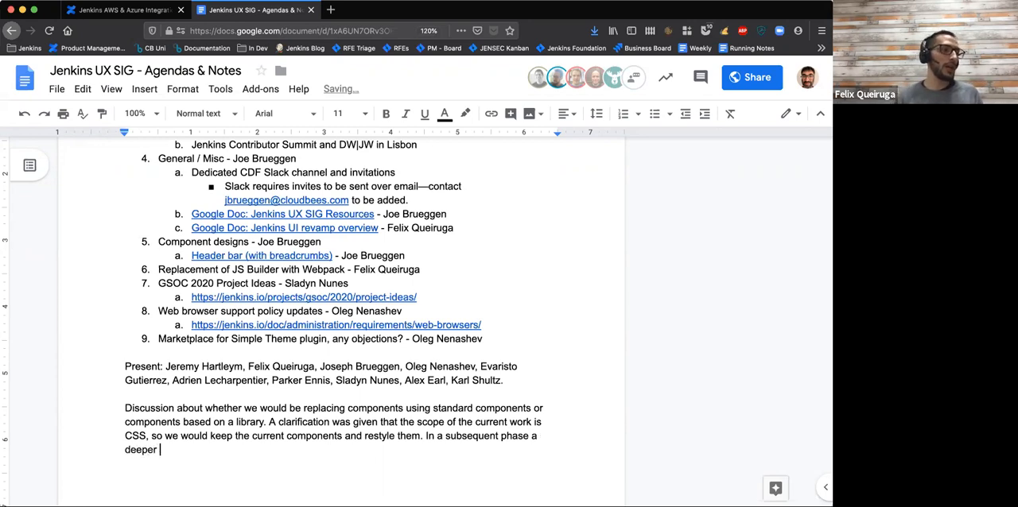
pyautogui.write('rewrite')
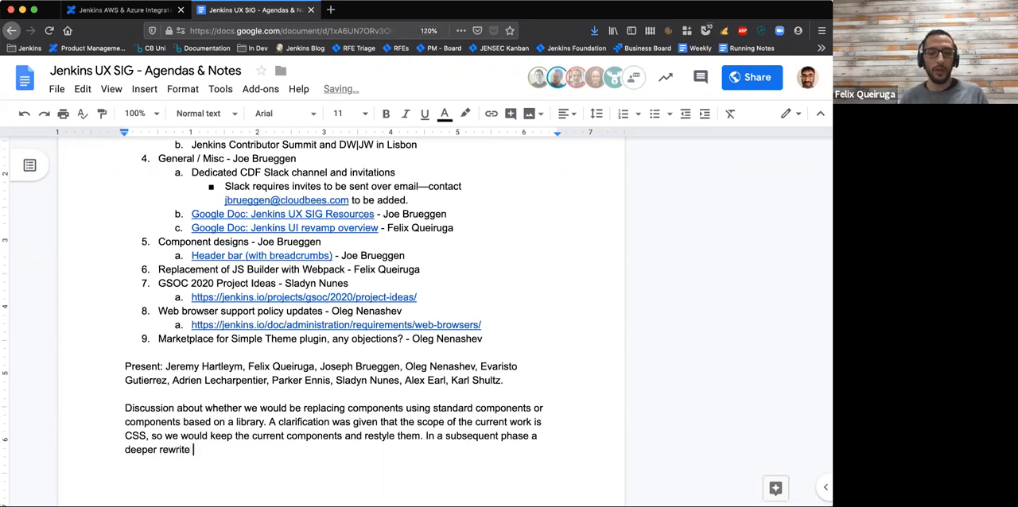
pyautogui.write('would be done')
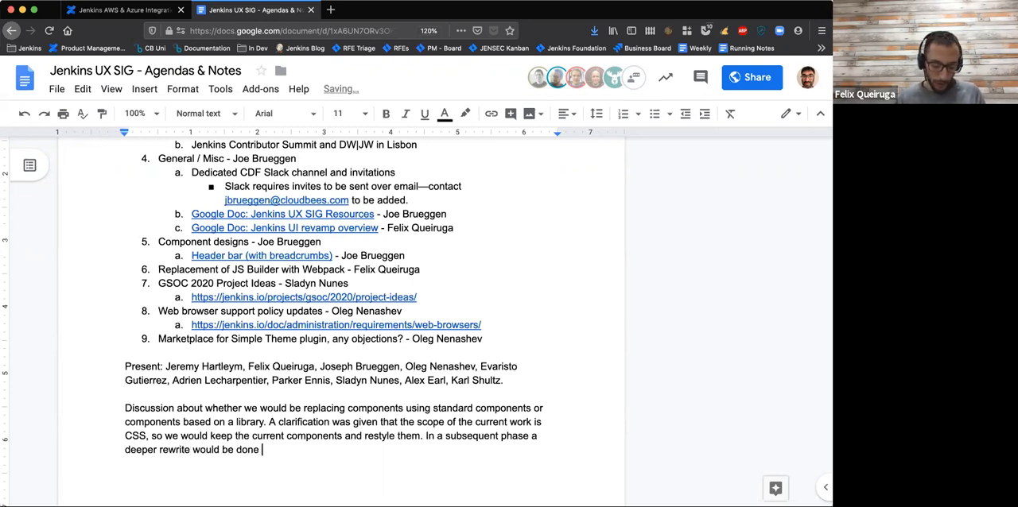
pyautogui.write(', the arc')
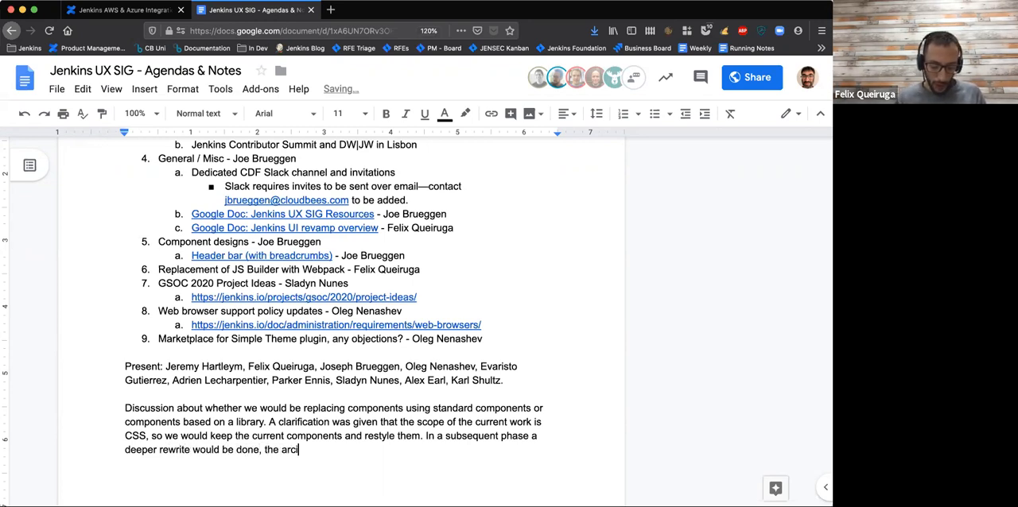
pyautogui.write('hitecture of this is TBD')
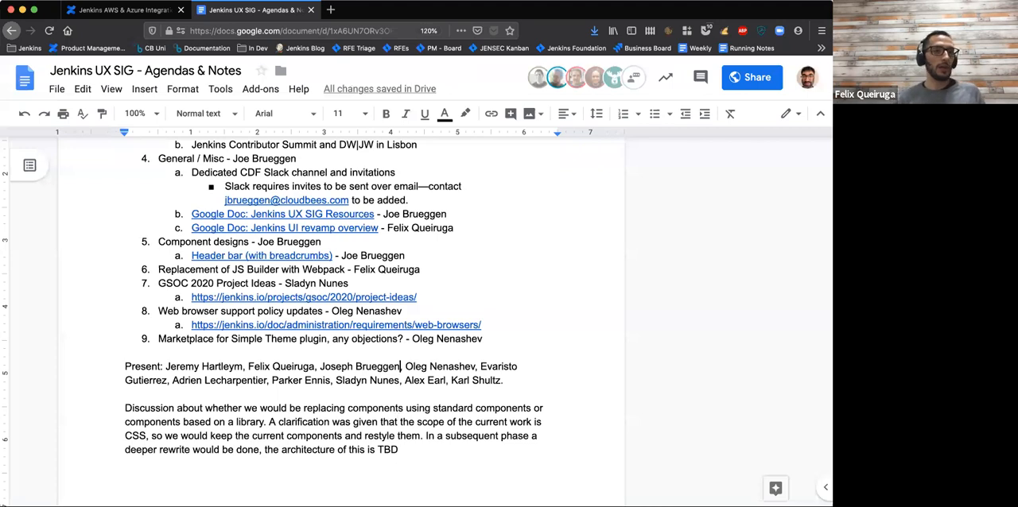
pyautogui.write('Mint')
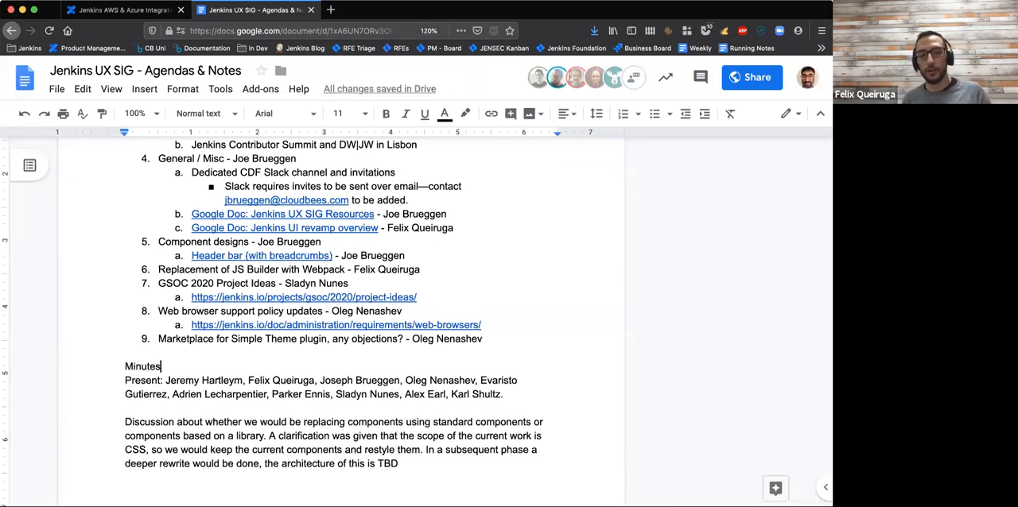
# Append ' - 11 December 2019' to the Minutes heading
pyautogui.click(205, 113)
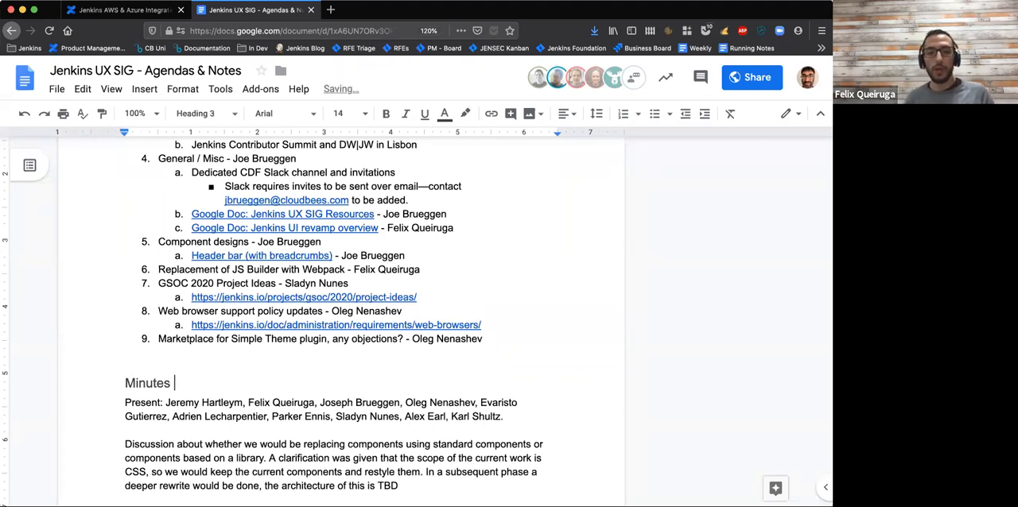
pyautogui.write('-')
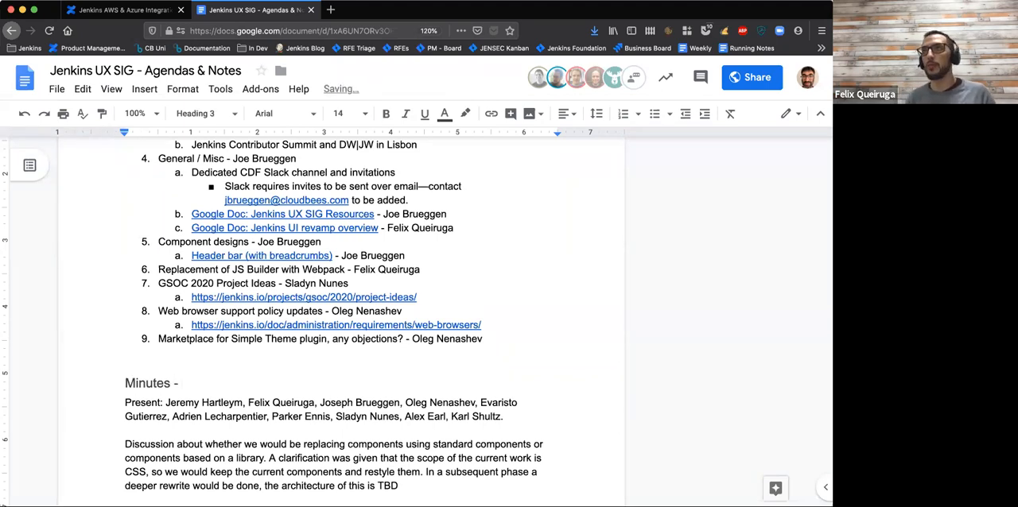
pyautogui.write('11 December 2')
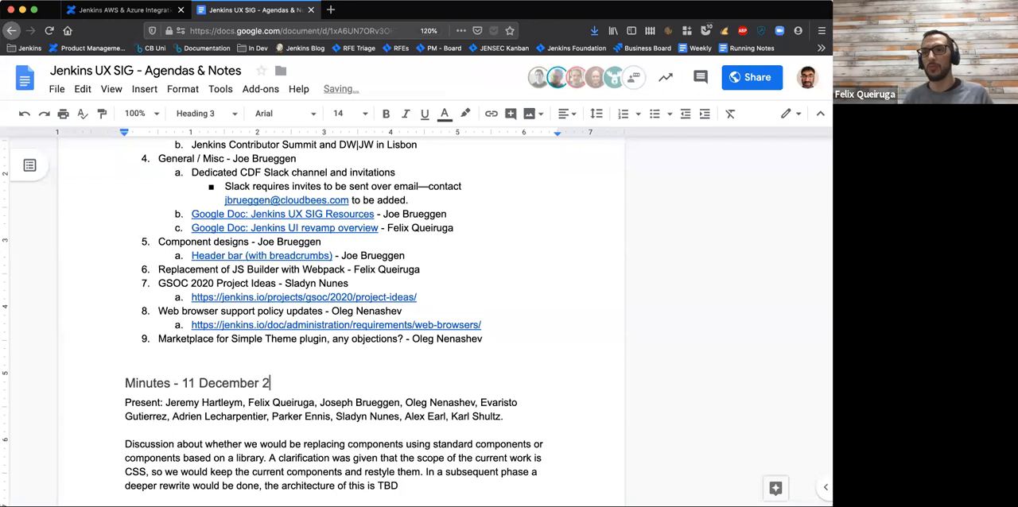
pyautogui.write('019')
pyautogui.click(263, 485)
pyautogui.write('.')
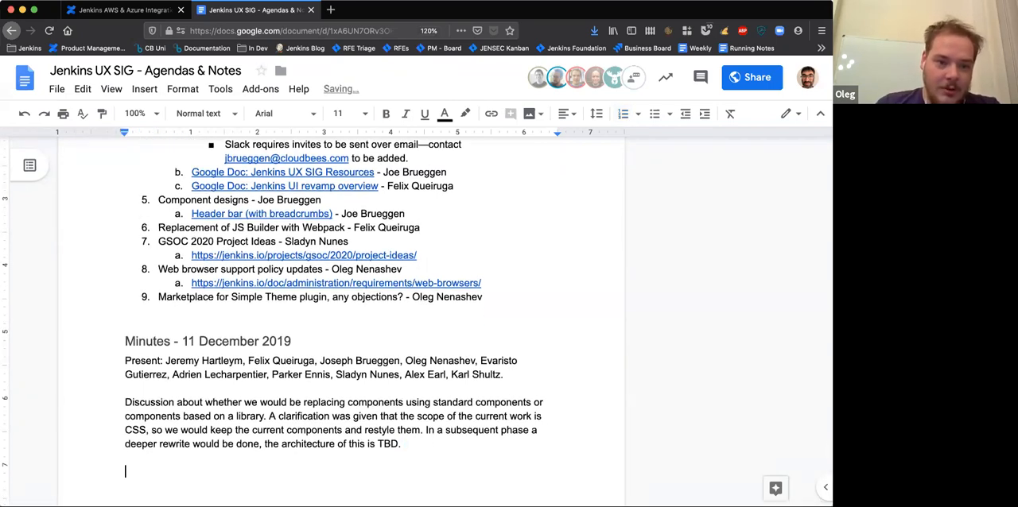
# Add the note 'ON: moving away from JS Builder to standard technologies would be a great win.'
pyautogui.write('ON: m')
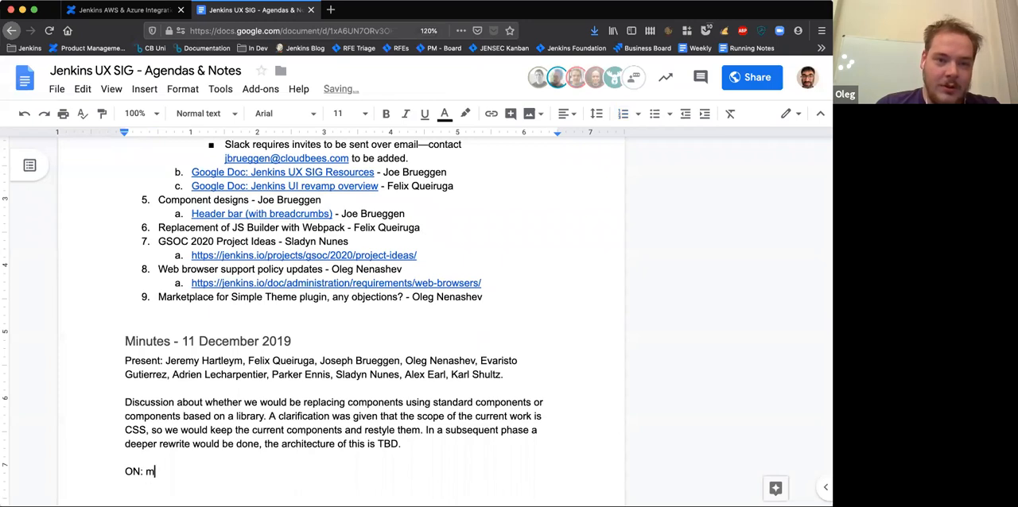
pyautogui.write('oving away fo')
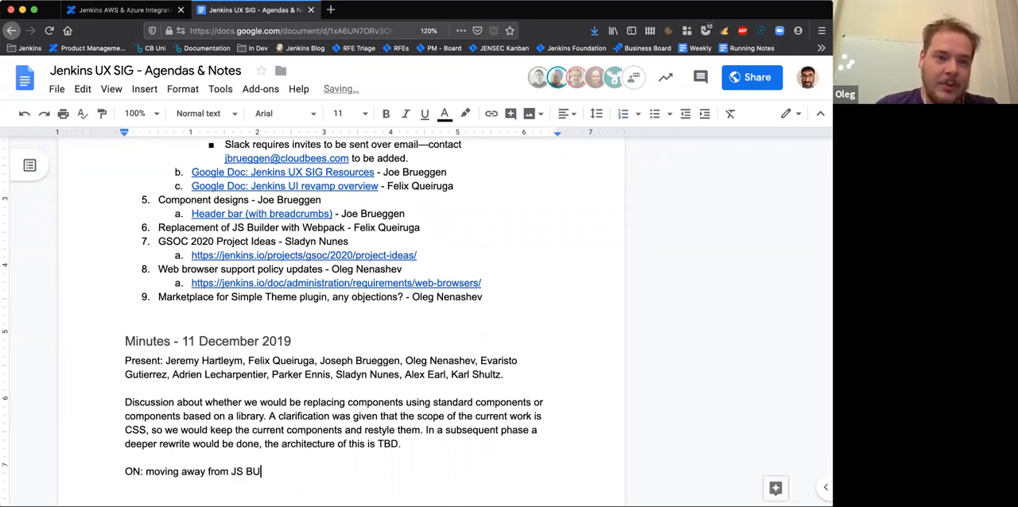
pyautogui.write('ilder')
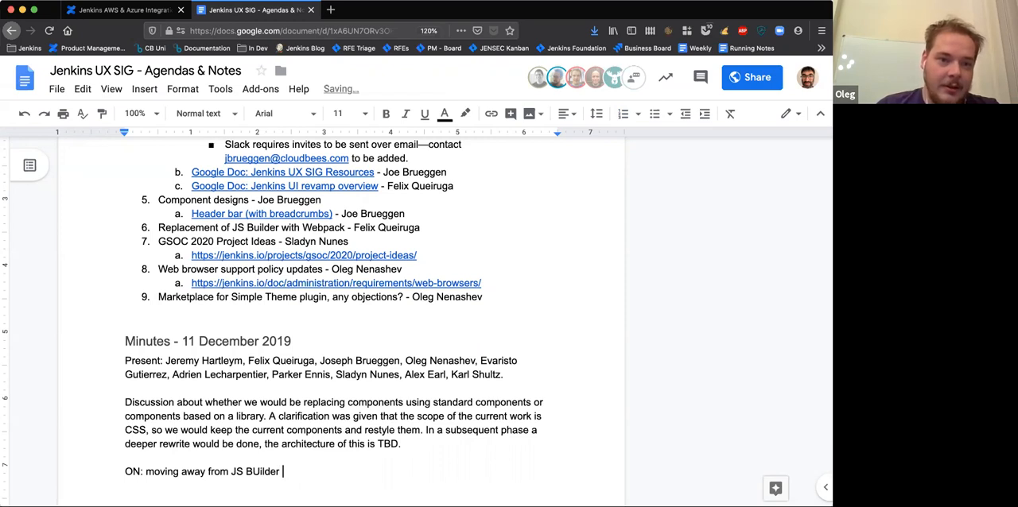
pyautogui.write('to standard')
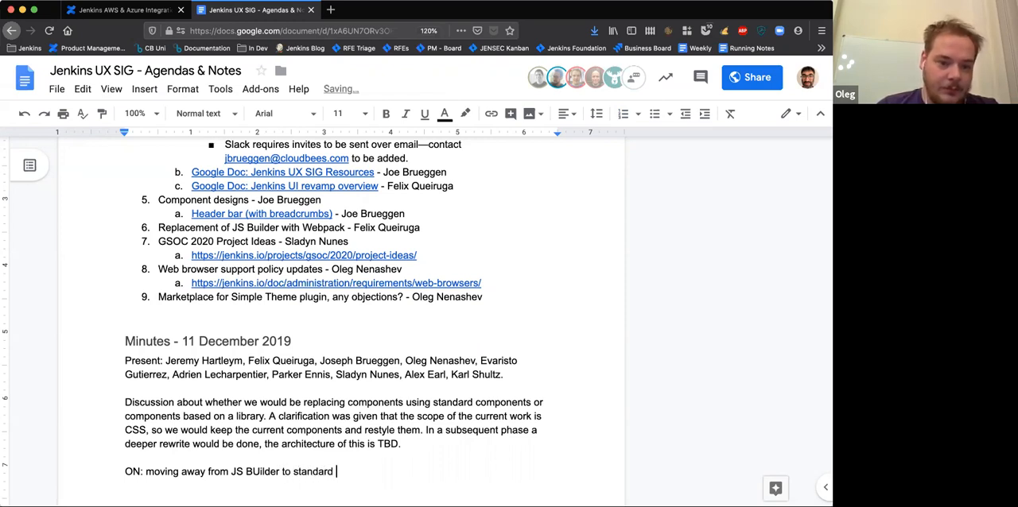
pyautogui.write('technologies')
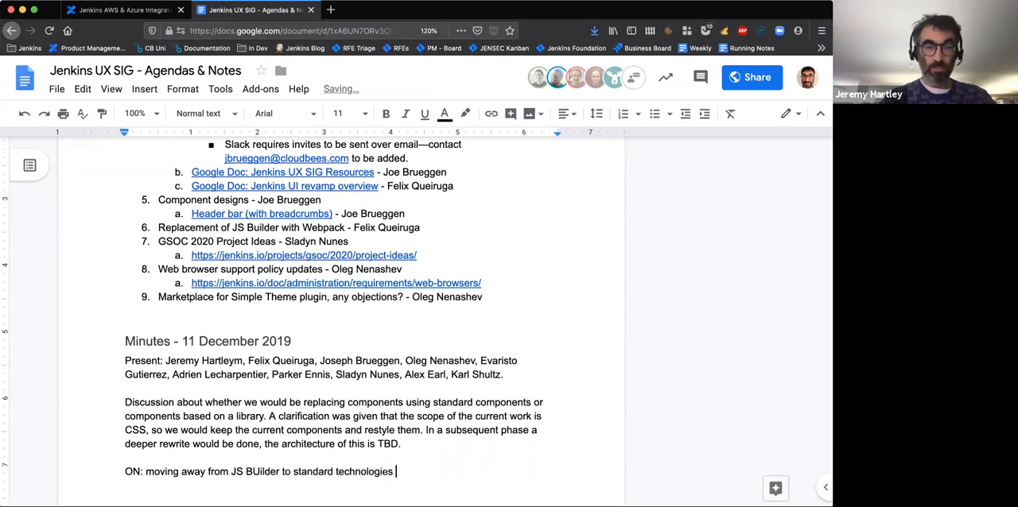
pyautogui.write('would be a great wi')
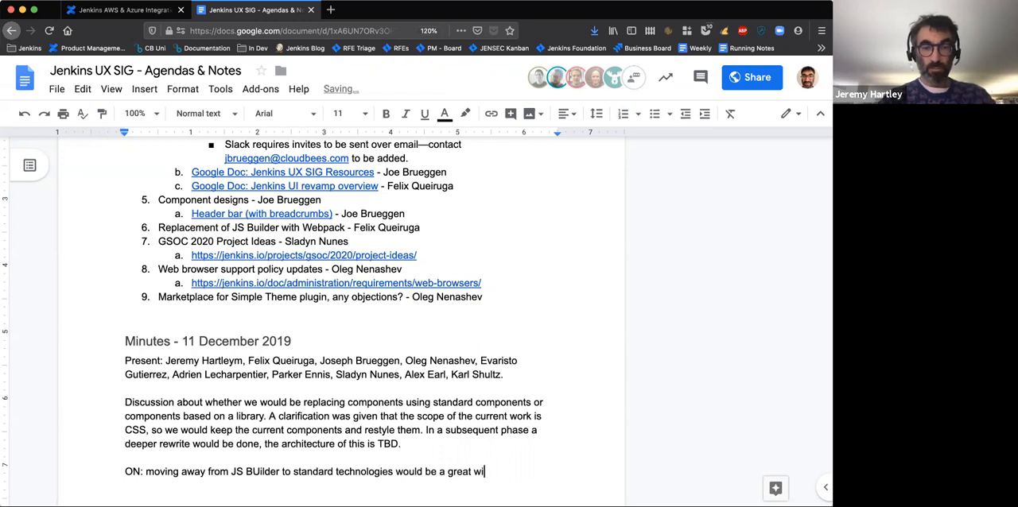
pyautogui.write('n.')
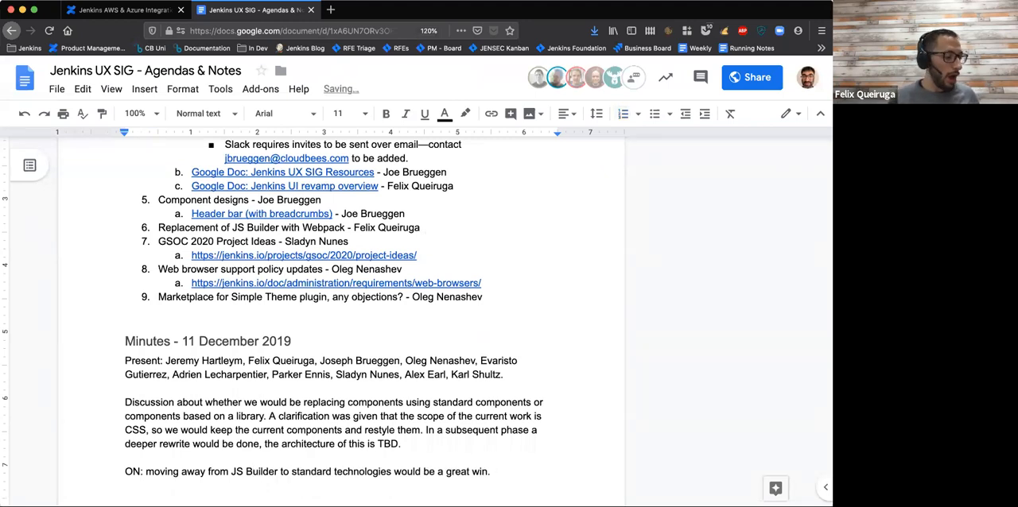
pyautogui.click(483, 297)
pyautogui.write('Date')
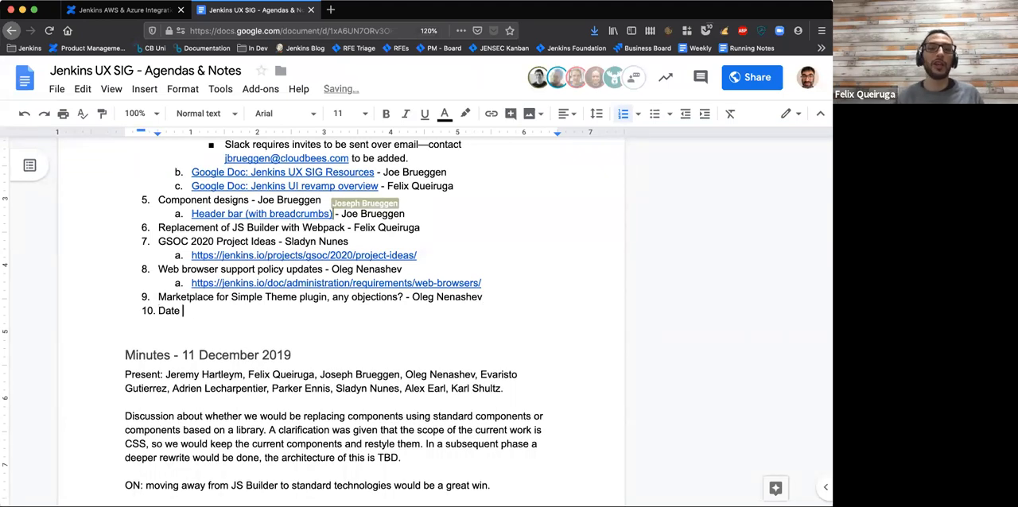
# Type agenda item 10: 'Date for next meeting (in New Year) - Probably Wednesday 8 Jan'
pyautogui.write('for next mee')
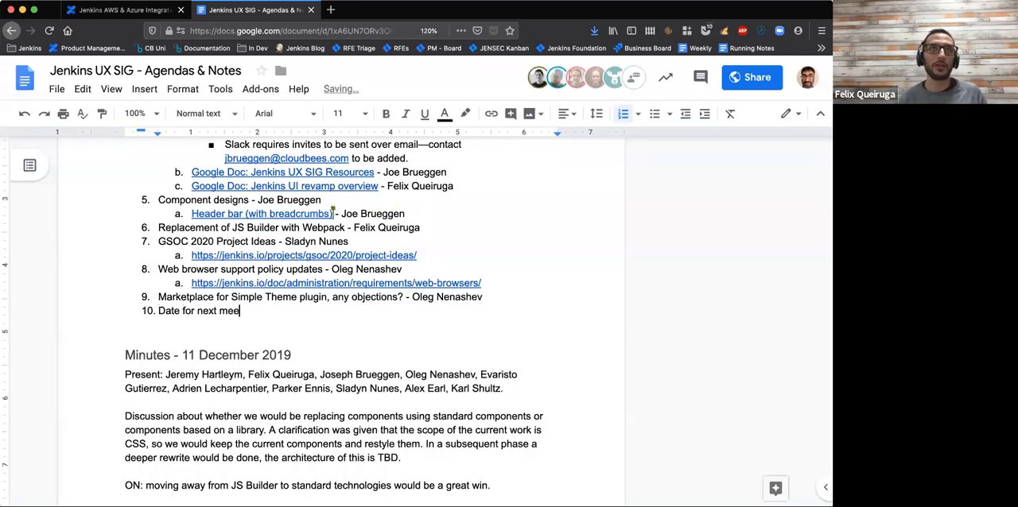
pyautogui.write('(aftw')
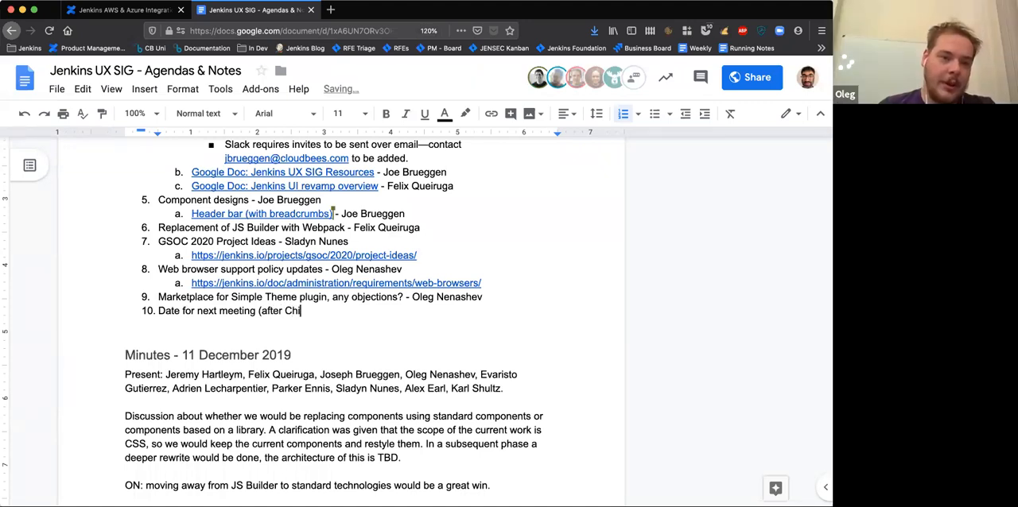
pyautogui.write('in')
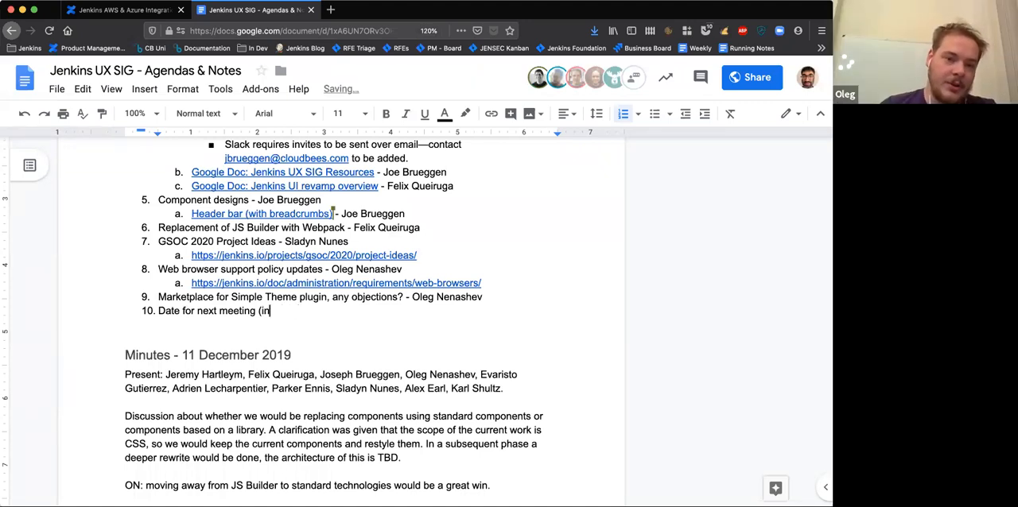
pyautogui.write('New Yeear) -')
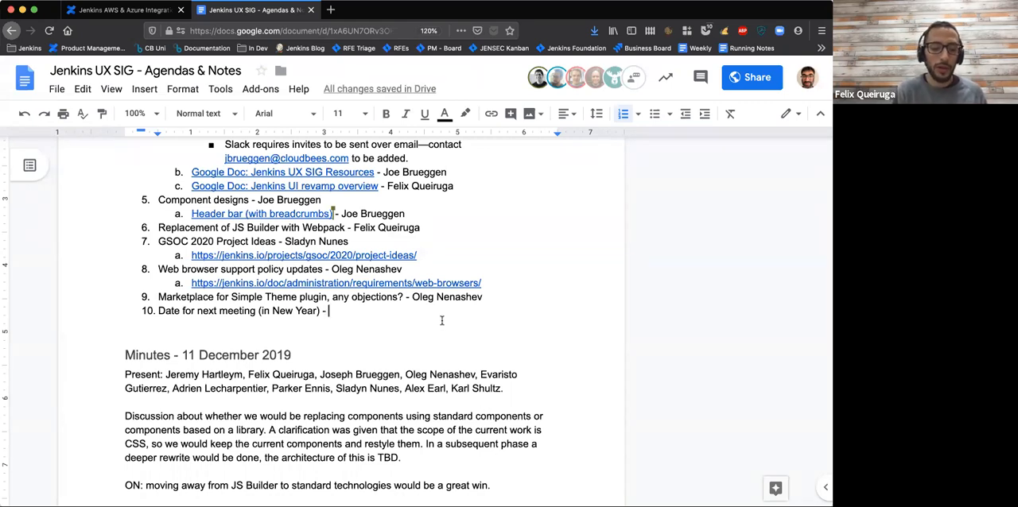
pyautogui.write('Probably')
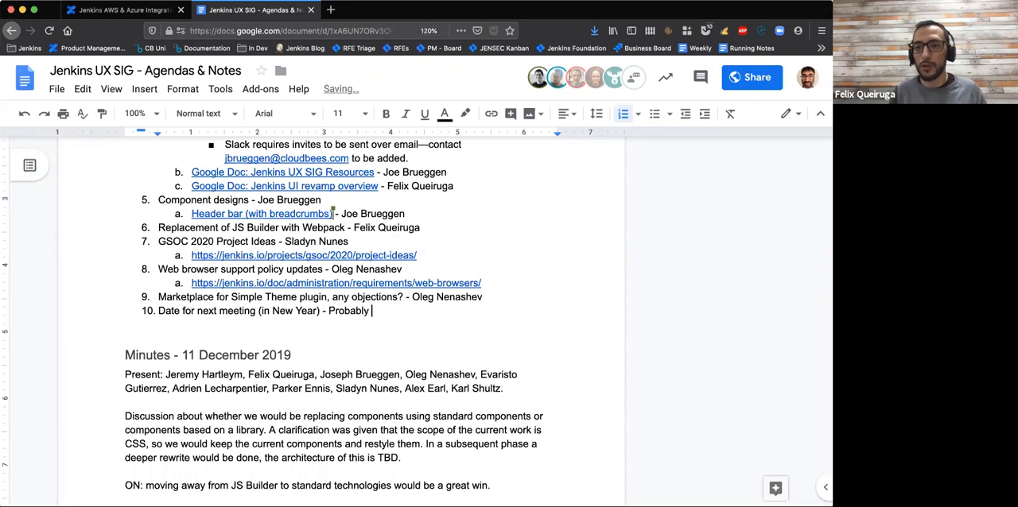
pyautogui.write('Wednesday 8')
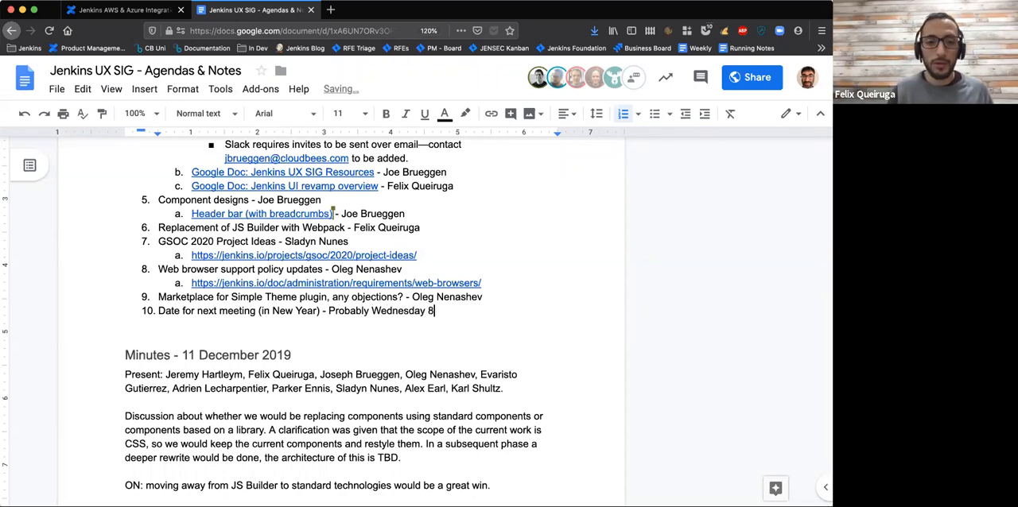
pyautogui.write('Jan')
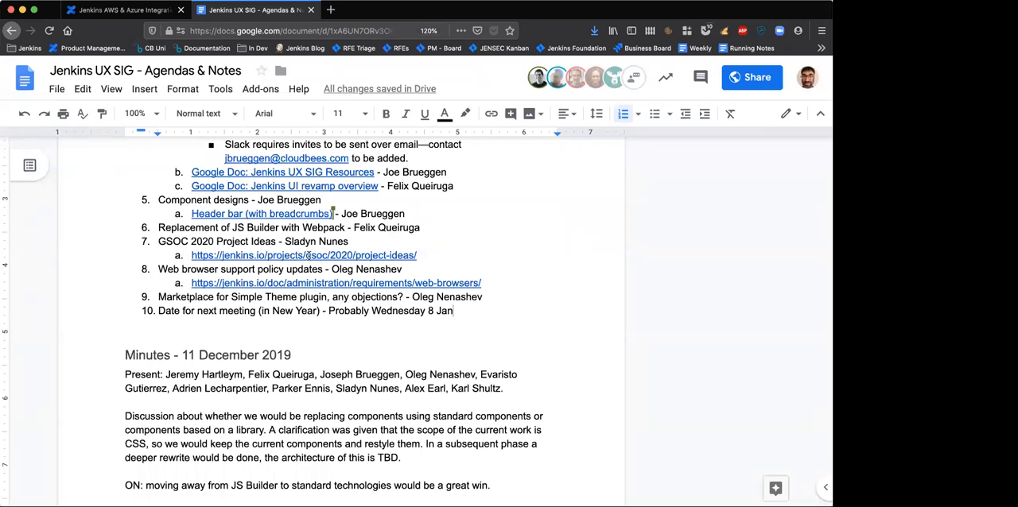
pyautogui.moveTo(304, 255)
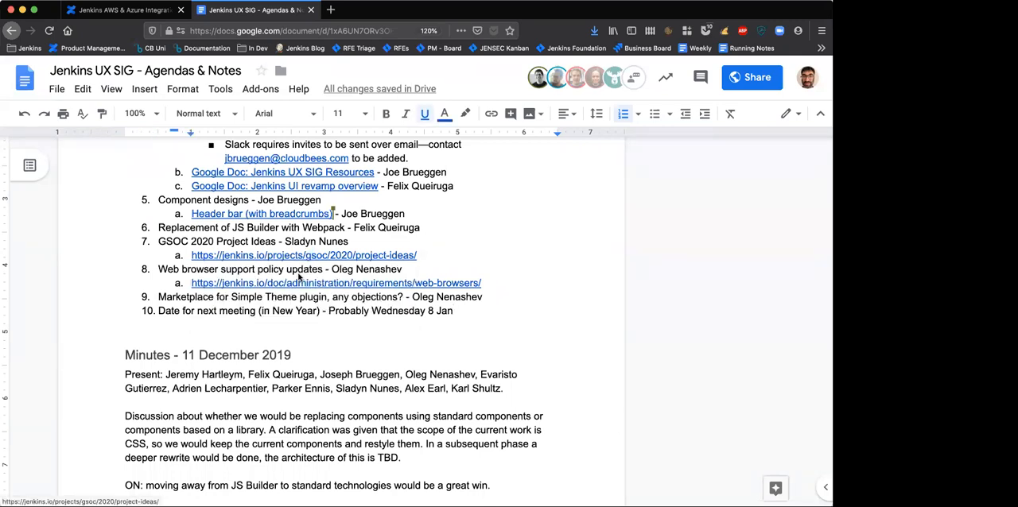
# Open the jenkins.io GSoC 2020 Project Ideas page and scroll through its project ideas
pyautogui.click(304, 255)
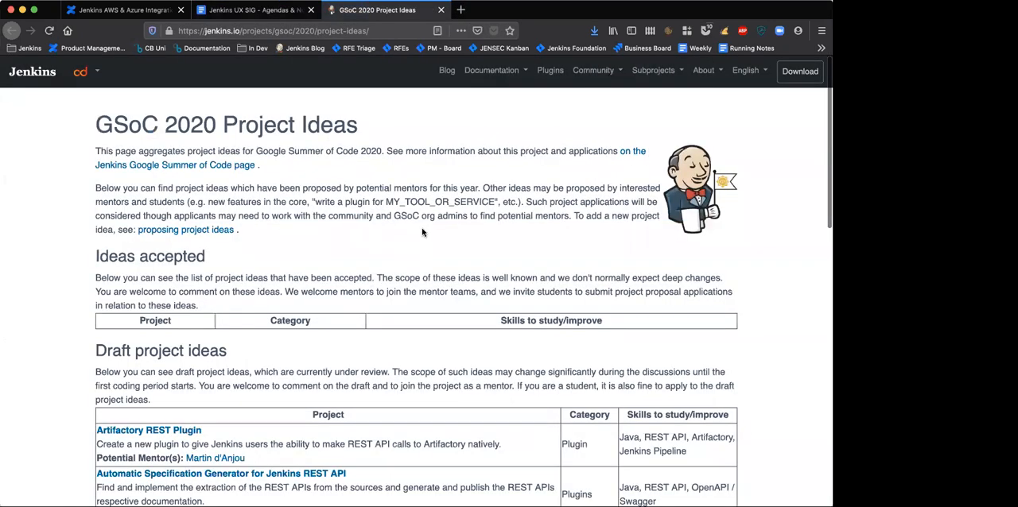
pyautogui.scroll(-3)
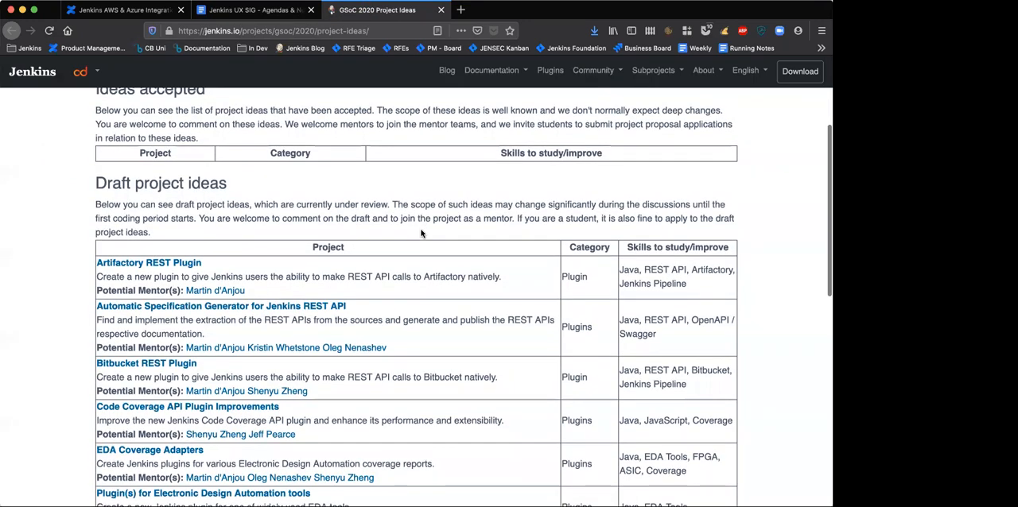
pyautogui.scroll(-3)
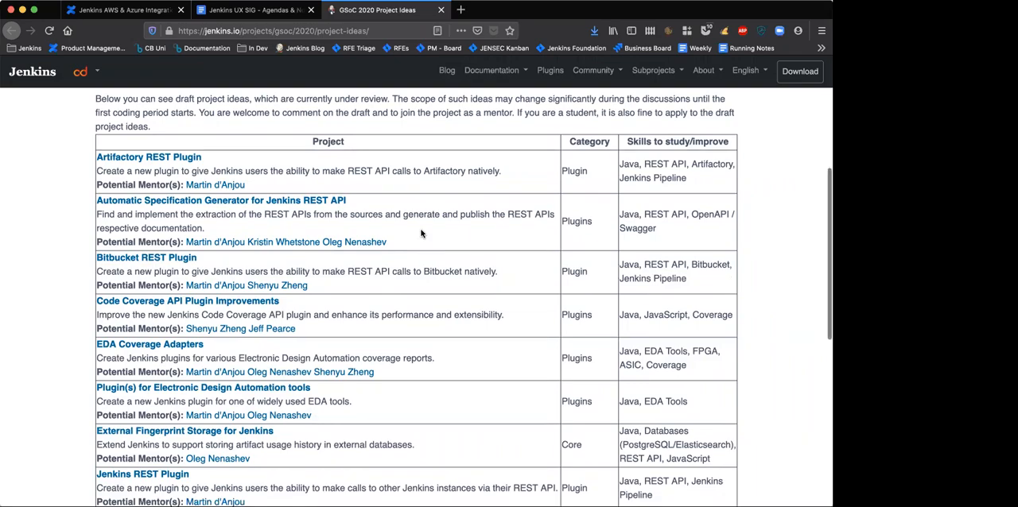
pyautogui.scroll(-3)
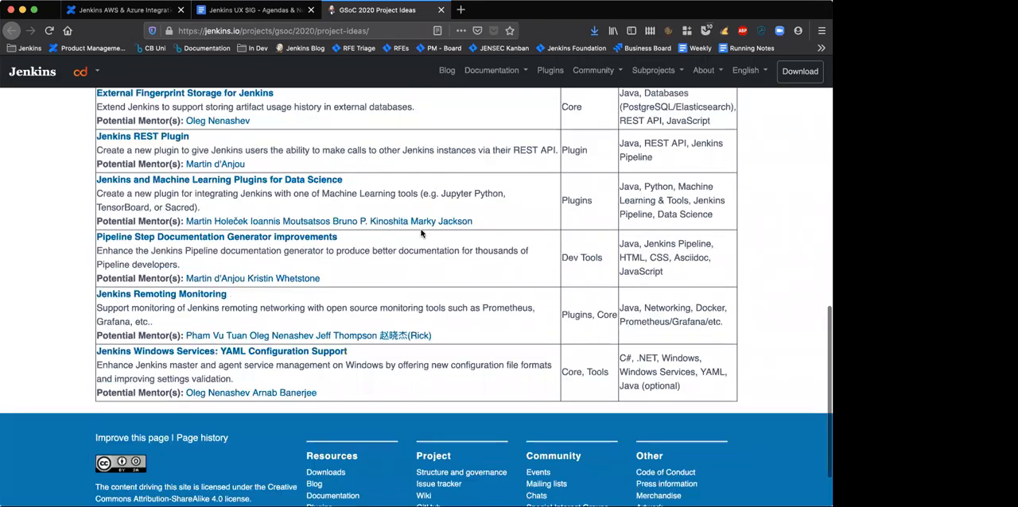
pyautogui.scroll(3)
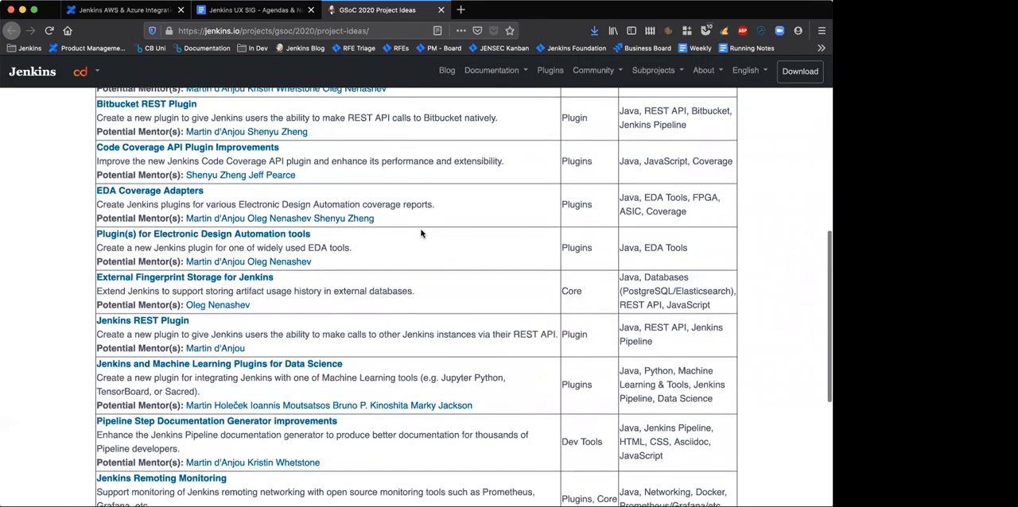
pyautogui.scroll(3)
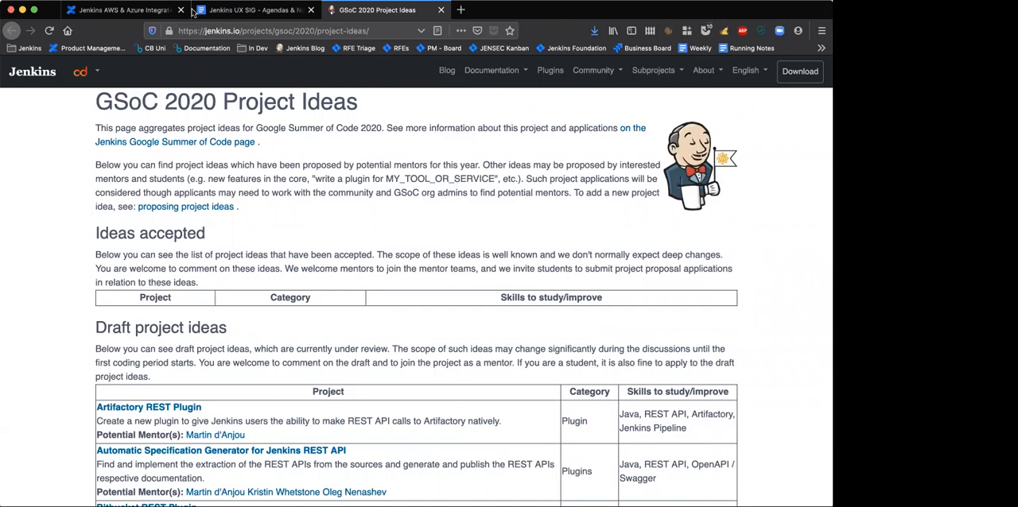
pyautogui.moveTo(255, 9)
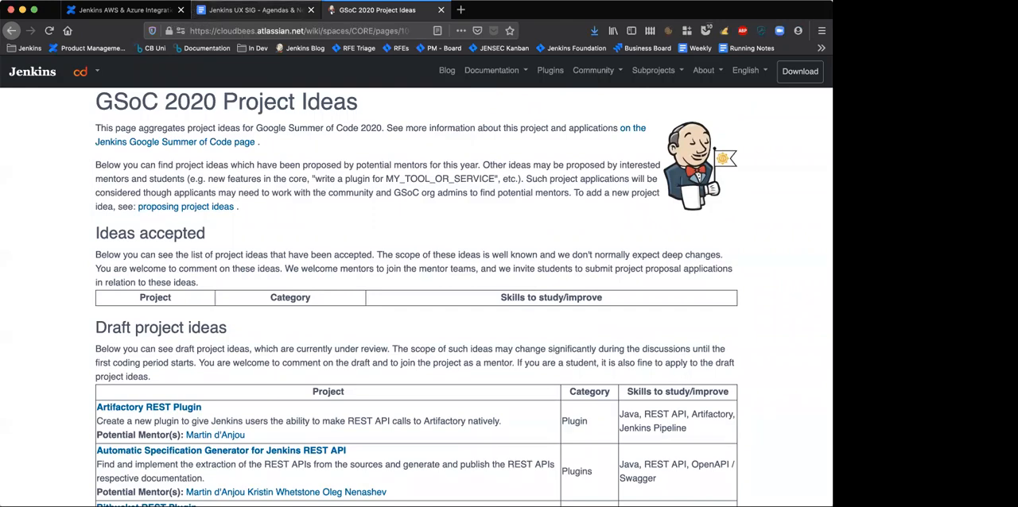
pyautogui.click(253, 10)
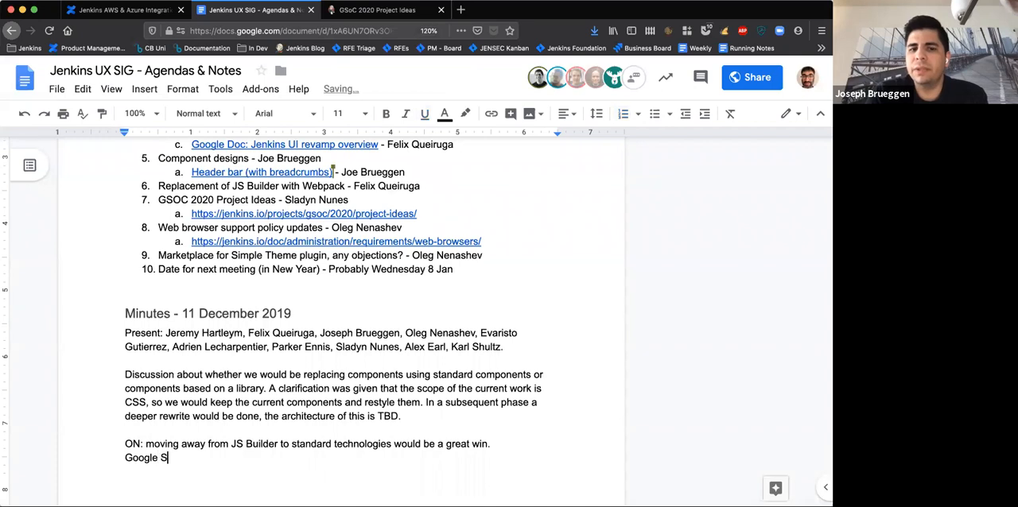
# Start the Google Summer of Code Discussion note: great idea, about 5 hours per week commitment
pyautogui.write('ummo')
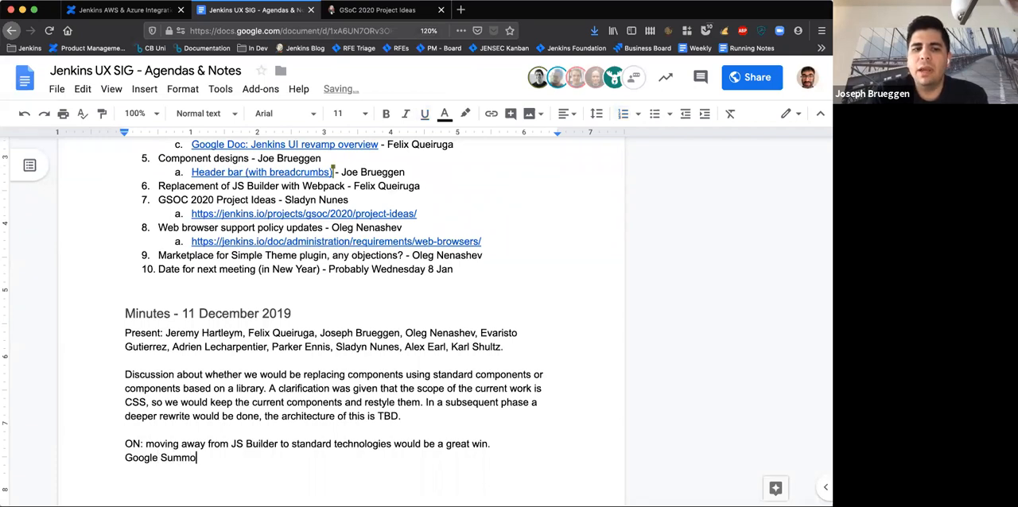
pyautogui.write('er of Code Di')
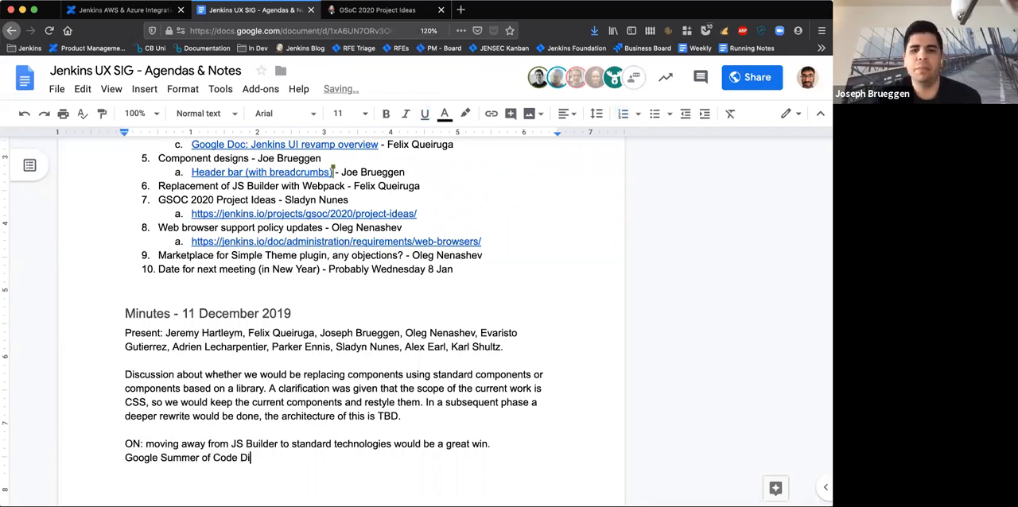
pyautogui.write('scussion -')
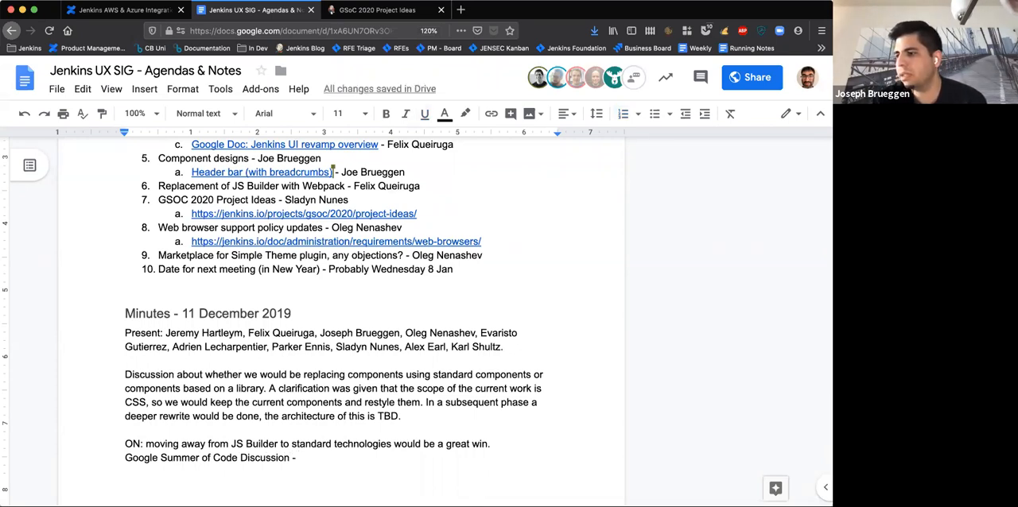
pyautogui.write('In prin')
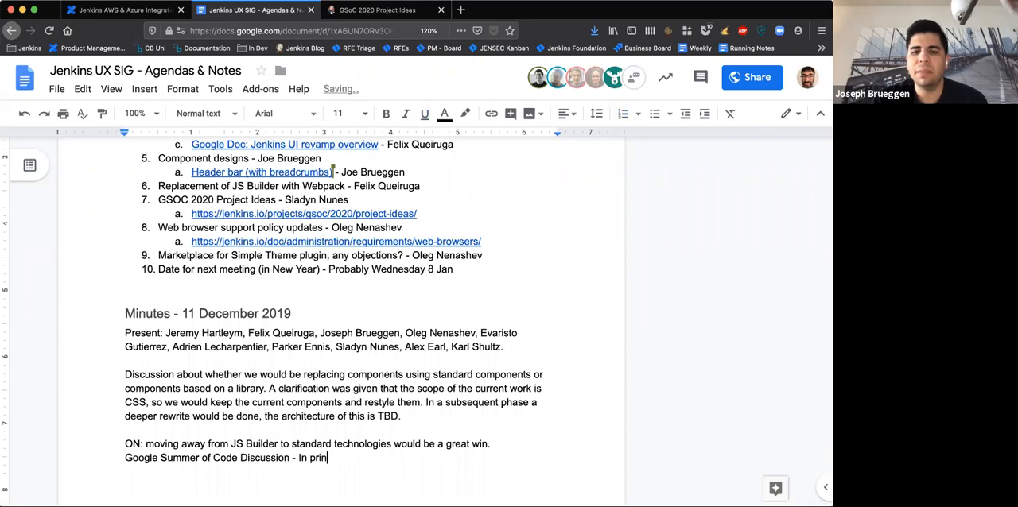
pyautogui.write('ciple great')
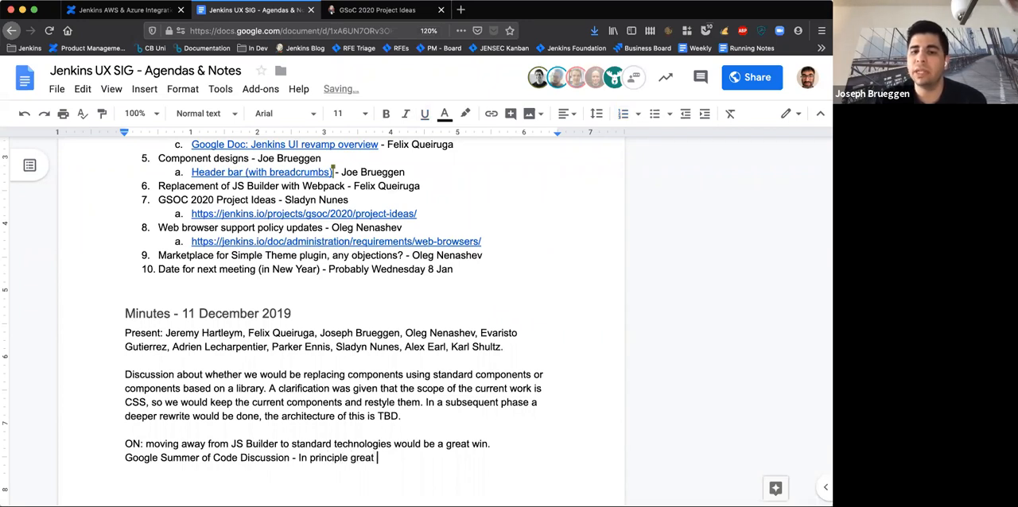
pyautogui.write('idea. Requires')
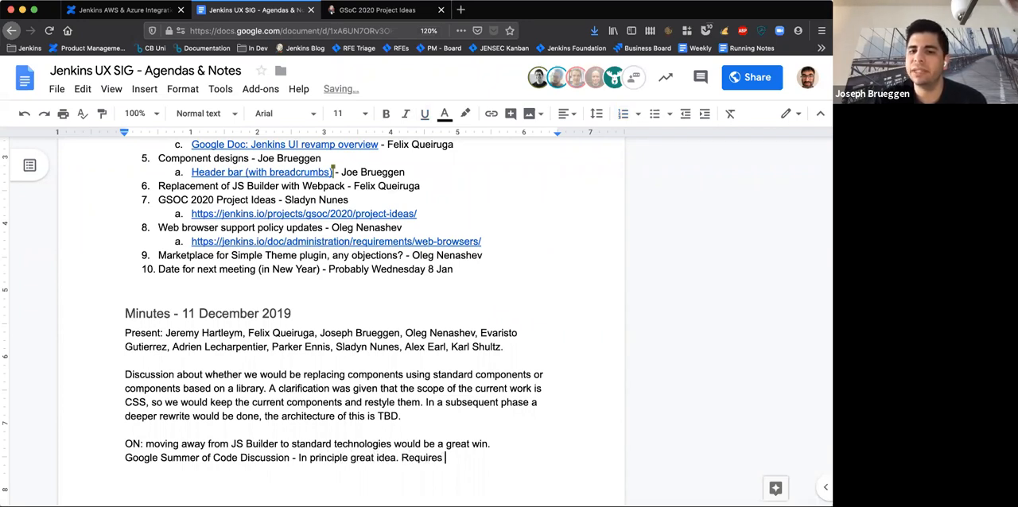
pyautogui.write('a commitm')
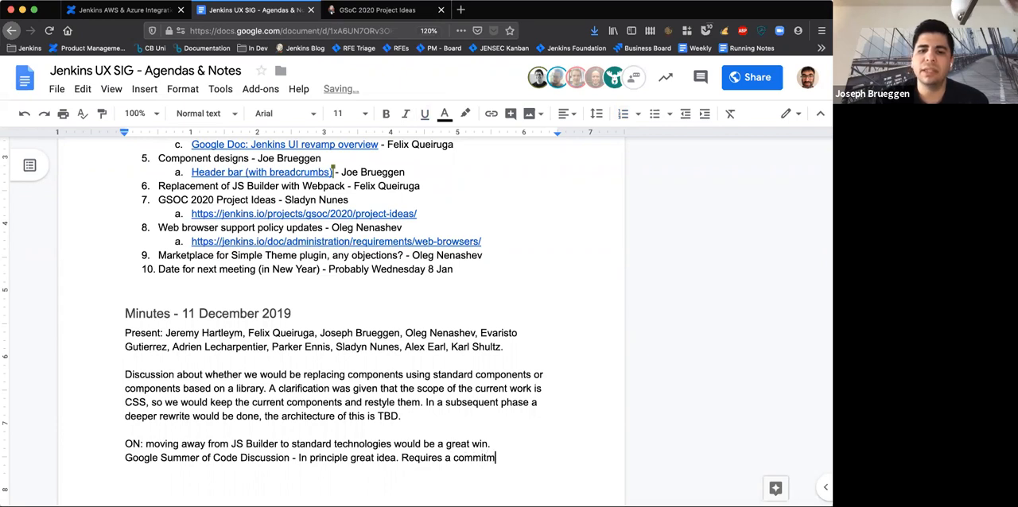
pyautogui.write('ent of about 5')
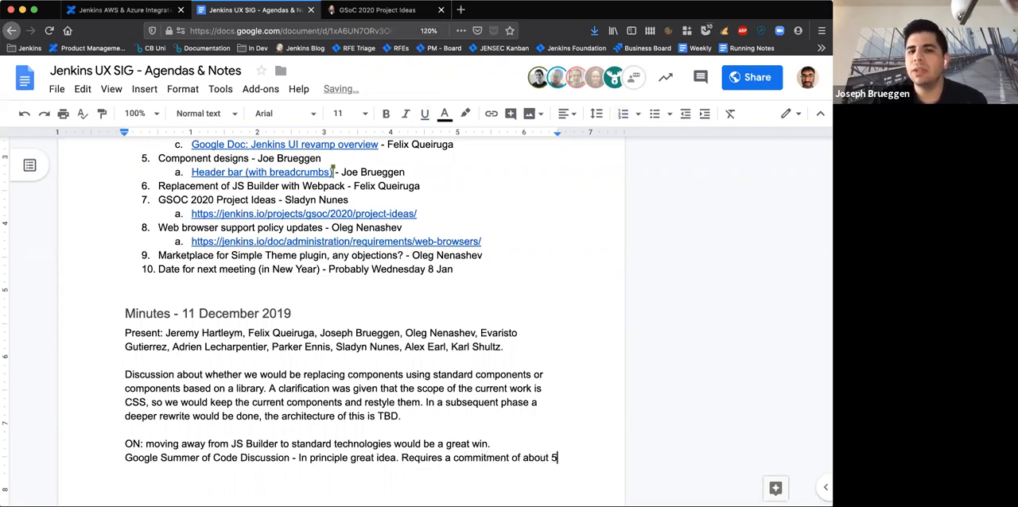
pyautogui.write('hours per week')
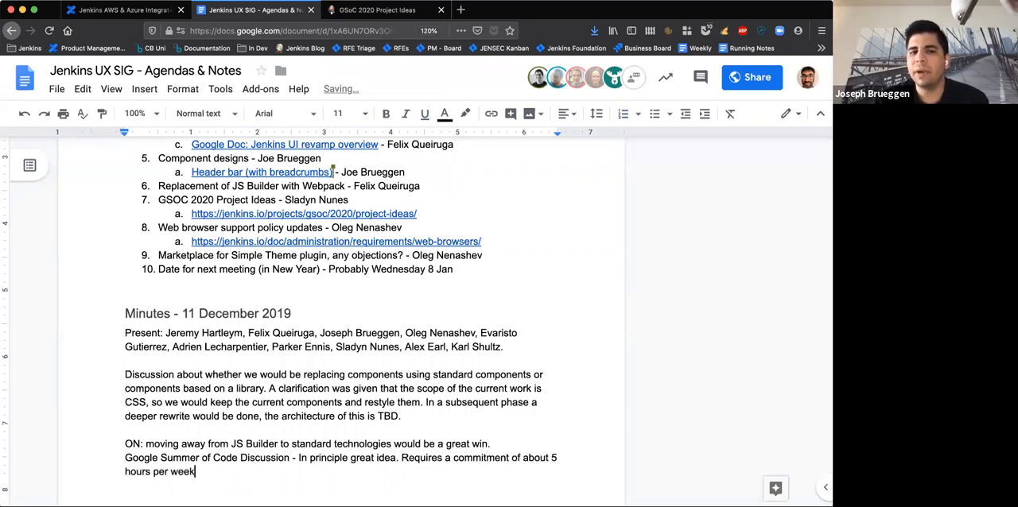
pyautogui.write('from fthe mentor.')
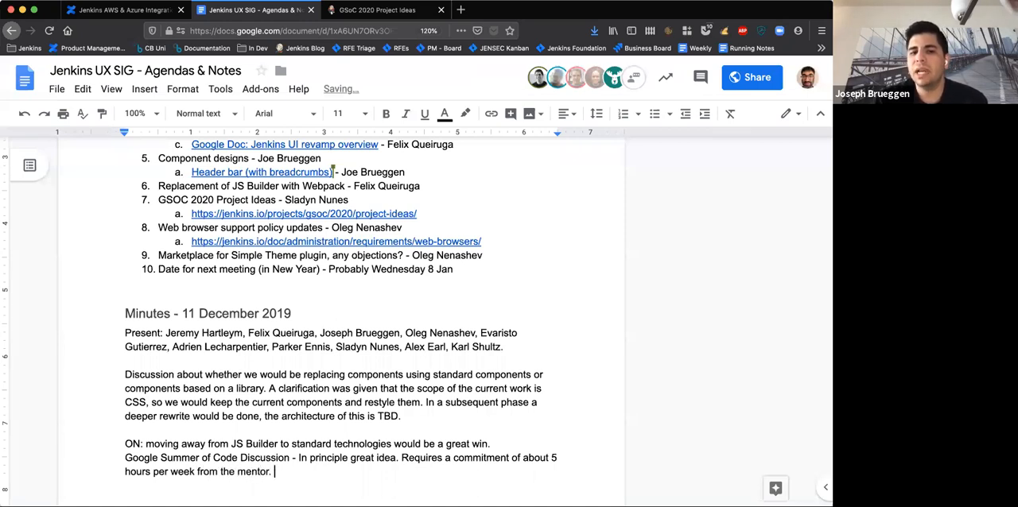
# Add that the right piece of work is needed and ideas publish in January or February
pyautogui.write('Would ne')
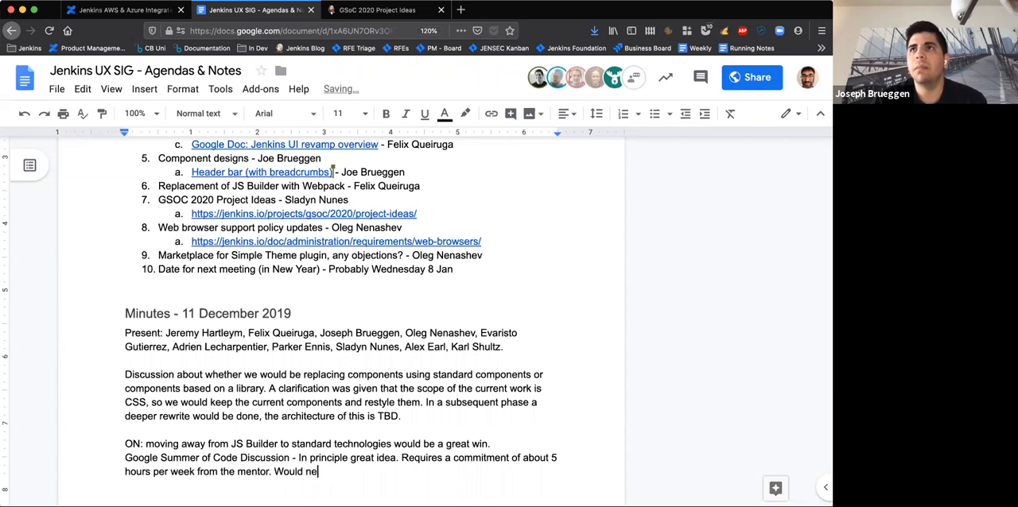
pyautogui.write('ed to find the right')
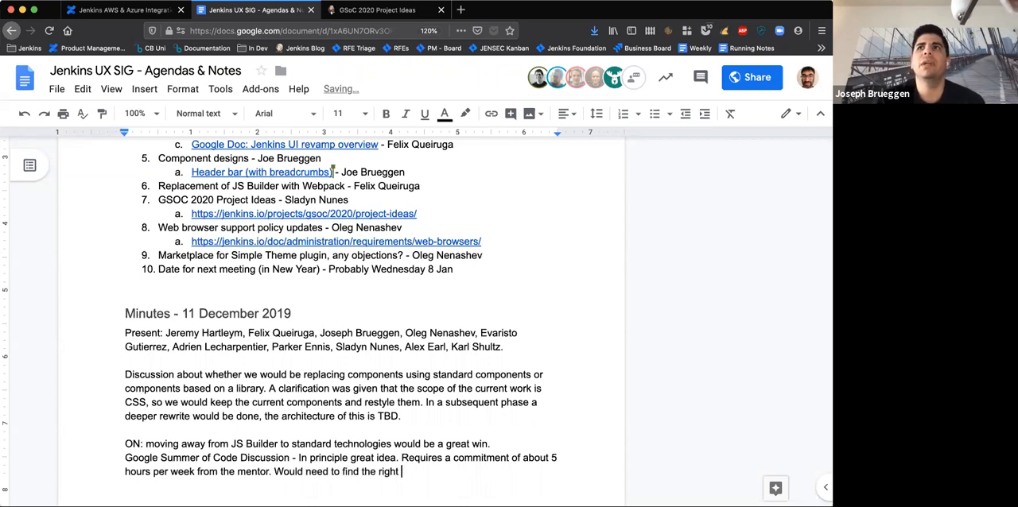
pyautogui.write('piece of work')
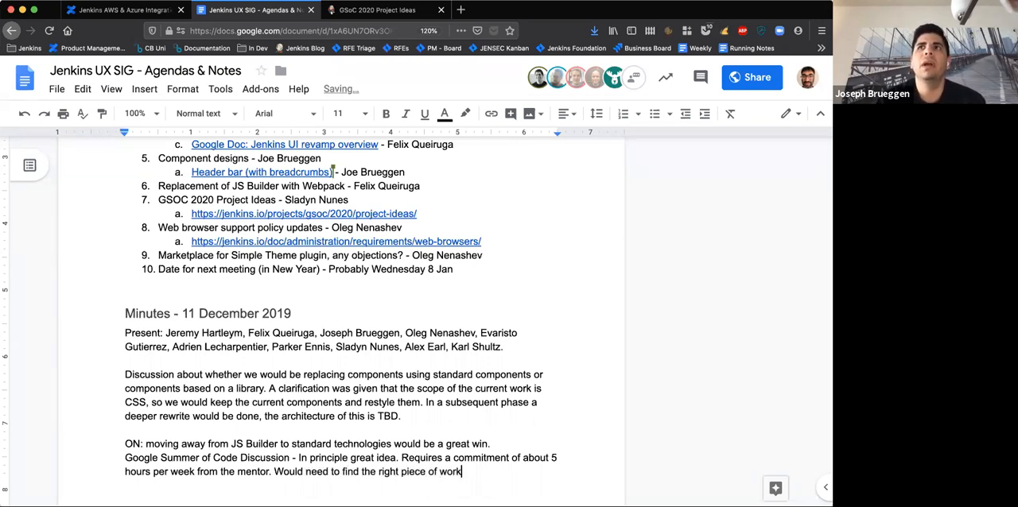
pyautogui.write('. The')
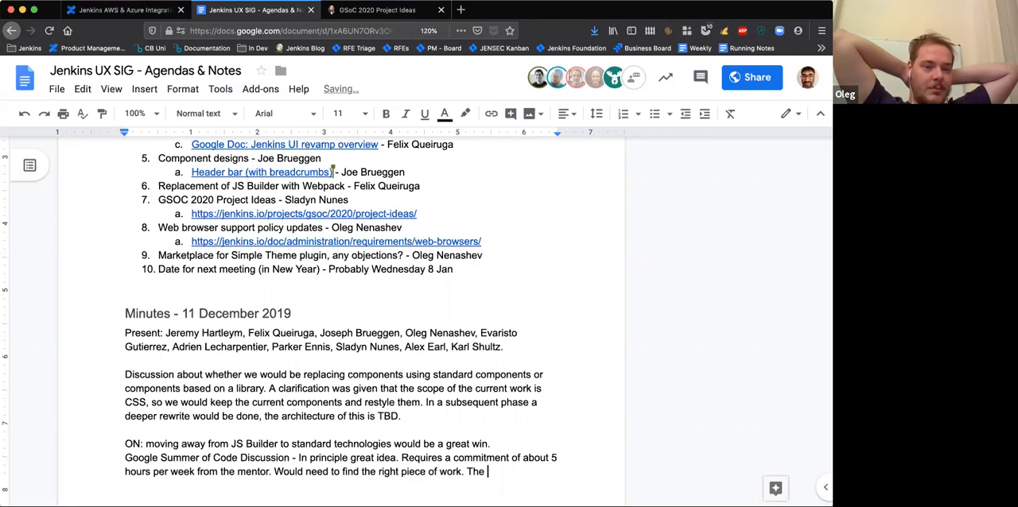
pyautogui.write('project idea')
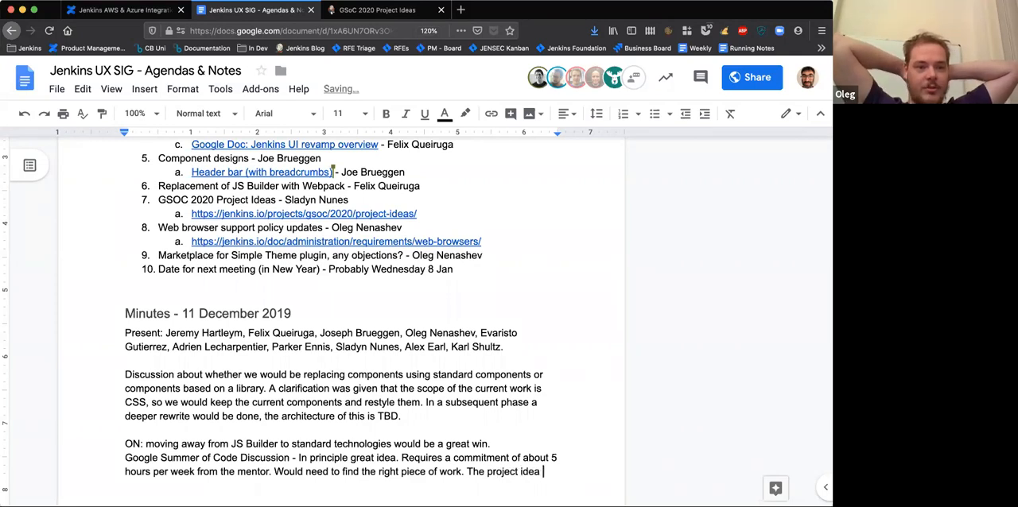
pyautogui.write('needs to be')
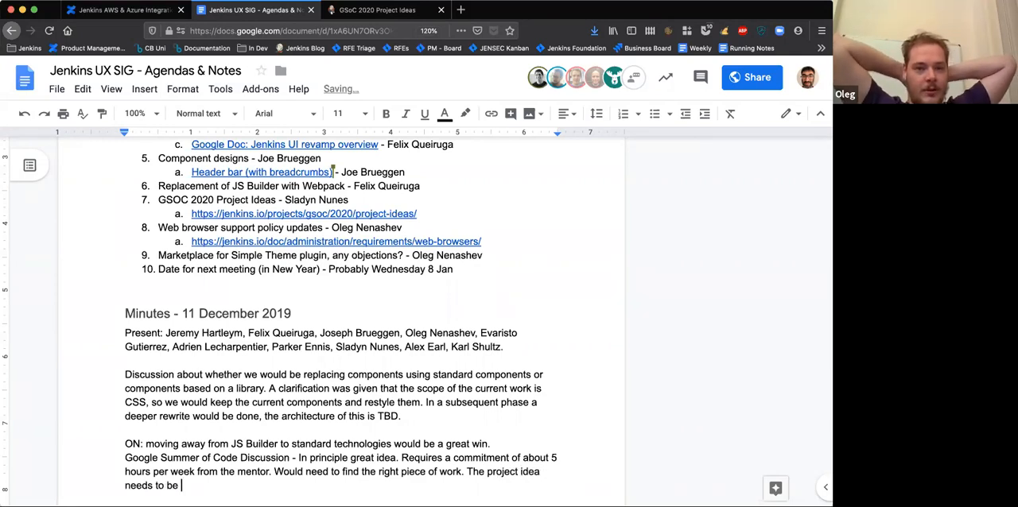
pyautogui.write('published in')
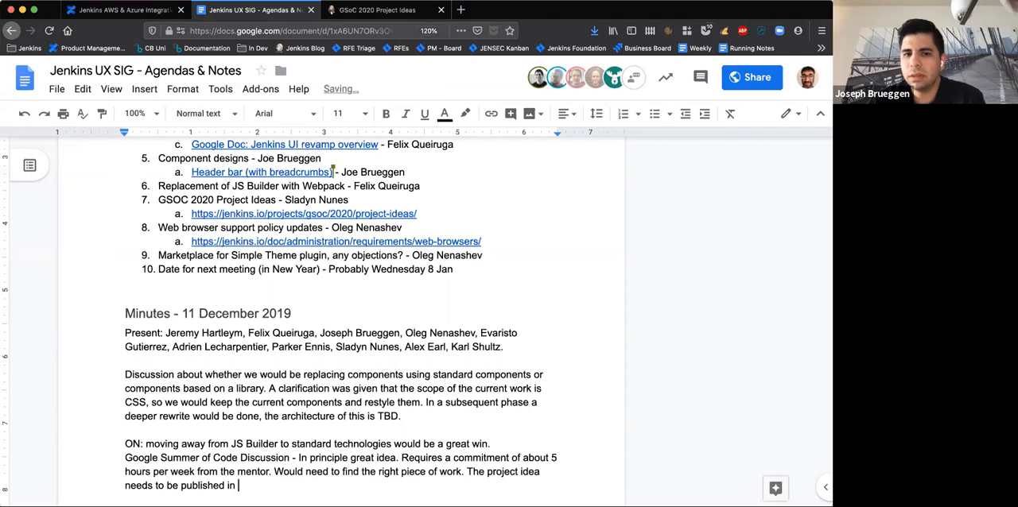
pyautogui.write('January or Fegb')
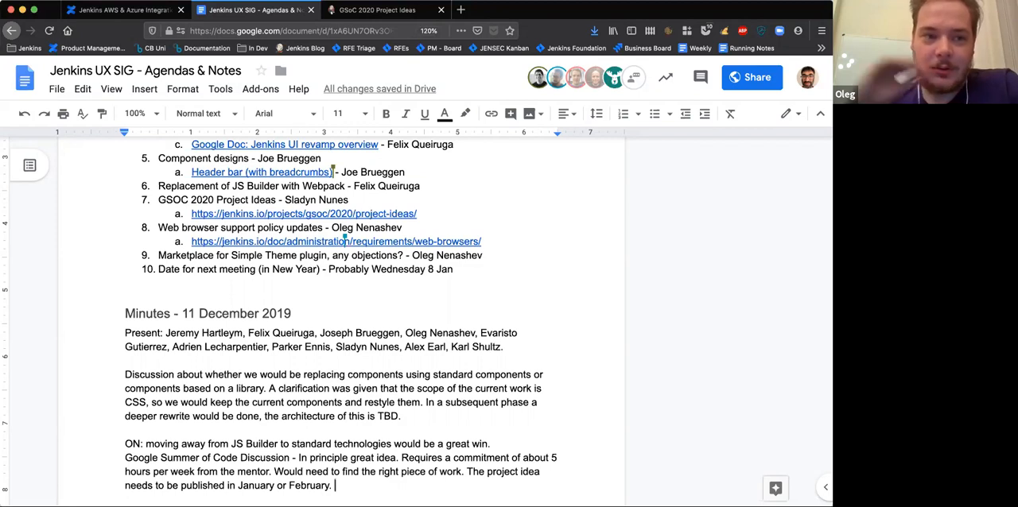
# Add the sentence that the project needs to be fairly clear and confined
pyautogui.write('The')
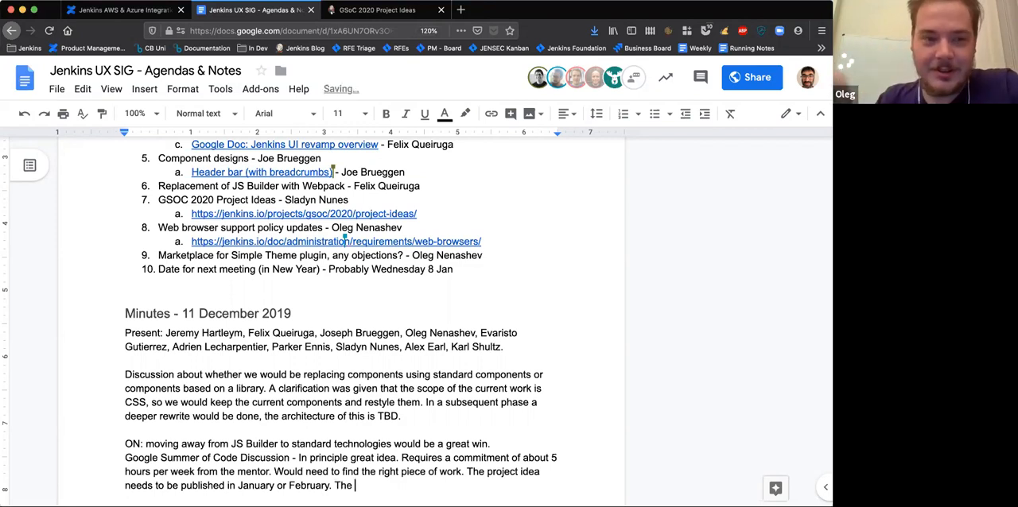
pyautogui.write('project nee')
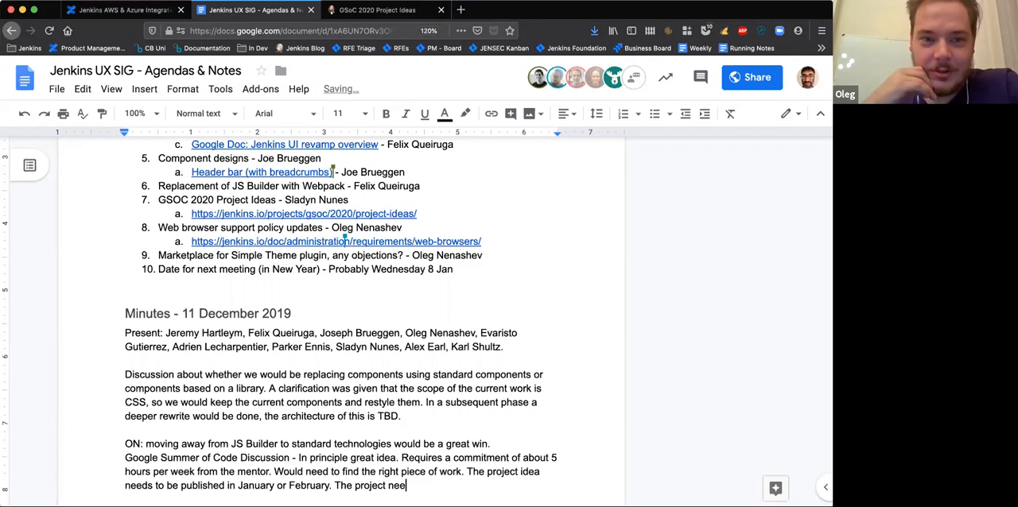
pyautogui.write('ds to be f')
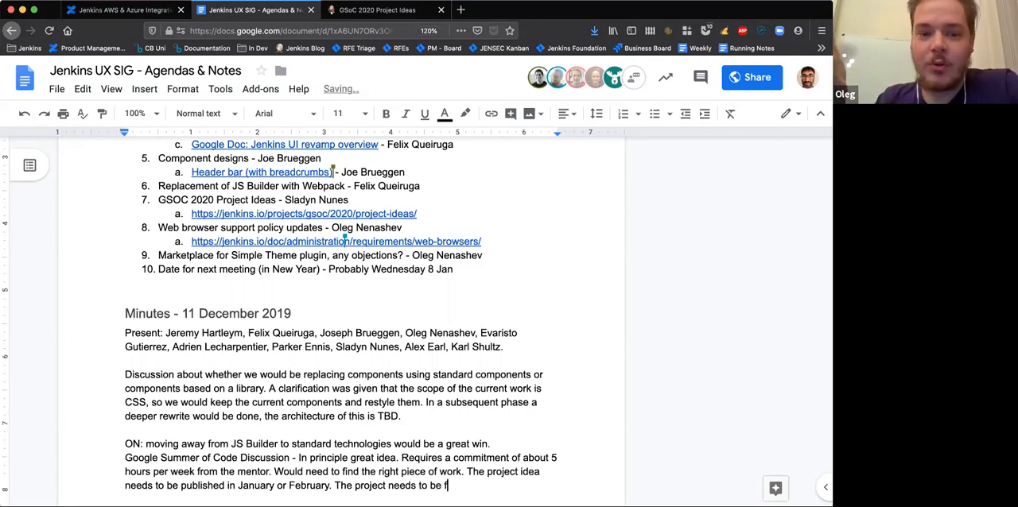
pyautogui.write('airly')
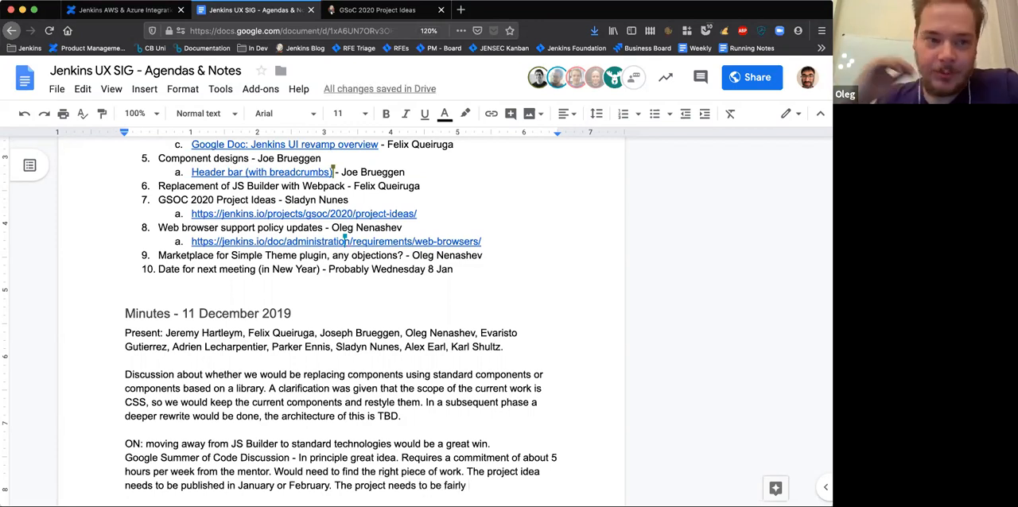
pyautogui.write('clear and')
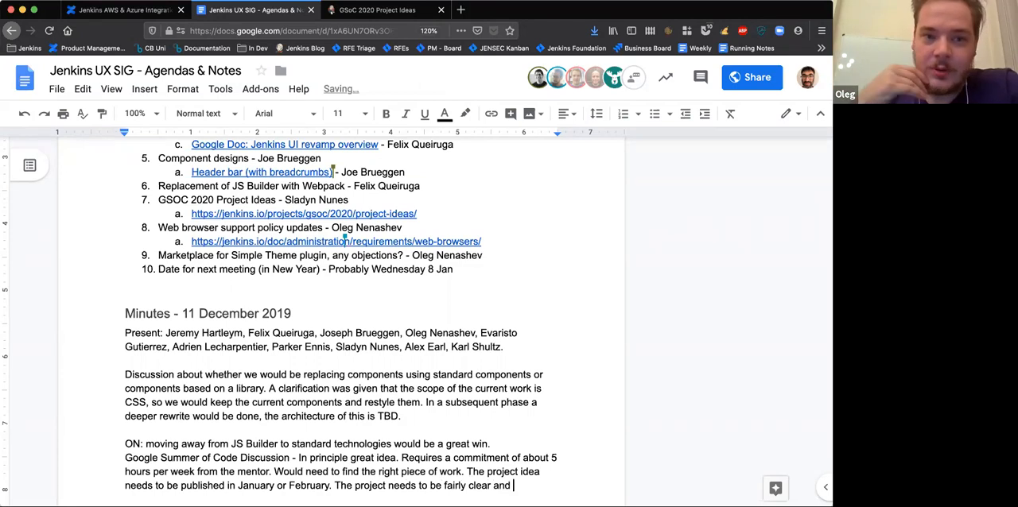
pyautogui.write('conf')
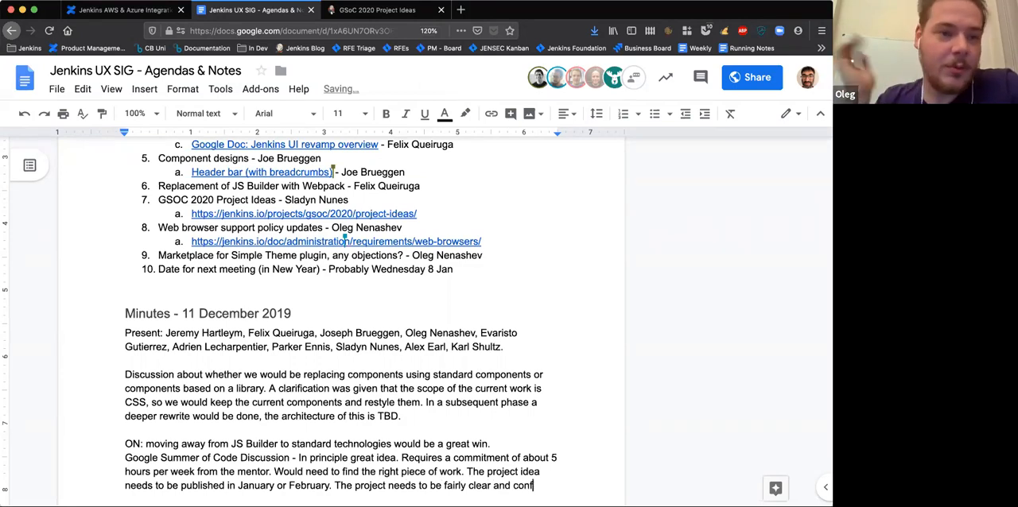
pyautogui.write('ined.')
pyautogui.write('Not e.g. join the team and work on ')
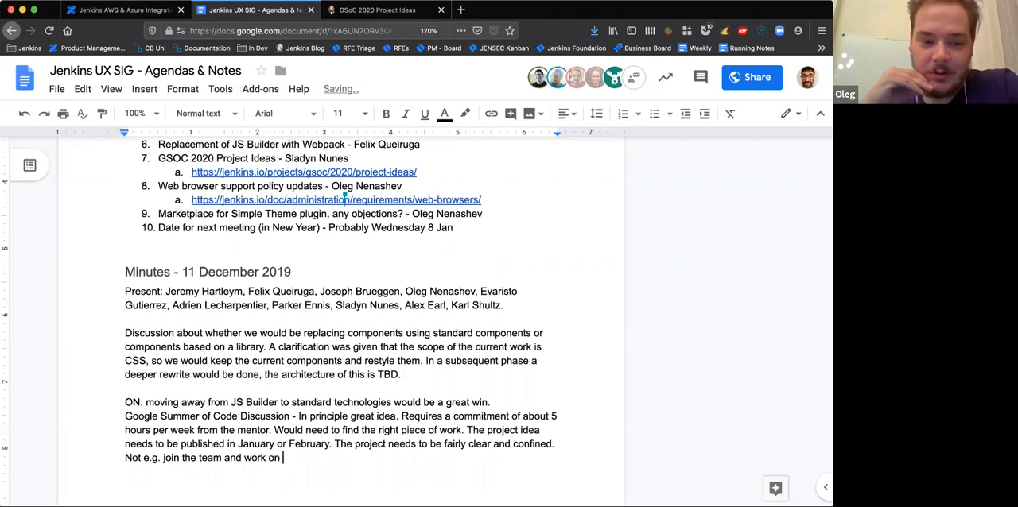
# Note it shouldn't be new UX for 4 months and needs a clear deliverable
pyautogui.write('new UX for')
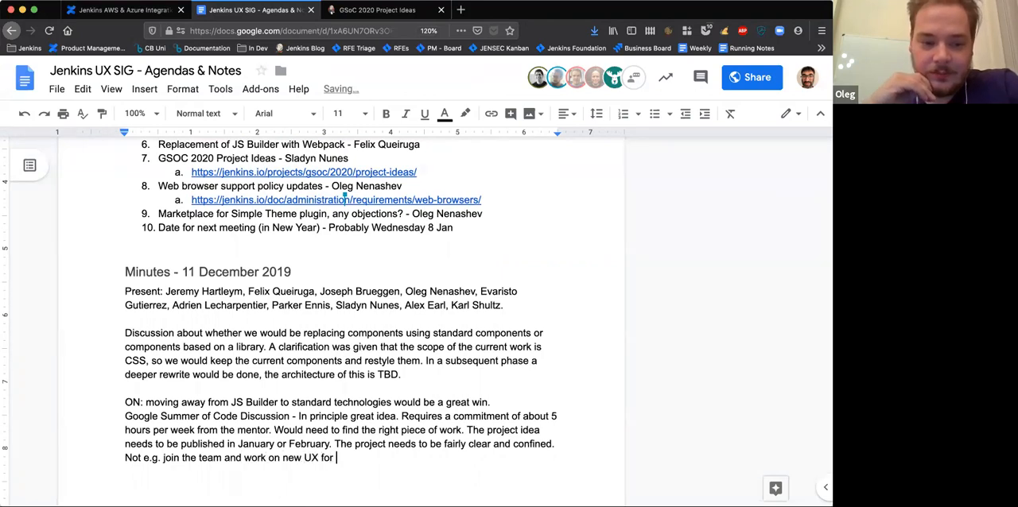
pyautogui.write('4 months.')
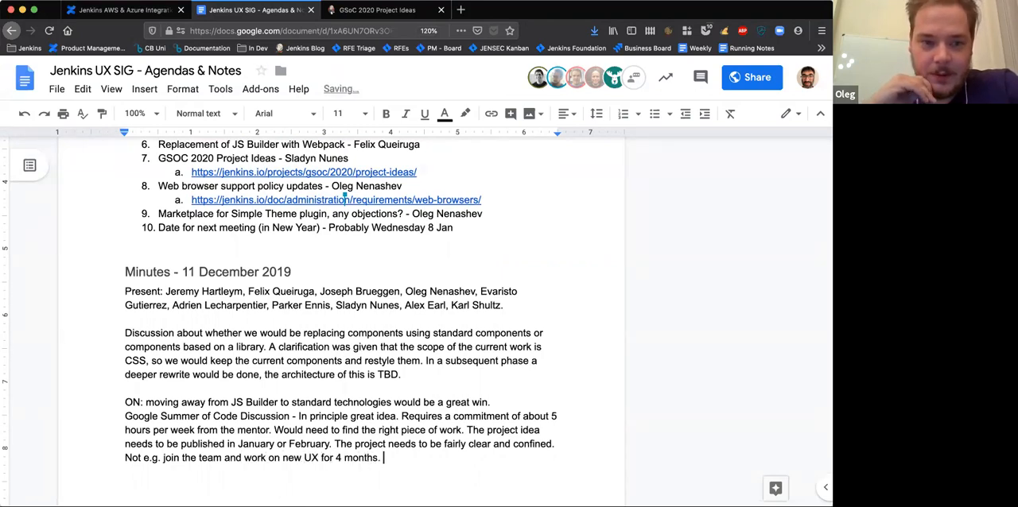
pyautogui.write('Needs to have a clear del')
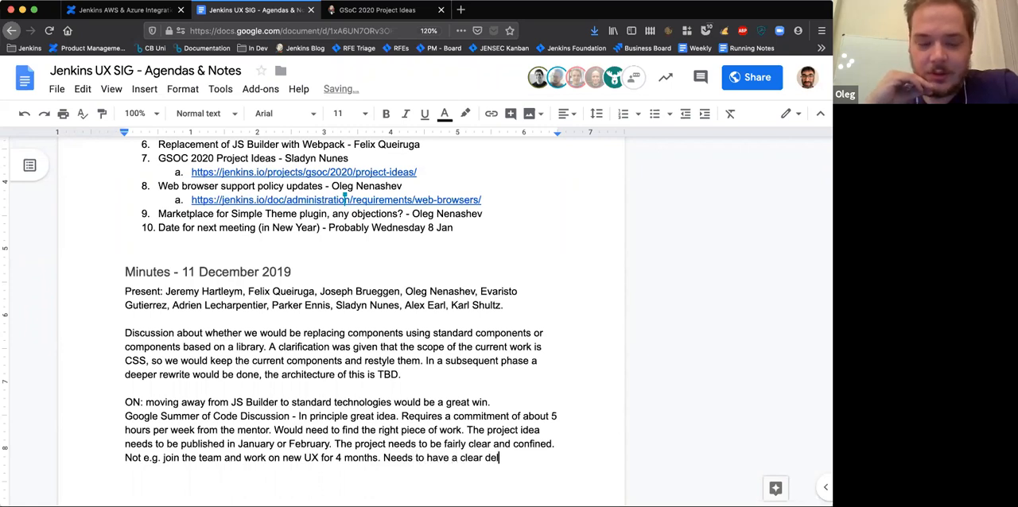
pyautogui.write('iverable.')
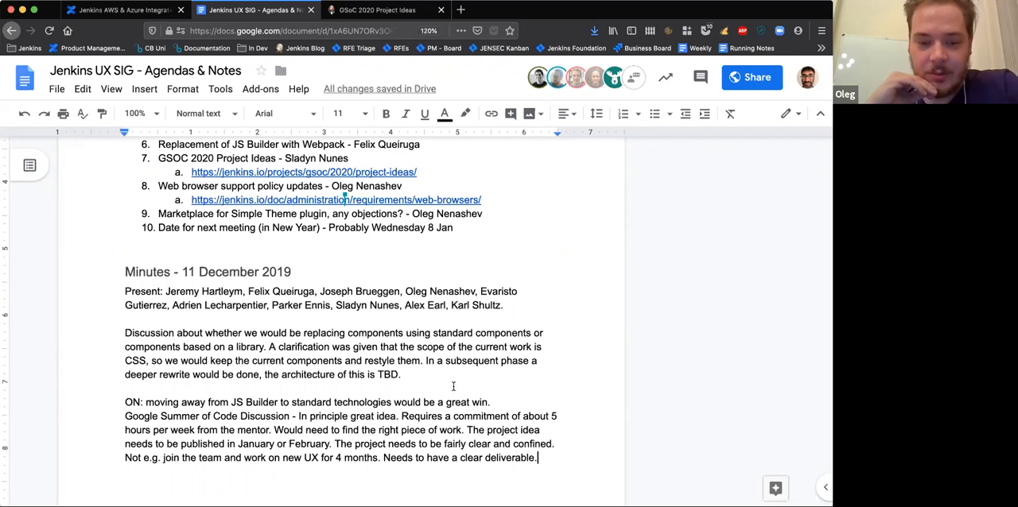
pyautogui.scroll(3)
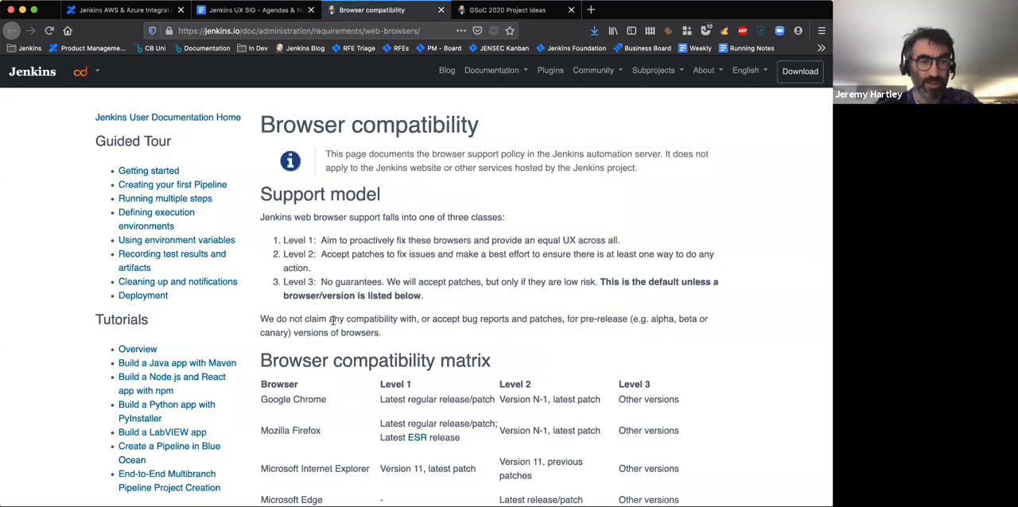
pyautogui.moveTo(380, 395)
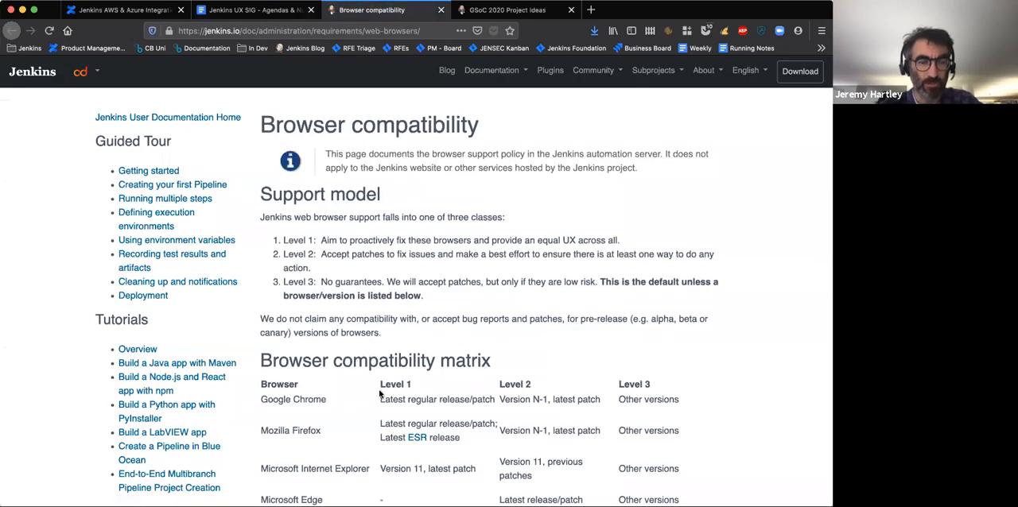
pyautogui.scroll(-3)
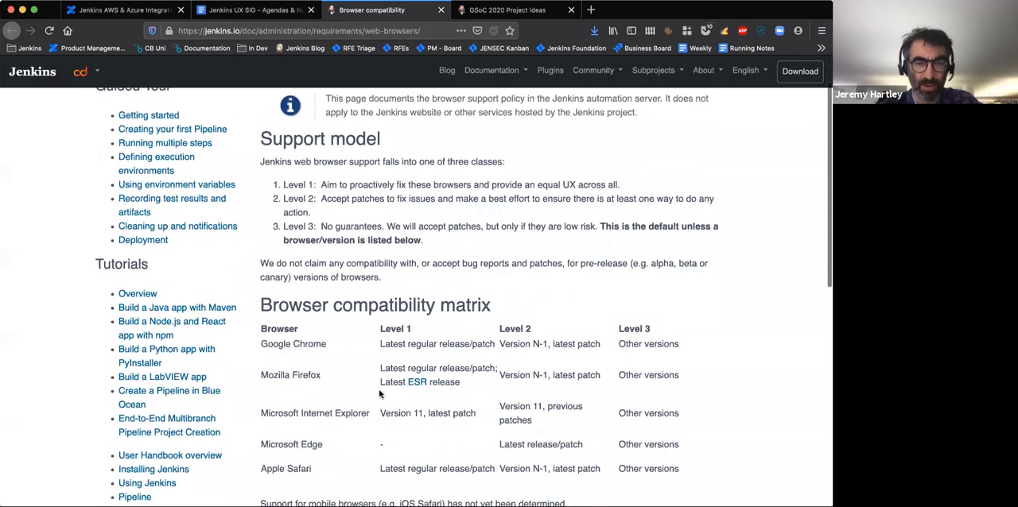
pyautogui.scroll(-3)
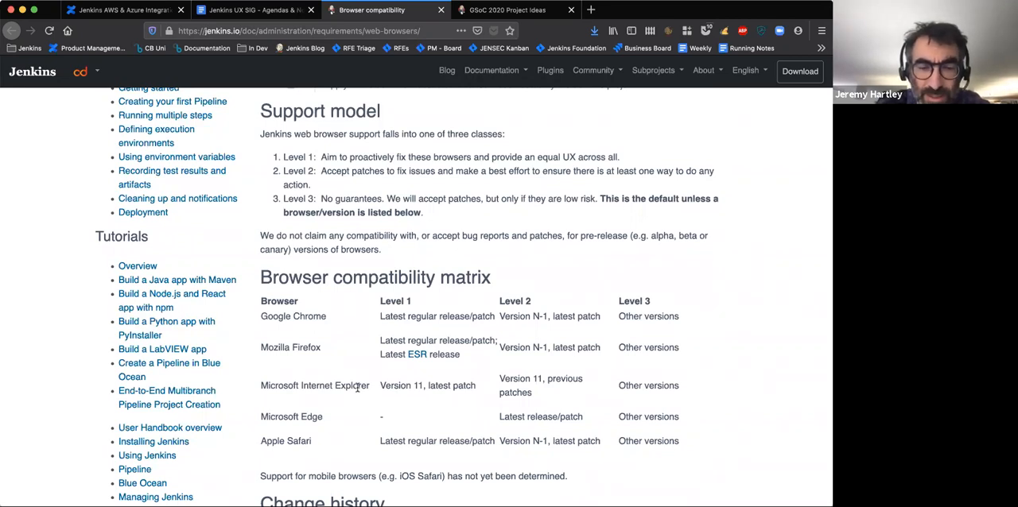
pyautogui.moveTo(625, 415)
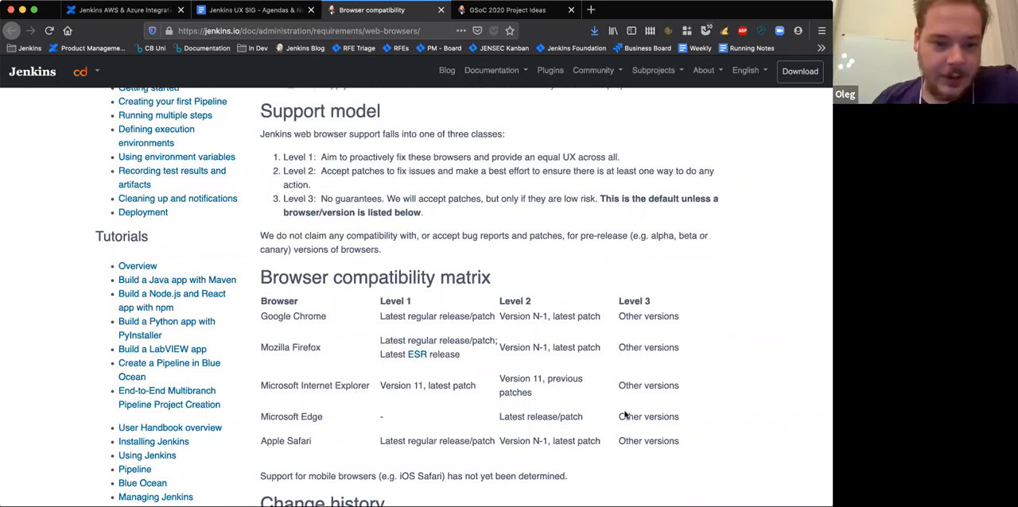
pyautogui.moveTo(592, 408)
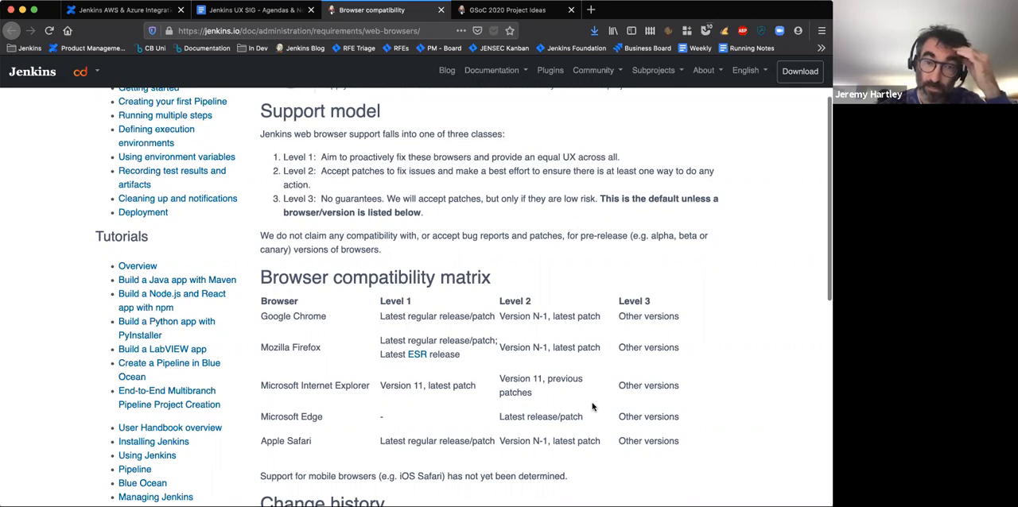
pyautogui.scroll(3)
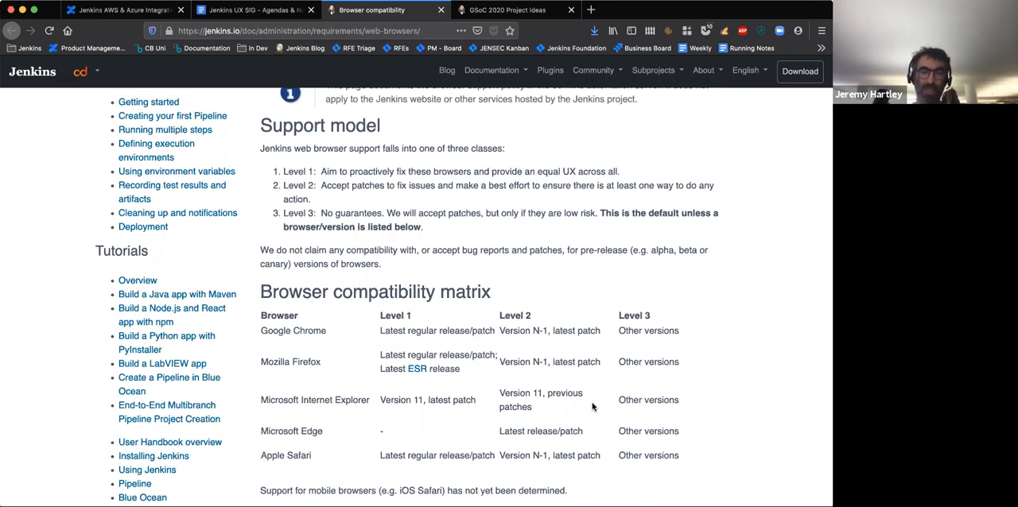
pyautogui.moveTo(427, 396)
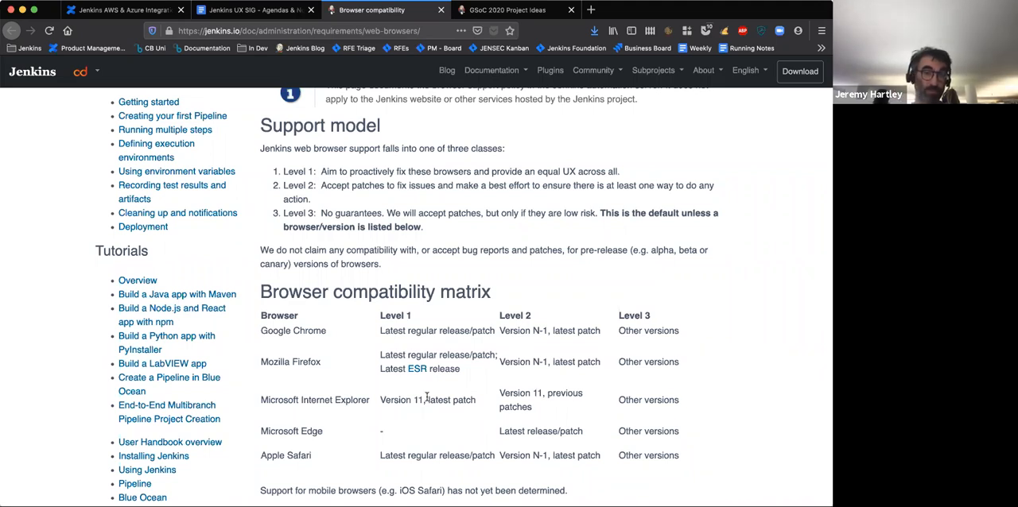
pyautogui.moveTo(364, 461)
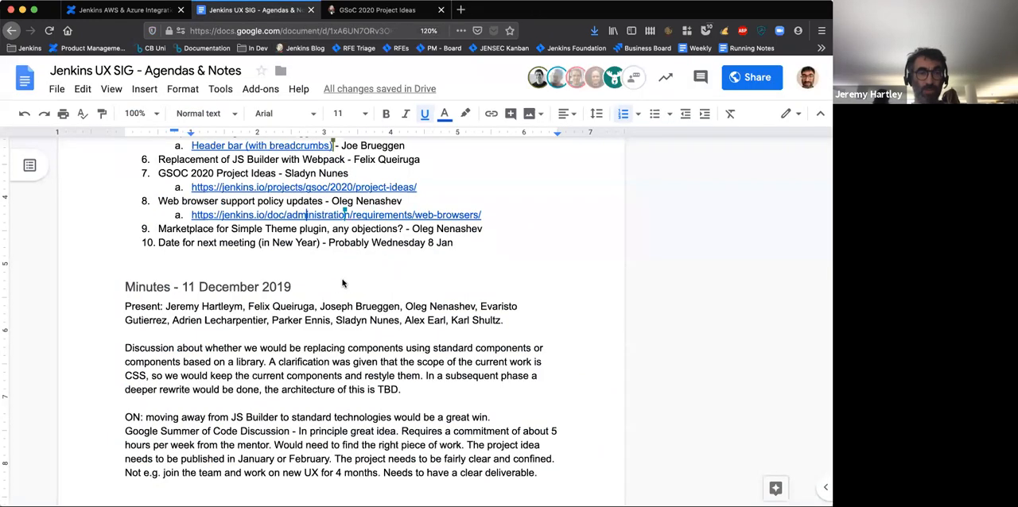
pyautogui.moveTo(301, 228)
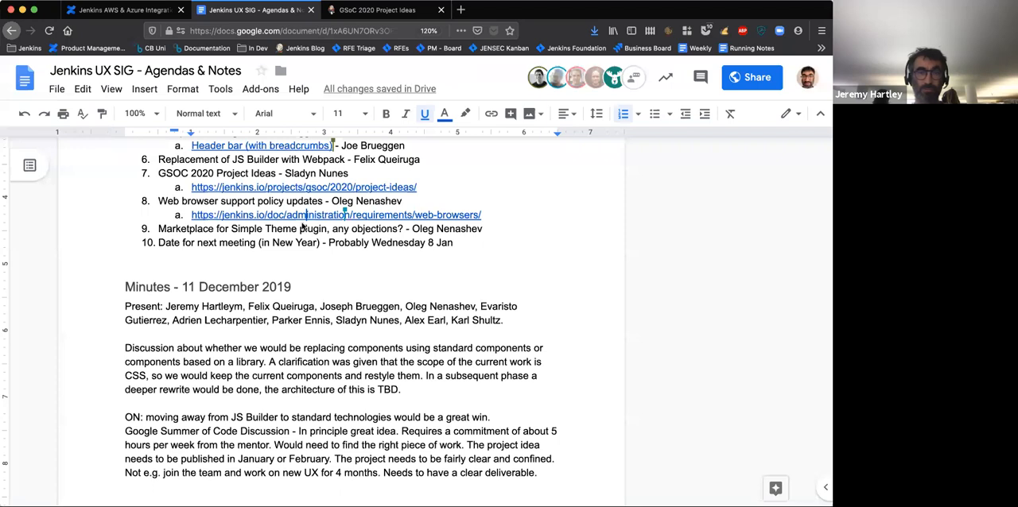
pyautogui.moveTo(386, 242)
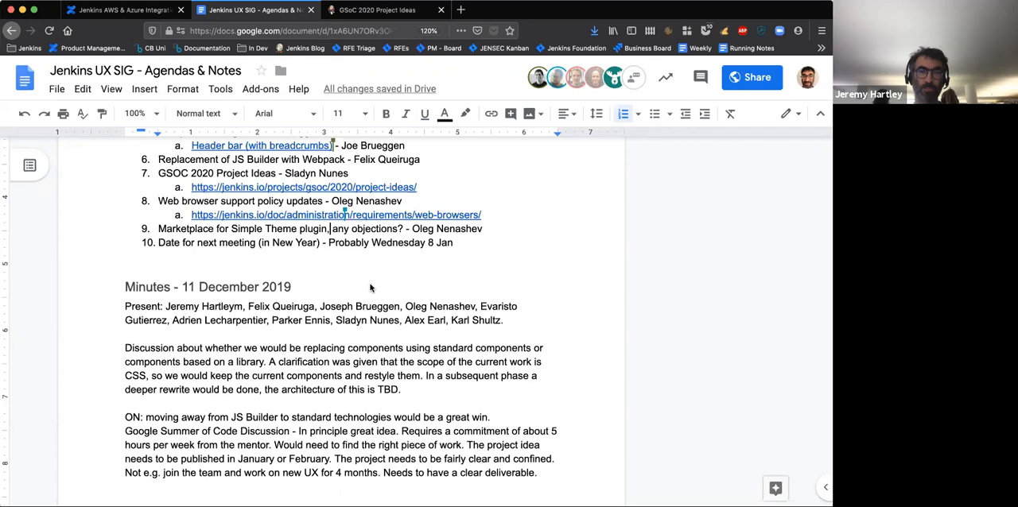
pyautogui.moveTo(233, 282)
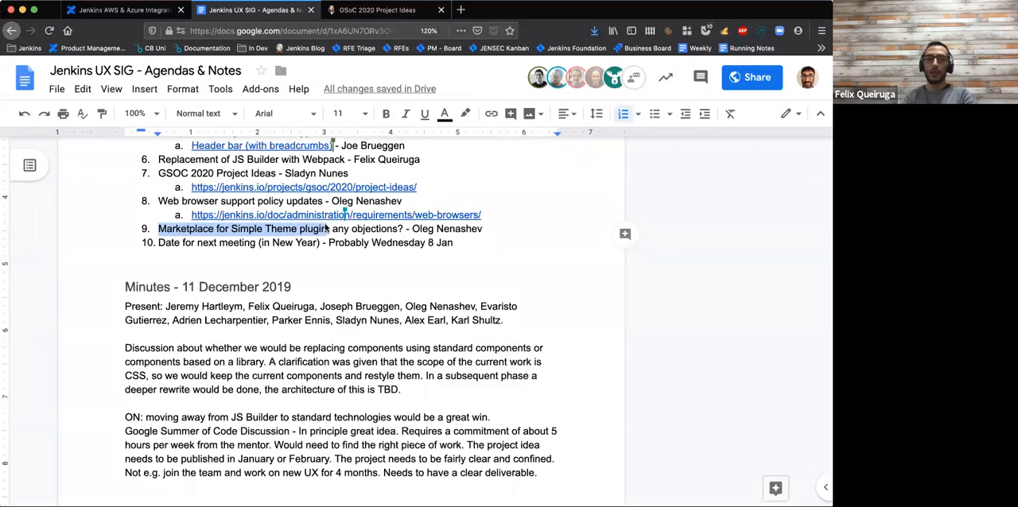
# Scroll down to the 11 December 2019 minutes in the meeting notes
pyautogui.scroll(-3)
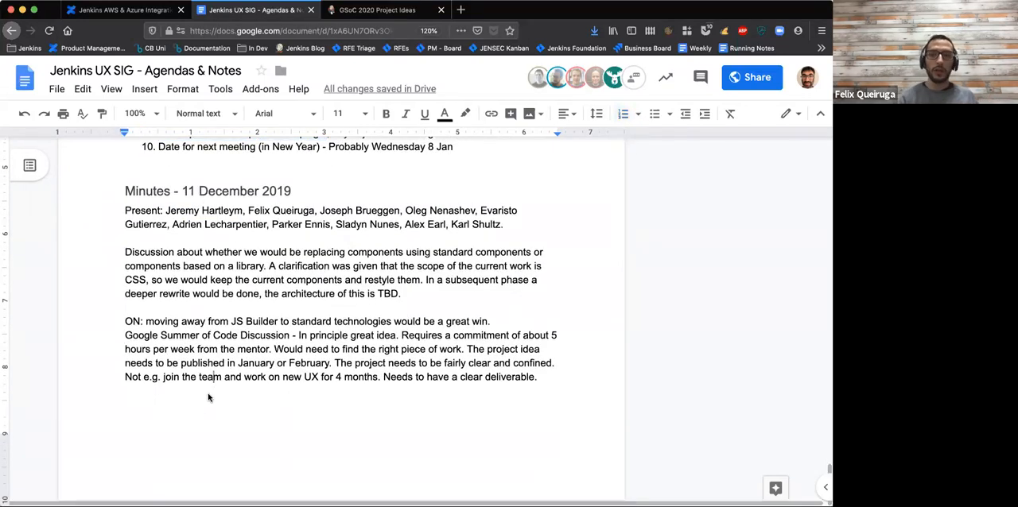
# Start minutes item '11. Marketplace for Simple Theme plugin', noting it could be problematic
pyautogui.click(537, 377)
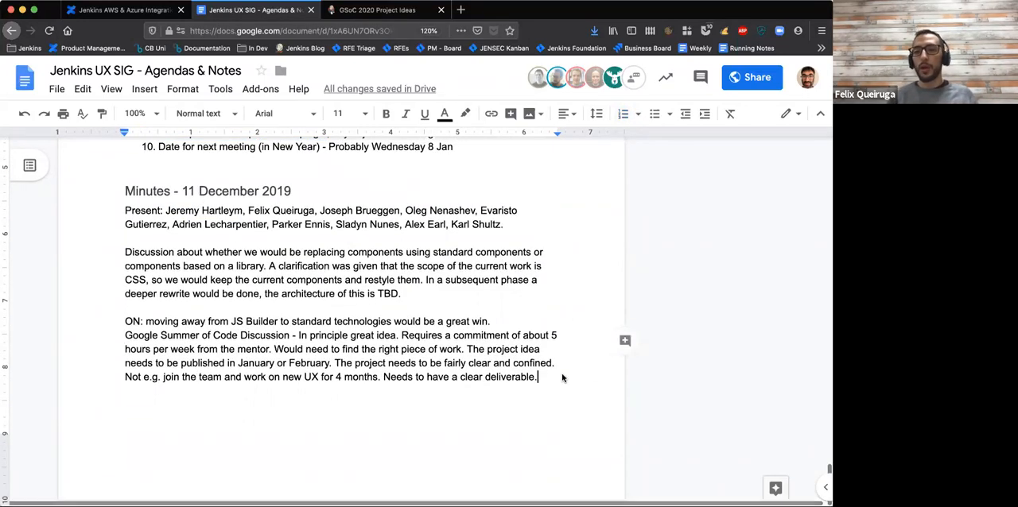
pyautogui.write('11. Marketplace for Simple Theme plugin')
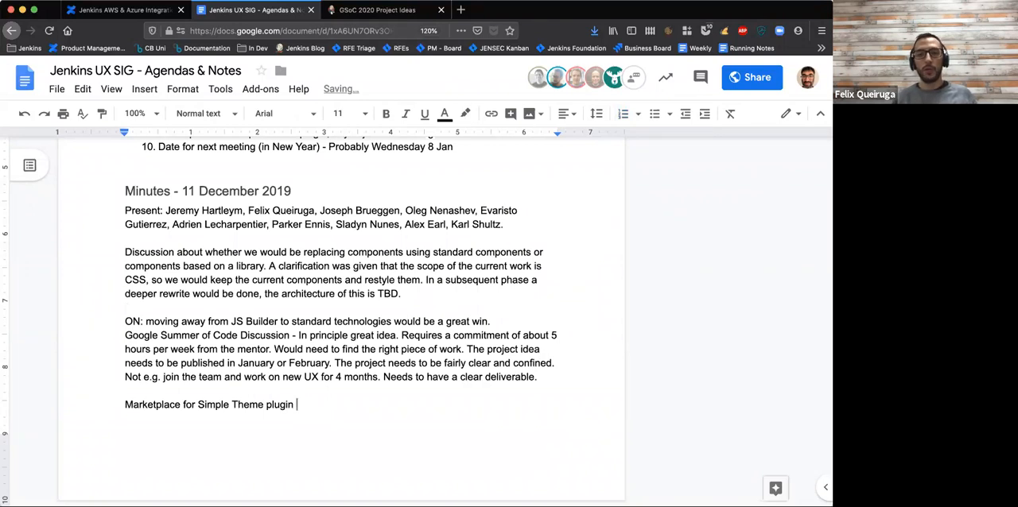
pyautogui.write('-')
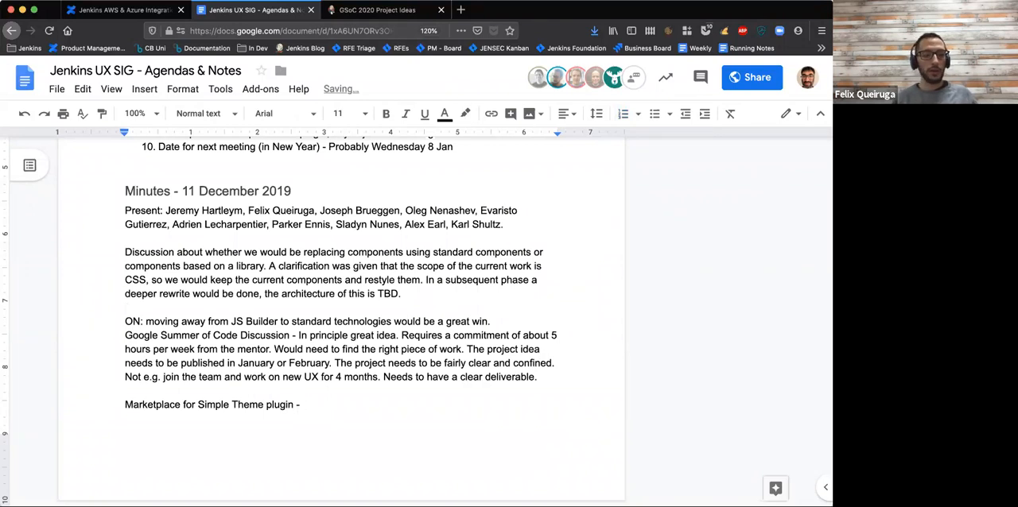
pyautogui.write('FQ gth')
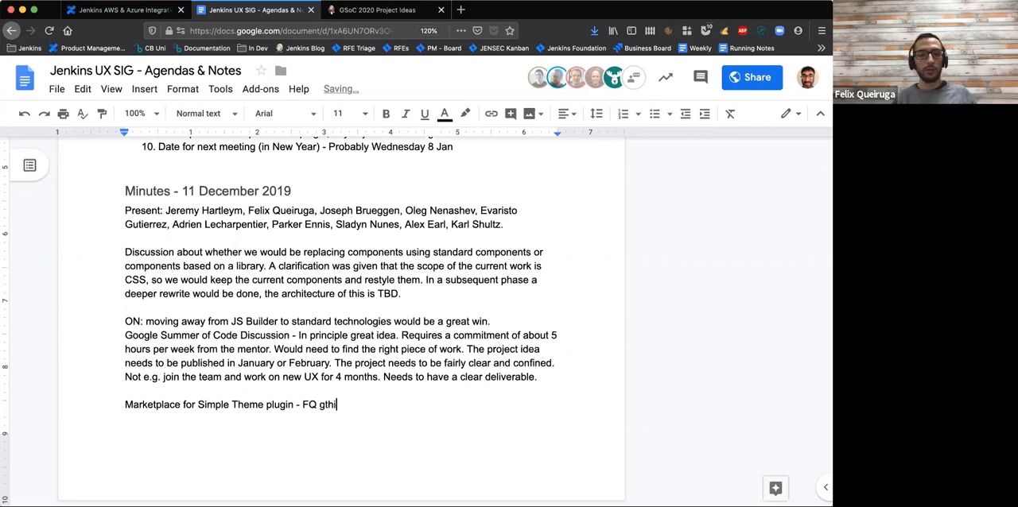
pyautogui.write('is')
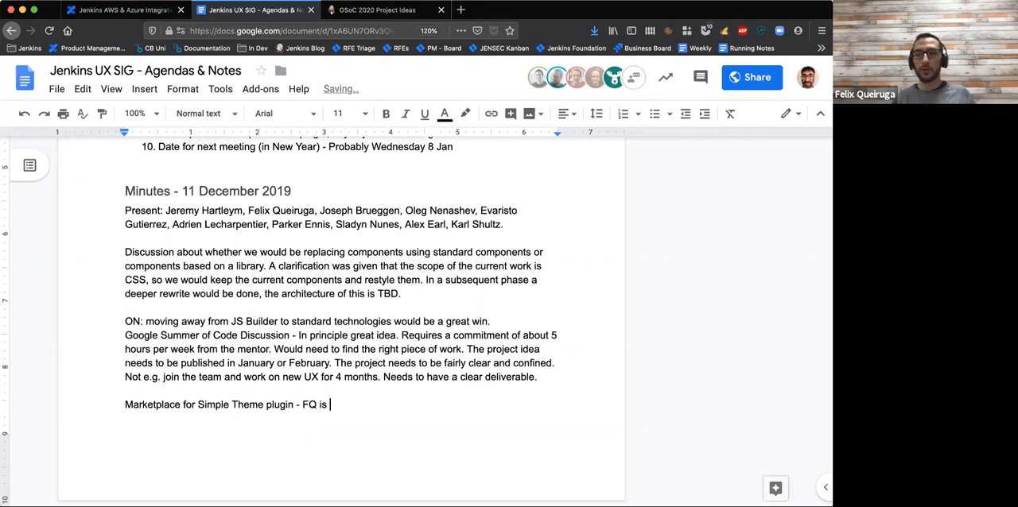
pyautogui.write('thin')
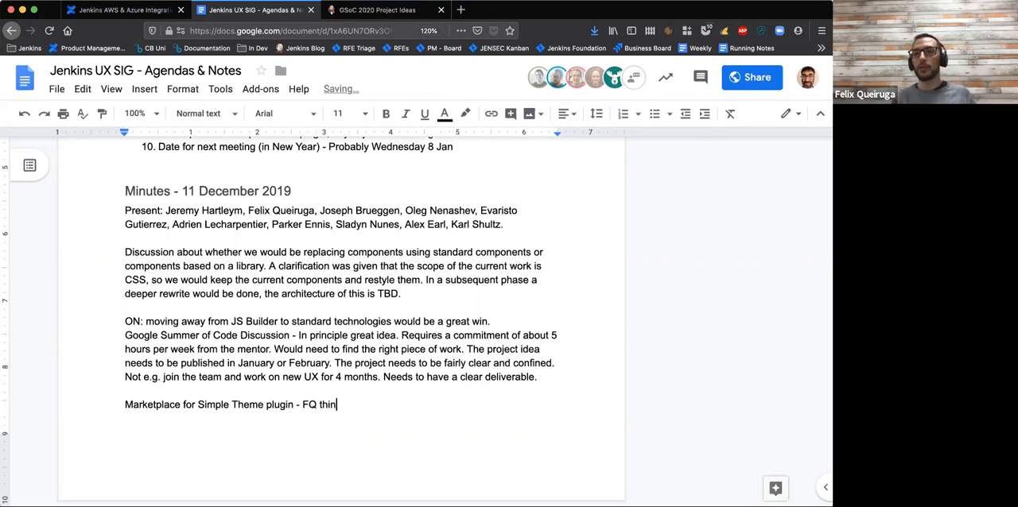
pyautogui.write('ks it could be pr')
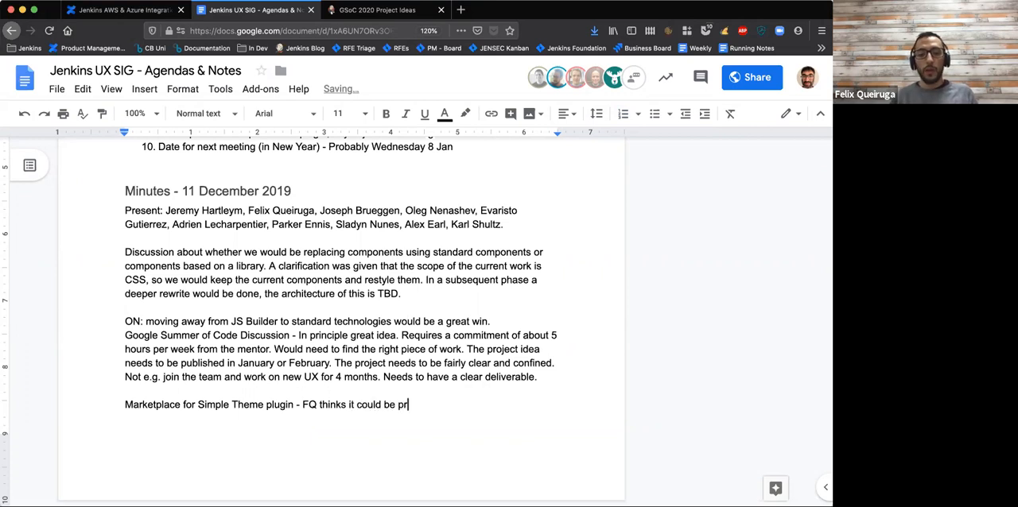
pyautogui.write('oblmatic.')
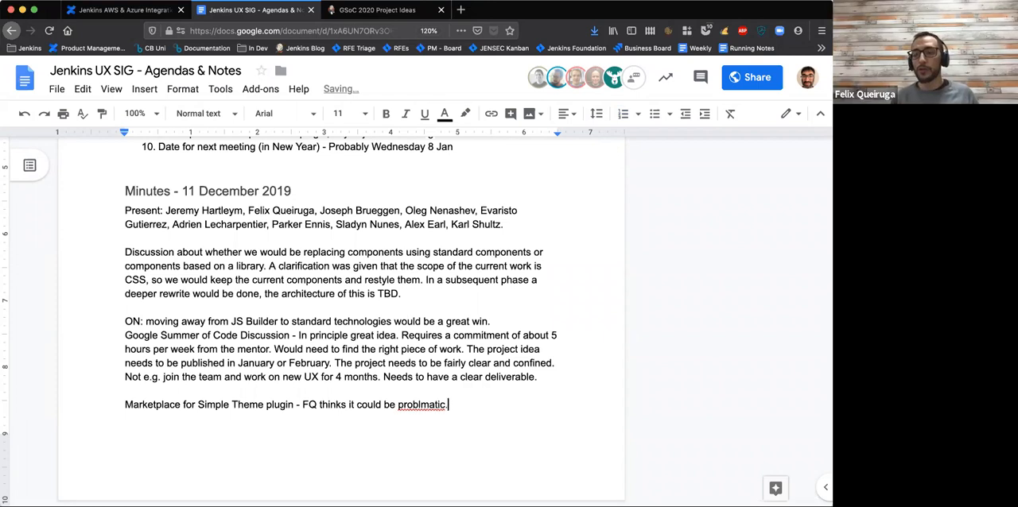
# Add that things will probably break in coming months, and correct the spelling to 'problematic'
pyautogui.write('because')
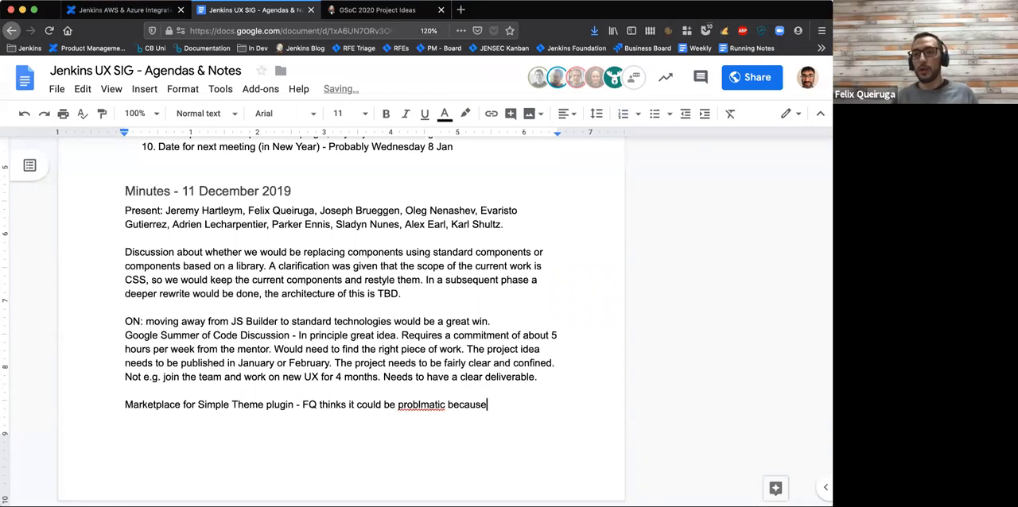
pyautogui.write('we are p')
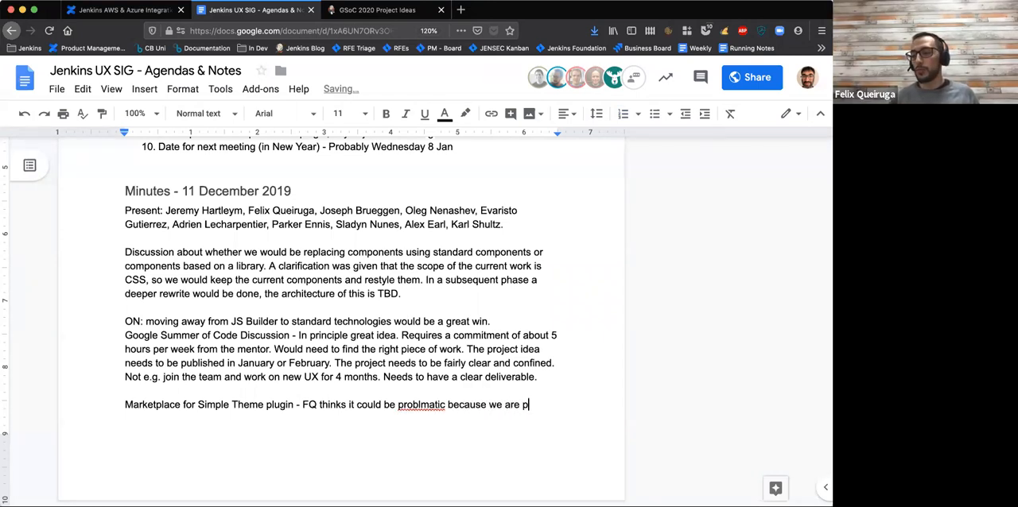
pyautogui.write('robably going')
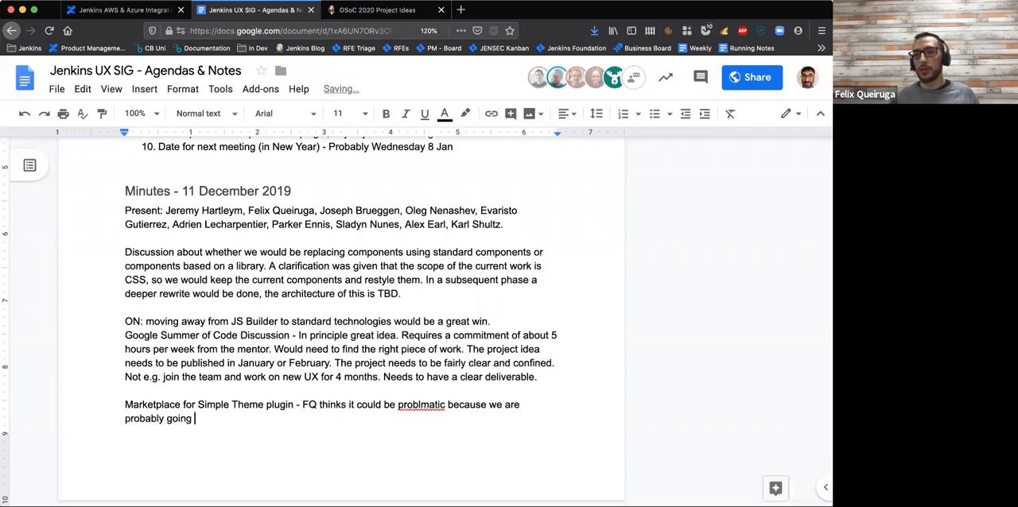
pyautogui.write('to break things in')
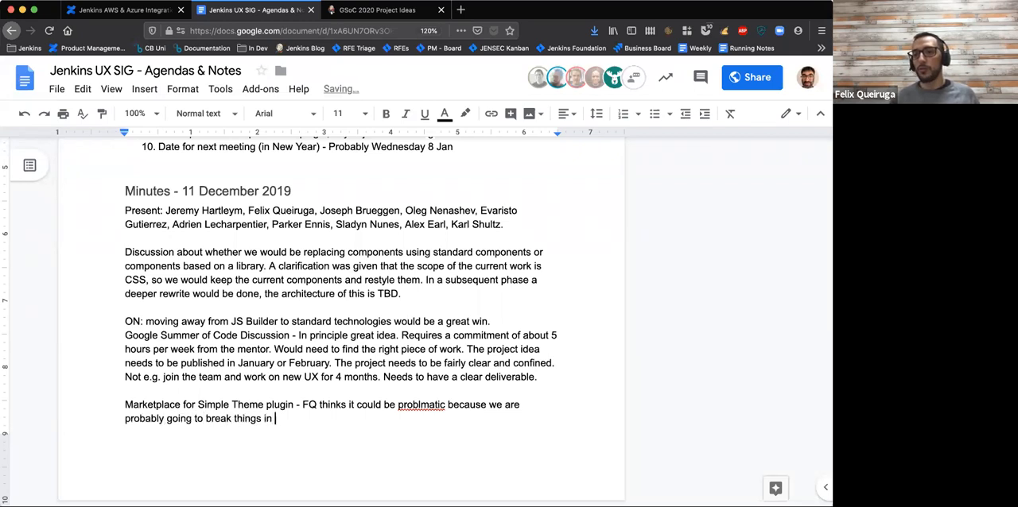
pyautogui.write('the coming mont')
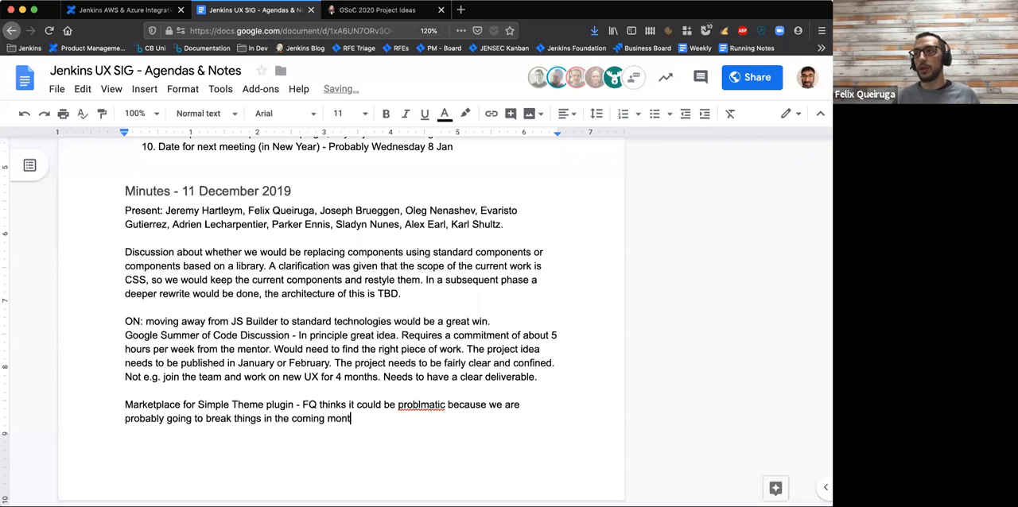
pyautogui.write('hs.')
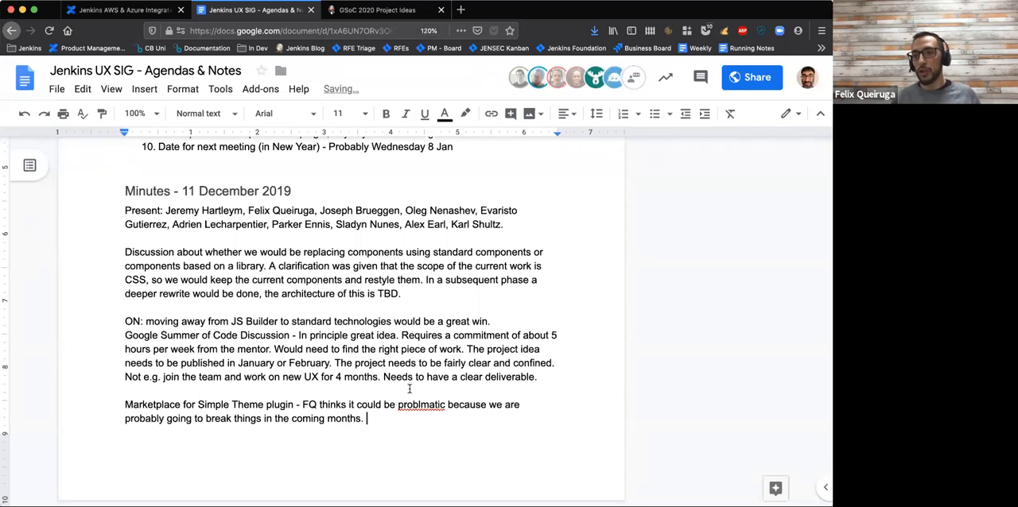
pyautogui.rightClick(420, 405)
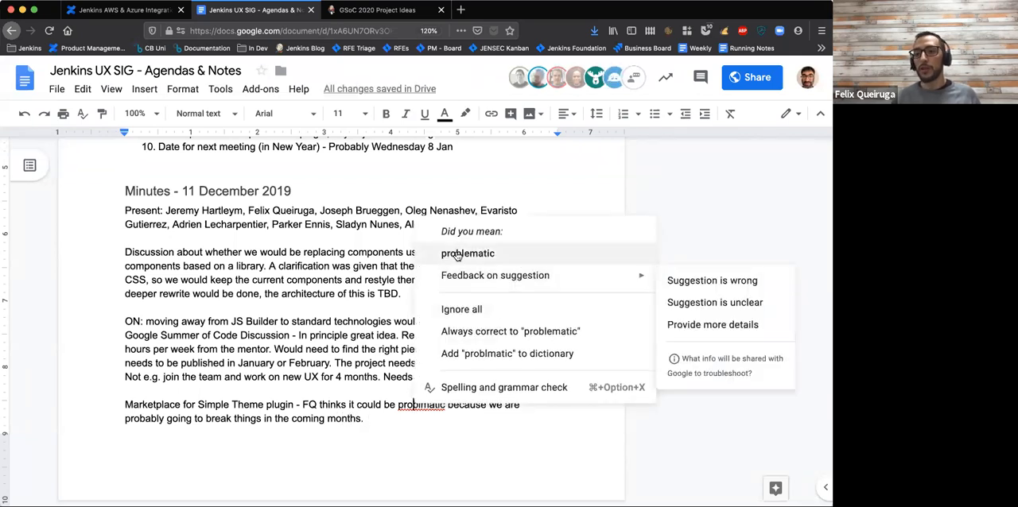
pyautogui.click(467, 253)
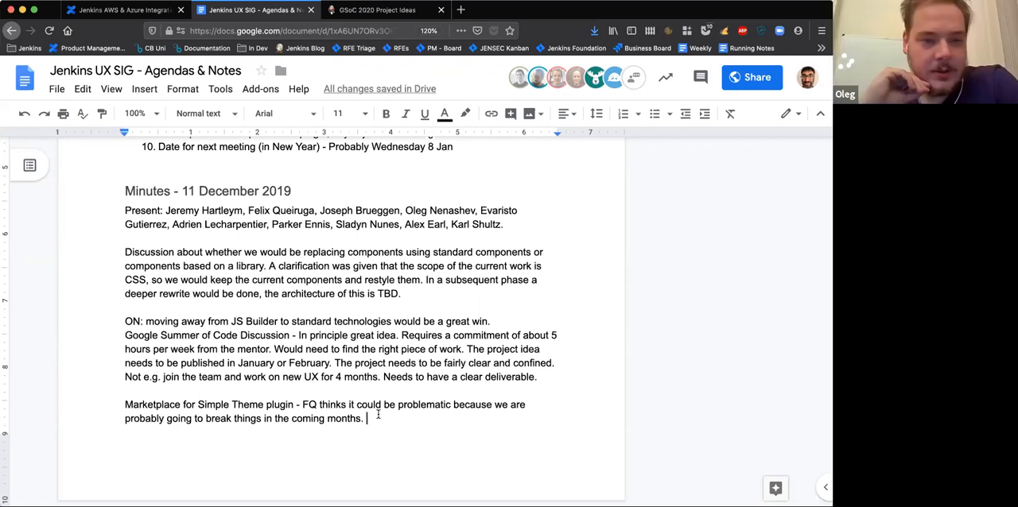
# Type ON's comment: a potential risk; Marketplace could set a target Jenkins version for the theme
pyautogui.write('O')
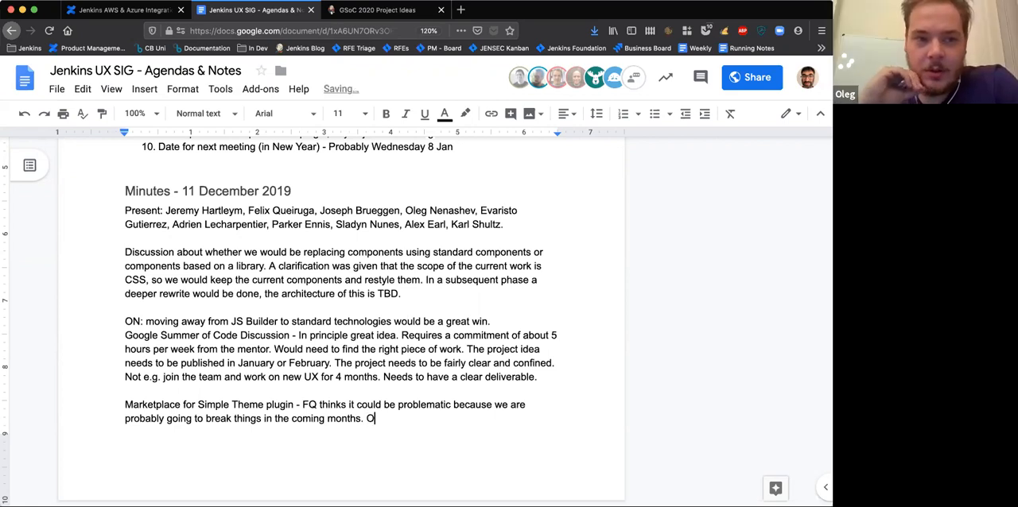
pyautogui.write('N - this')
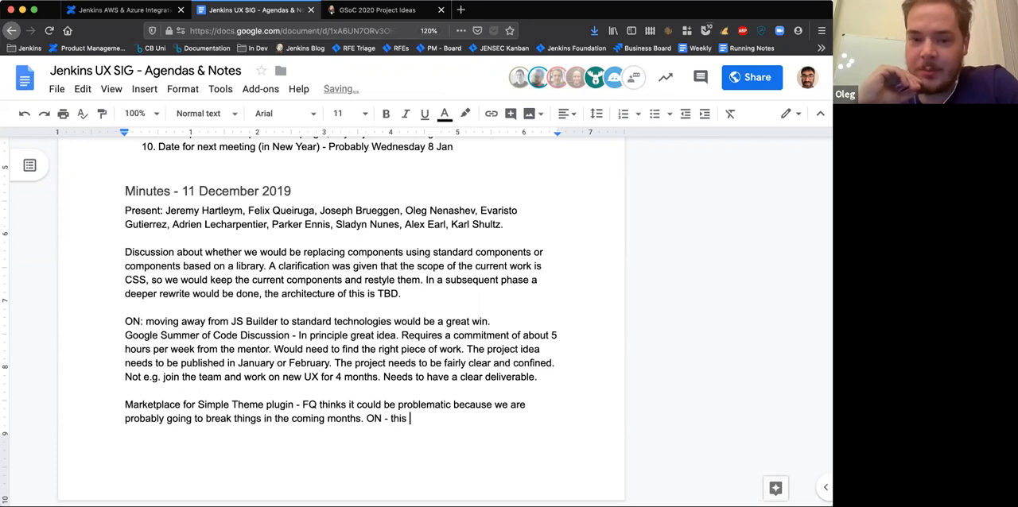
pyautogui.write('is a potential')
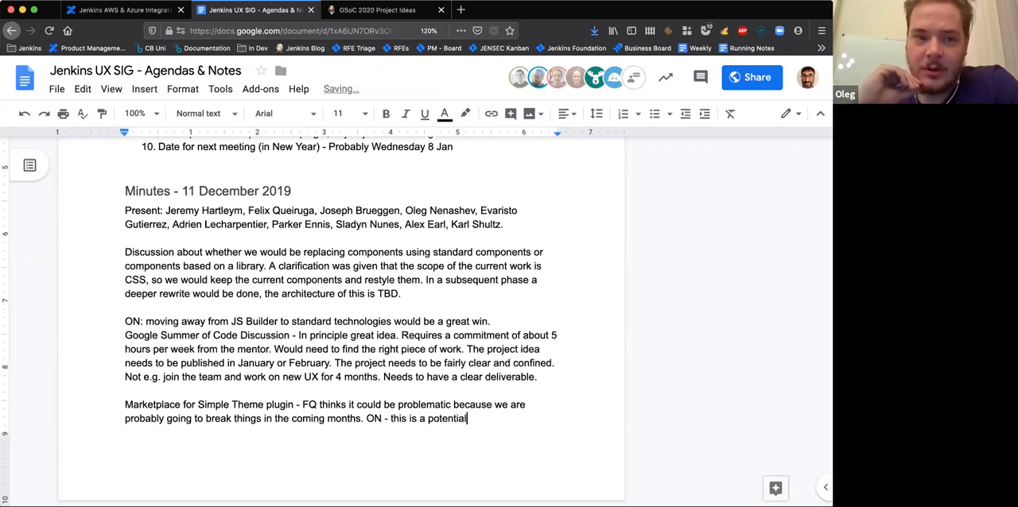
pyautogui.write('risk')
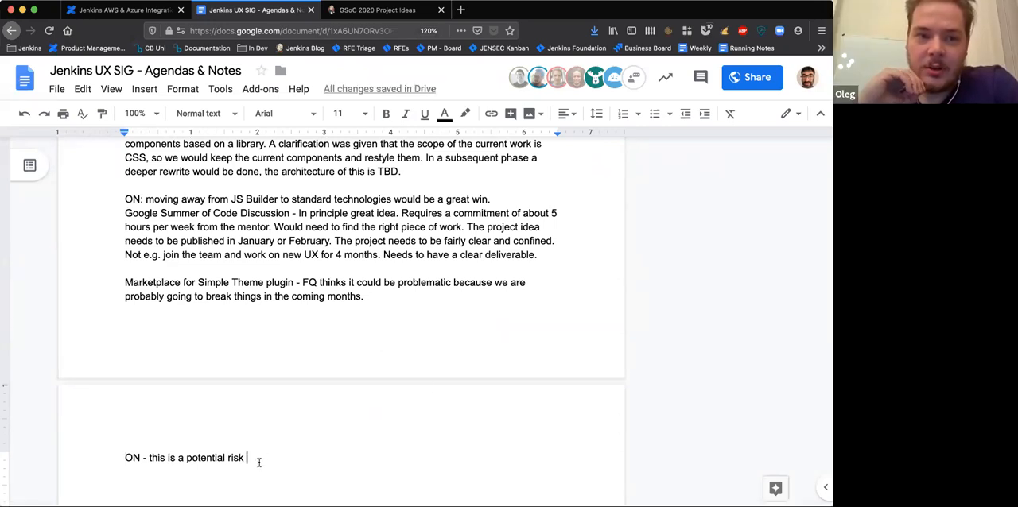
pyautogui.write('. M')
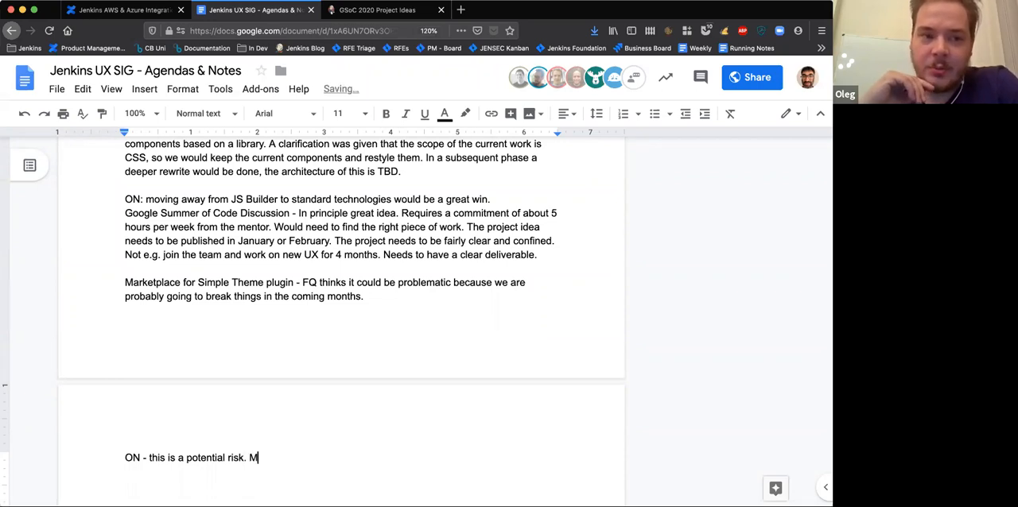
pyautogui.write('arket pla')
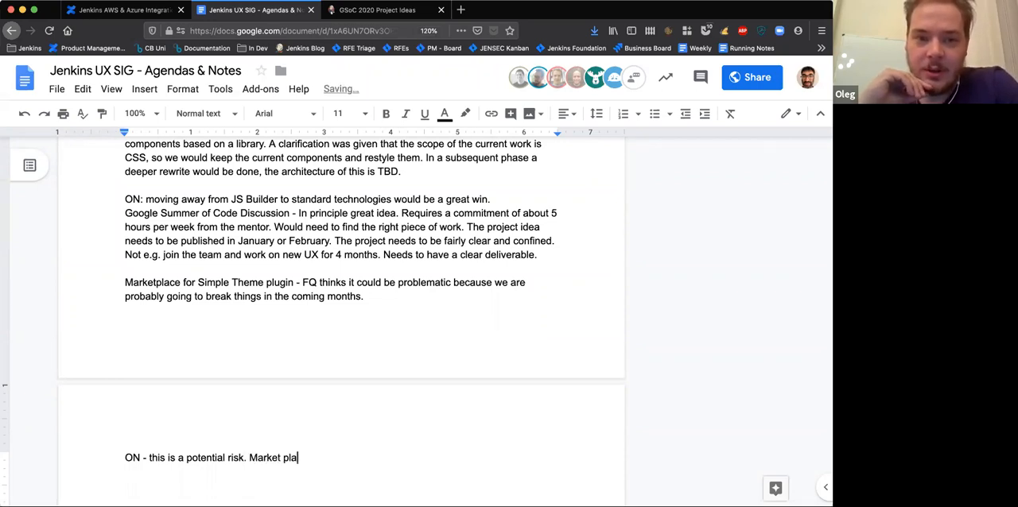
pyautogui.write('ce cou')
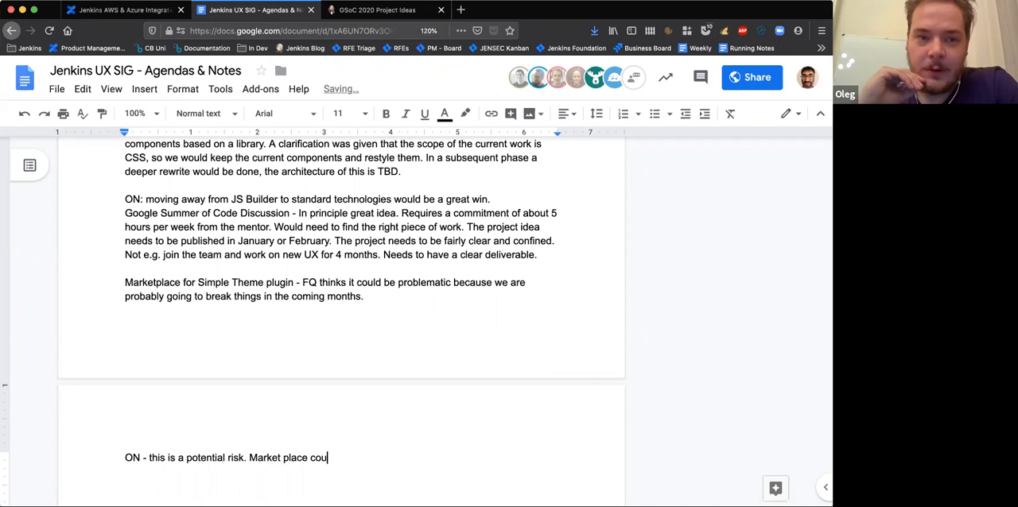
pyautogui.write('ld be used to')
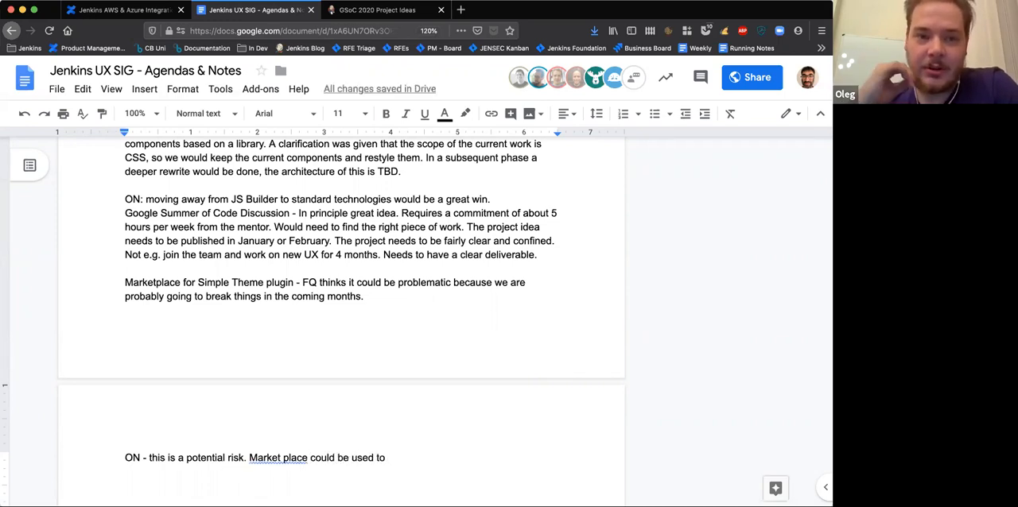
pyautogui.write('have a')
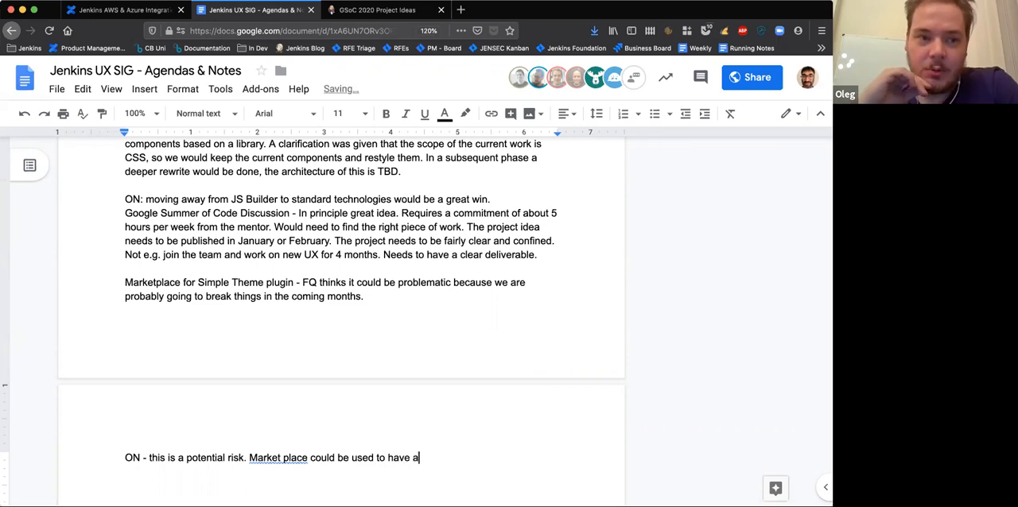
pyautogui.write('target')
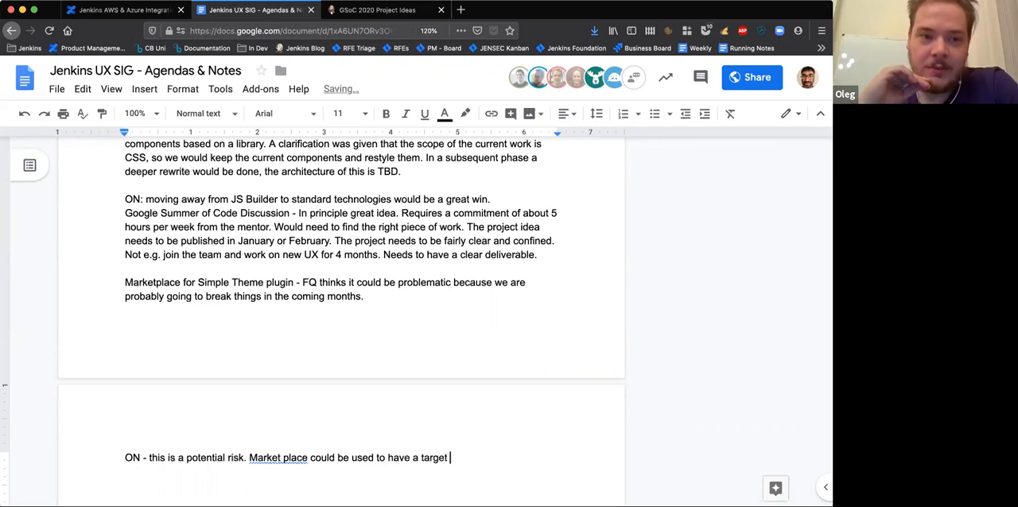
pyautogui.write('Jenkins vers')
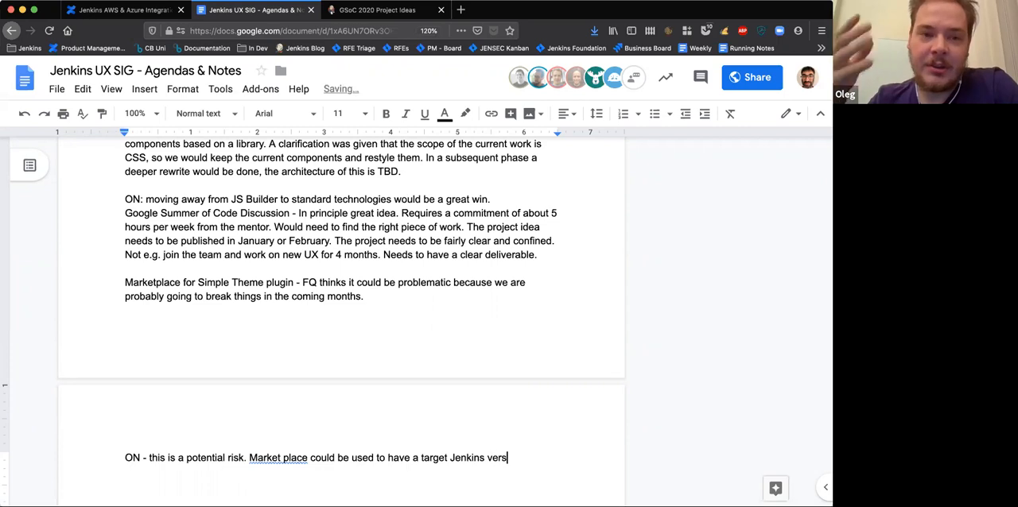
pyautogui.write('ion for the')
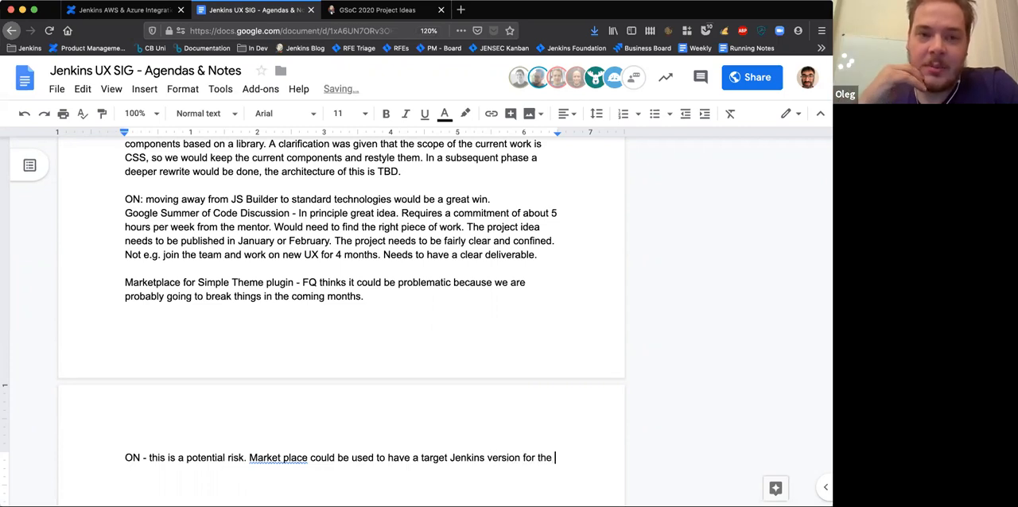
pyautogui.write('theme.')
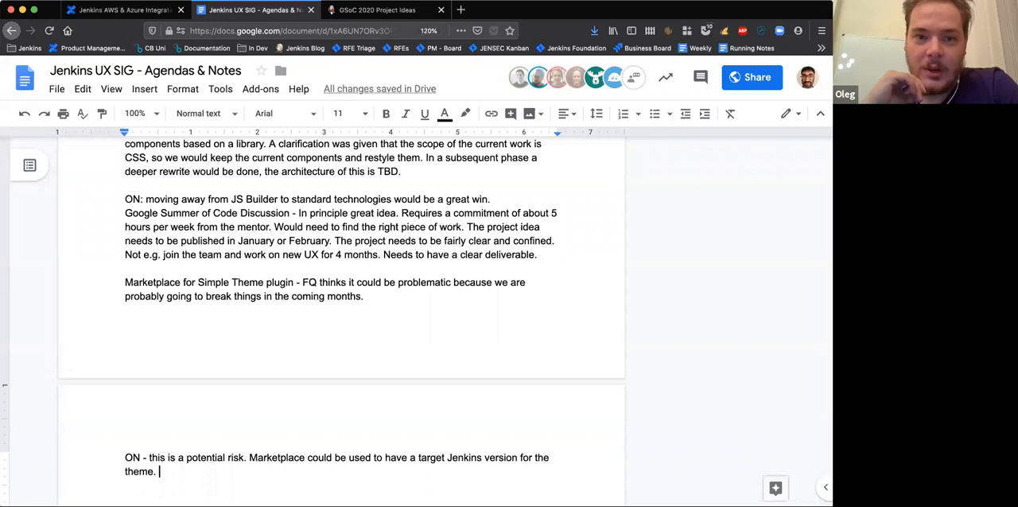
# Add the follow-up sentence about the benefits this could bring
pyautogui.write('This could work around th')
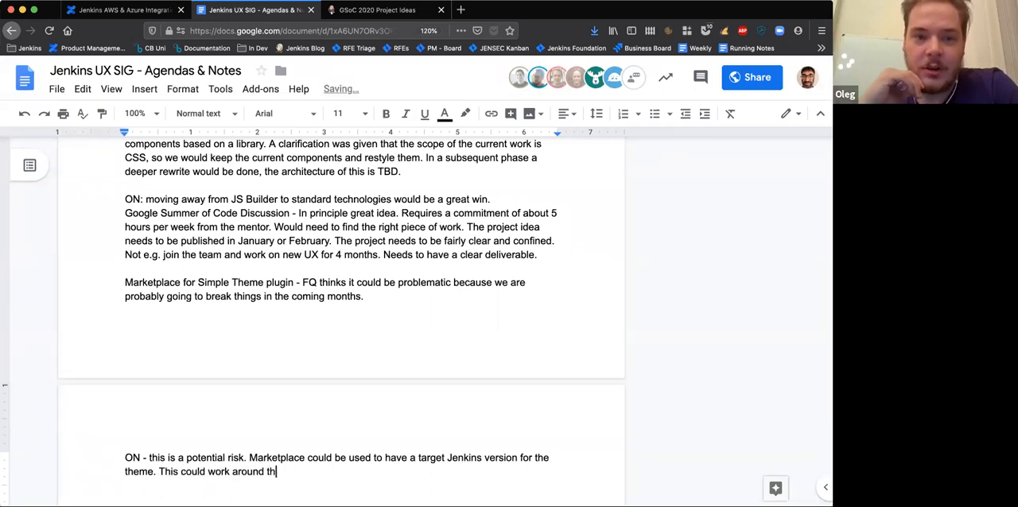
pyautogui.write('e project and add some benef')
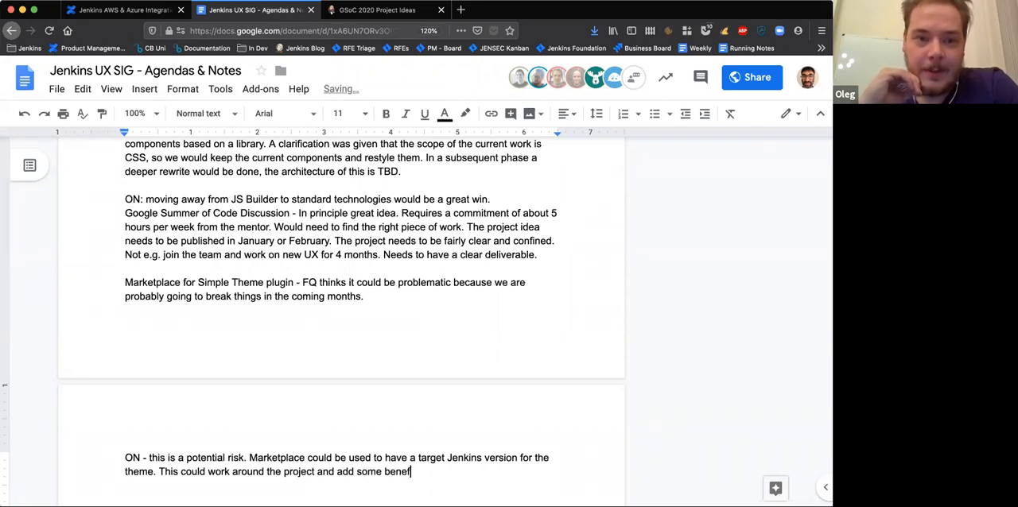
pyautogui.write('its.')
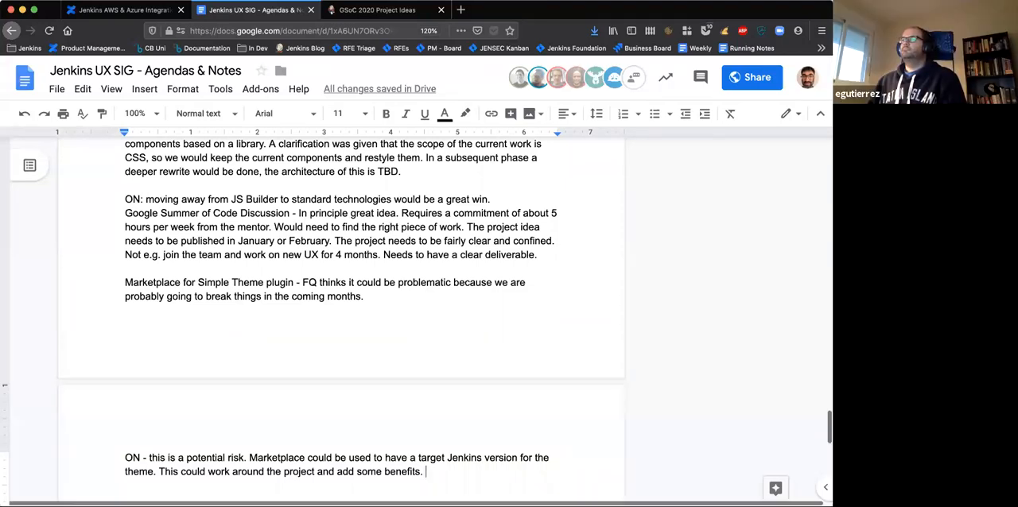
pyautogui.scroll(3)
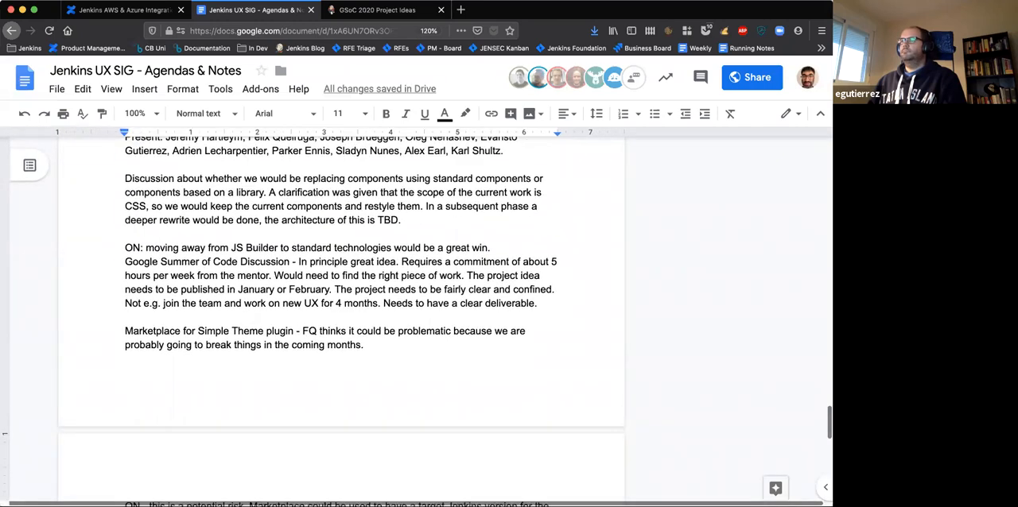
pyautogui.scroll(-3)
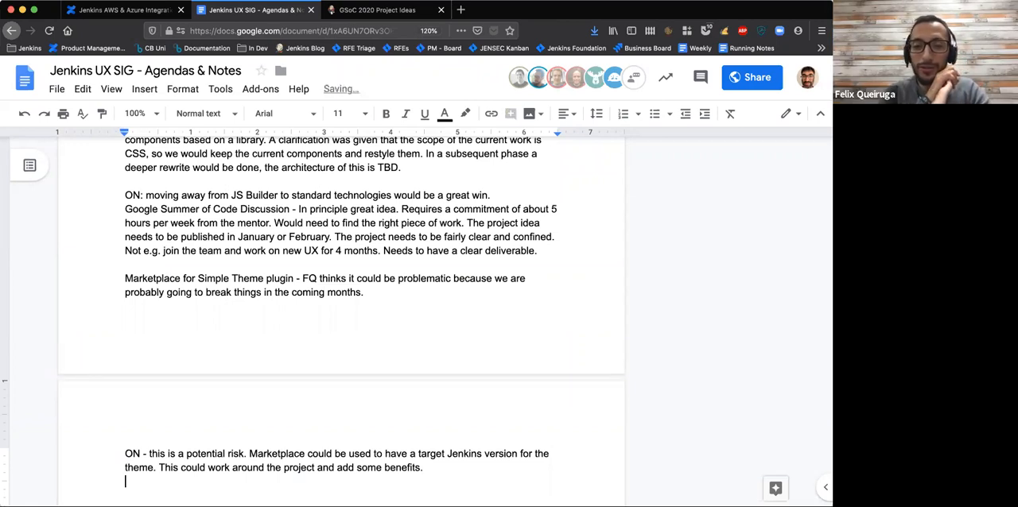
# Add JH's note: we need to be clear breaking changes are coming
pyautogui.write('J')
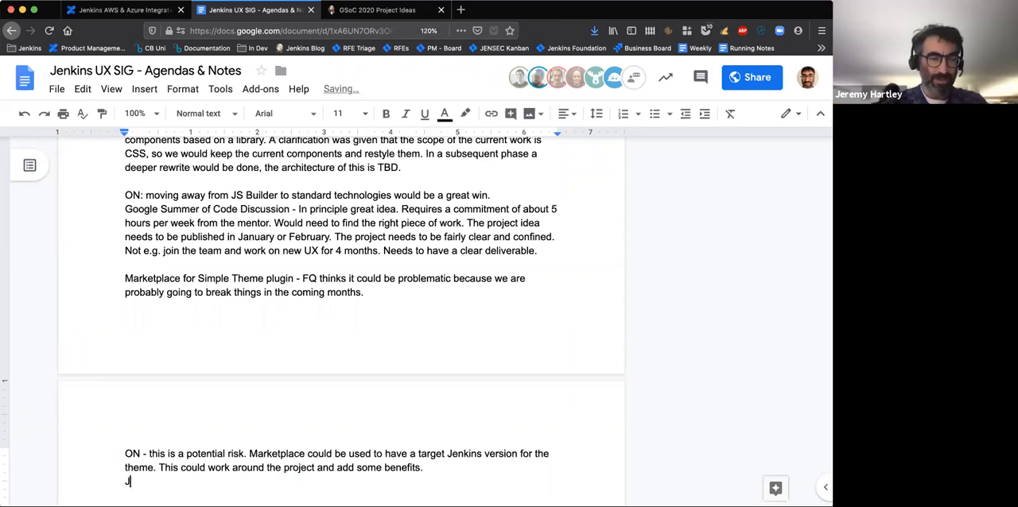
pyautogui.write('H')
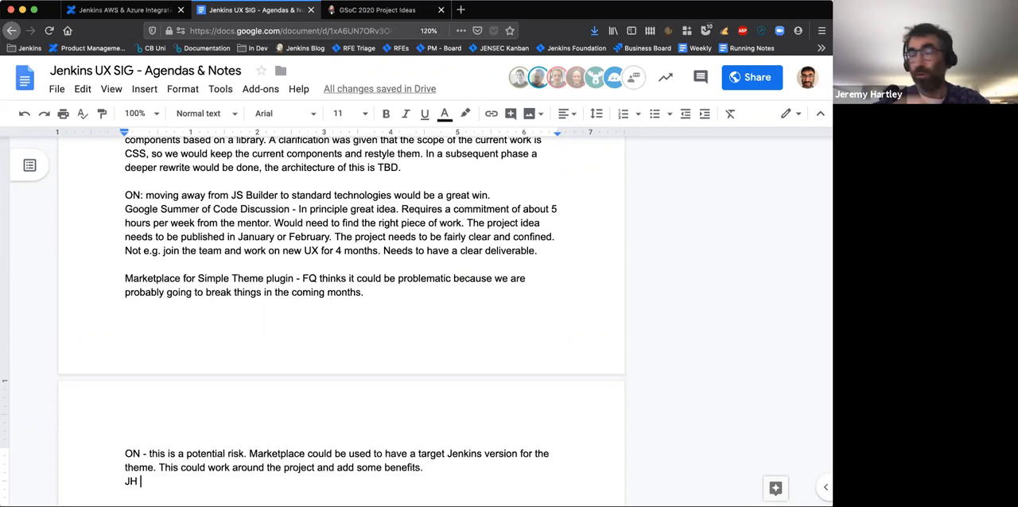
pyautogui.write('W')
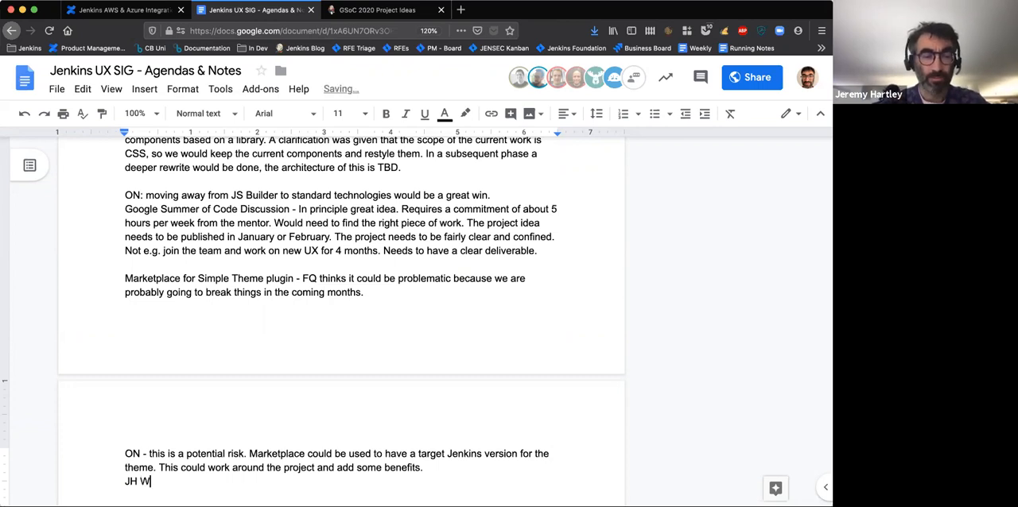
pyautogui.write('e need to be clear that')
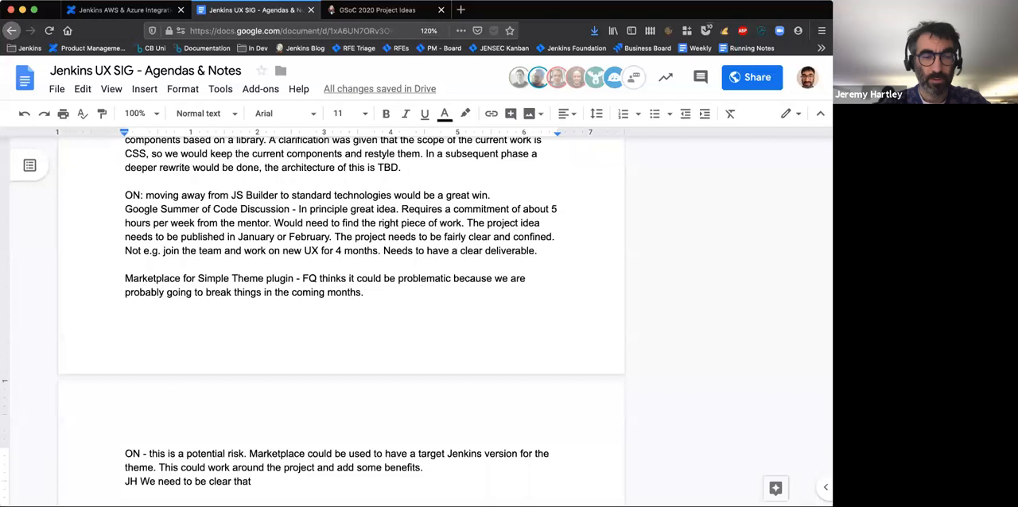
pyautogui.write('breaking changes might be')
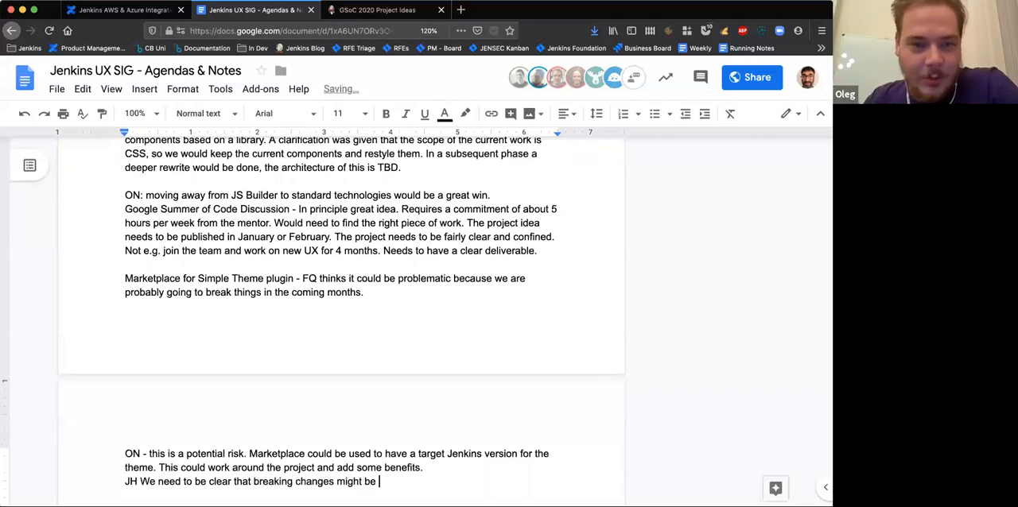
pyautogui.write('coming.')
pyautogui.write('ON: will show')
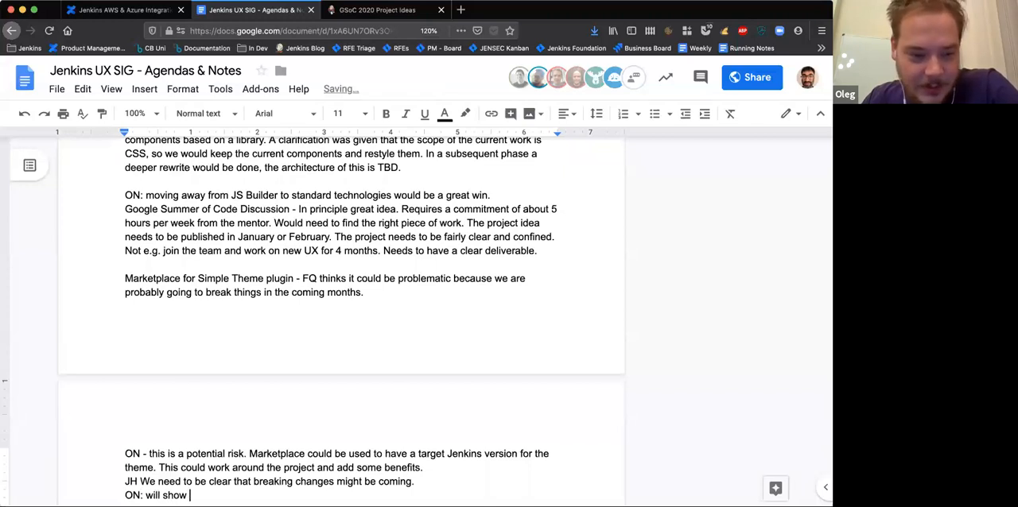
# Add ON's note about showing a prototype some time soon
pyautogui.write('a proto')
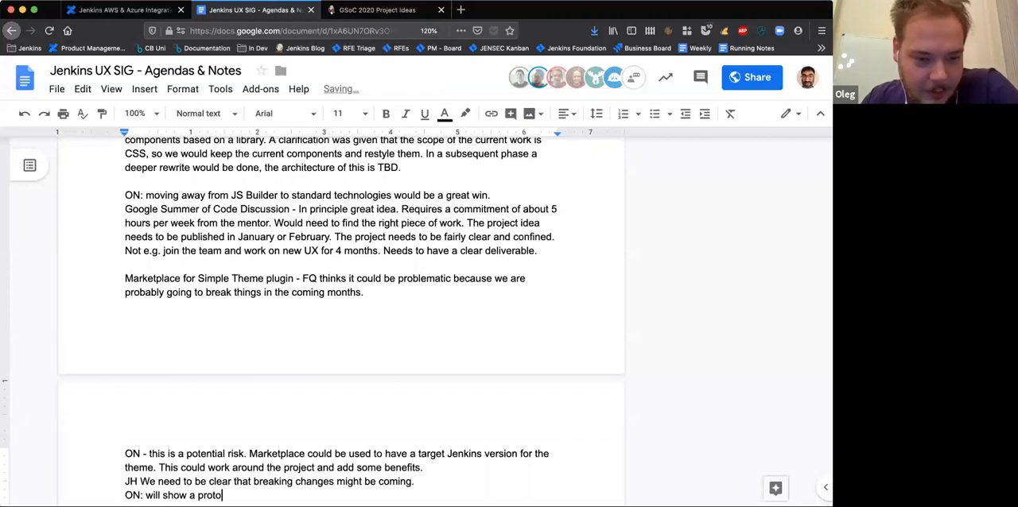
pyautogui.write('type')
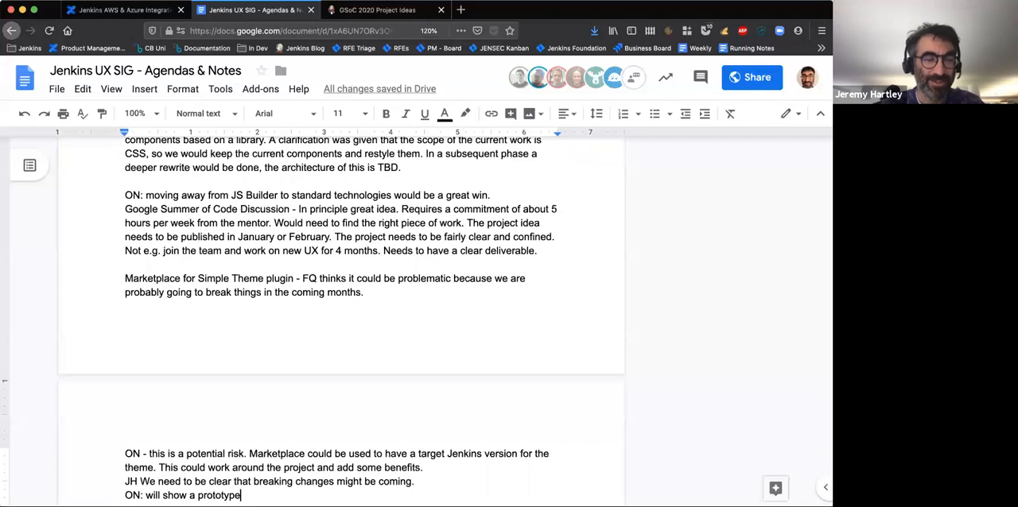
pyautogui.write('so')
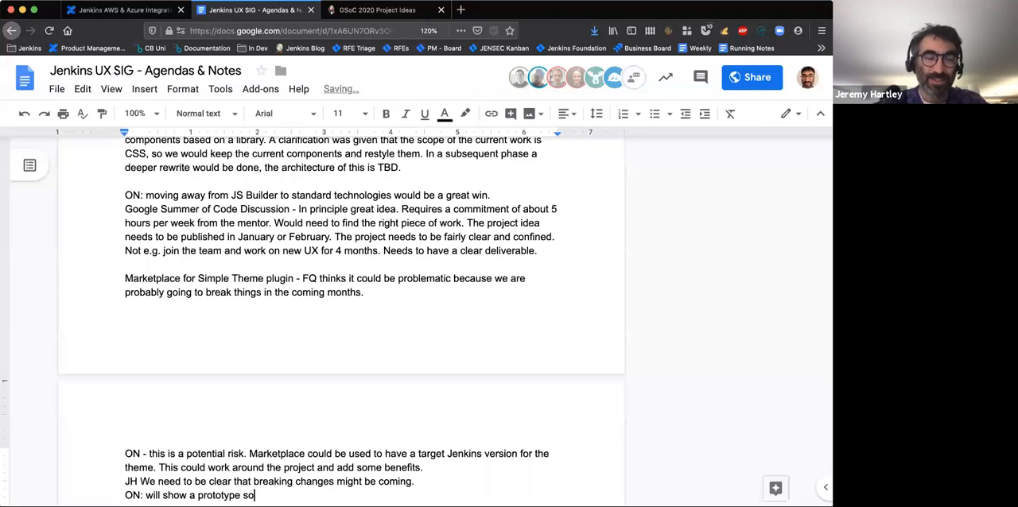
pyautogui.write('some time soon')
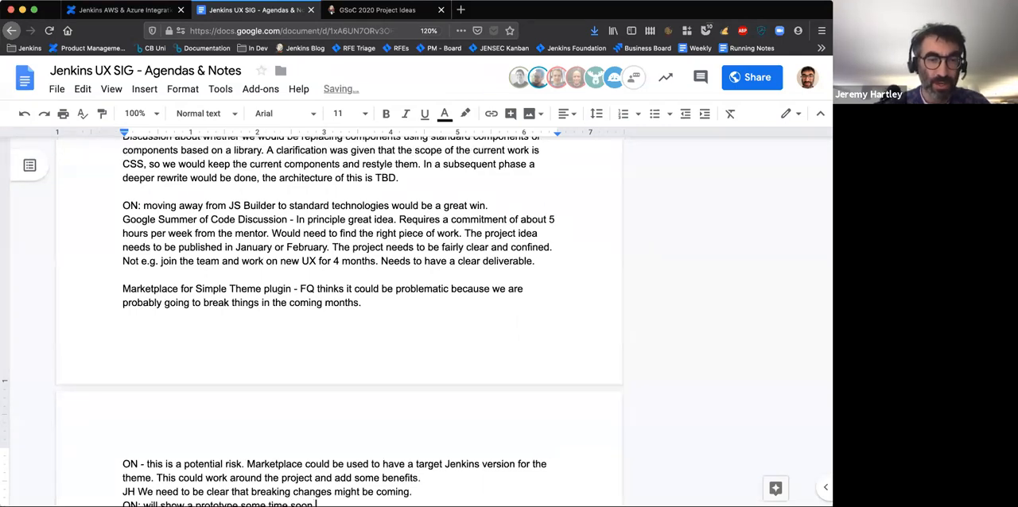
# Append '- 1700 CET (1600 UTC) - 1100 EST' after '8 Jan' in agenda item 10
pyautogui.scroll(3)
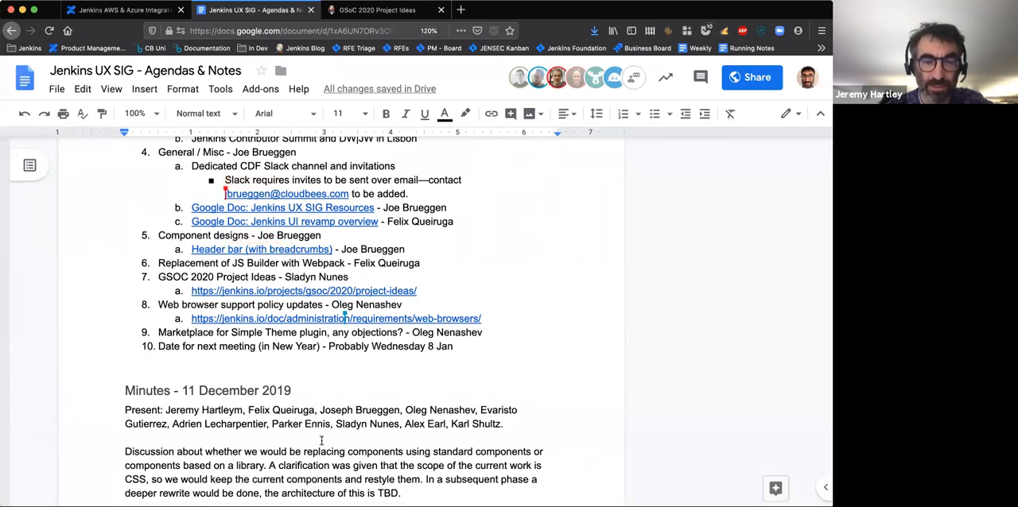
pyautogui.moveTo(381, 369)
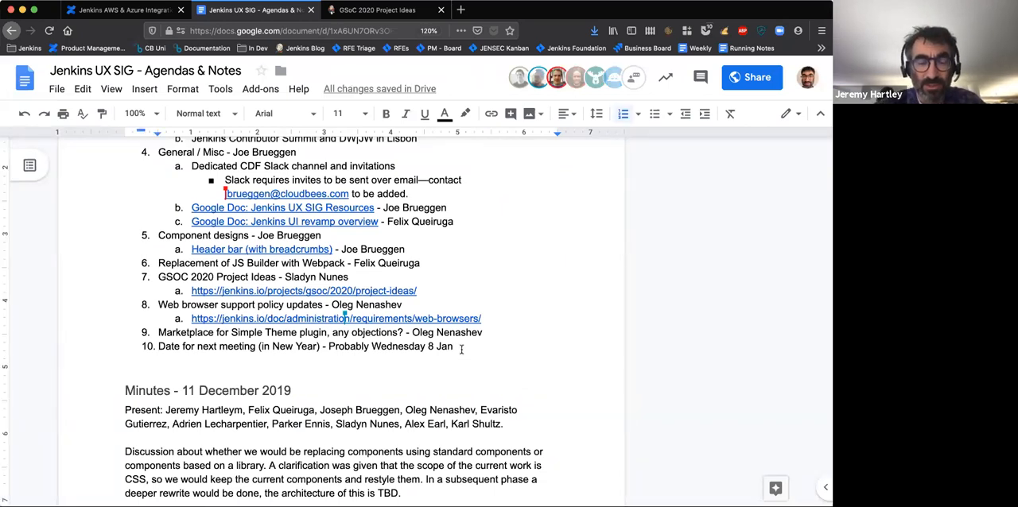
pyautogui.write('- 17')
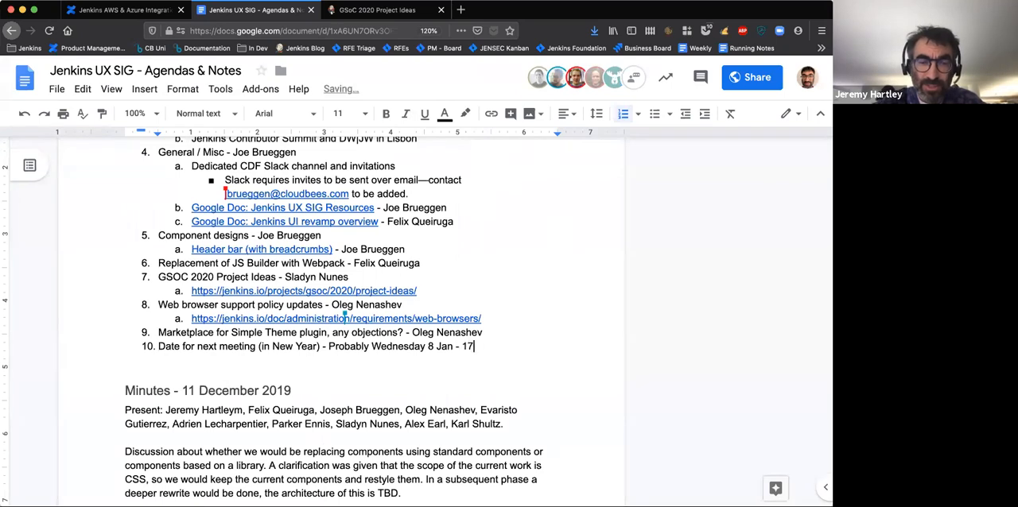
pyautogui.write('00 CET (')
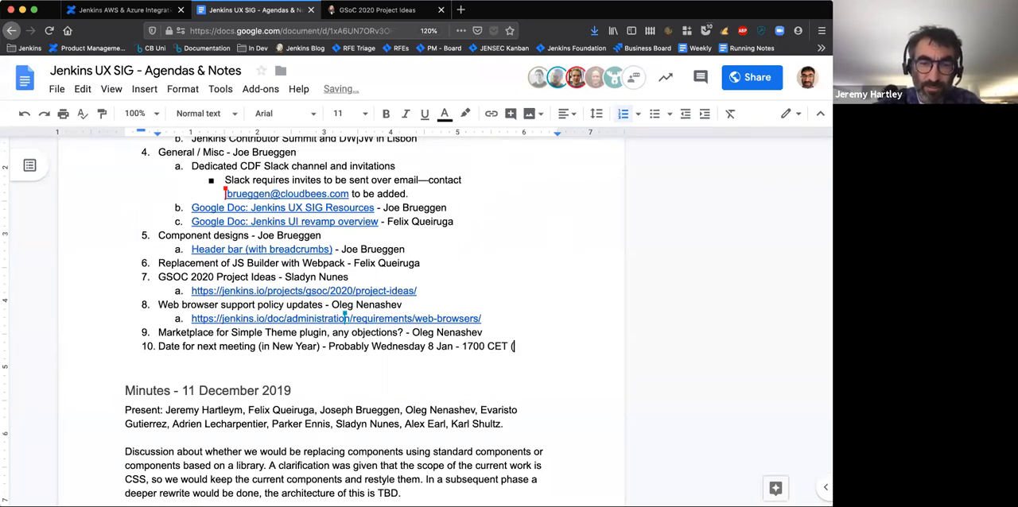
pyautogui.write('1600 UTC')
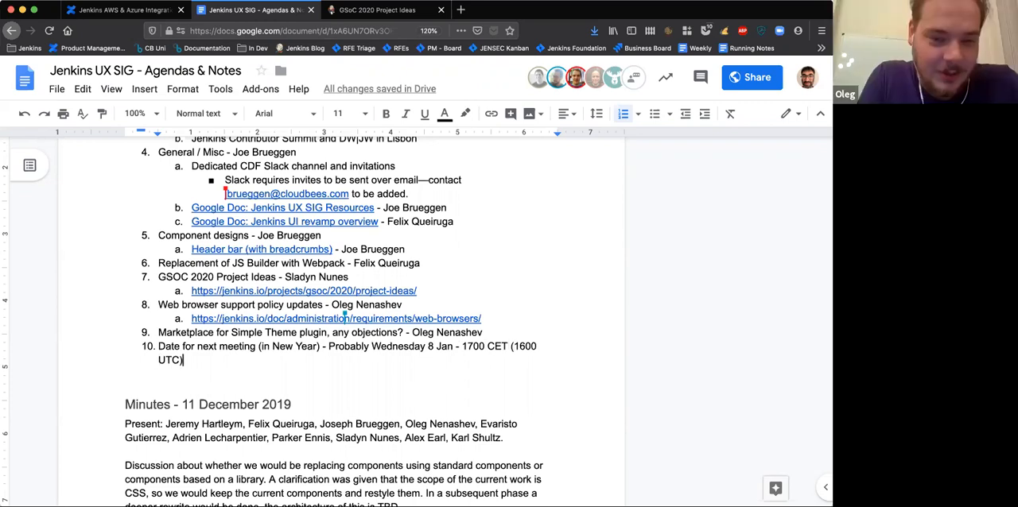
pyautogui.write('-')
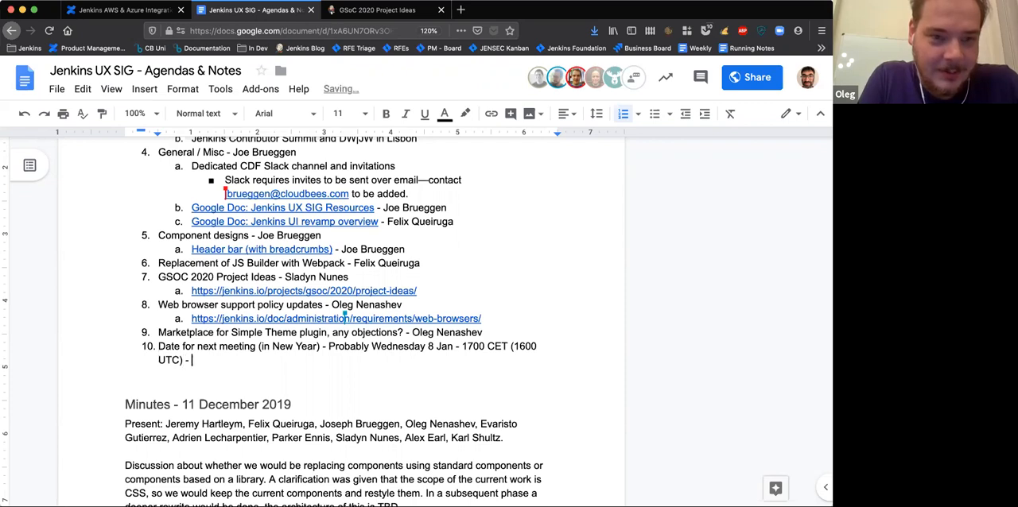
pyautogui.write('1100 EST')
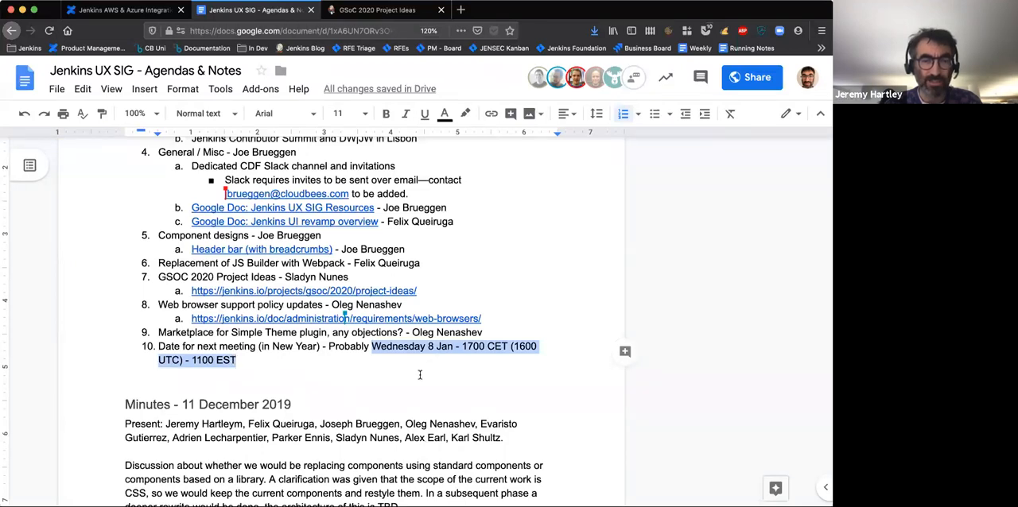
pyautogui.moveTo(397, 389)
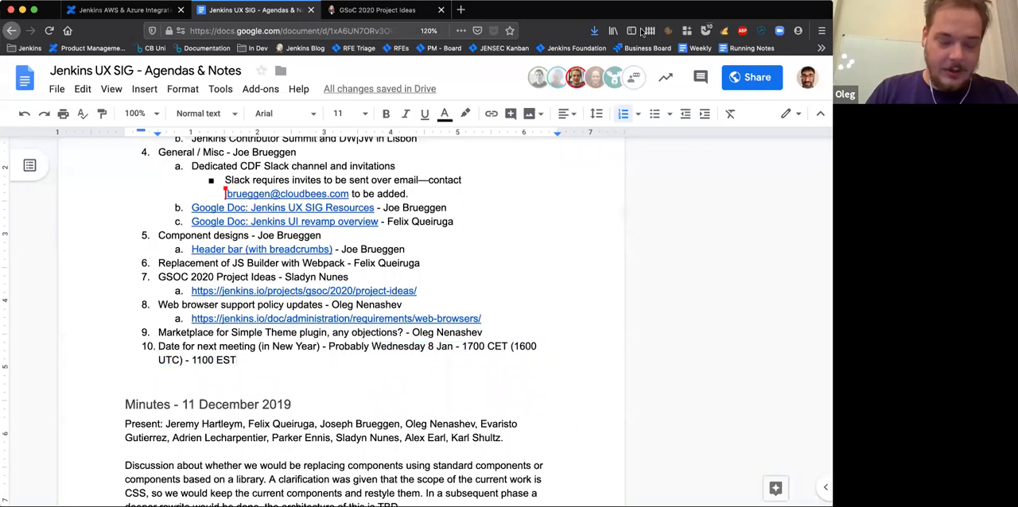
pyautogui.moveTo(476, 249)
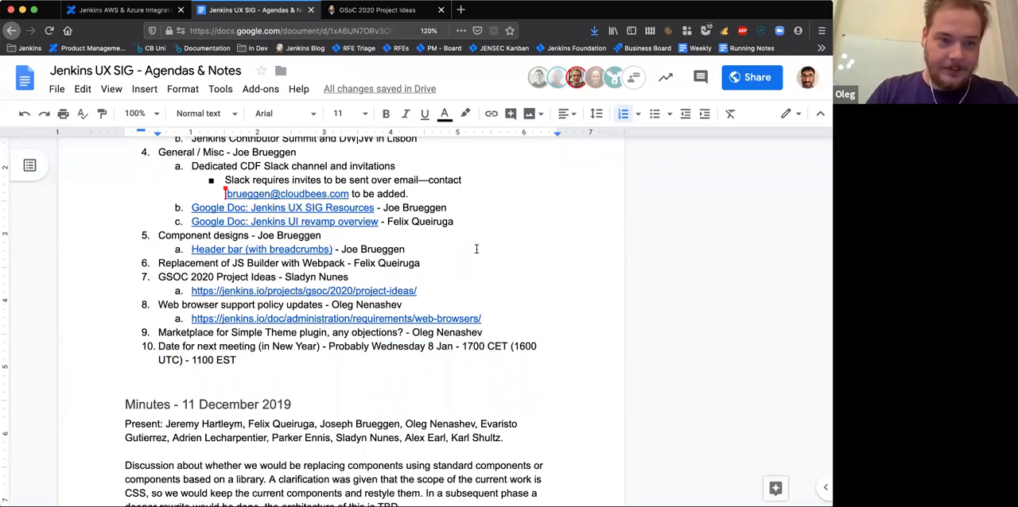
pyautogui.moveTo(501, 288)
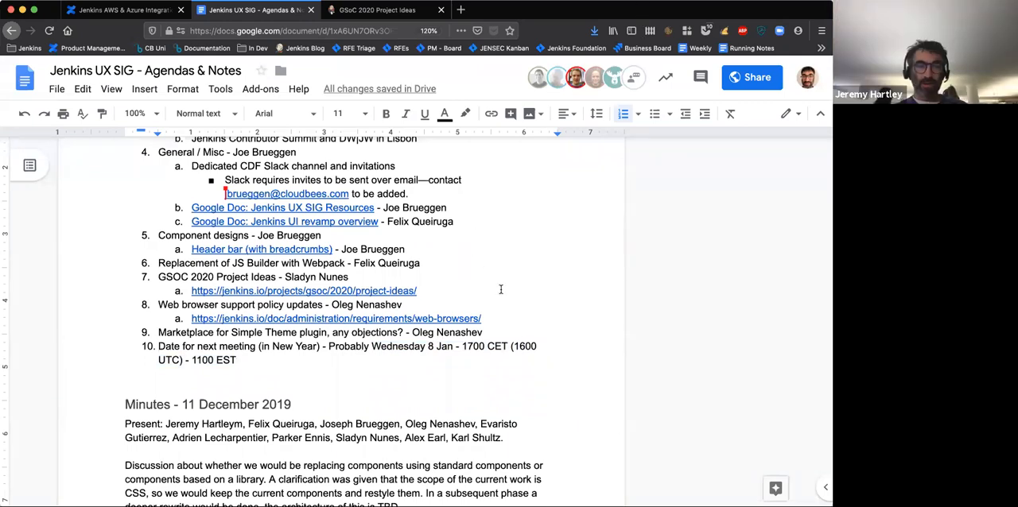